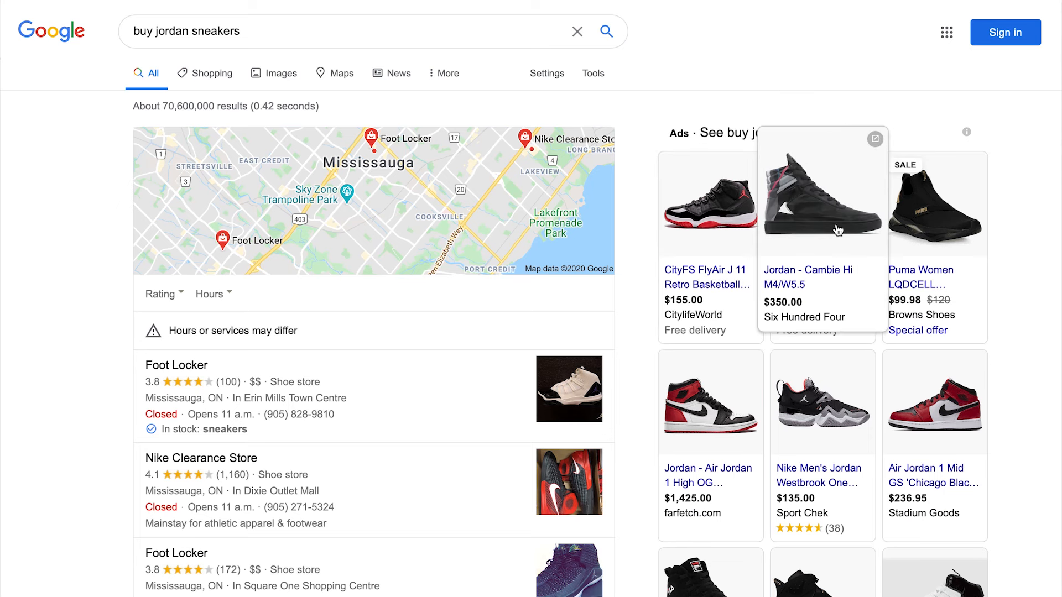
Search Google for 'create a store online'
{"action": "type", "text": "create a store online"}
{"action": "type", "text": "Goo"}
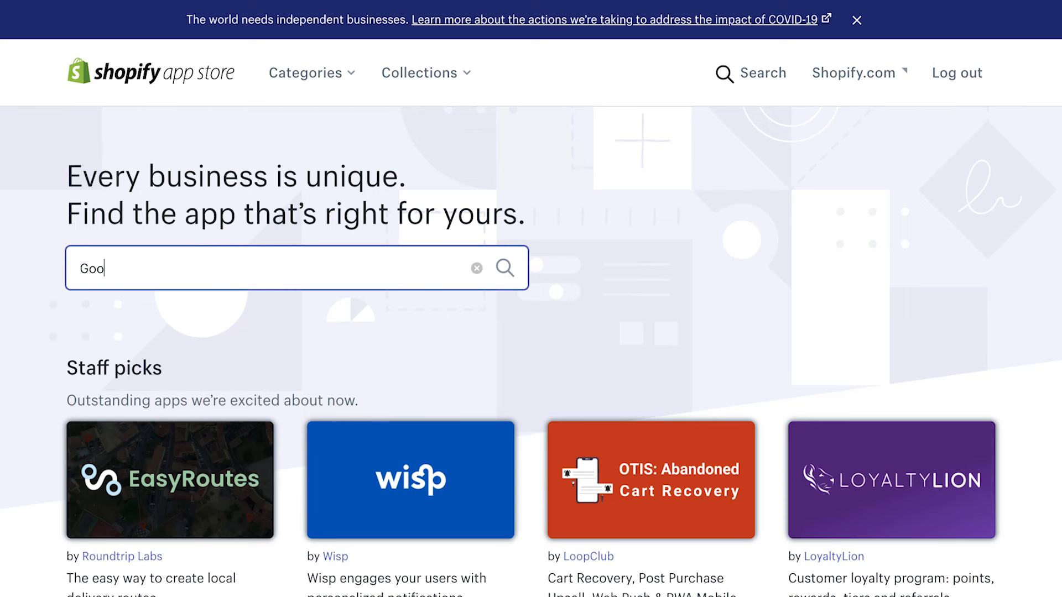
Search the Shopify App Store for 'Google Channel', open the app, and start adding it
{"action": "type", "text": "gle Channel"}
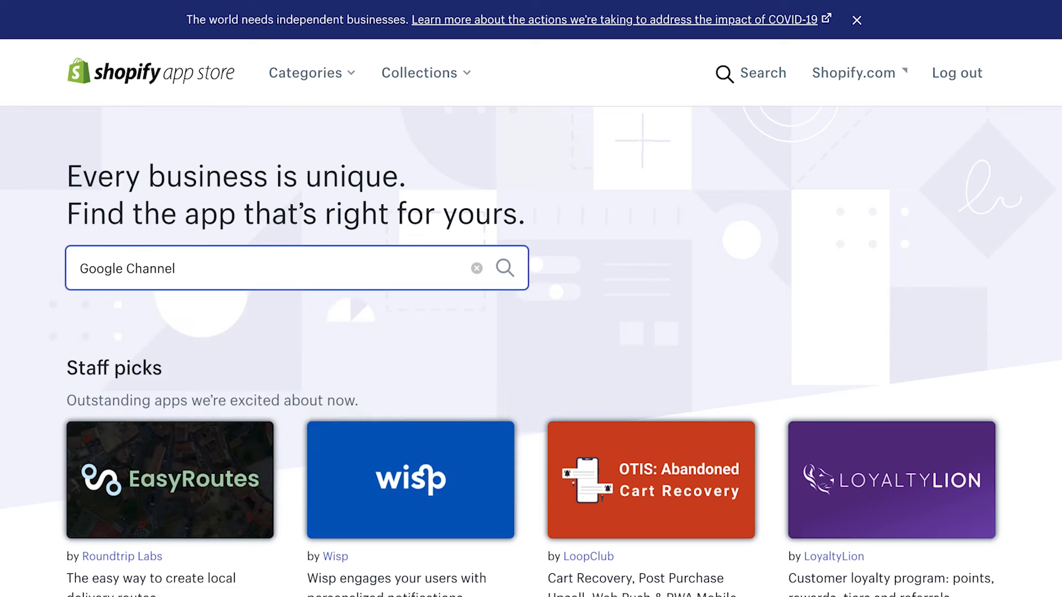
{"action": "left_click", "coordinate": [505, 269]}
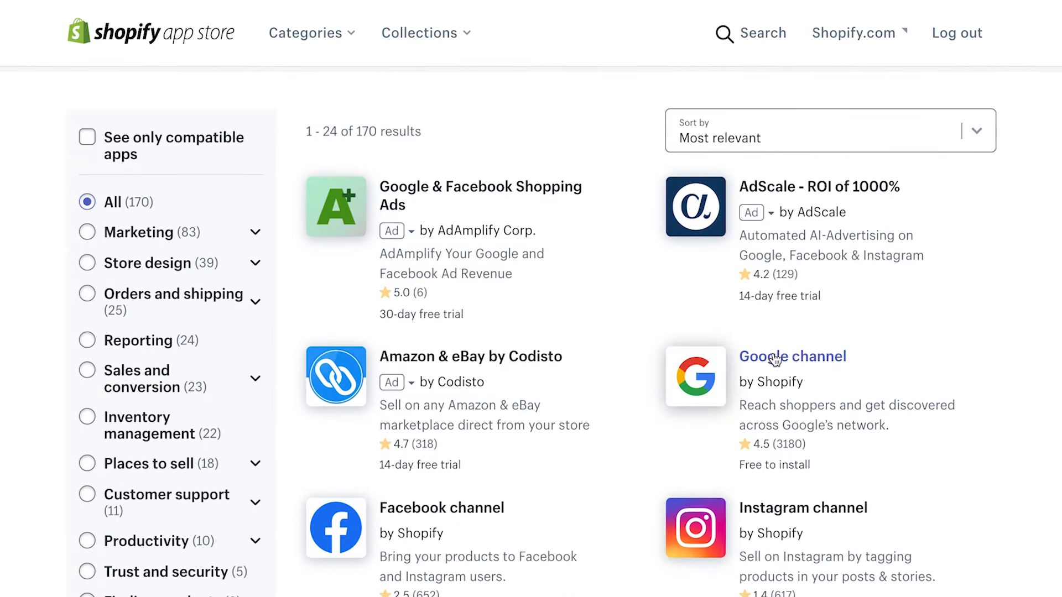
{"action": "left_click", "coordinate": [793, 356]}
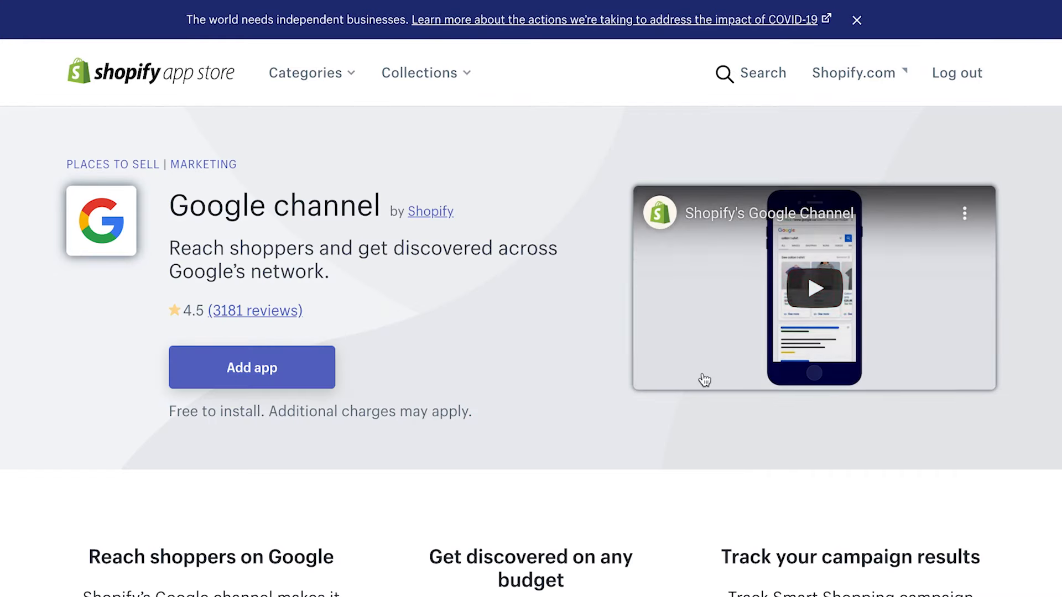
{"action": "mouse_move", "coordinate": [251, 368]}
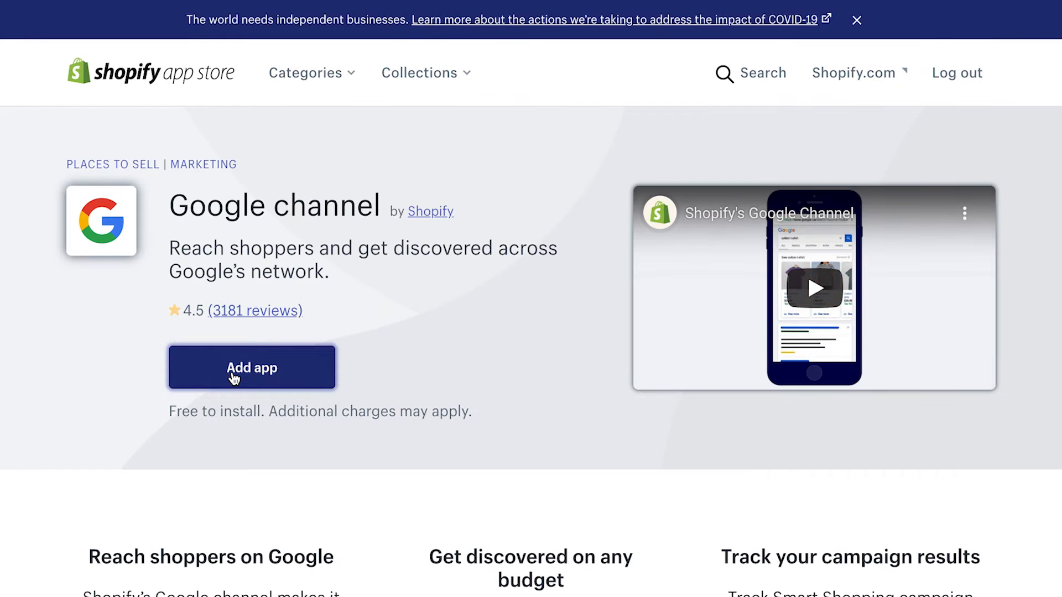
{"action": "left_click", "coordinate": [251, 368]}
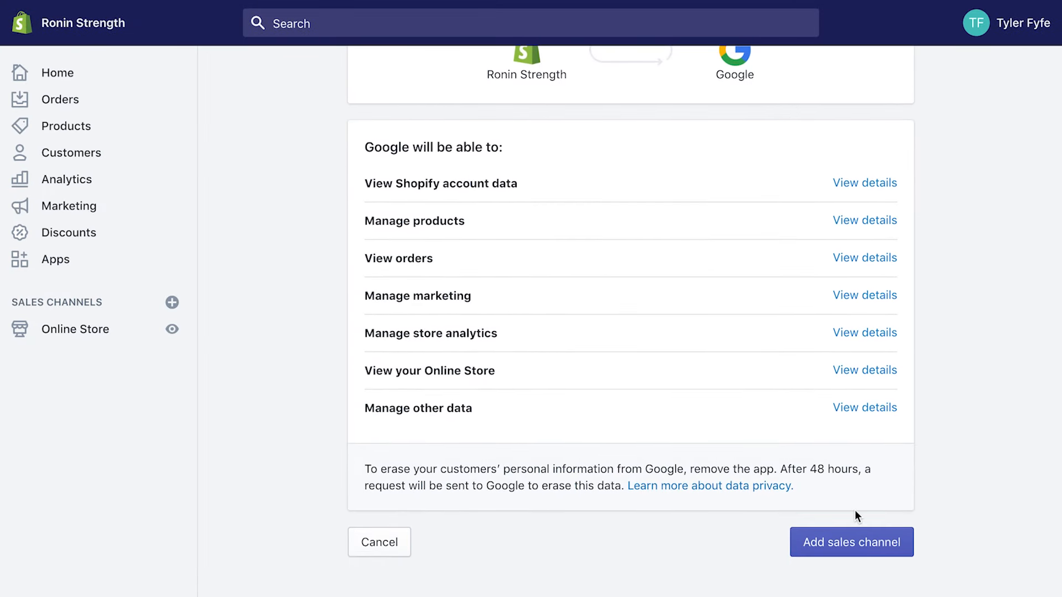
Approve Google as a sales channel and start linking a Google account
{"action": "left_click", "coordinate": [851, 543]}
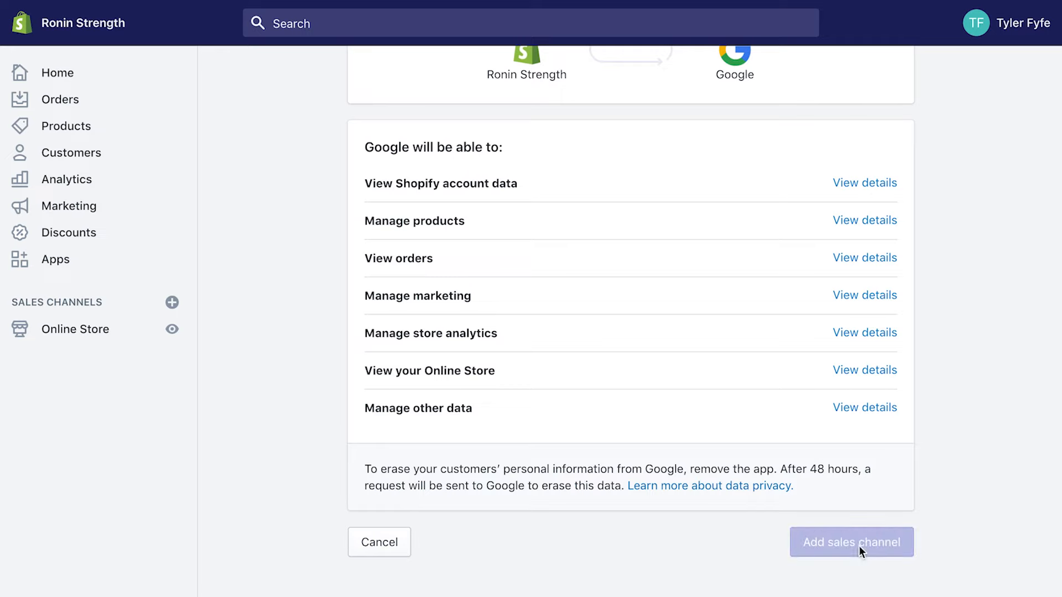
{"action": "mouse_move", "coordinate": [584, 202]}
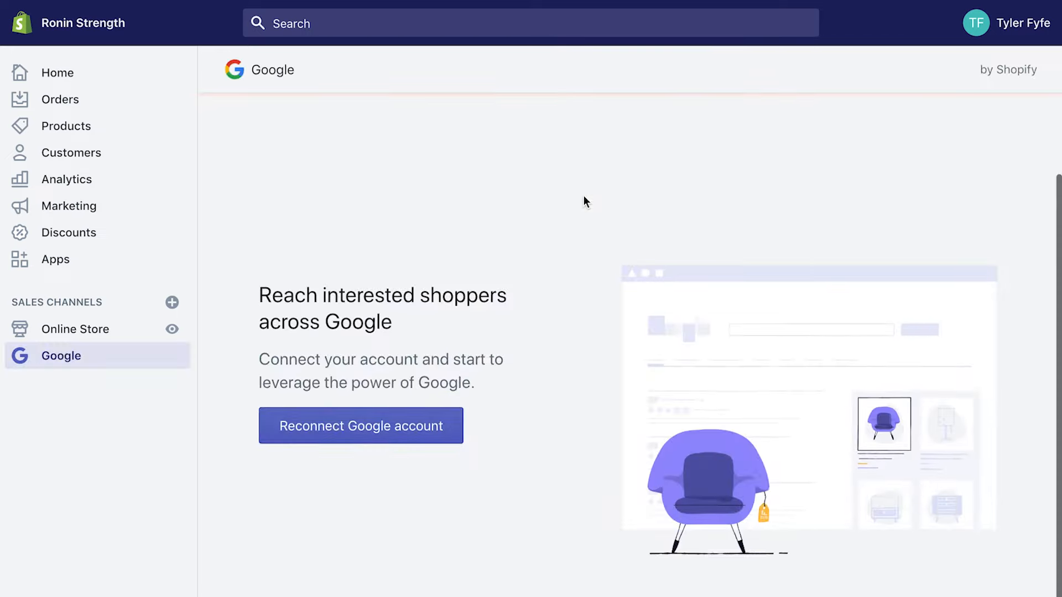
{"action": "mouse_move", "coordinate": [380, 477]}
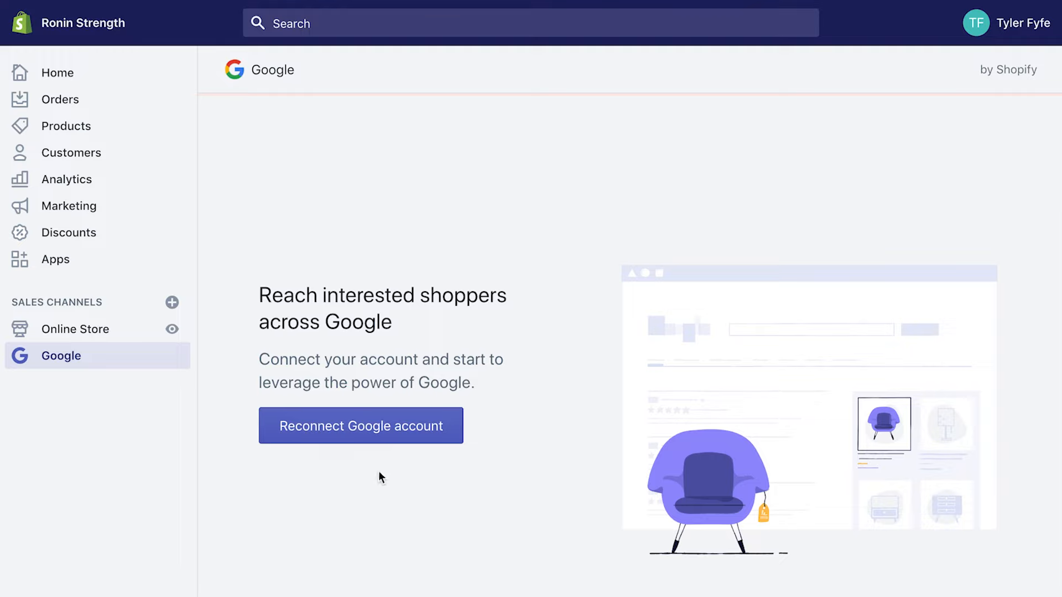
{"action": "left_click", "coordinate": [361, 425]}
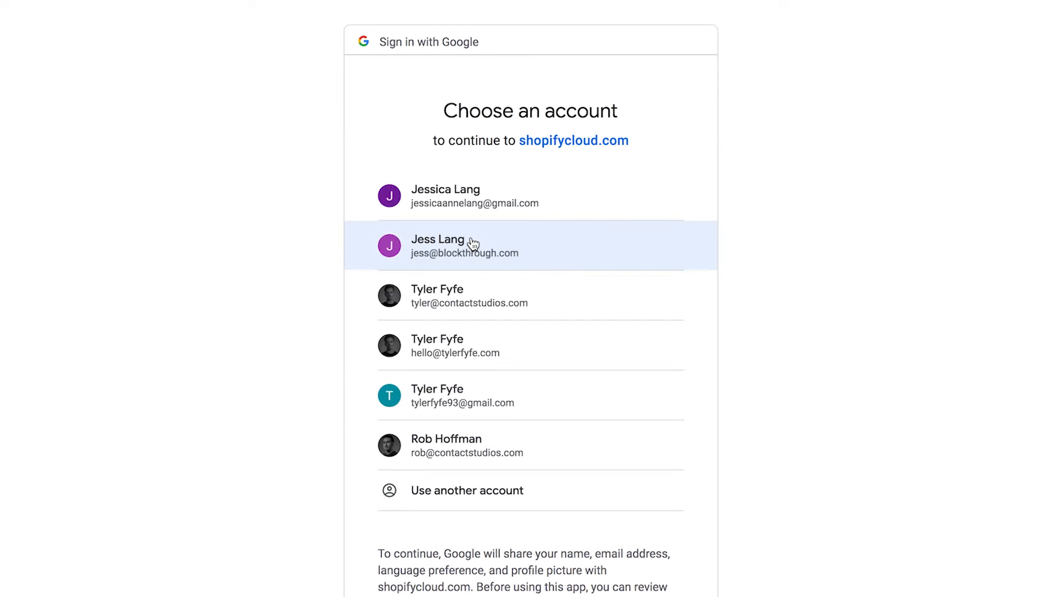
Choose the Google account and allow the store access to it
{"action": "left_click", "coordinate": [474, 245]}
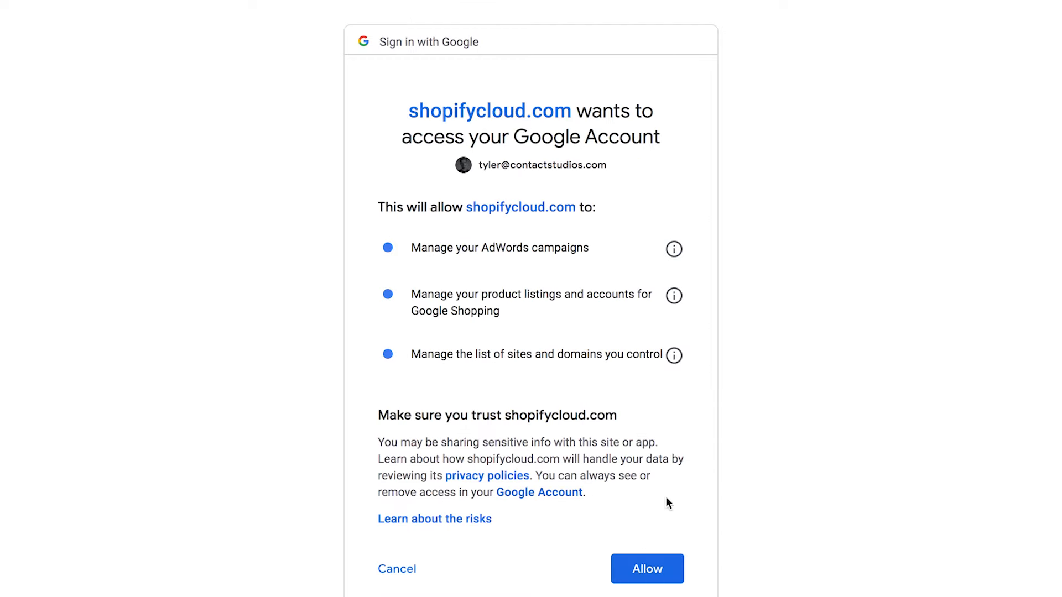
{"action": "left_click", "coordinate": [646, 569]}
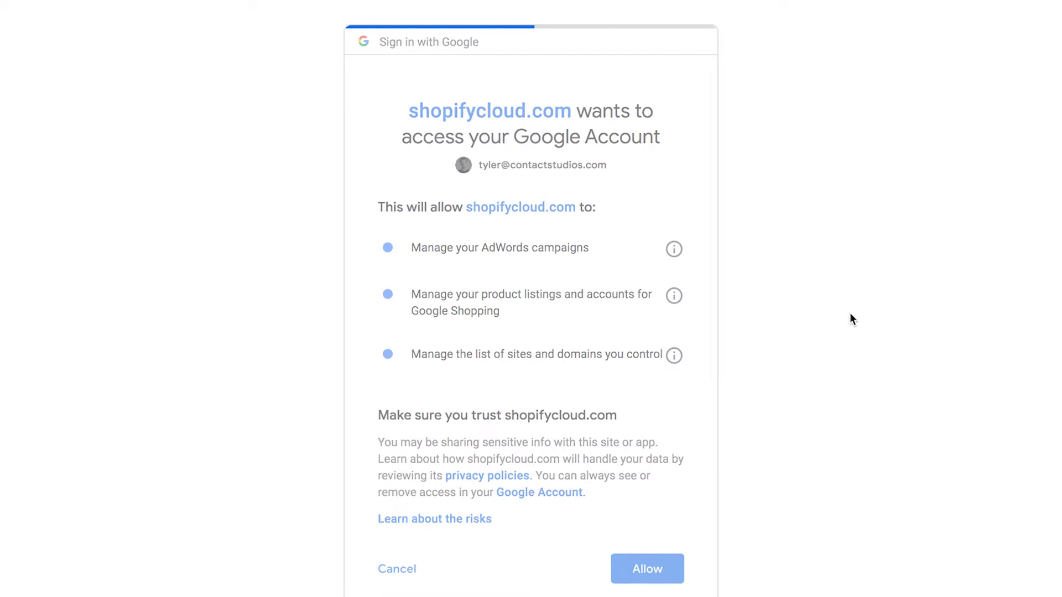
{"action": "left_click", "coordinate": [646, 570]}
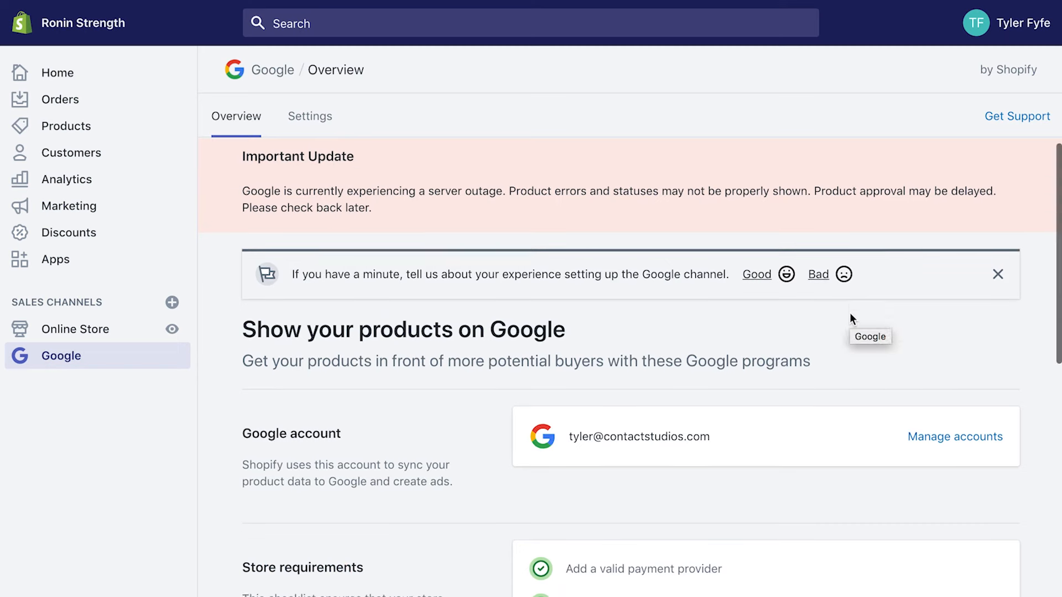
Confirm the refund policy and terms of service are on the website
{"action": "scroll", "scroll_direction": "down", "scroll_amount": 3}
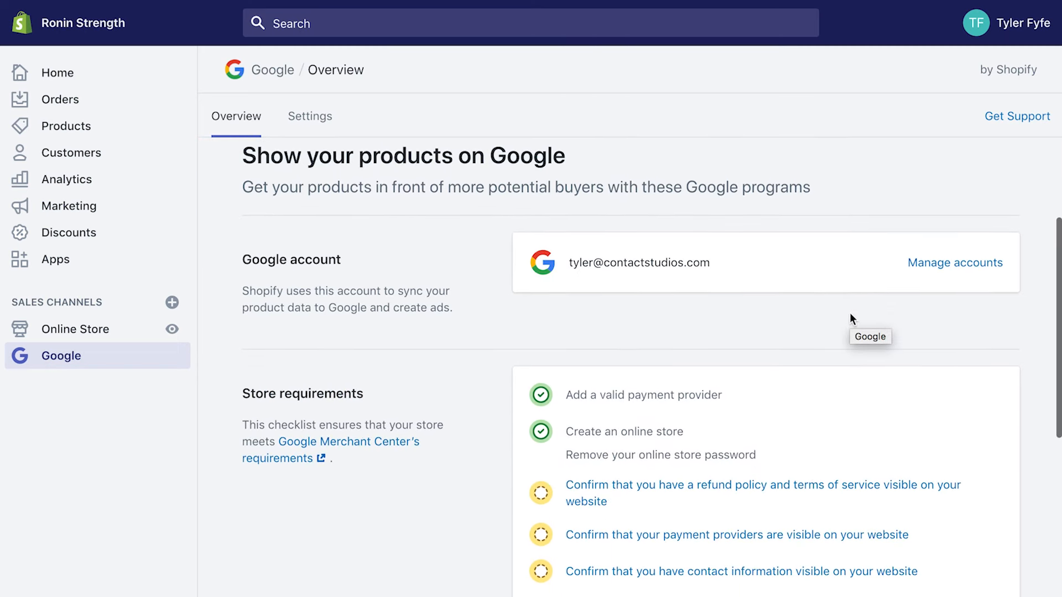
{"action": "scroll", "scroll_direction": "down", "scroll_amount": 3}
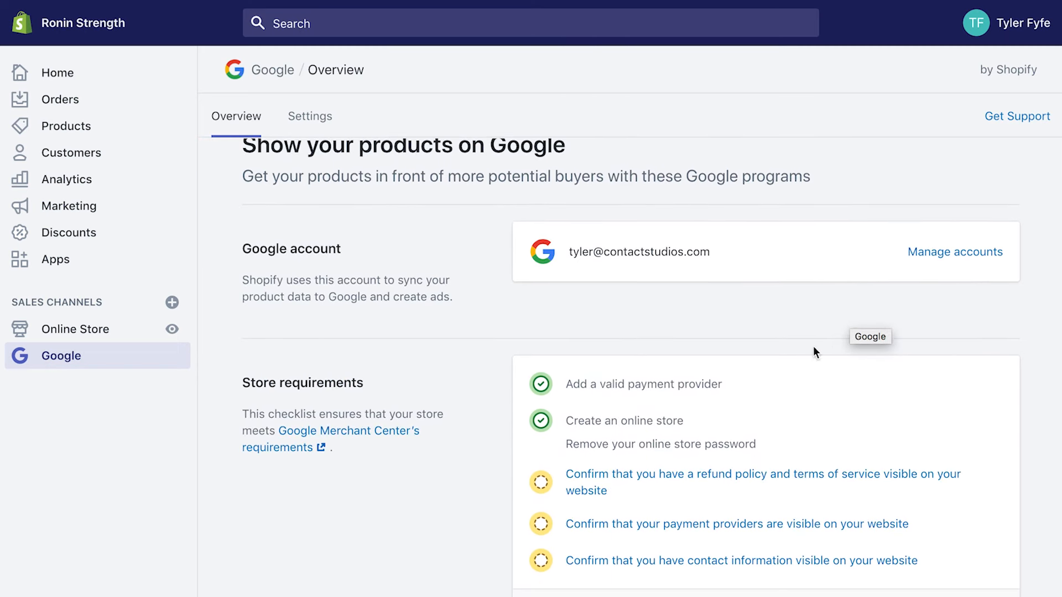
{"action": "scroll", "scroll_direction": "down", "scroll_amount": 3}
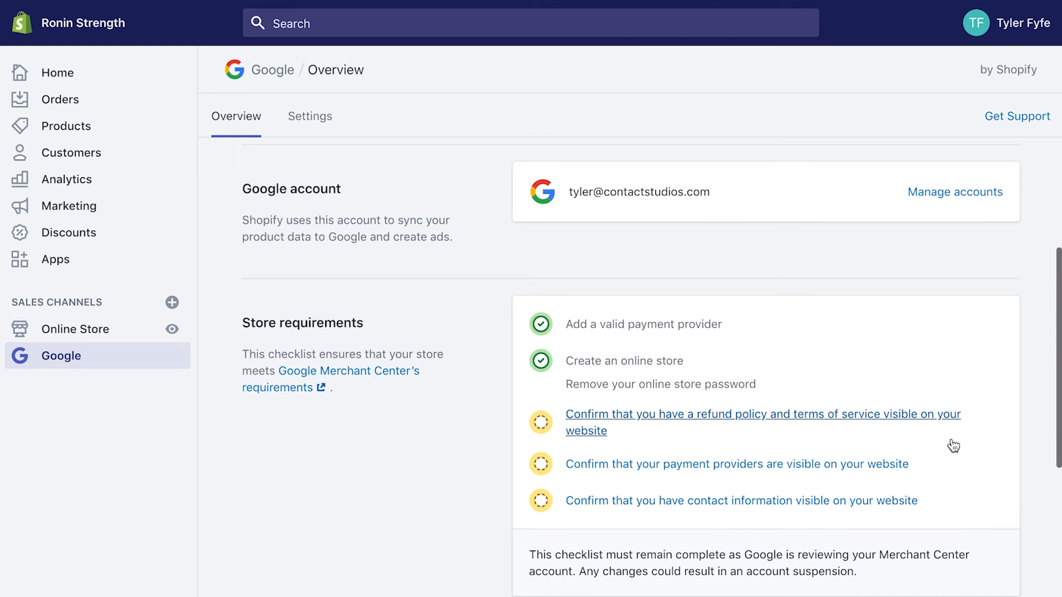
{"action": "left_click", "coordinate": [763, 414]}
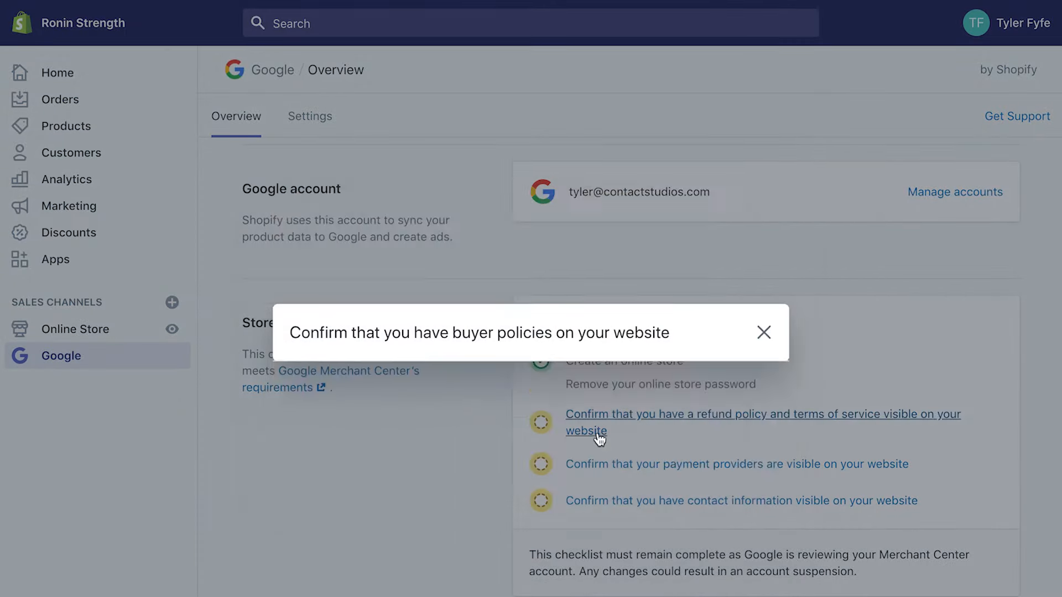
{"action": "left_click", "coordinate": [764, 332]}
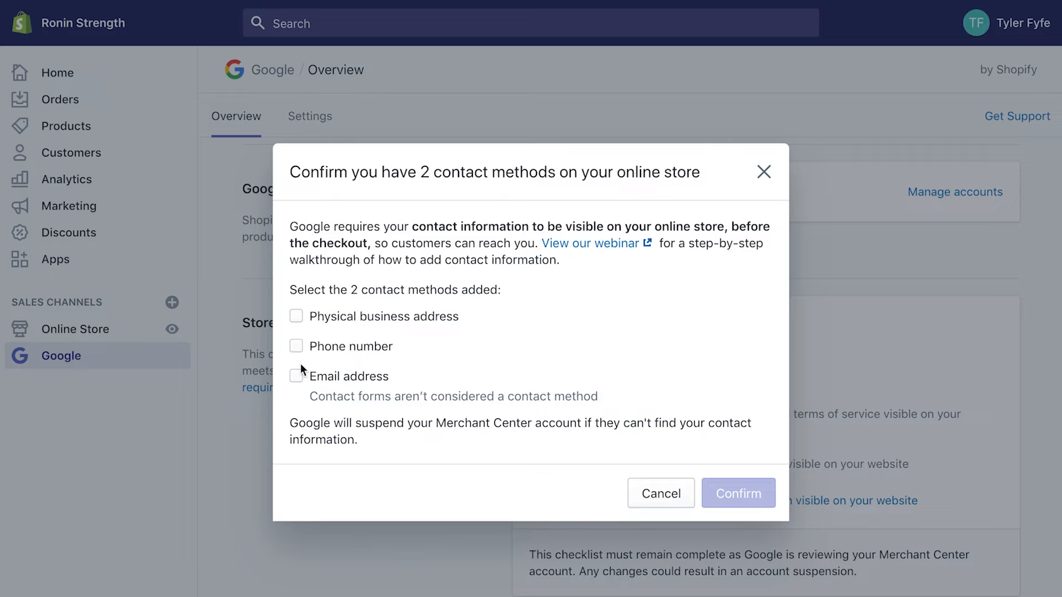
Confirm email address and physical business address as listed contact methods
{"action": "left_click", "coordinate": [296, 377]}
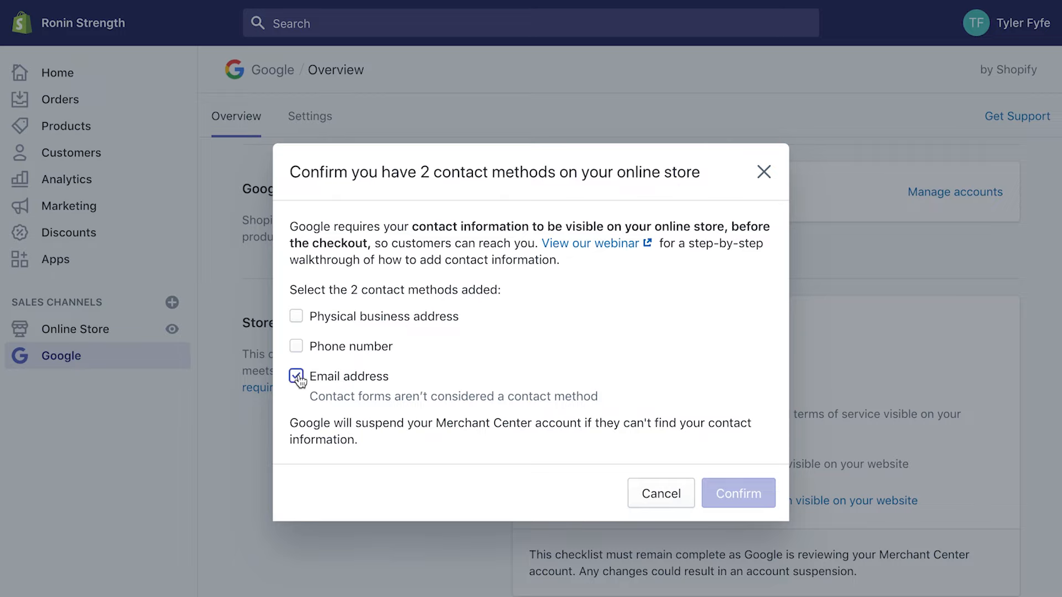
{"action": "left_click", "coordinate": [296, 316]}
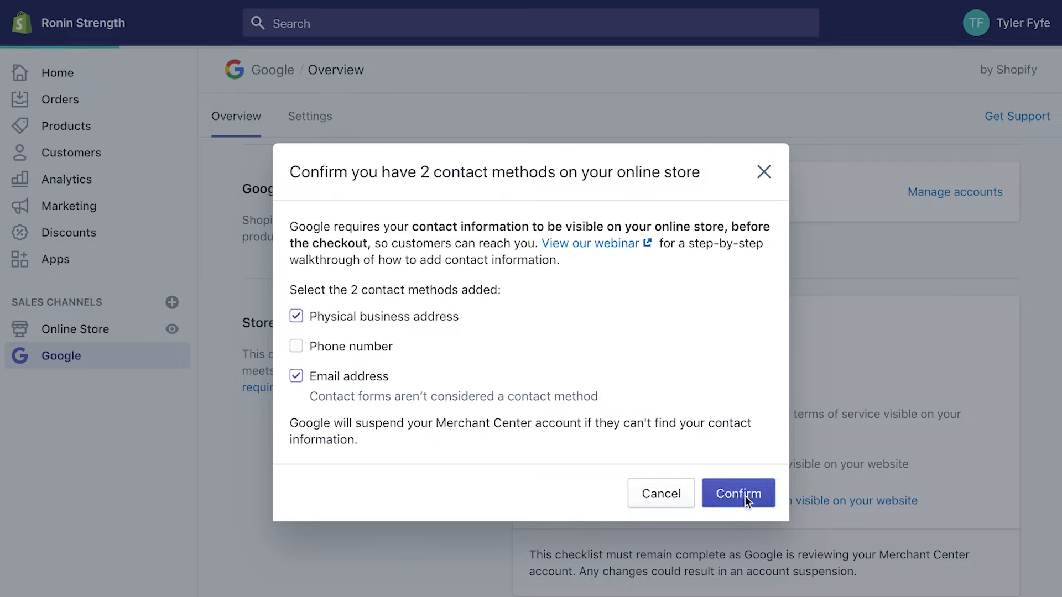
{"action": "left_click", "coordinate": [739, 493]}
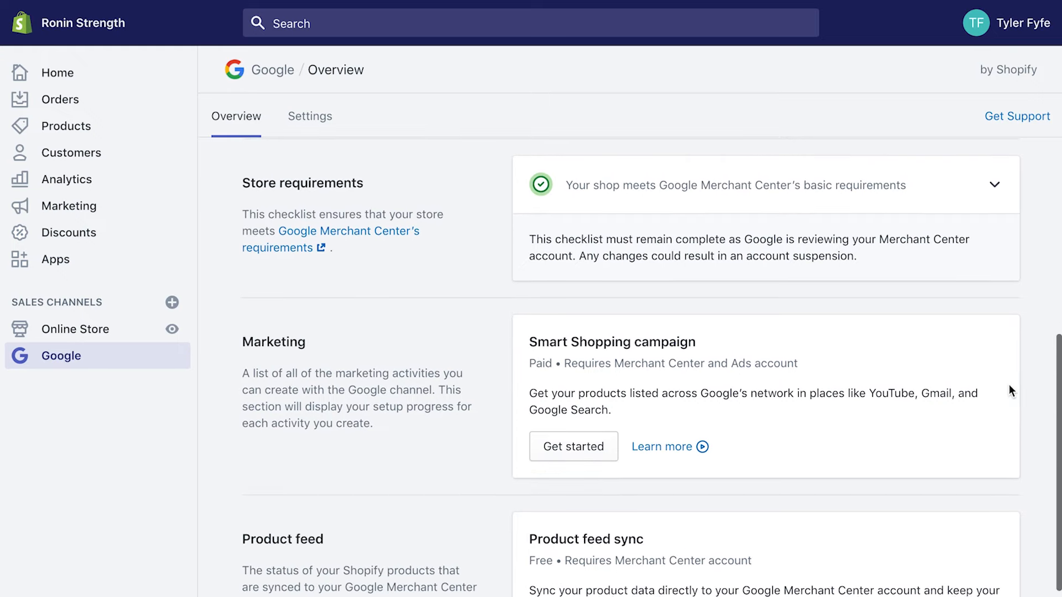
{"action": "scroll", "scroll_direction": "down", "scroll_amount": 3}
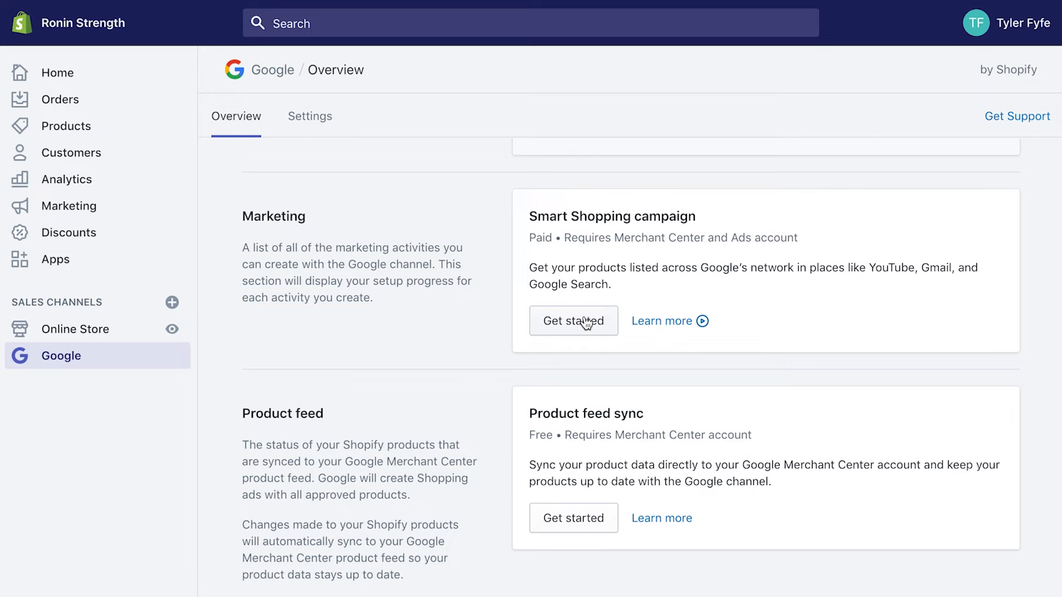
Start the Smart Shopping campaign and create and connect a new Merchant Center account
{"action": "left_click", "coordinate": [573, 320]}
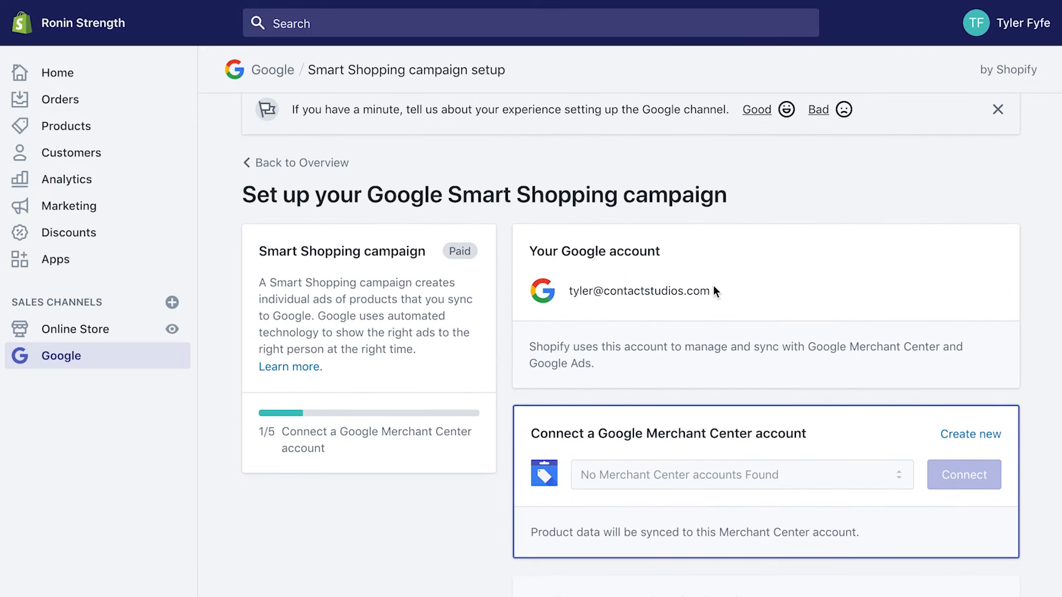
{"action": "scroll", "scroll_direction": "down", "scroll_amount": 3}
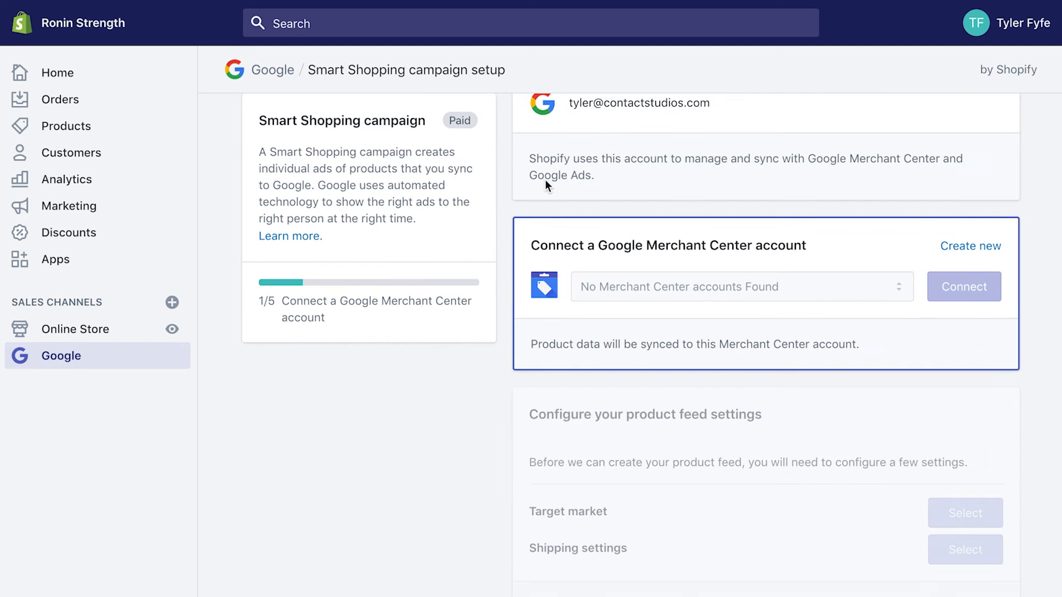
{"action": "left_click", "coordinate": [970, 246]}
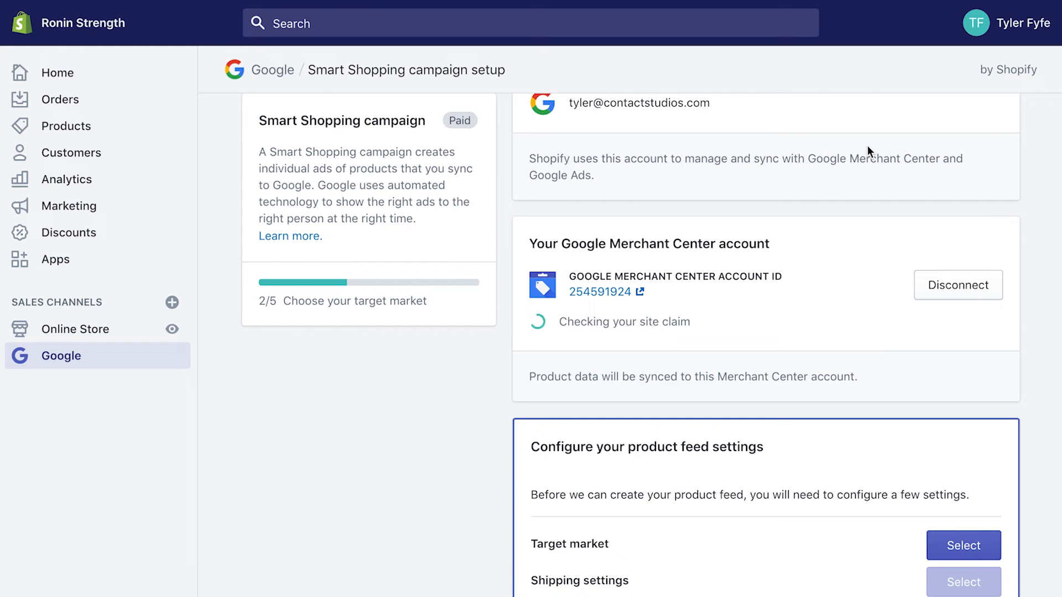
{"action": "scroll", "scroll_direction": "down", "scroll_amount": 3}
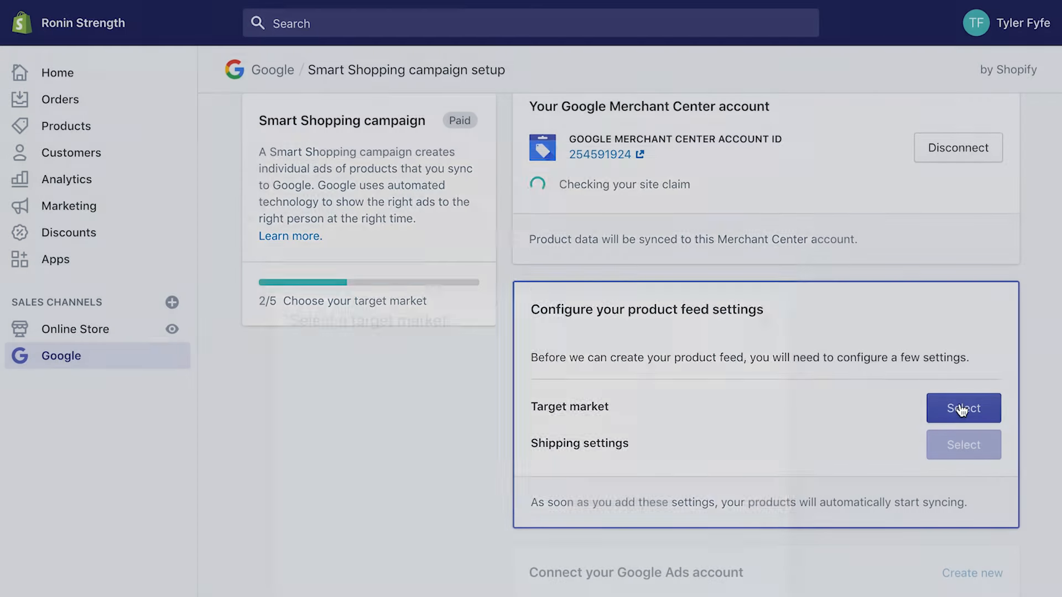
Set the product feed target market to Canada with English as the language
{"action": "left_click", "coordinate": [962, 407]}
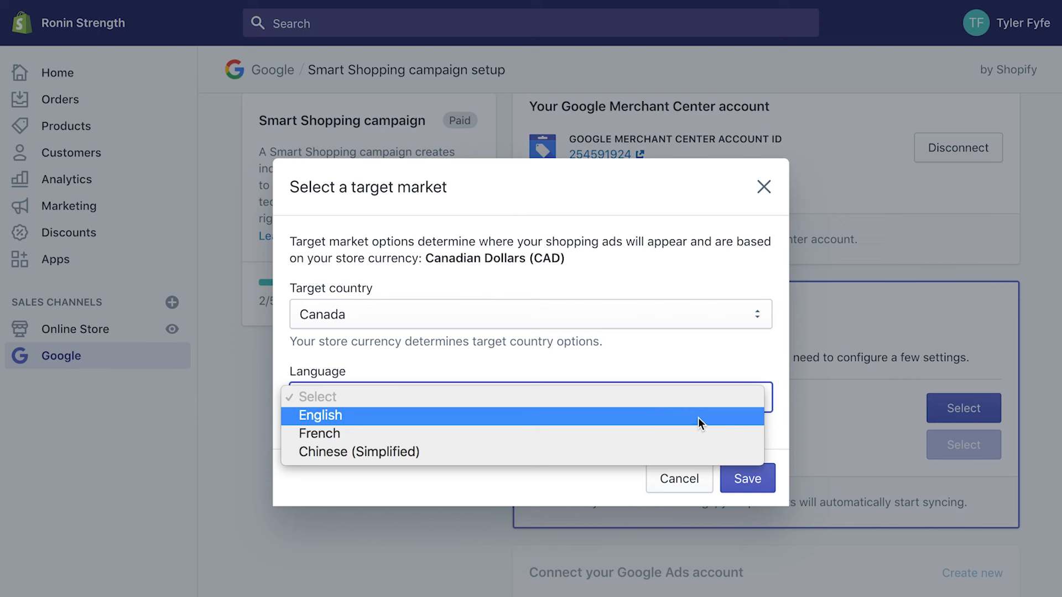
{"action": "left_click", "coordinate": [320, 416]}
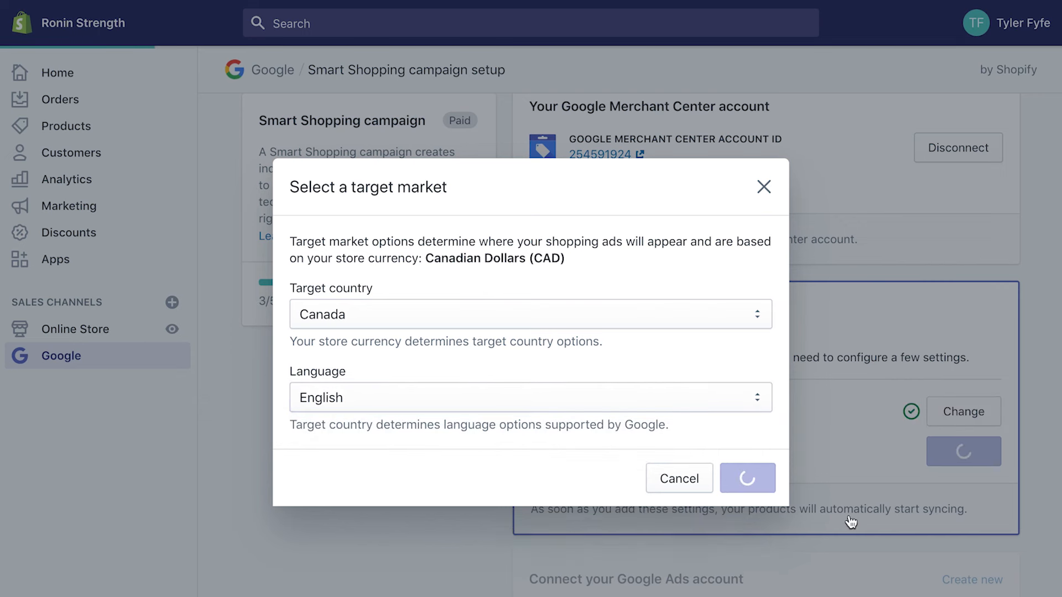
{"action": "left_click", "coordinate": [748, 478]}
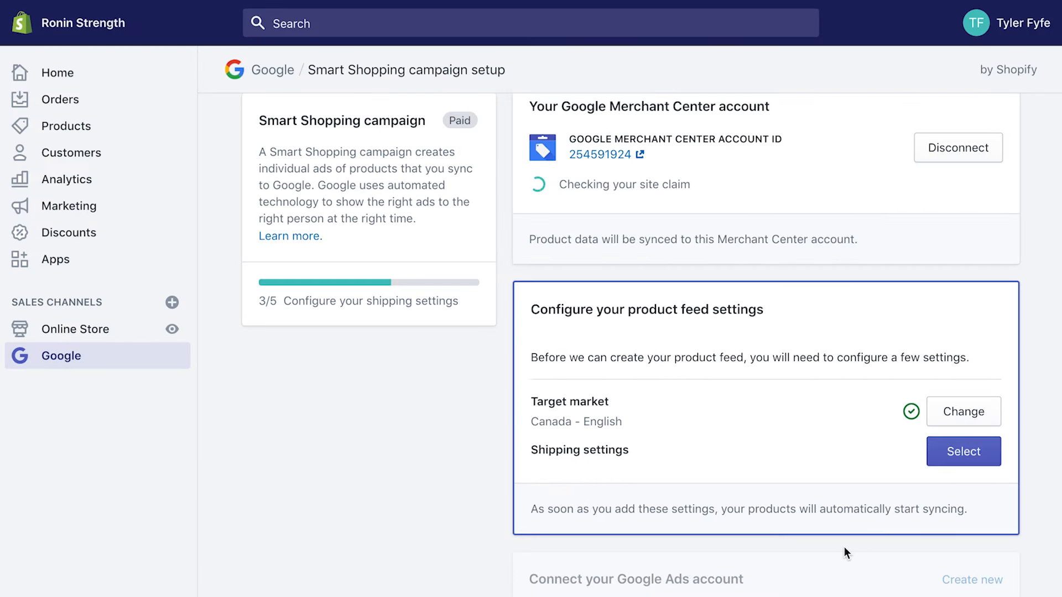
Choose automatic import of shipping settings and save
{"action": "left_click", "coordinate": [963, 452]}
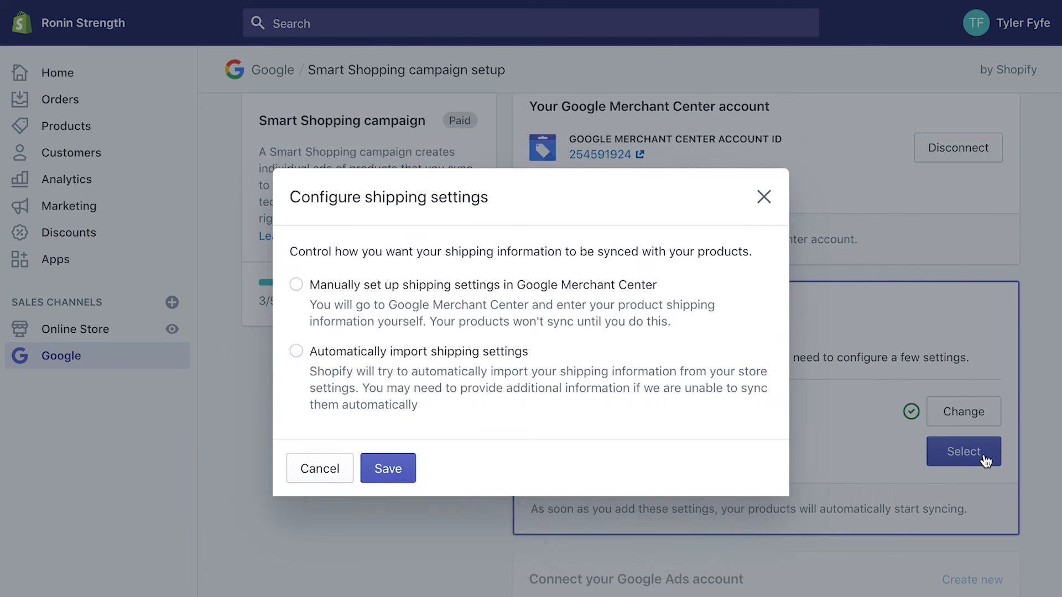
{"action": "mouse_move", "coordinate": [684, 454]}
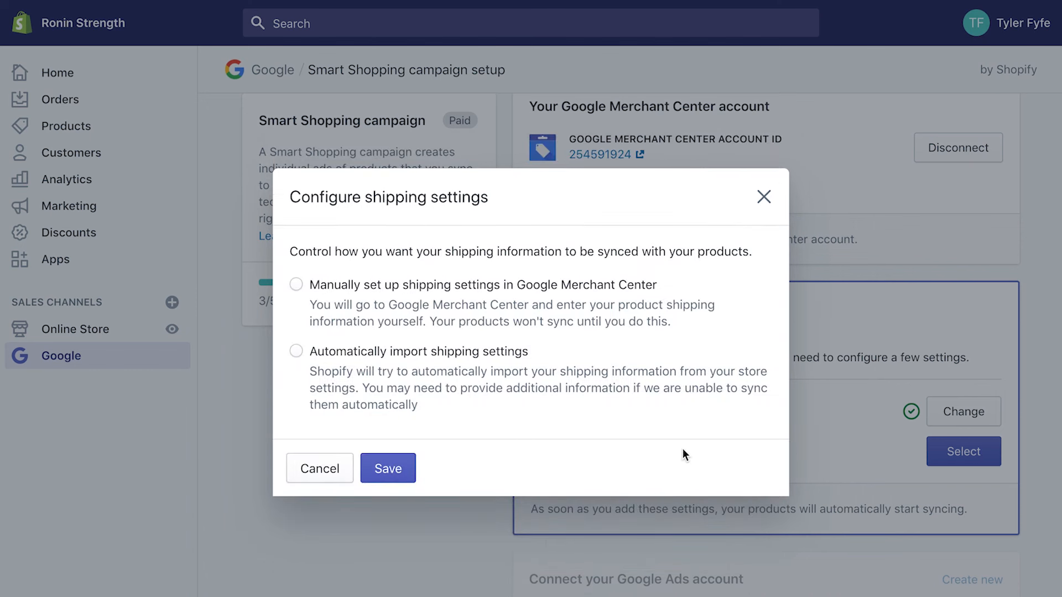
{"action": "mouse_move", "coordinate": [680, 454]}
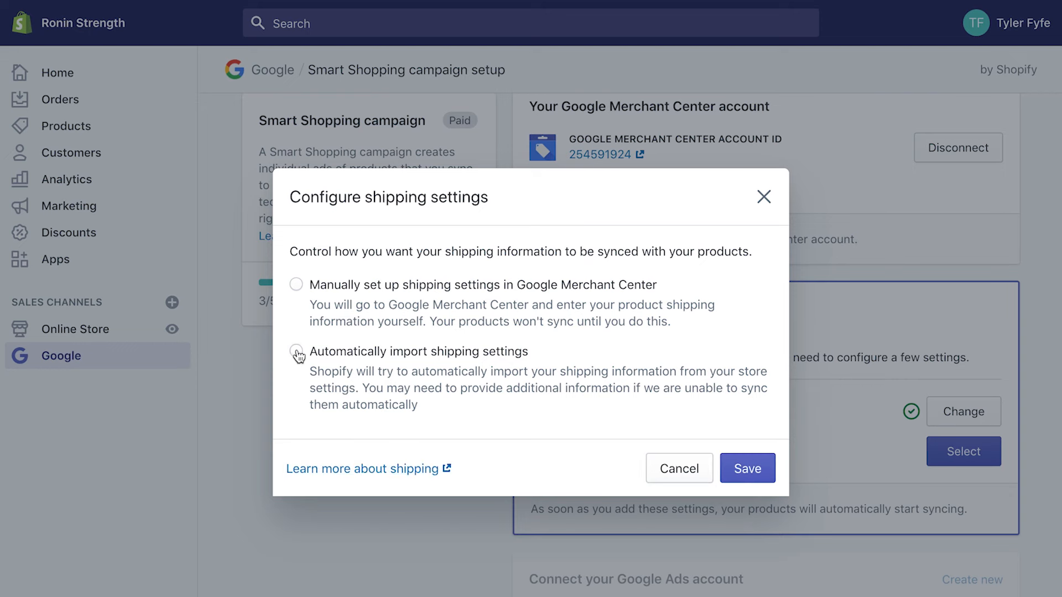
{"action": "left_click", "coordinate": [747, 468]}
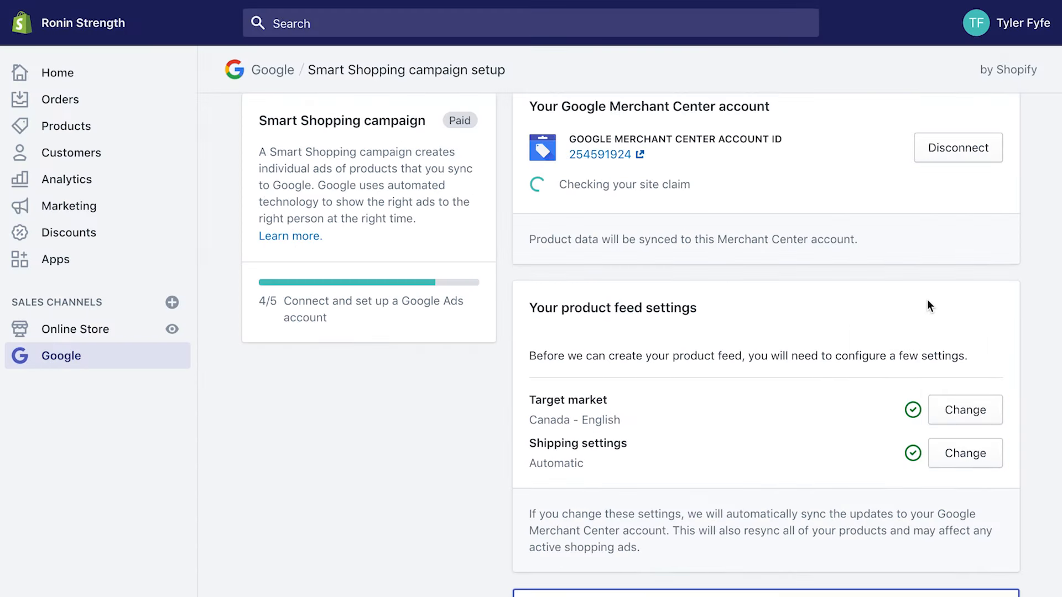
{"action": "scroll", "scroll_direction": "down", "scroll_amount": 3}
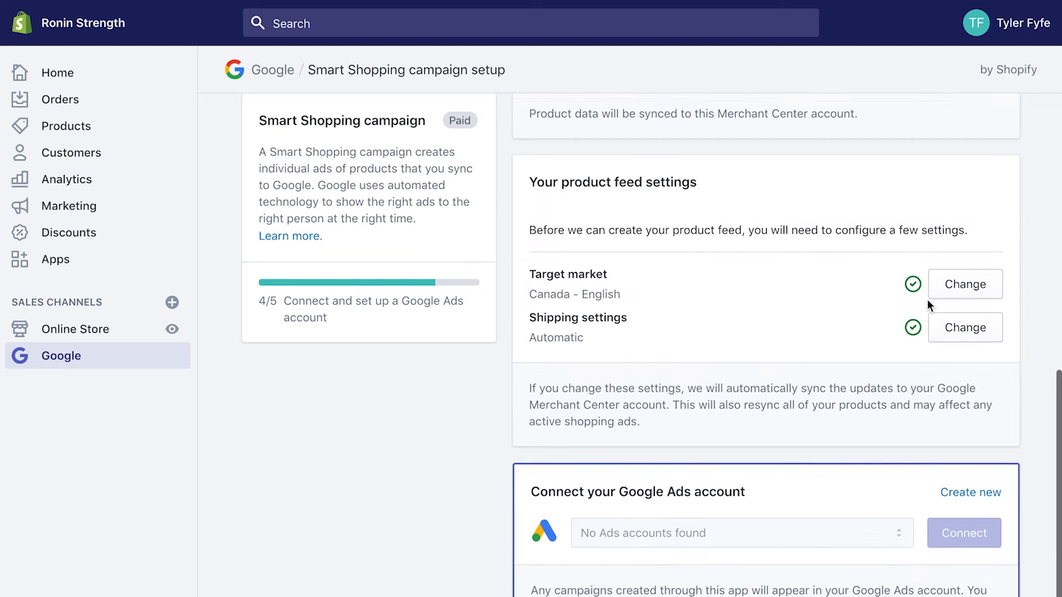
Create a new Google Ads account and agree to its terms
{"action": "scroll", "scroll_direction": "down", "scroll_amount": 3}
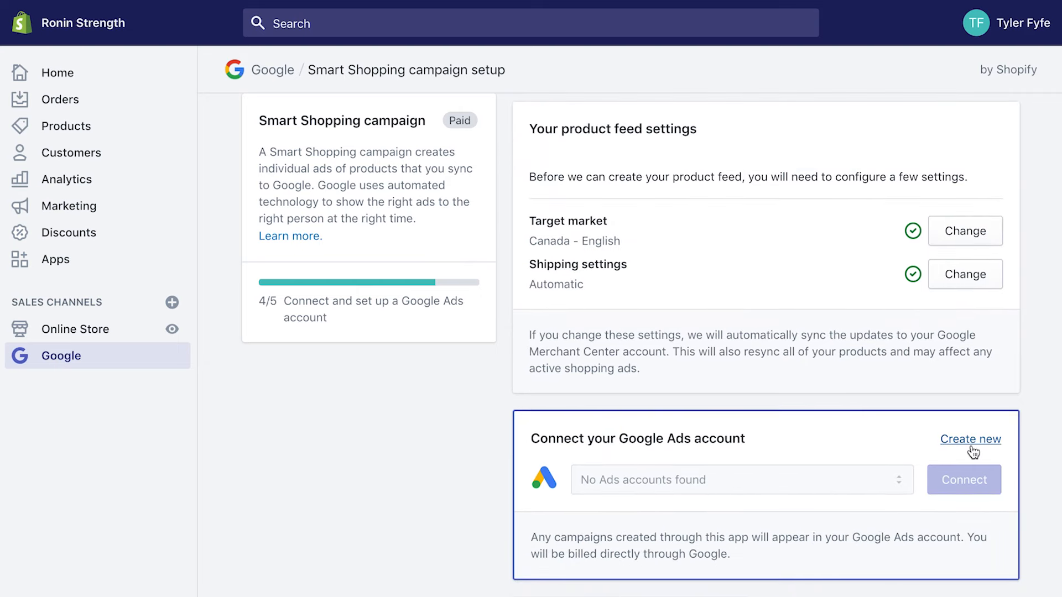
{"action": "left_click", "coordinate": [969, 439]}
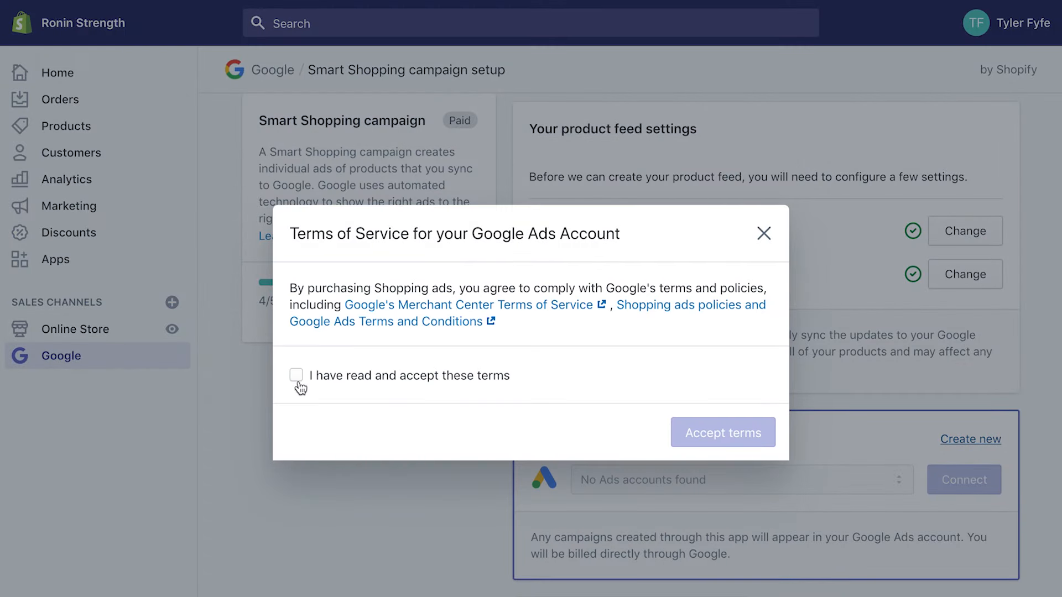
{"action": "left_click", "coordinate": [723, 432]}
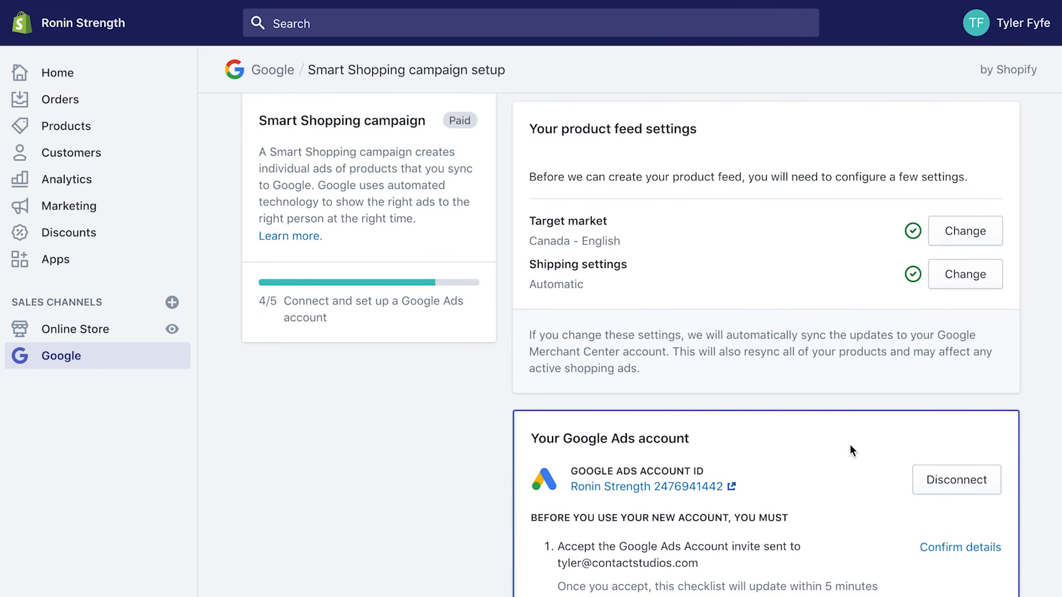
Accept the emailed invitation to the new Google Ads account
{"action": "scroll", "scroll_direction": "down", "scroll_amount": 3}
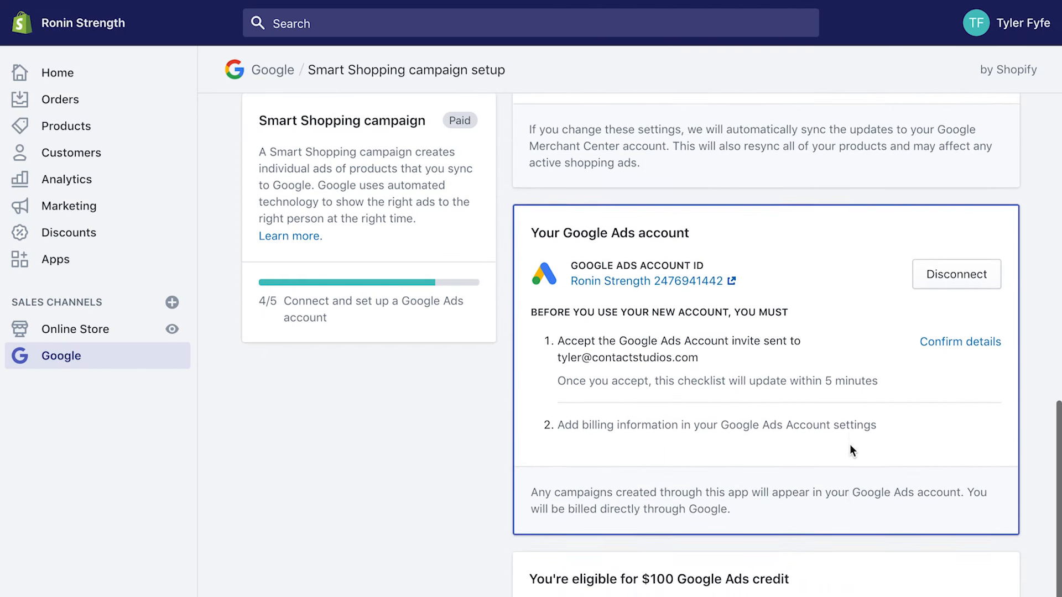
{"action": "scroll", "scroll_direction": "down", "scroll_amount": 3}
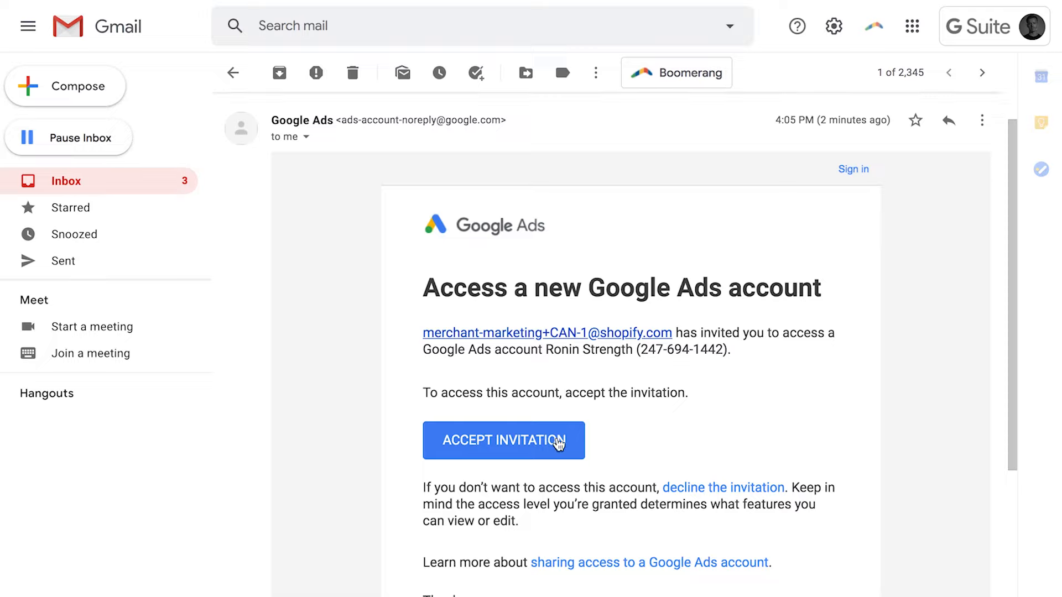
{"action": "left_click", "coordinate": [503, 440]}
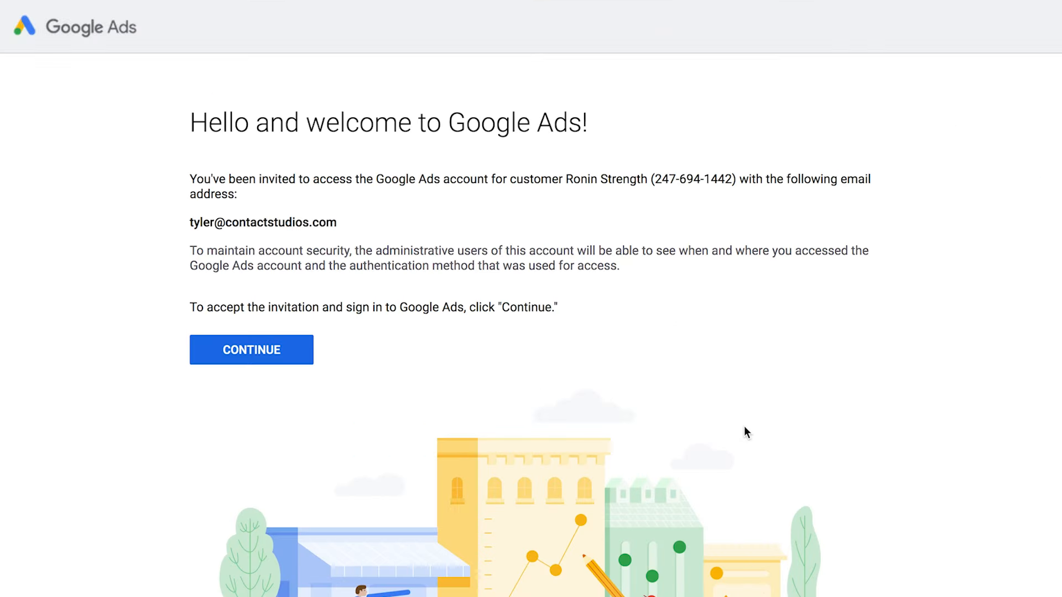
Accept the Ronin Strength Google Ads invitation and continue signing in
{"action": "left_click", "coordinate": [251, 349]}
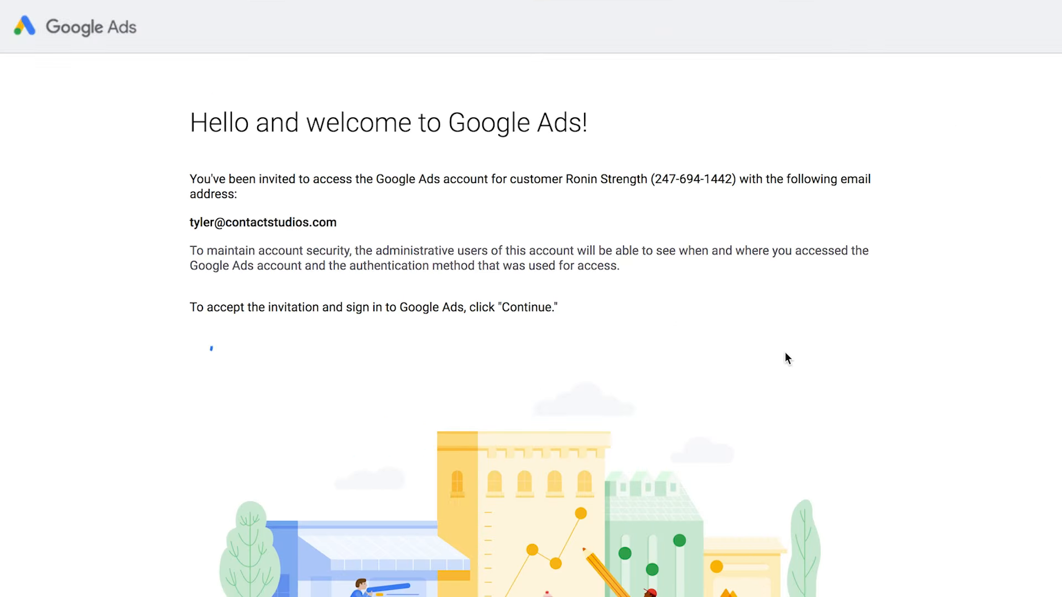
{"action": "left_click", "coordinate": [210, 349]}
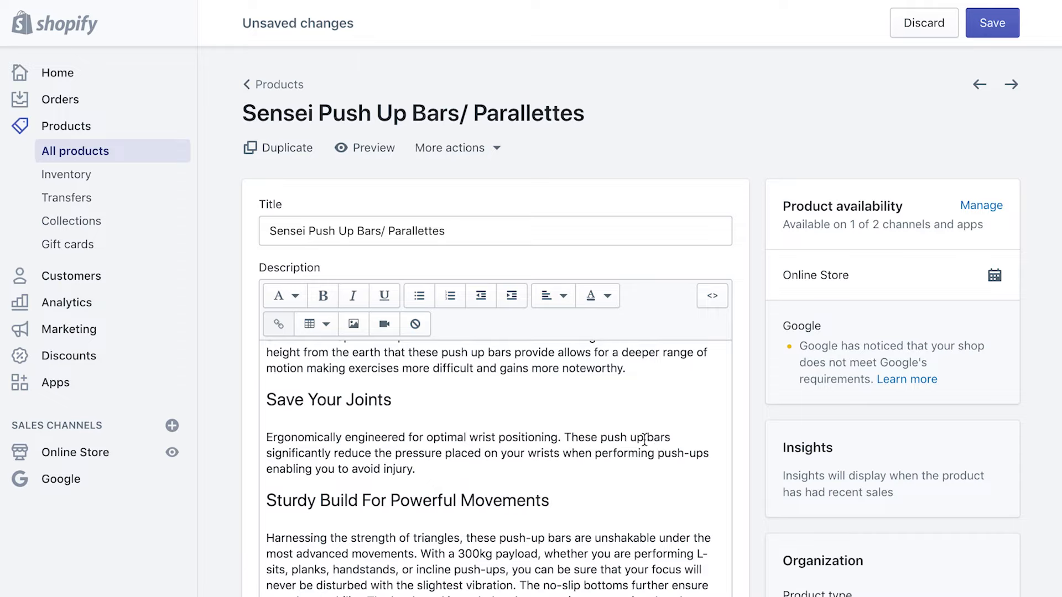
Scroll the Sensei Push Up Bars product page down to the search engine listing preview
{"action": "scroll", "scroll_direction": "down", "scroll_amount": 3}
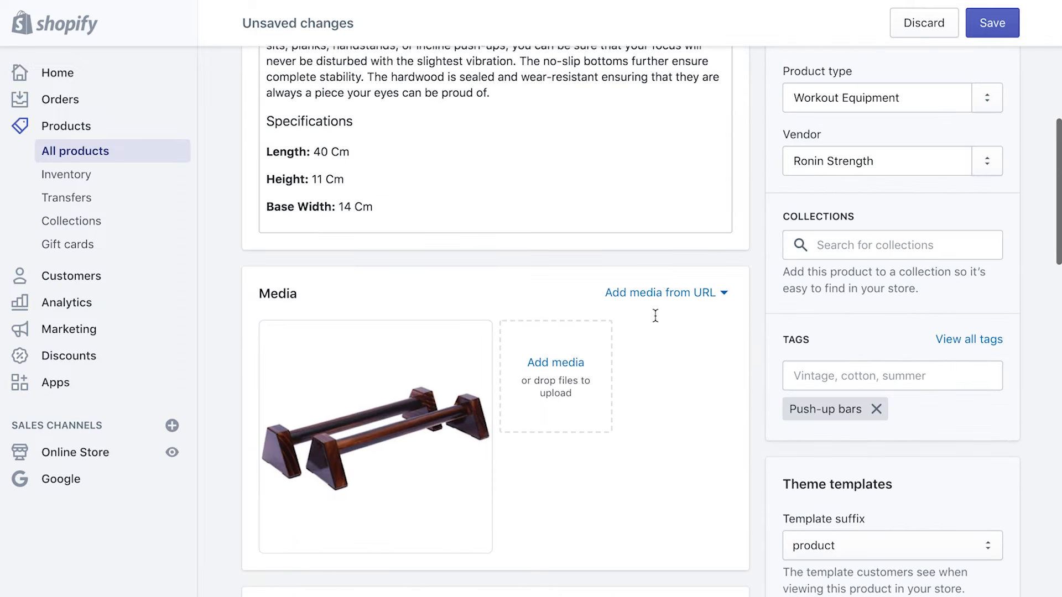
{"action": "scroll", "scroll_direction": "down", "scroll_amount": 3}
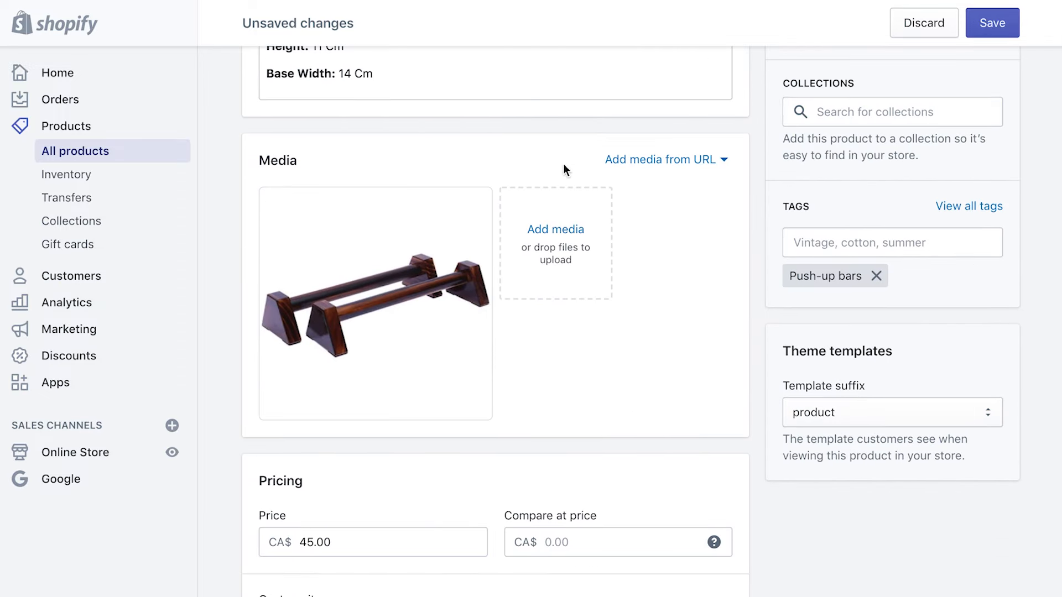
{"action": "scroll", "scroll_direction": "down", "scroll_amount": 3}
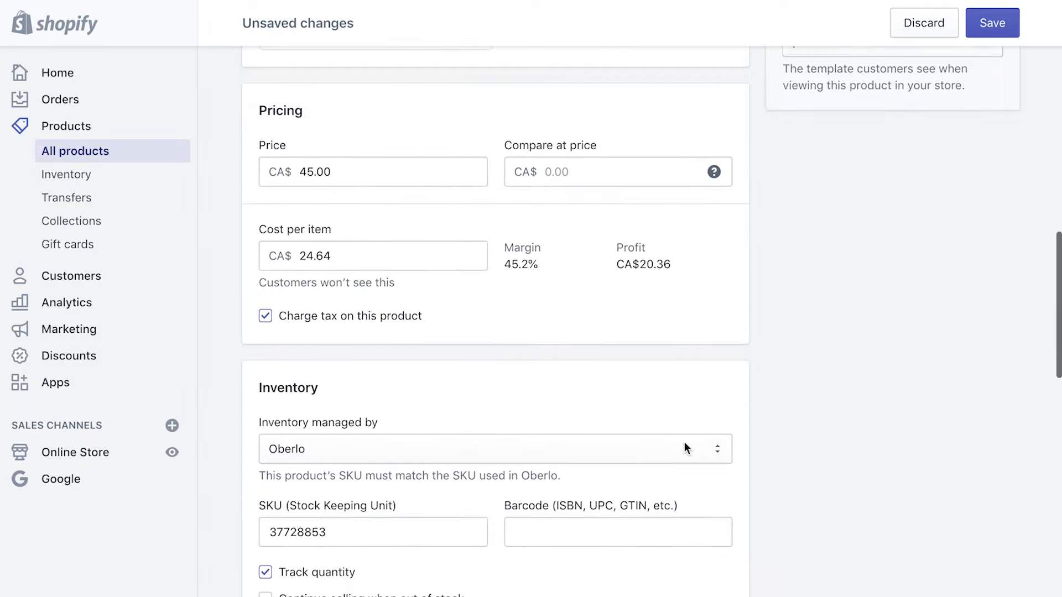
{"action": "scroll", "scroll_direction": "down", "scroll_amount": 3}
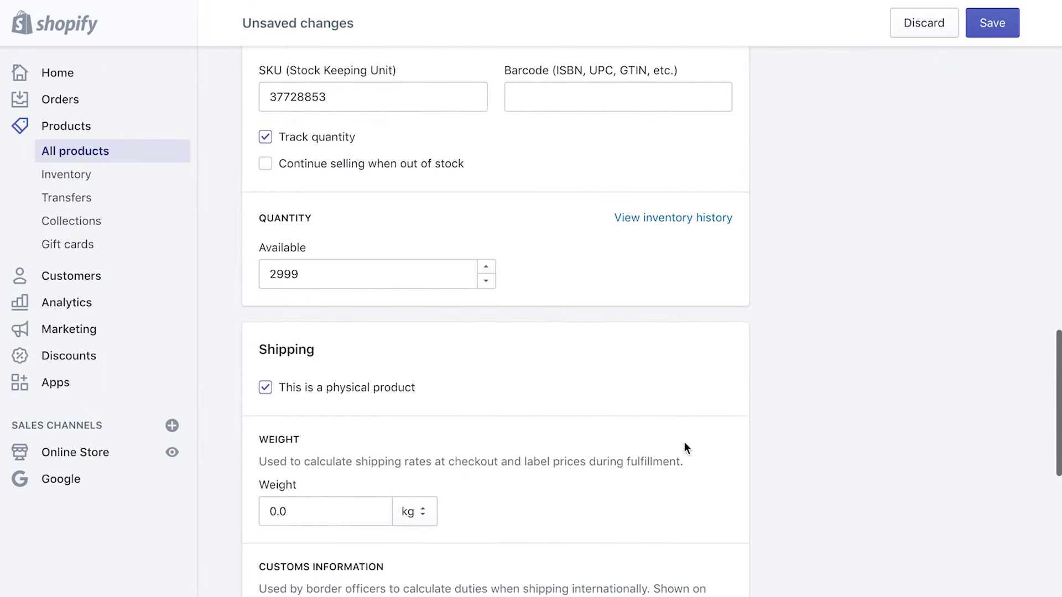
{"action": "scroll", "scroll_direction": "down", "scroll_amount": 3}
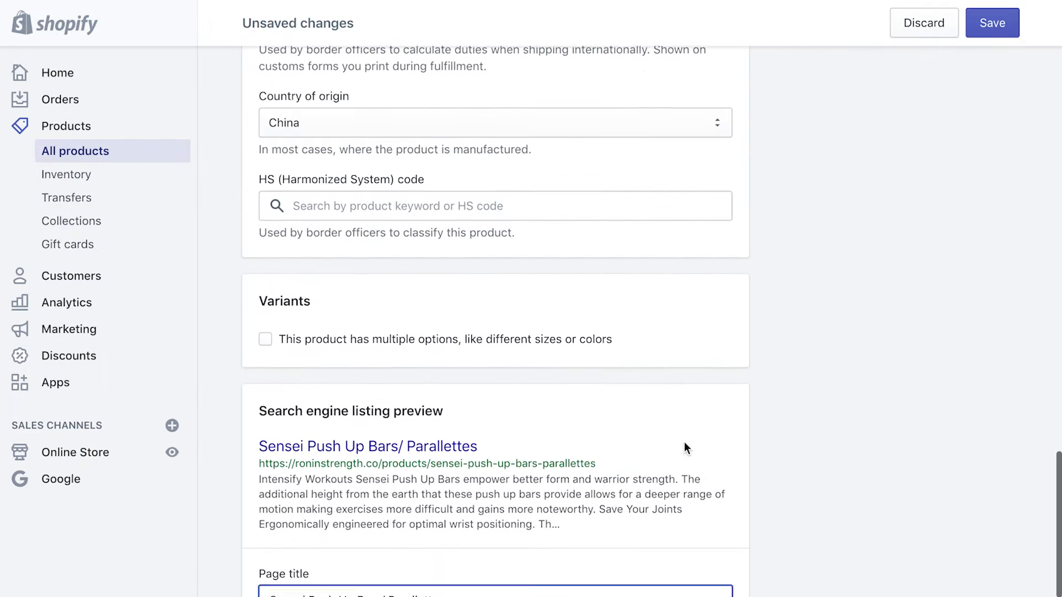
{"action": "scroll", "scroll_direction": "down", "scroll_amount": 3}
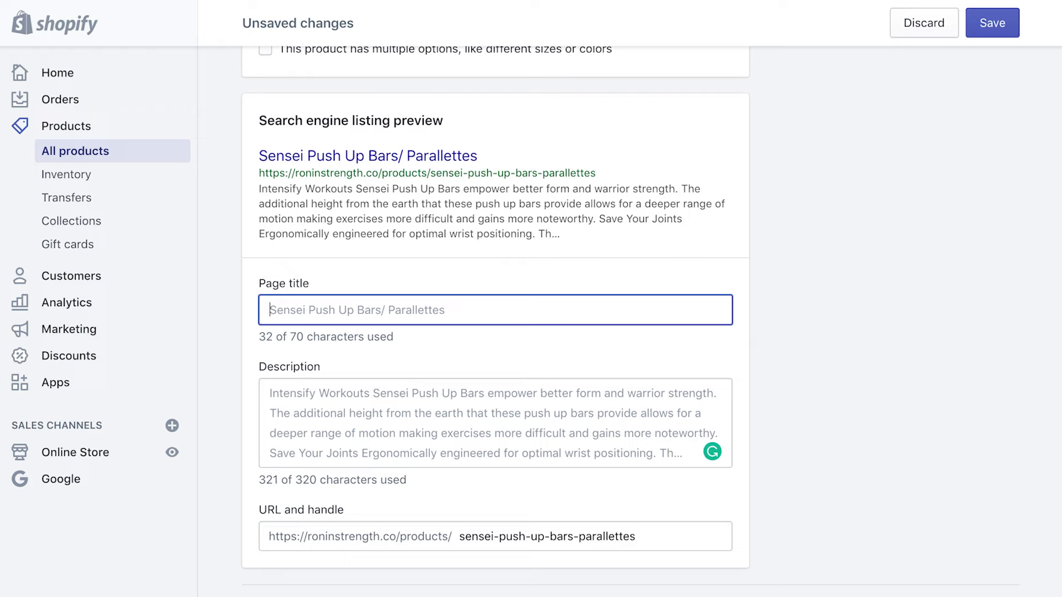
Enter 'The Ultimate Push-up Bars | Ronin Strength' as the push-up bars listing's page title
{"action": "type", "text": "The Ultimate"}
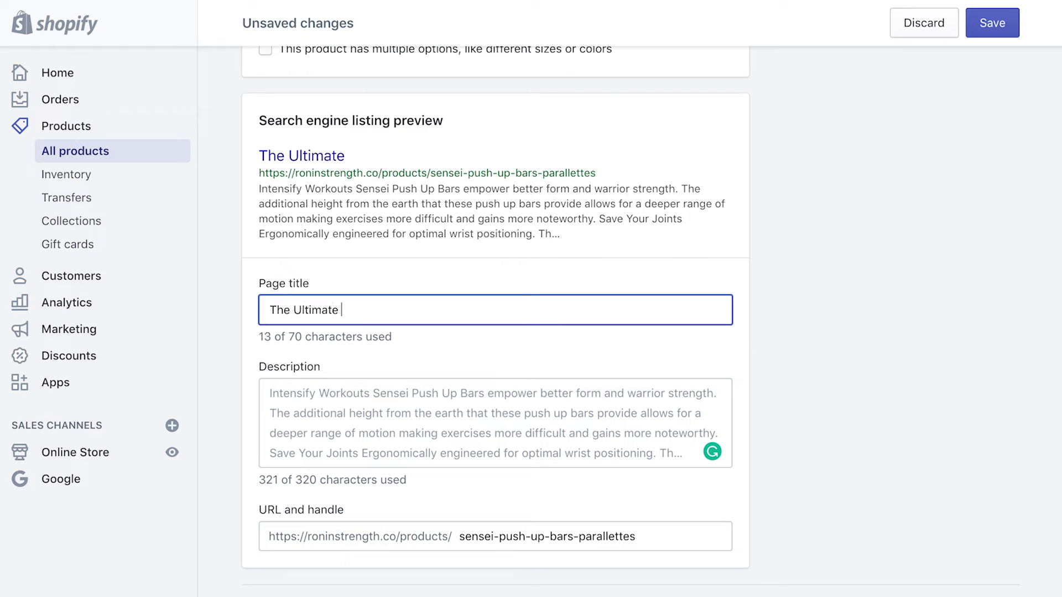
{"action": "type", "text": "Push-up"}
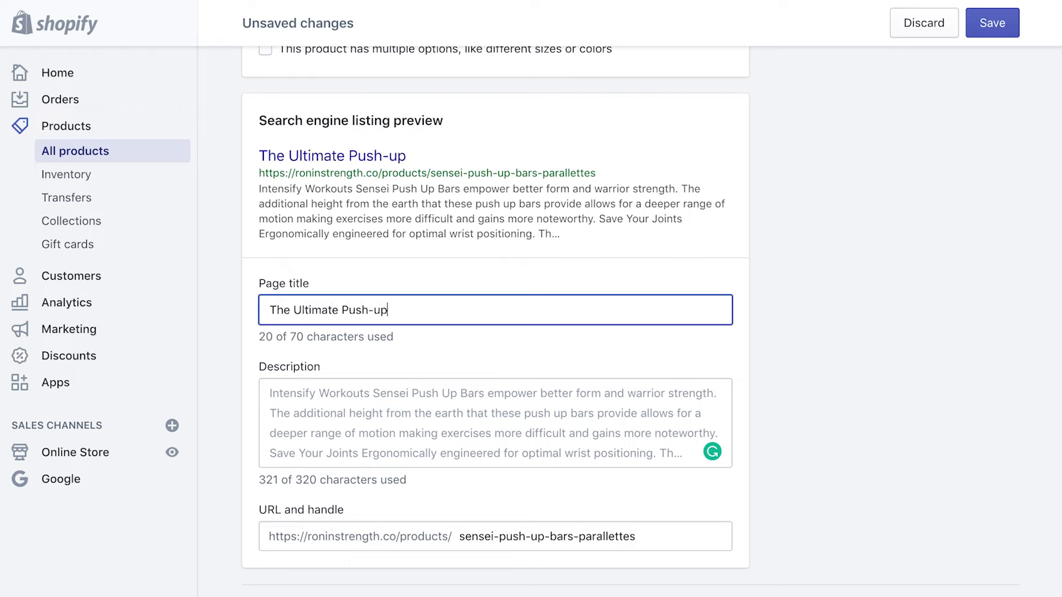
{"action": "type", "text": "Bars"}
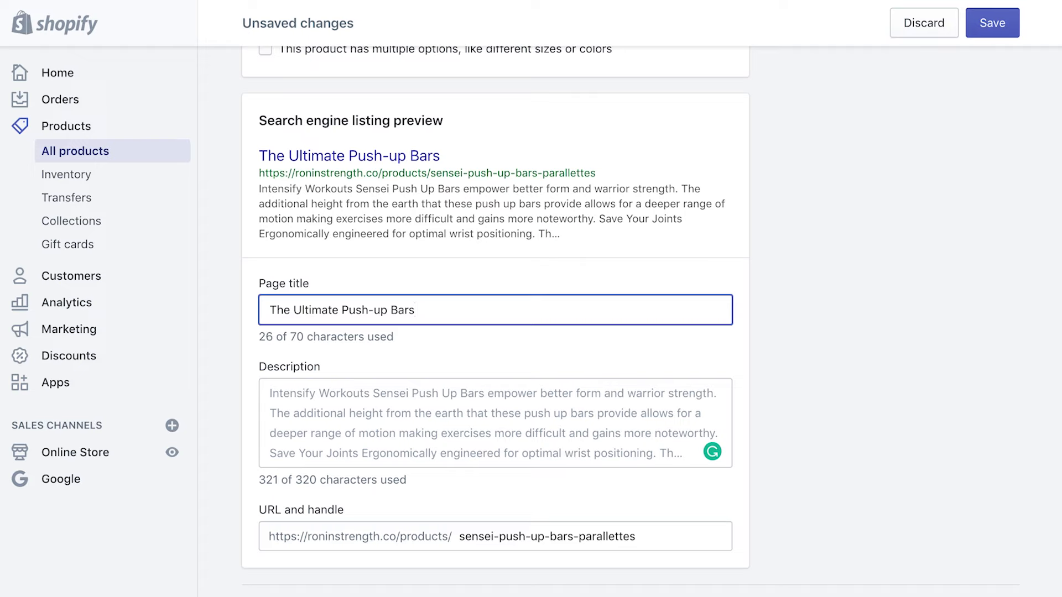
{"action": "type", "text": "| Ronin"}
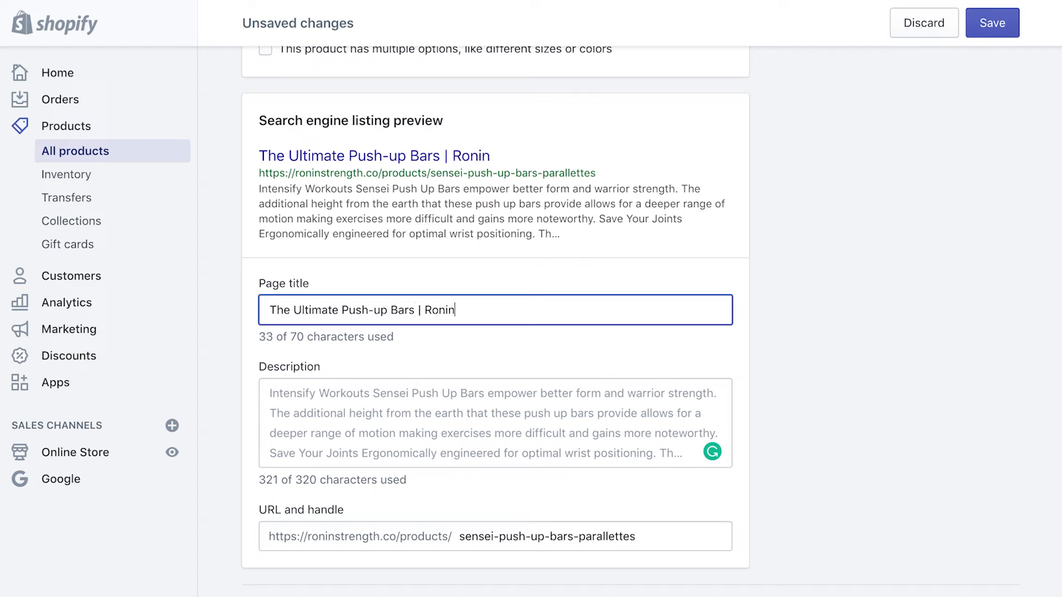
{"action": "type", "text": "Strength"}
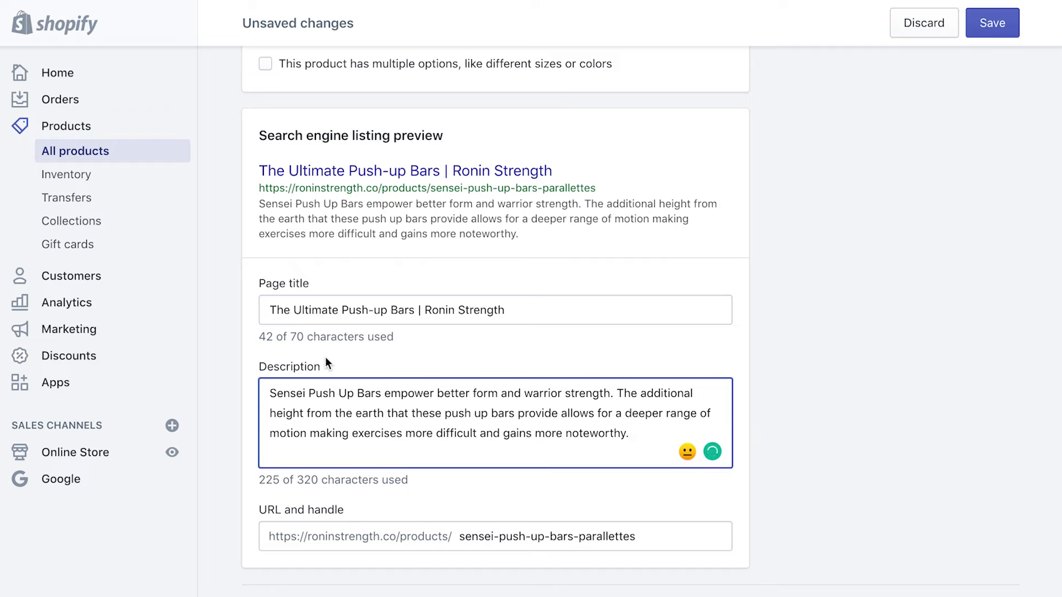
{"action": "mouse_move", "coordinate": [817, 368]}
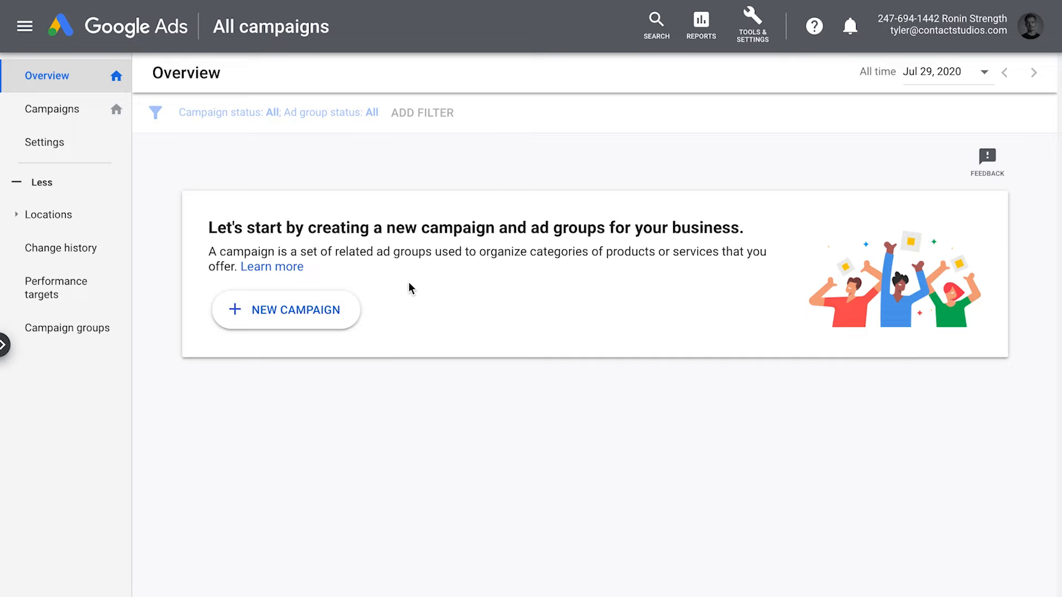
Open the Google Ads billing settings to add payment details
{"action": "left_click", "coordinate": [751, 25]}
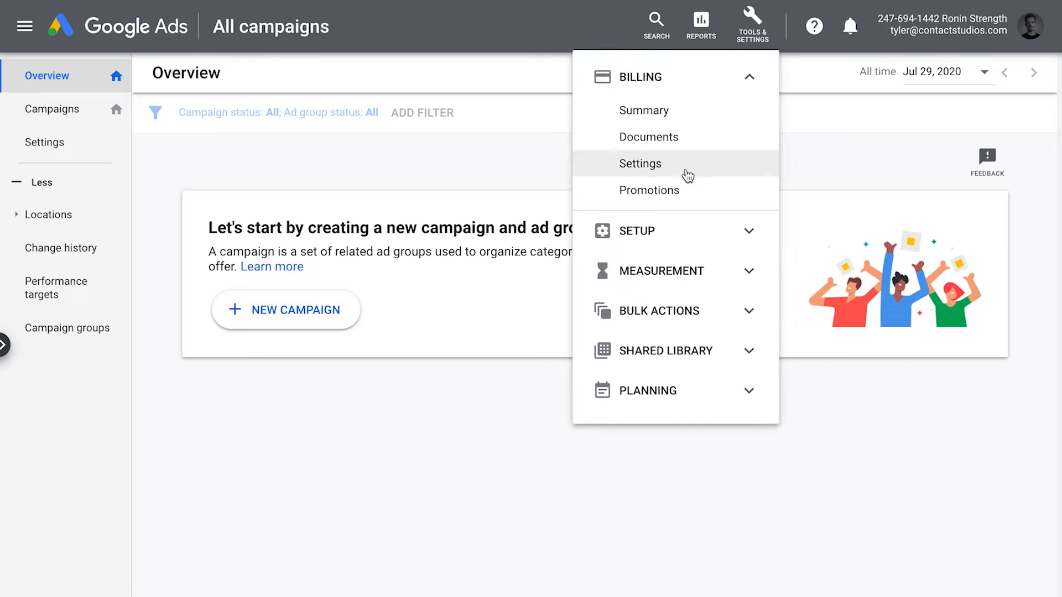
{"action": "left_click", "coordinate": [640, 163]}
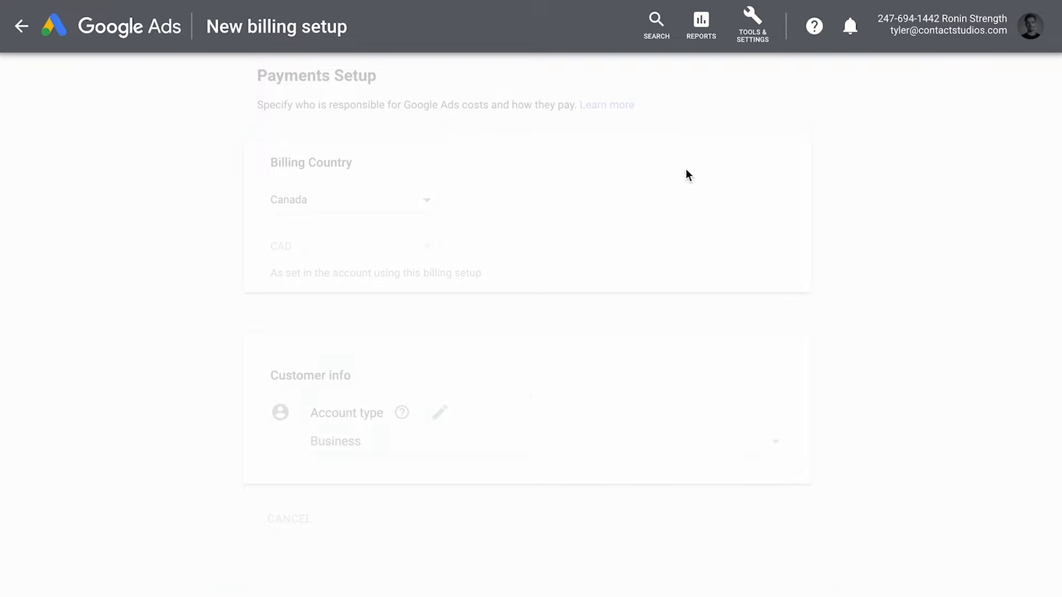
{"action": "scroll", "scroll_direction": "down", "scroll_amount": 3}
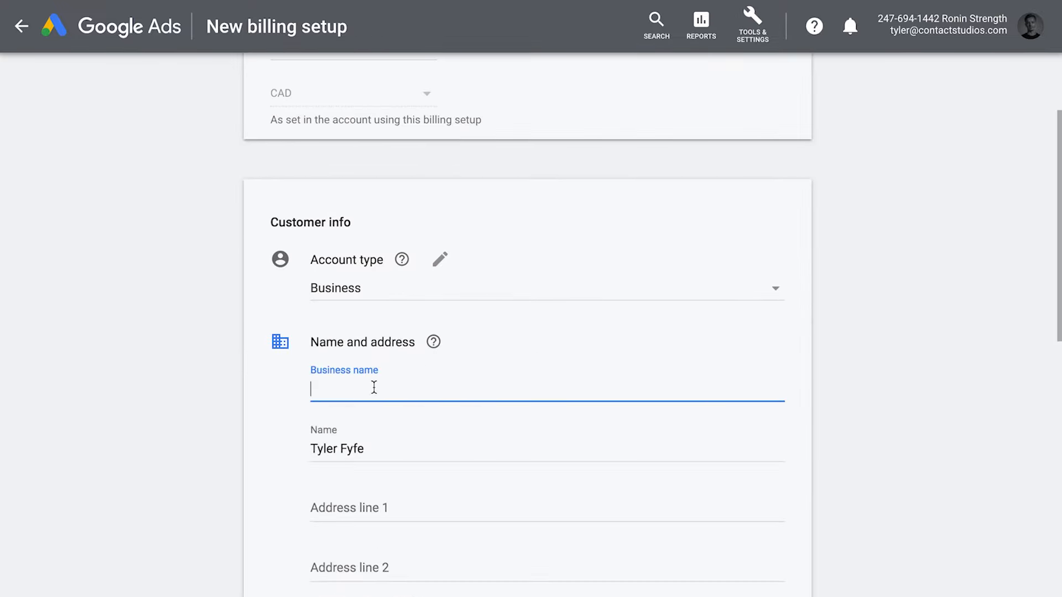
Enter the address 'Contact Studios, 361 Brewery' and agree to the Google Ads terms
{"action": "type", "text": "Contact St"}
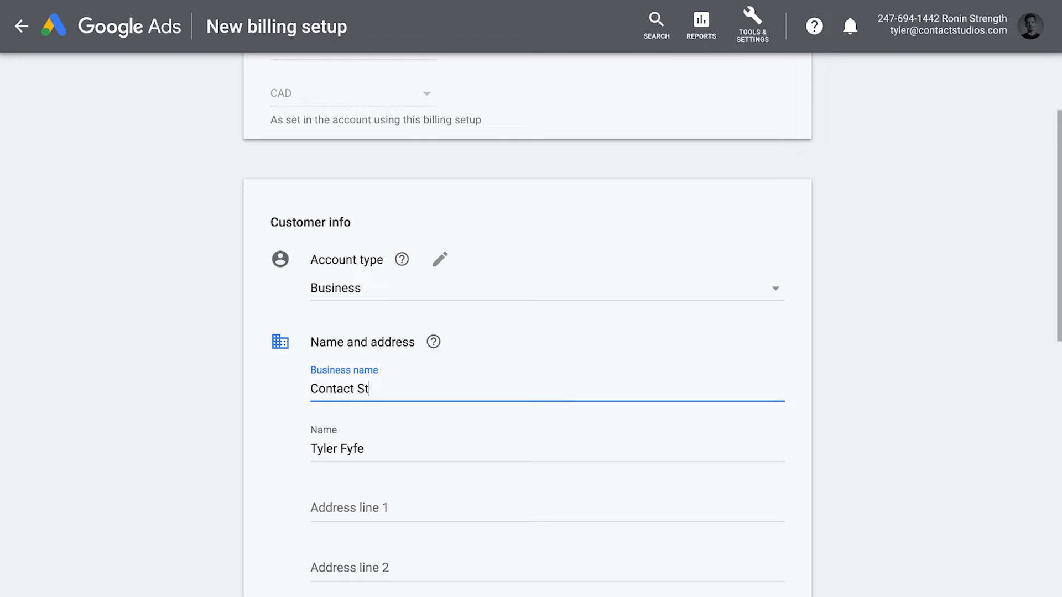
{"action": "type", "text": "udios"}
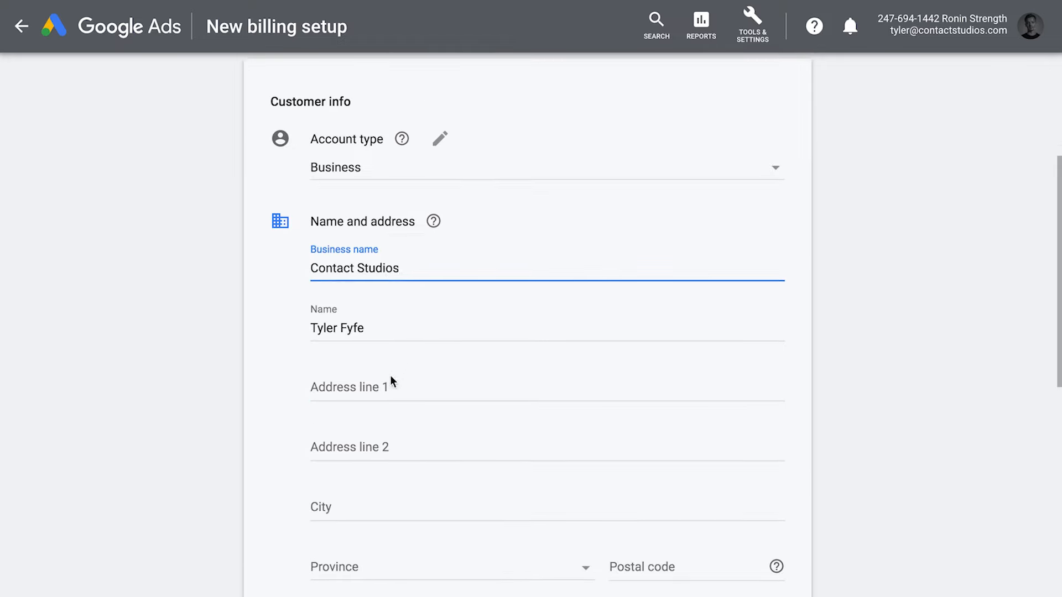
{"action": "type", "text": "361 B"}
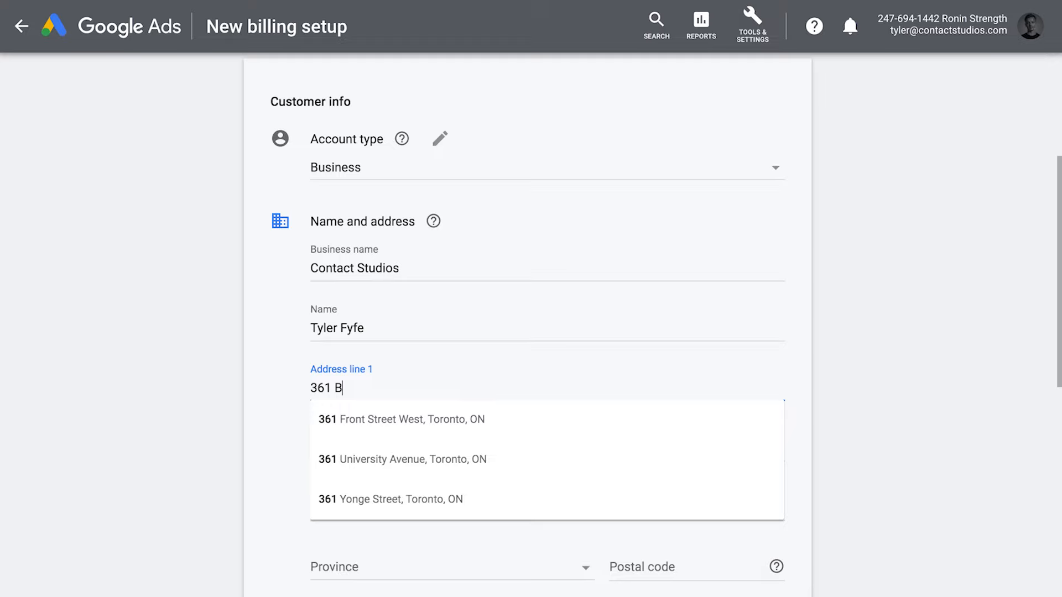
{"action": "type", "text": "rewery Lane"}
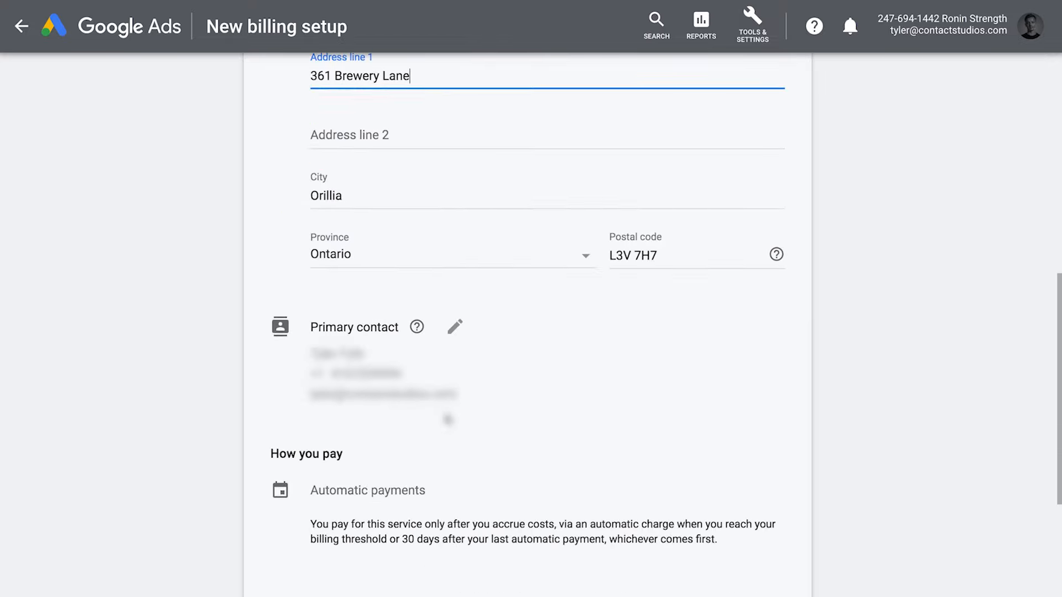
{"action": "scroll", "scroll_direction": "down", "scroll_amount": 3}
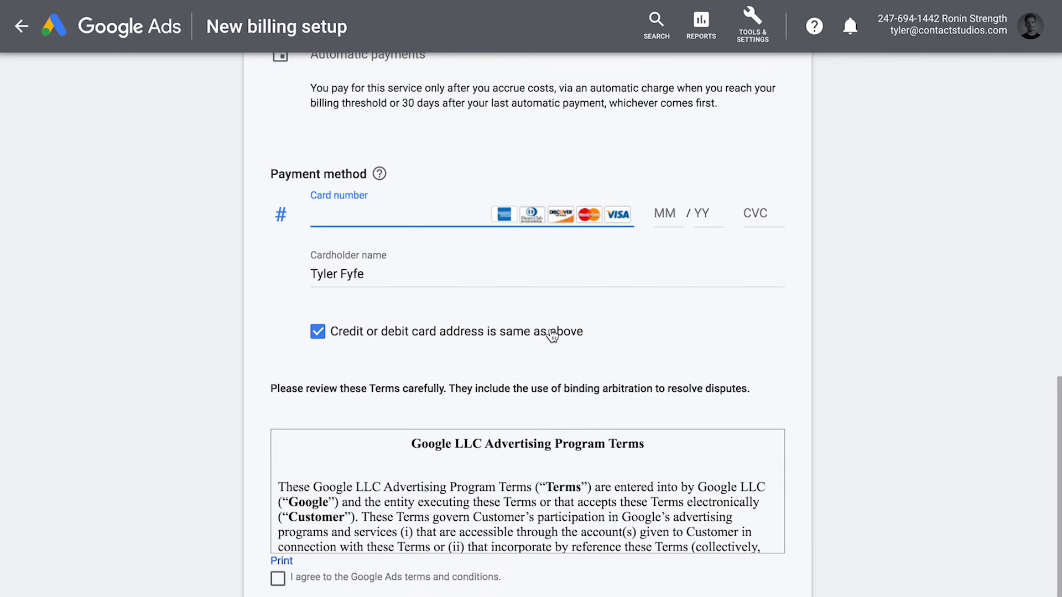
{"action": "scroll", "scroll_direction": "down", "scroll_amount": 3}
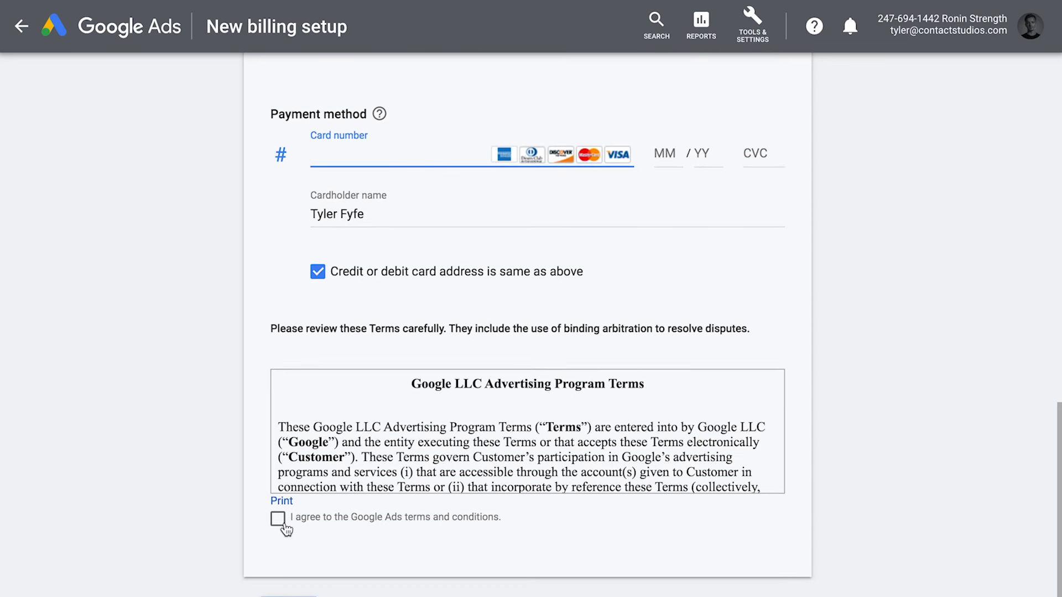
{"action": "left_click", "coordinate": [278, 518]}
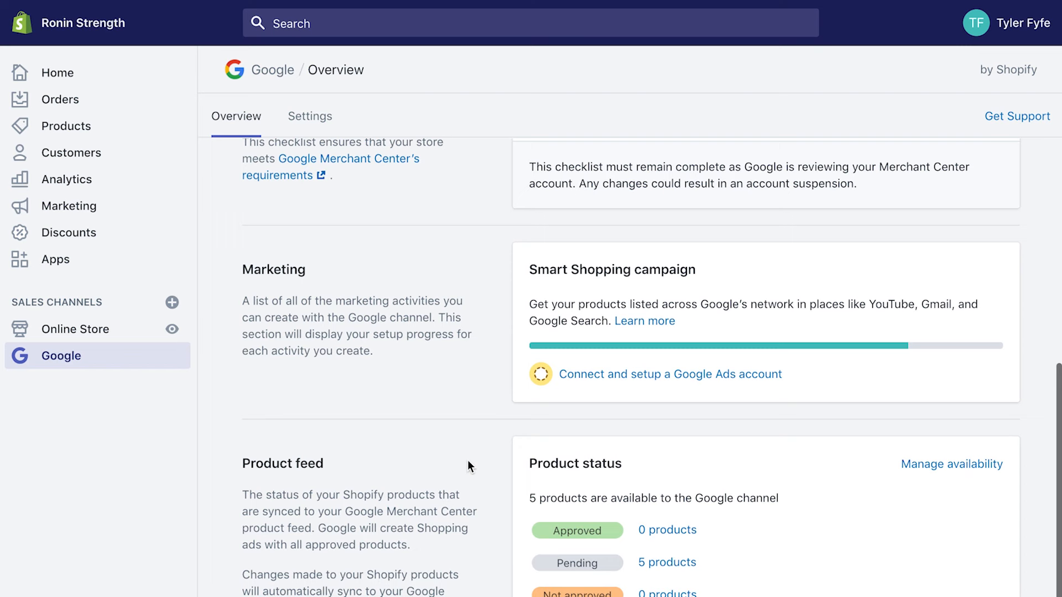
Go to the Google Ads account setup step and review the Ronin Strength account card
{"action": "left_click", "coordinate": [670, 374]}
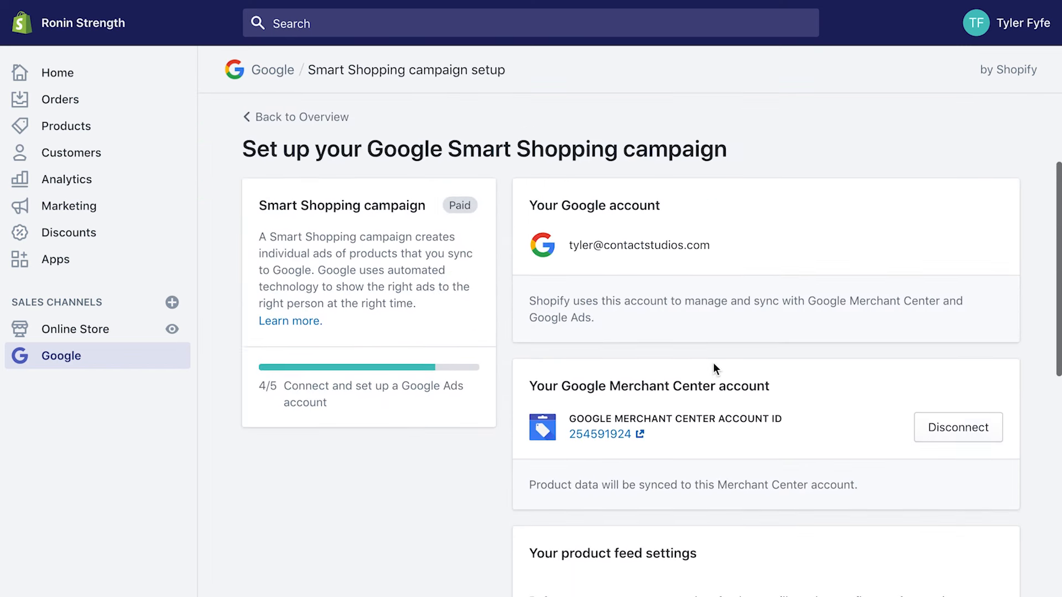
{"action": "scroll", "scroll_direction": "down", "scroll_amount": 3}
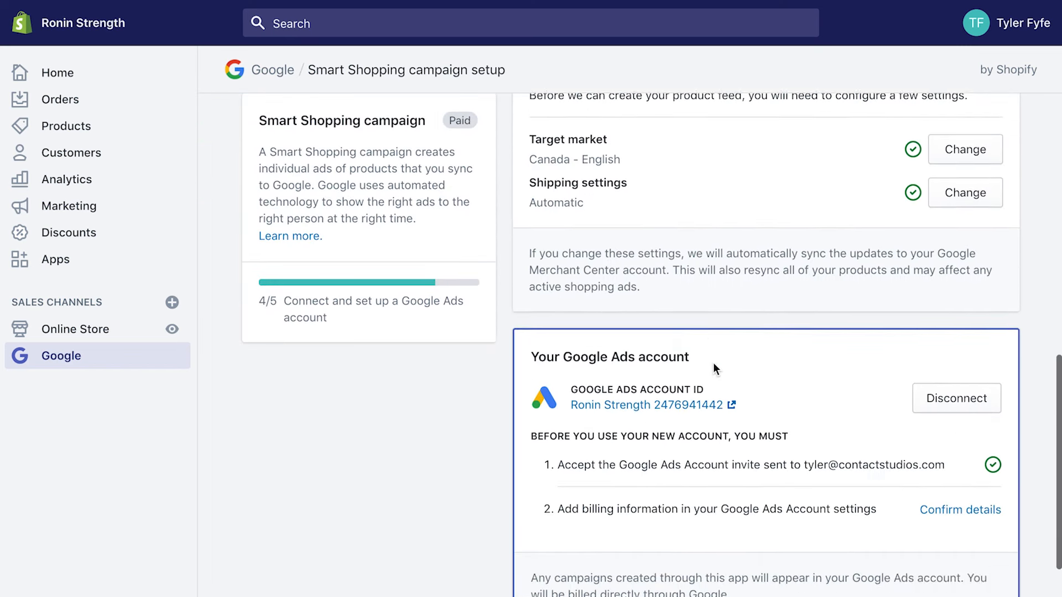
{"action": "scroll", "scroll_direction": "down", "scroll_amount": 3}
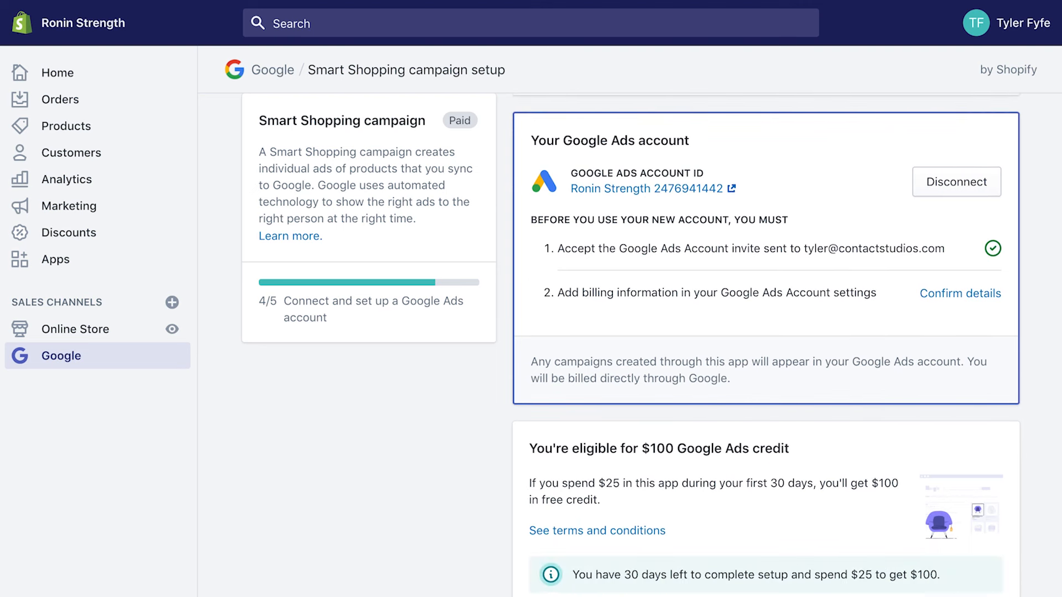
{"action": "mouse_move", "coordinate": [535, 399]}
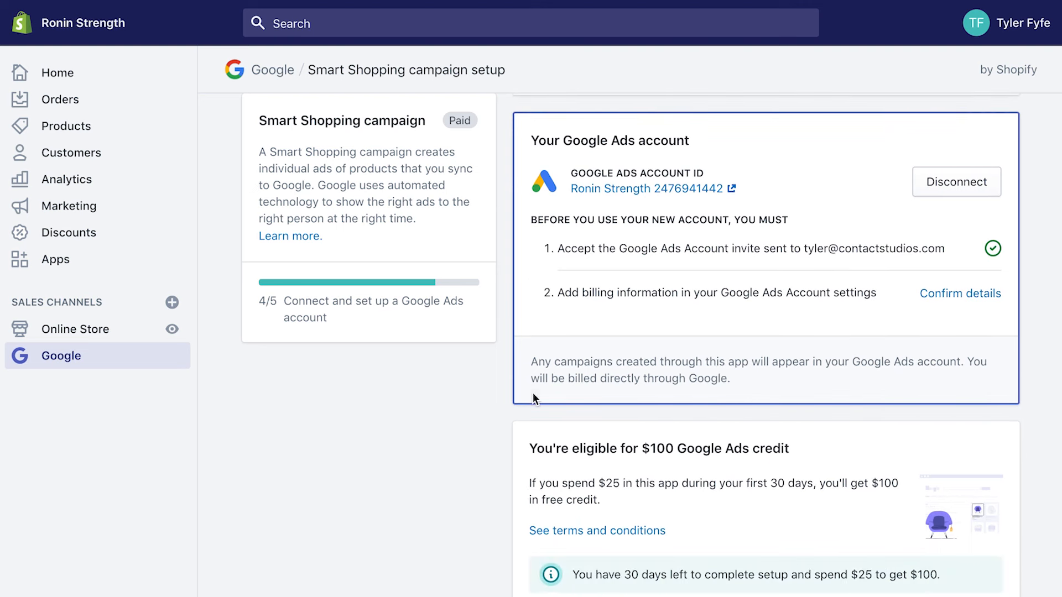
{"action": "mouse_move", "coordinate": [818, 348]}
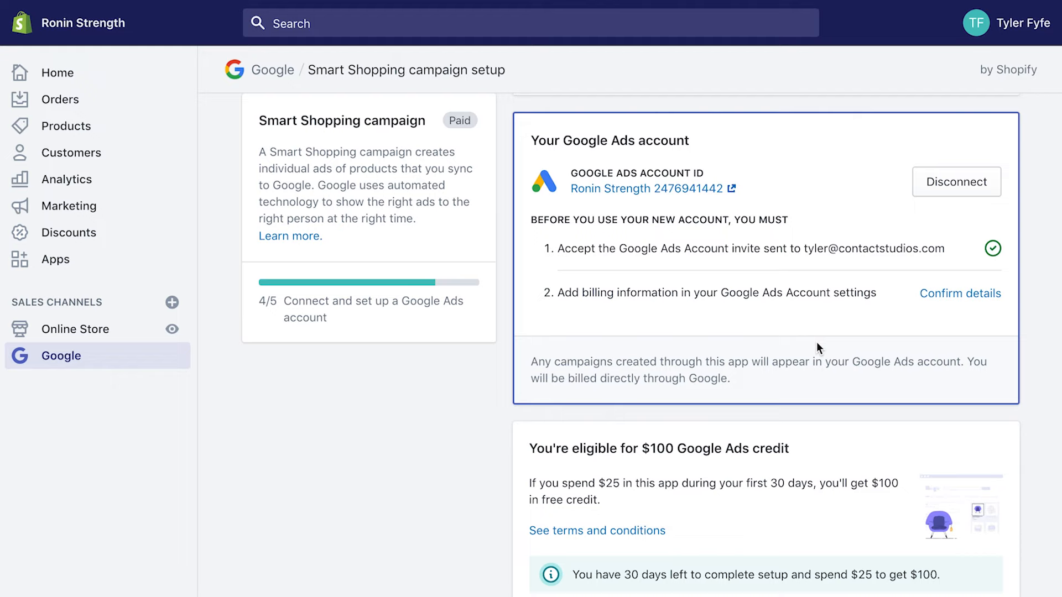
{"action": "mouse_move", "coordinate": [899, 344]}
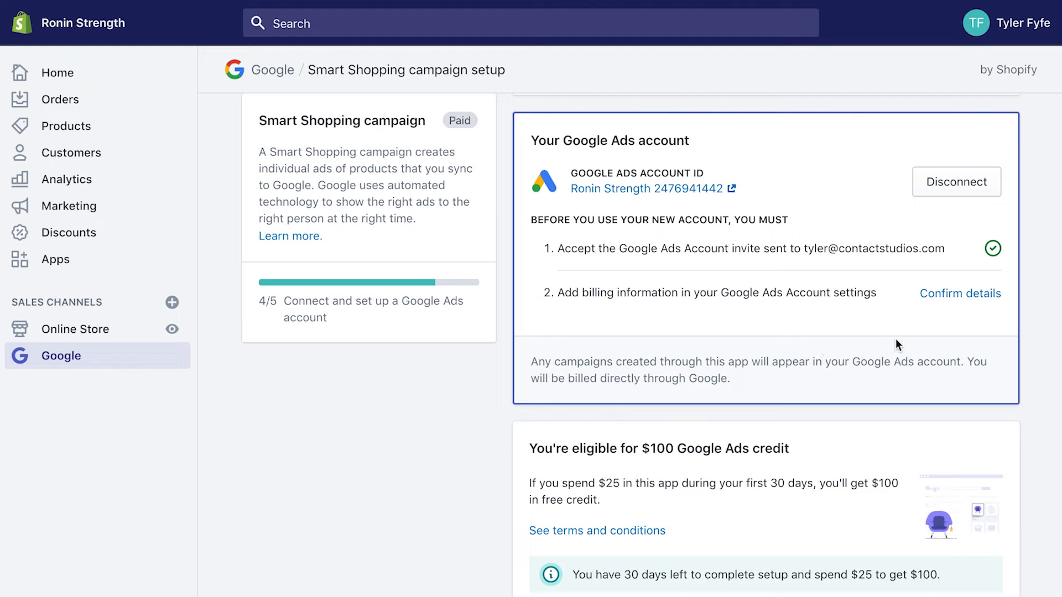
{"action": "mouse_move", "coordinate": [913, 344]}
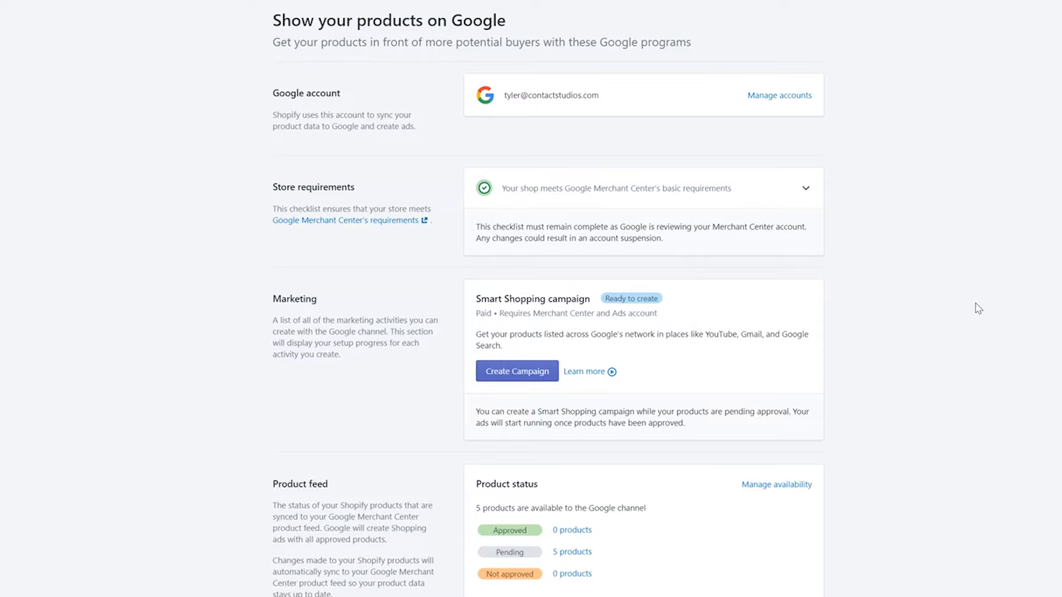
{"action": "mouse_move", "coordinate": [639, 359]}
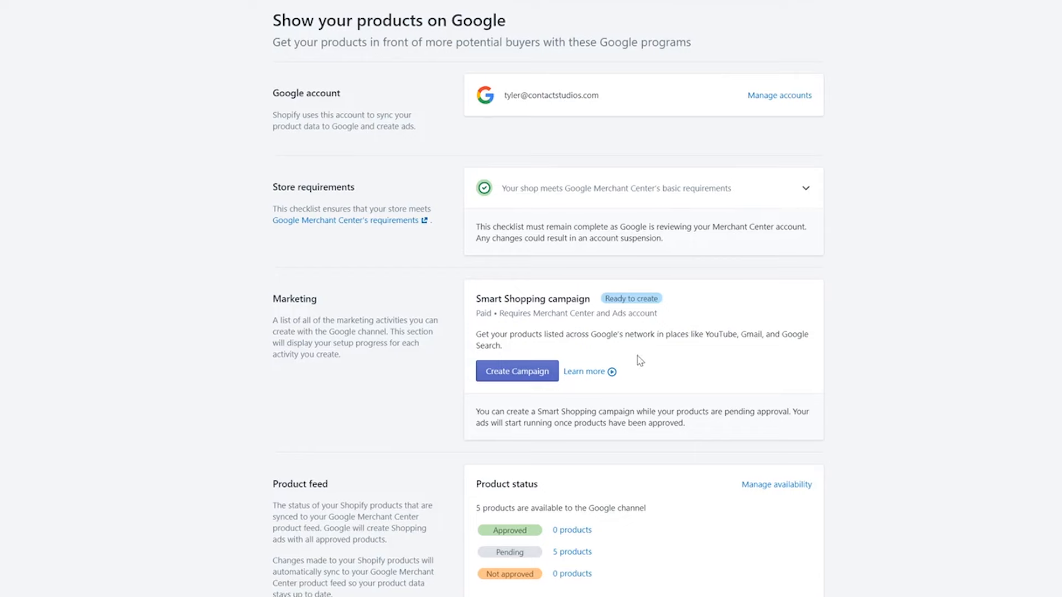
Start a new Smart Shopping campaign from the Google channel's Marketing section
{"action": "left_click", "coordinate": [516, 371]}
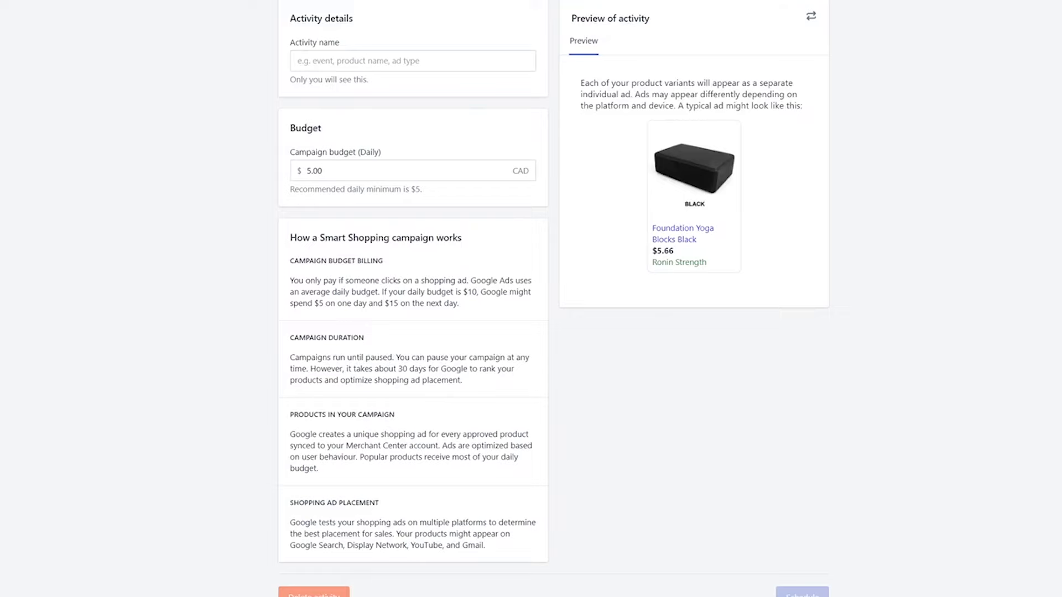
Name the campaign Ronin Fitness Products, set a $10.00 daily budget, and schedule it
{"action": "type", "text": "Ronin Fitness Product"}
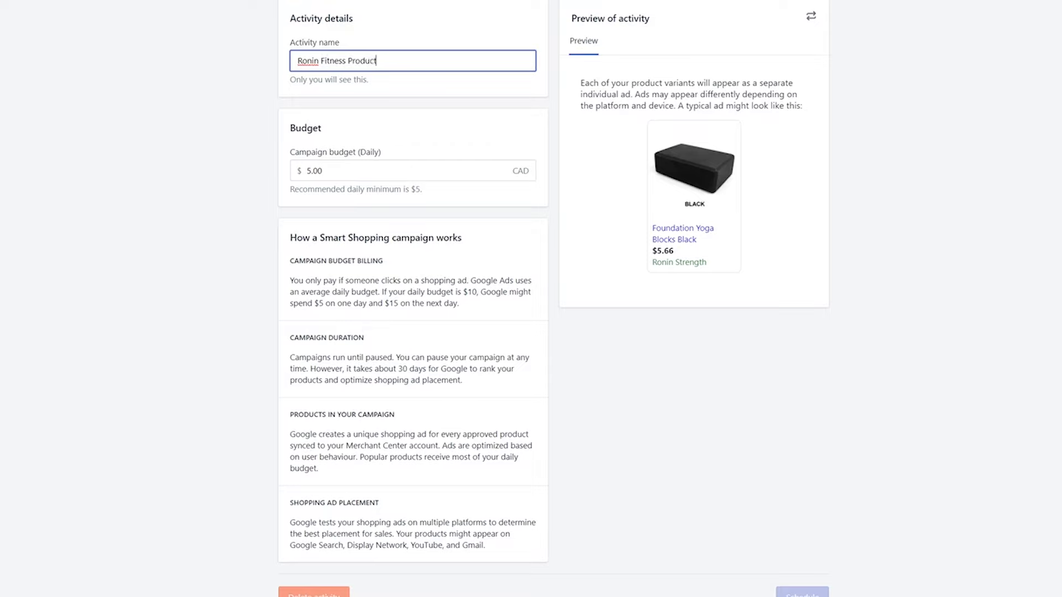
{"action": "type", "text": "s"}
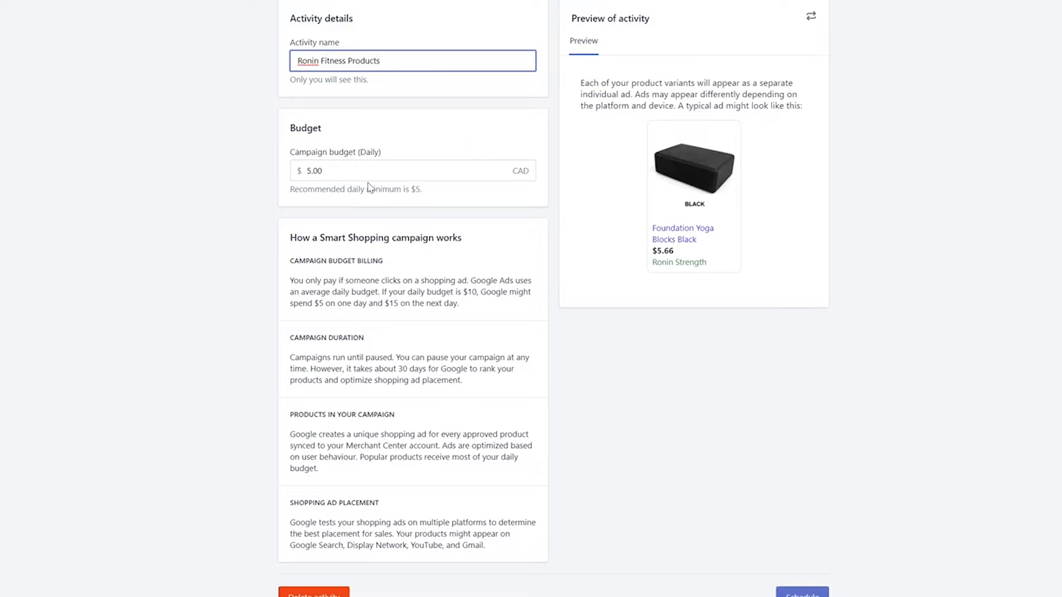
{"action": "left_click", "coordinate": [411, 171]}
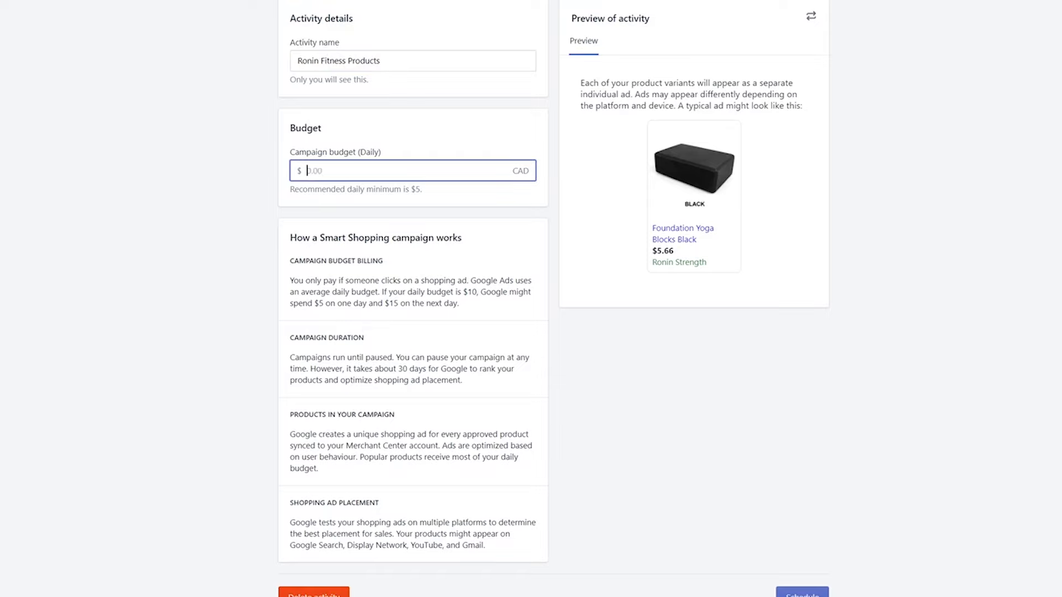
{"action": "type", "text": "10.00"}
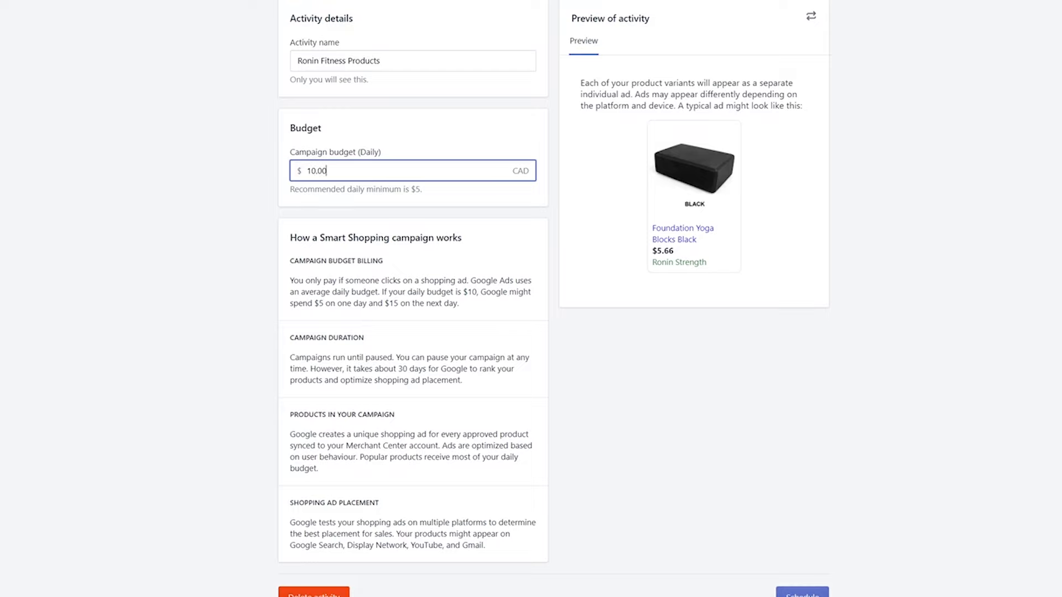
{"action": "scroll", "scroll_direction": "down", "scroll_amount": 3}
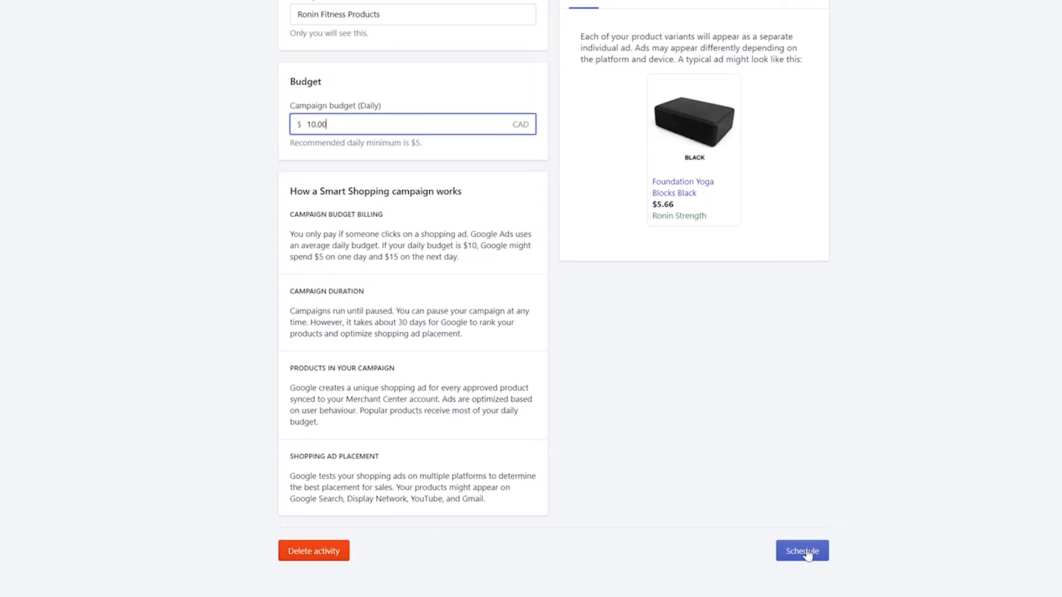
{"action": "left_click", "coordinate": [802, 550]}
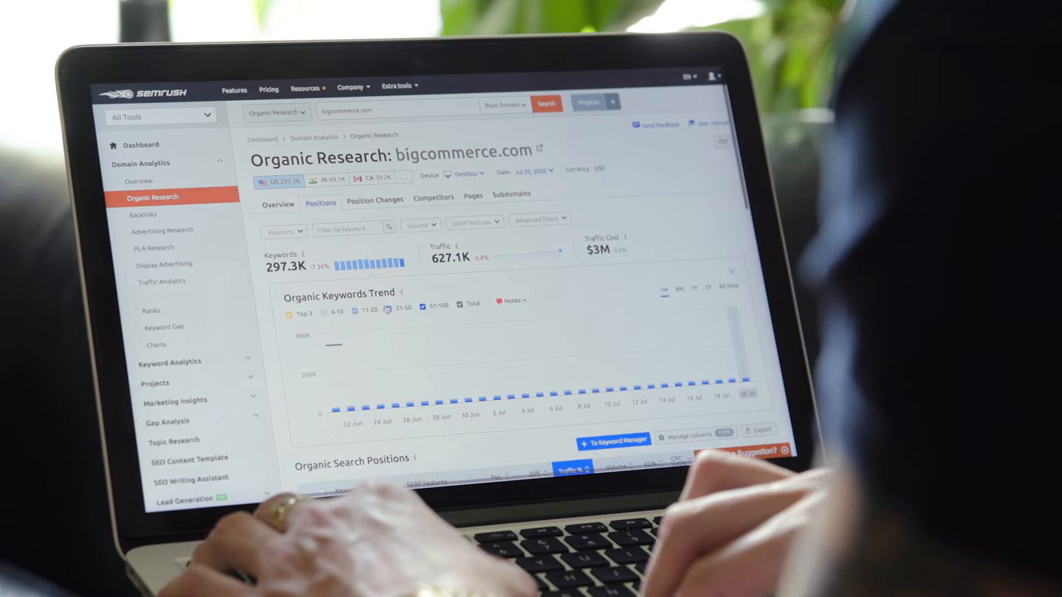
{"action": "scroll", "scroll_direction": "down", "scroll_amount": 3}
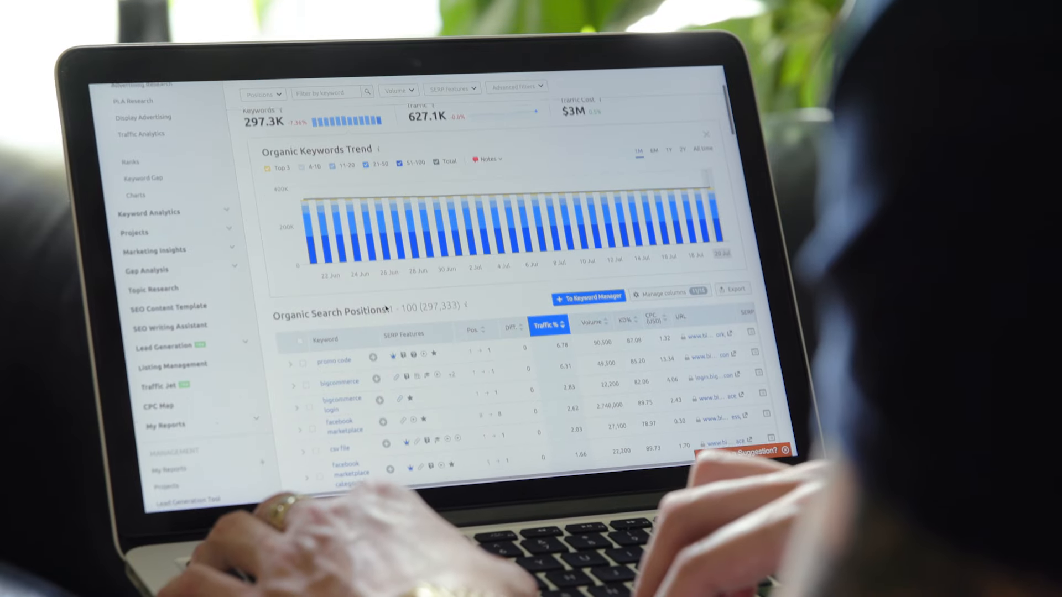
{"action": "scroll", "scroll_direction": "down", "scroll_amount": 3}
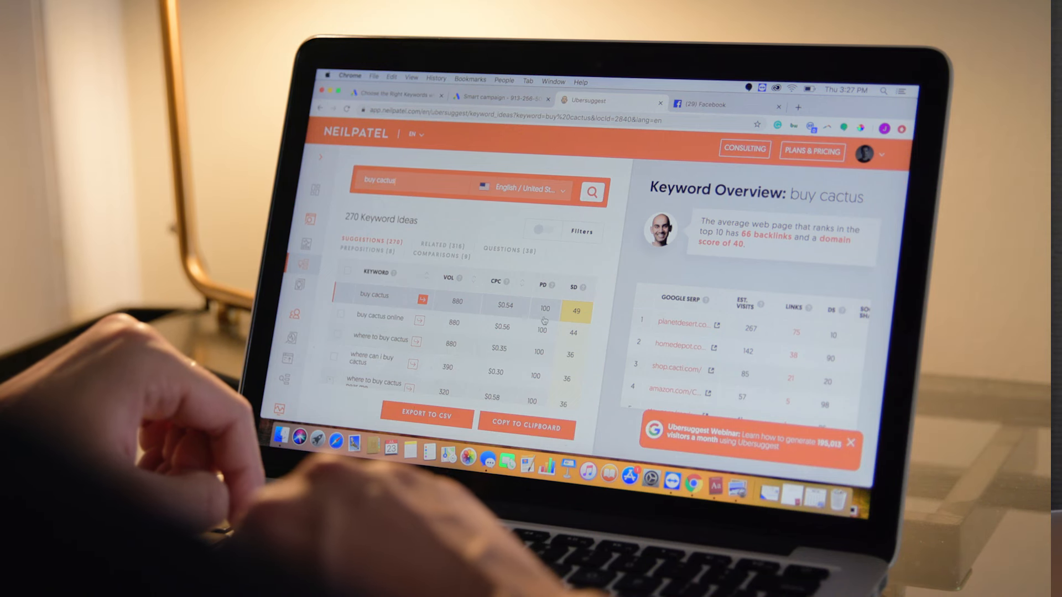
{"action": "scroll", "scroll_direction": "down", "scroll_amount": 3}
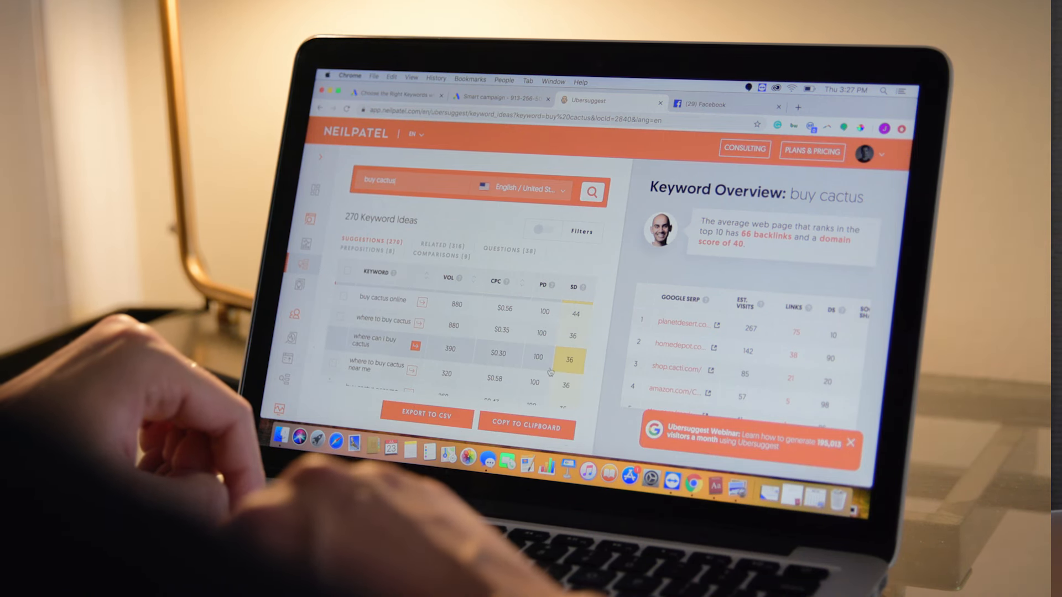
{"action": "scroll", "scroll_direction": "down", "scroll_amount": 3}
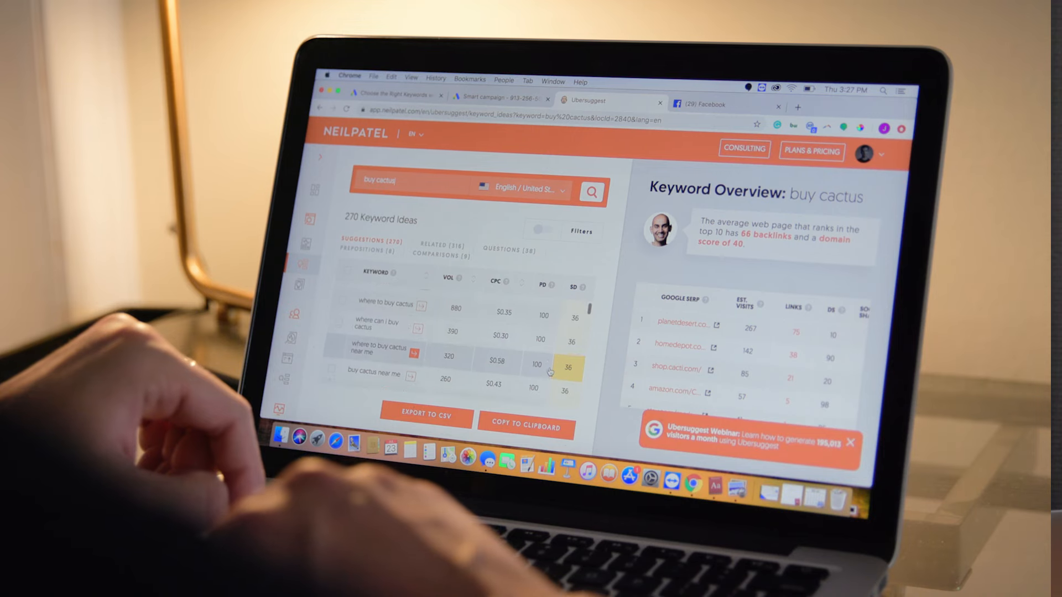
{"action": "scroll", "scroll_direction": "down", "scroll_amount": 3}
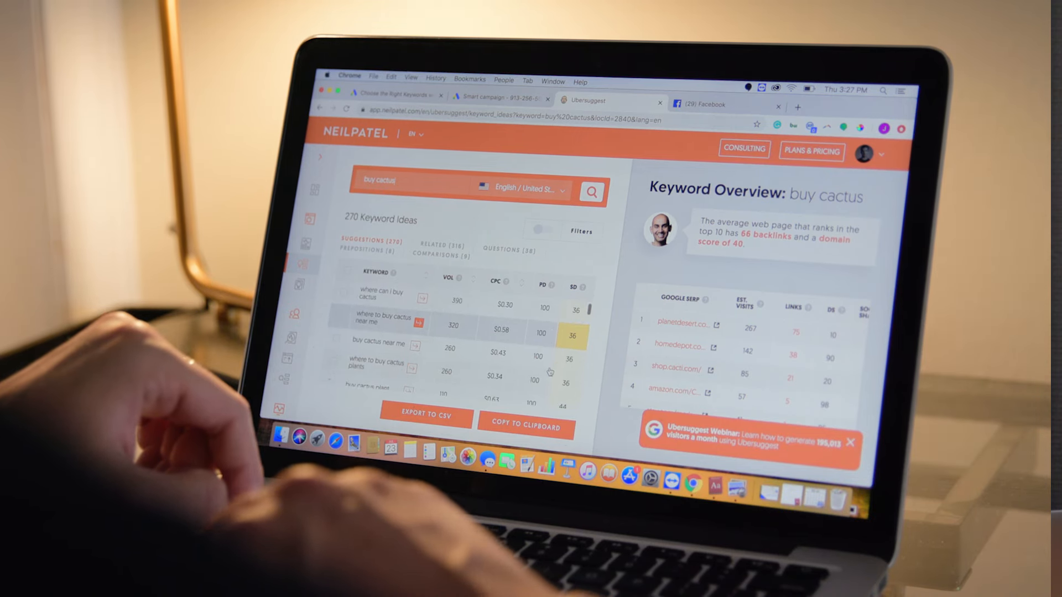
{"action": "scroll", "scroll_direction": "down", "scroll_amount": 3}
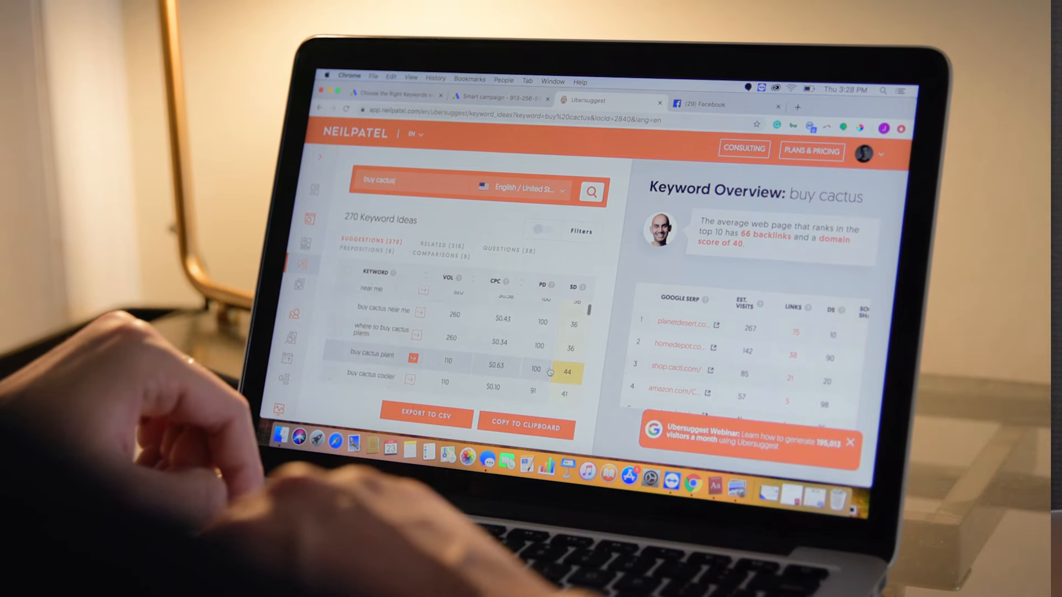
{"action": "scroll", "scroll_direction": "down", "scroll_amount": 3}
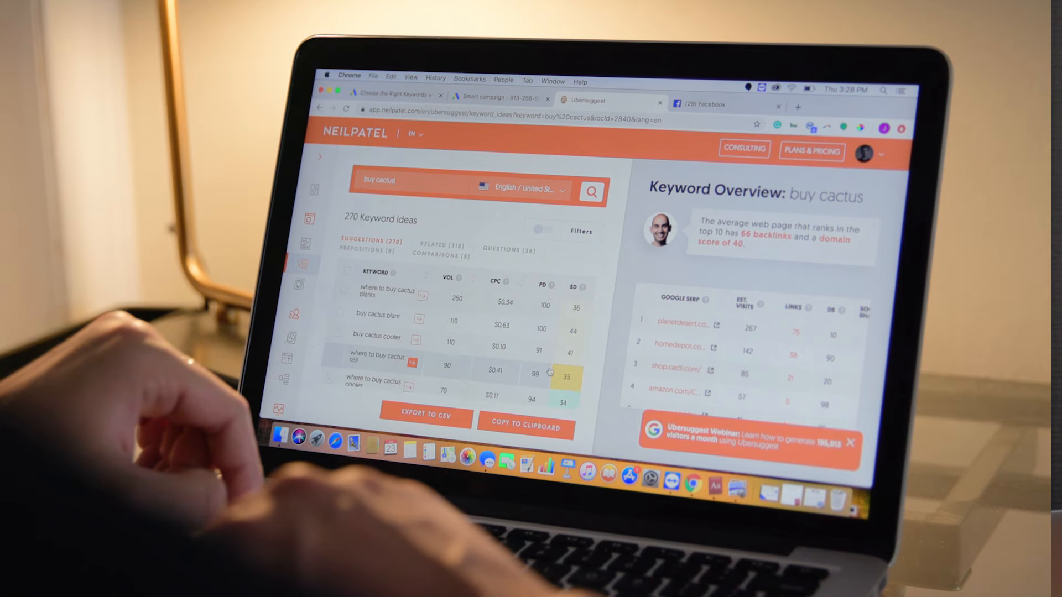
{"action": "scroll", "scroll_direction": "down", "scroll_amount": 3}
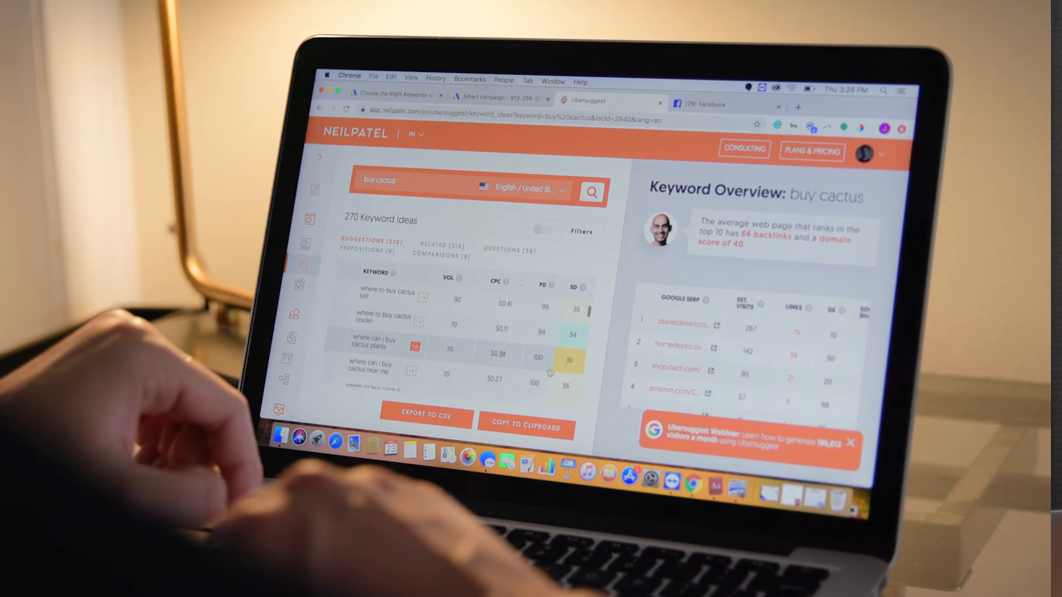
{"action": "scroll", "scroll_direction": "down", "scroll_amount": 3}
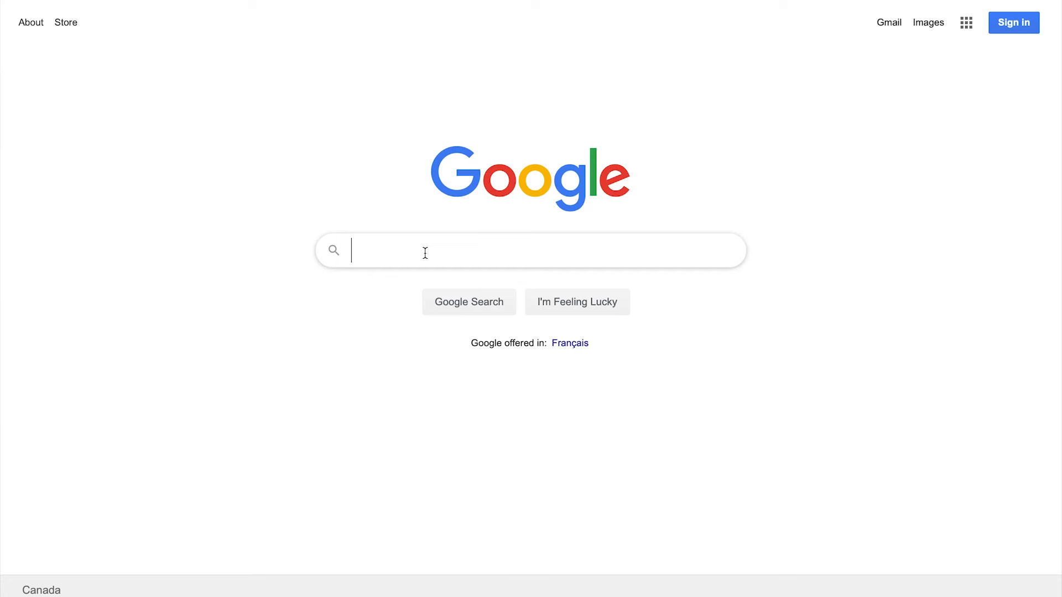
Search Google for women's jewelry and scroll to the sponsored text ads
{"action": "type", "text": "women's jewelry"}
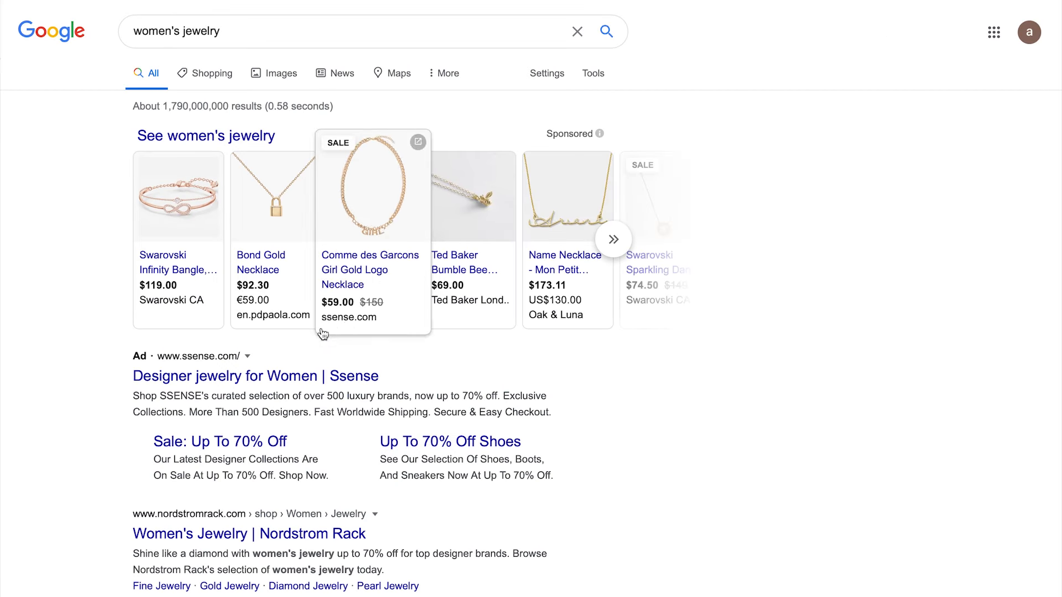
{"action": "scroll", "scroll_direction": "down", "scroll_amount": 3}
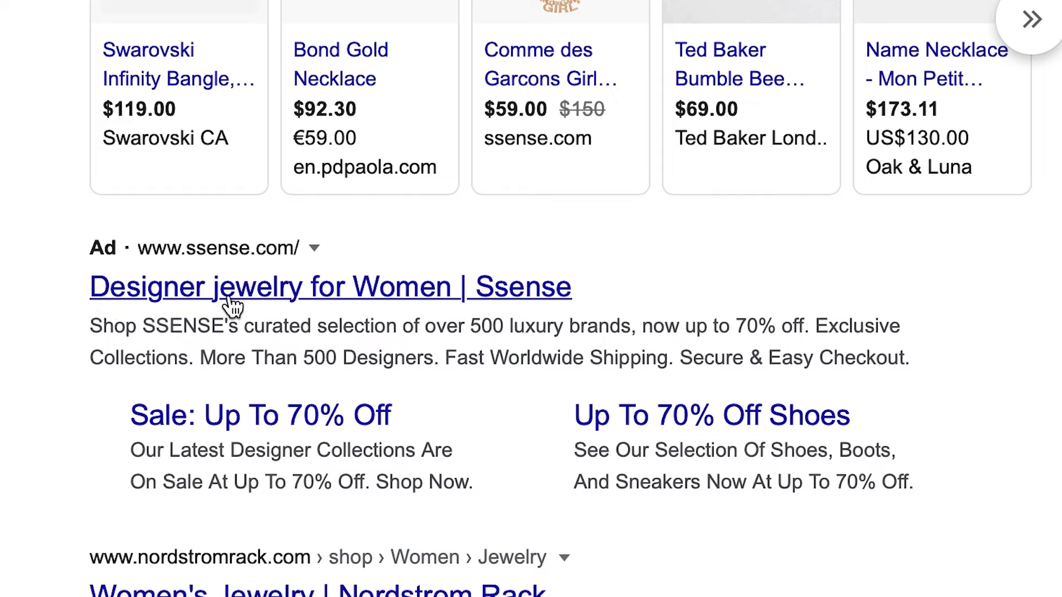
{"action": "mouse_move", "coordinate": [315, 263]}
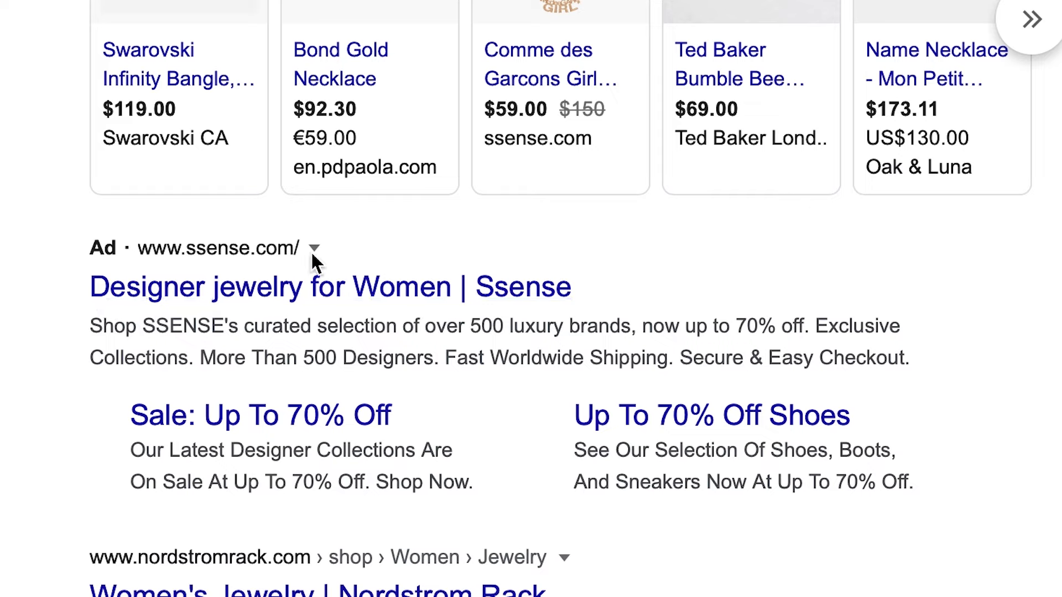
{"action": "mouse_move", "coordinate": [126, 254]}
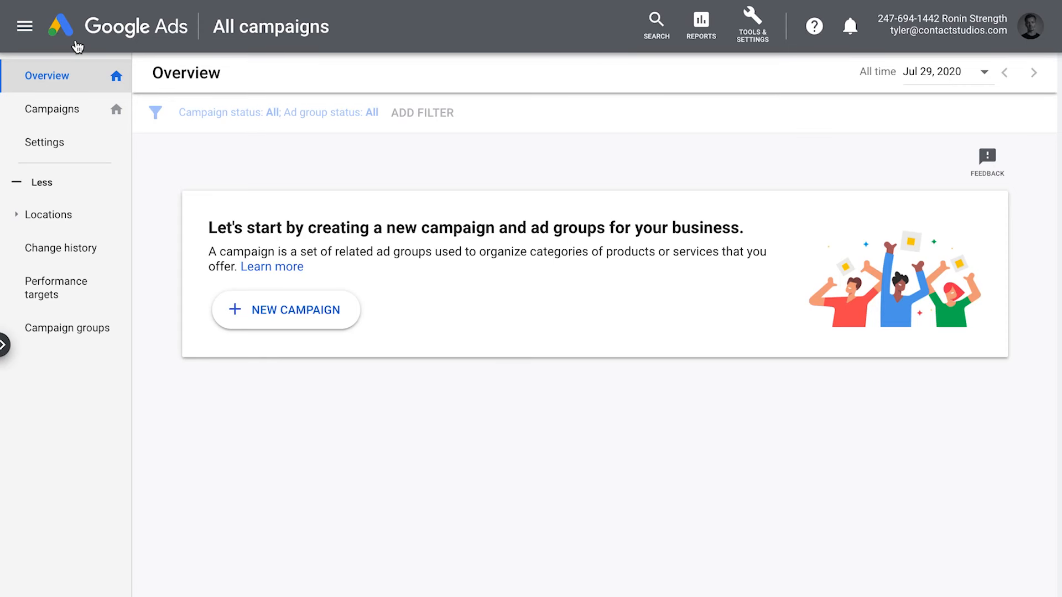
Create a Sales-goal campaign reaching customers through website visits to the store's website
{"action": "left_click", "coordinate": [286, 310]}
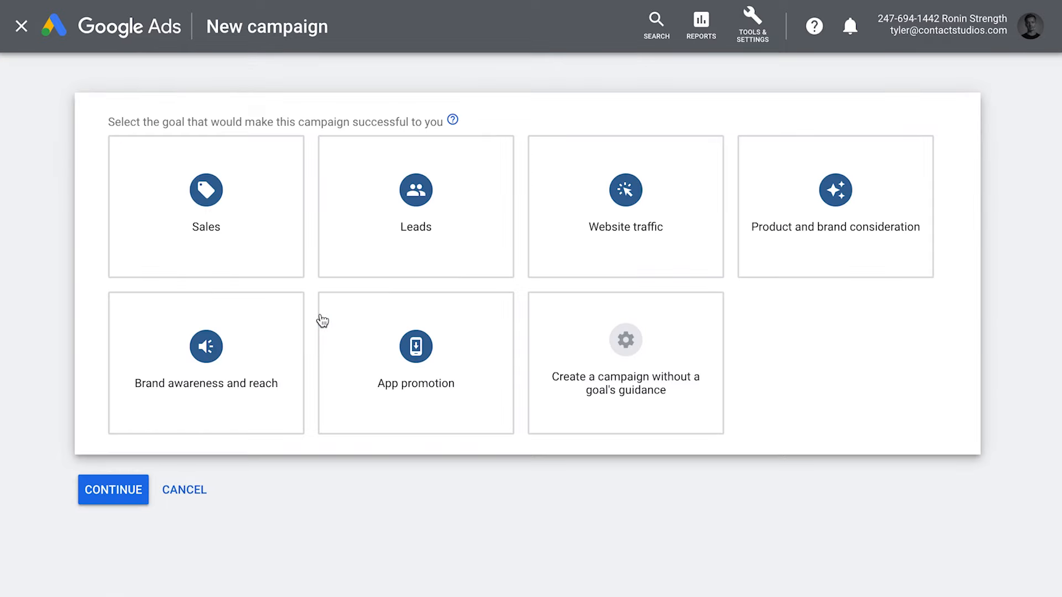
{"action": "left_click", "coordinate": [206, 206]}
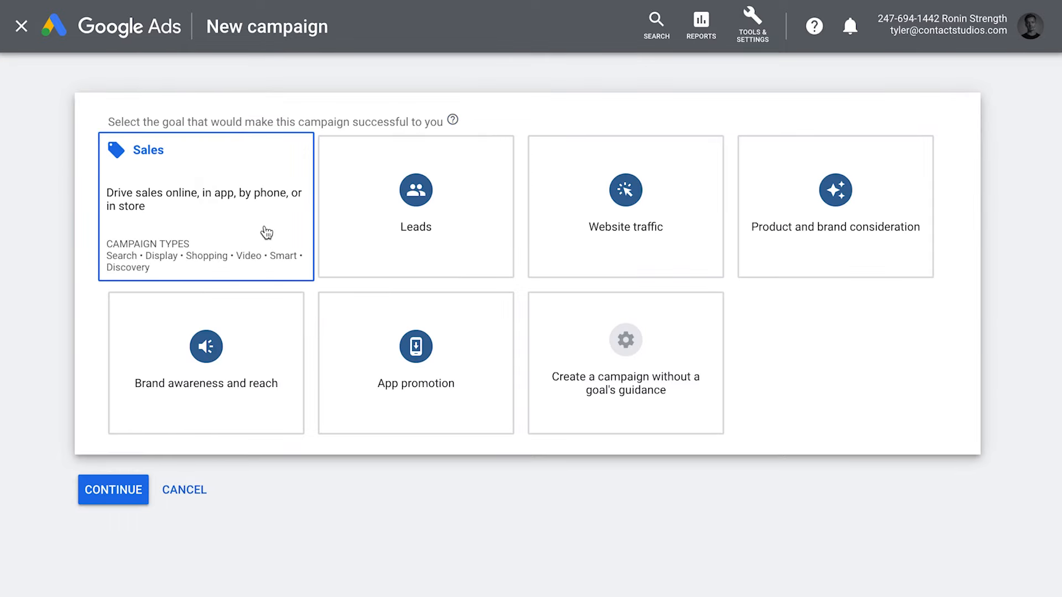
{"action": "scroll", "scroll_direction": "down", "scroll_amount": 3}
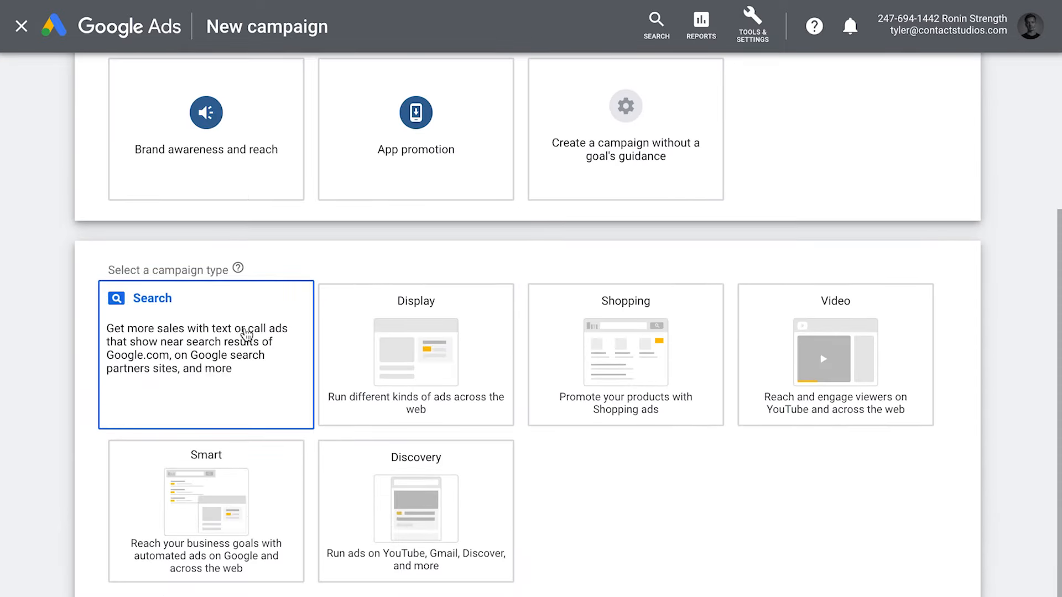
{"action": "scroll", "scroll_direction": "down", "scroll_amount": 3}
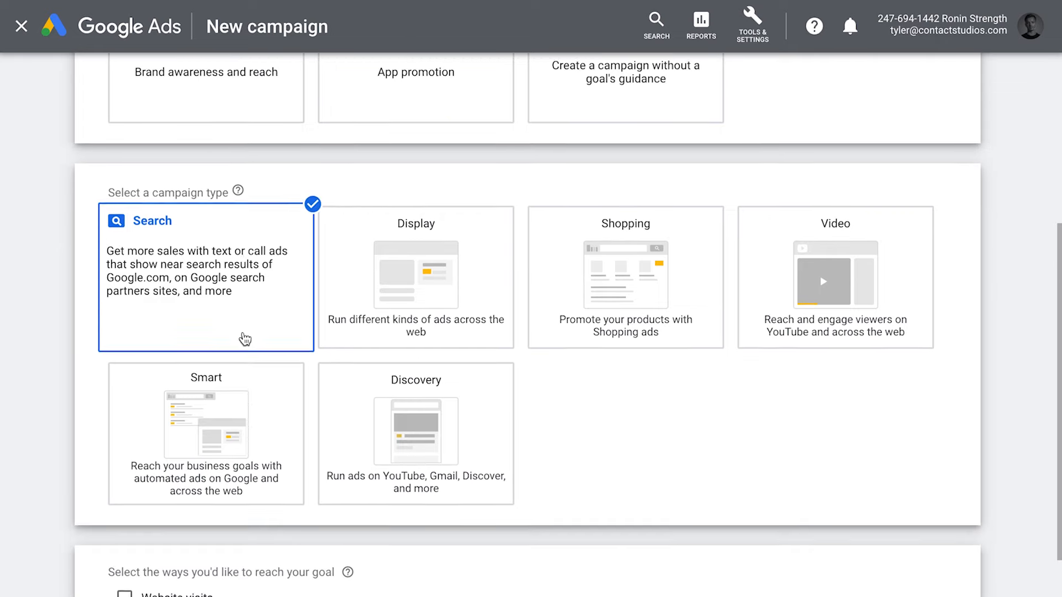
{"action": "scroll", "scroll_direction": "down", "scroll_amount": 3}
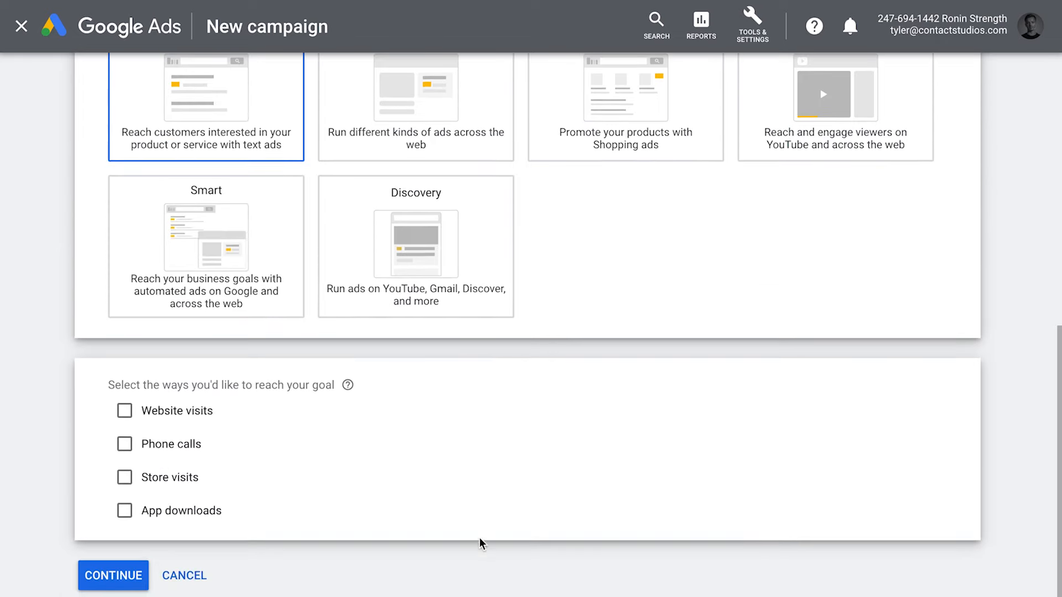
{"action": "left_click", "coordinate": [124, 411]}
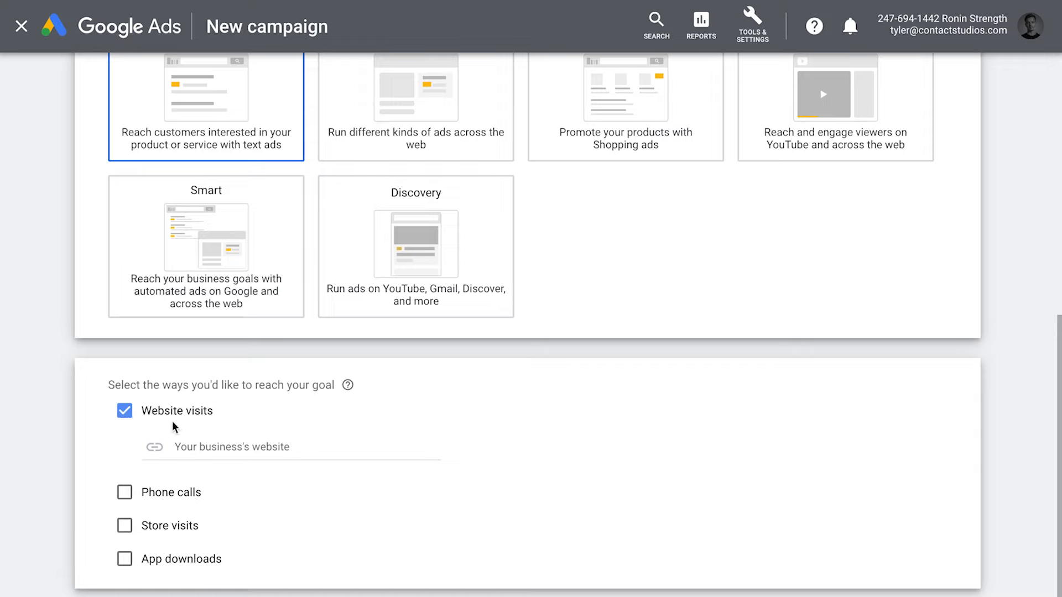
{"action": "type", "text": "roninst"}
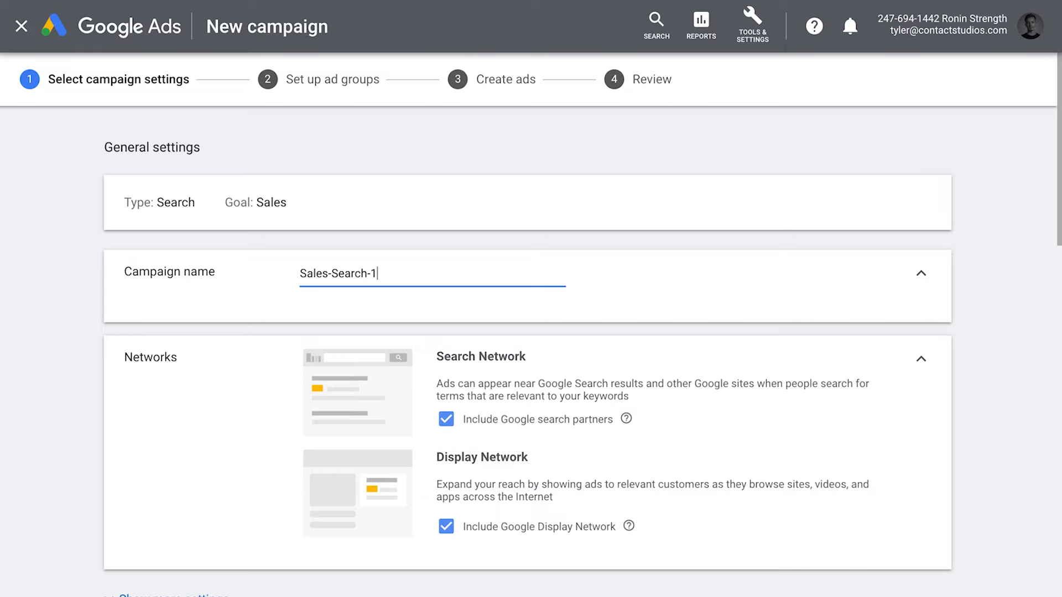
{"action": "mouse_move", "coordinate": [458, 426]}
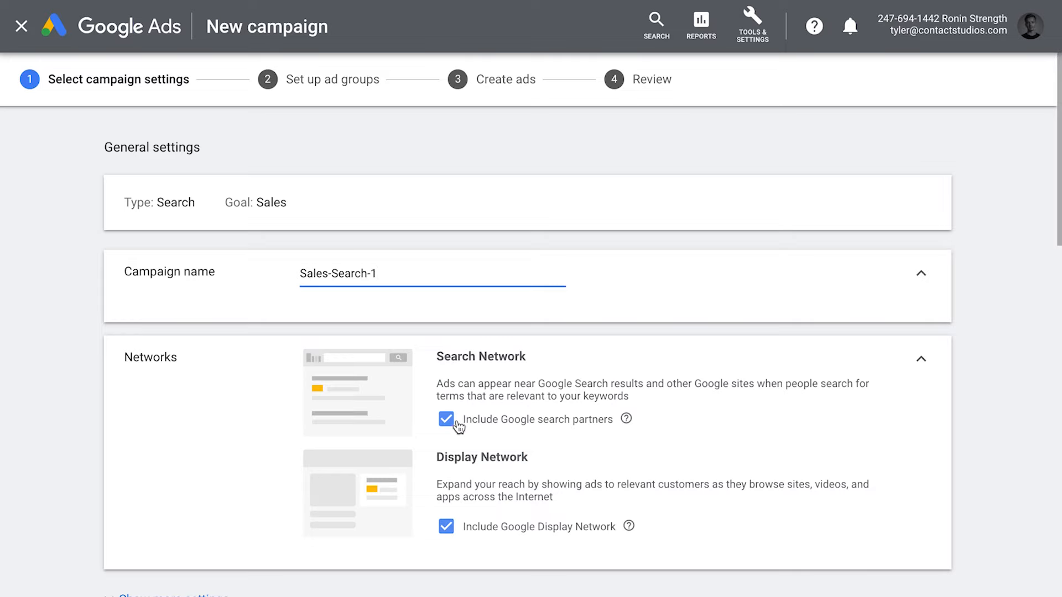
Exclude Google search partners and begin naming the campaign Ronin Strength
{"action": "left_click", "coordinate": [446, 420]}
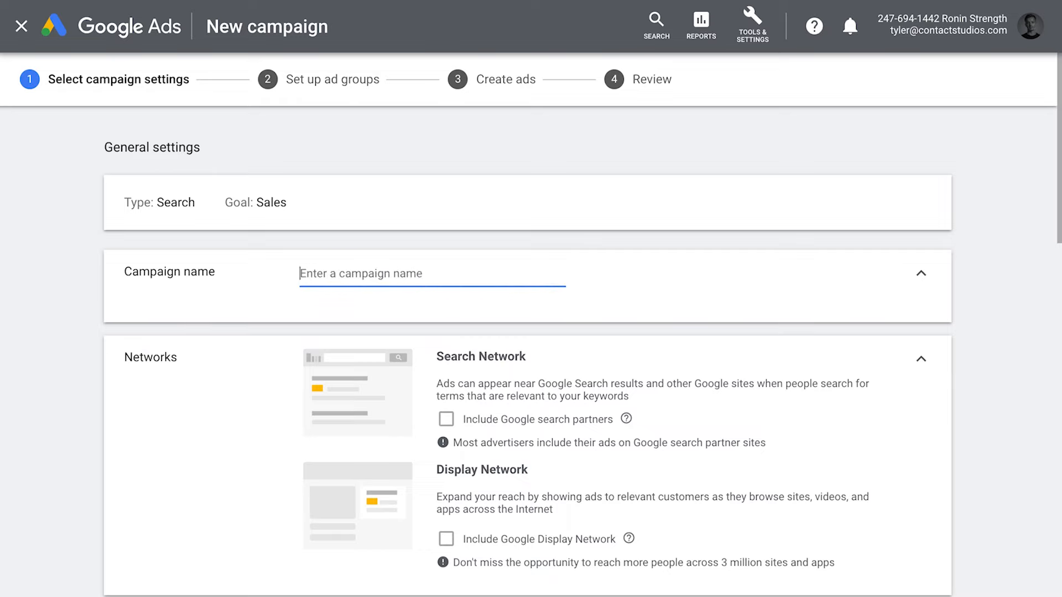
{"action": "type", "text": "Ronin Strength"}
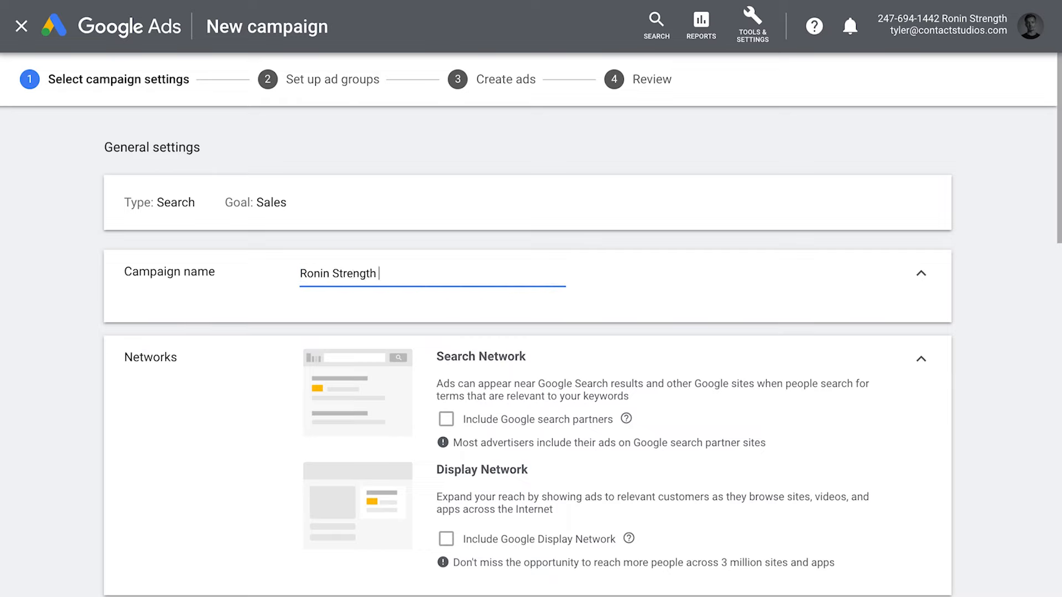
Finish naming the campaign Ronin Strength Push Up Bars
{"action": "type", "text": "Puh"}
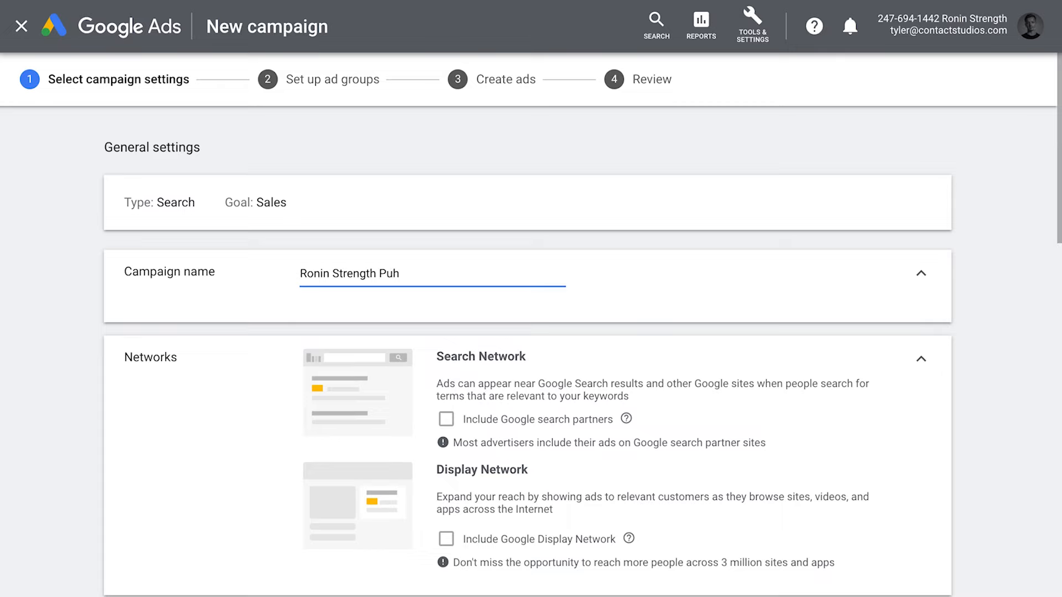
{"action": "type", "text": "sh Up Bars"}
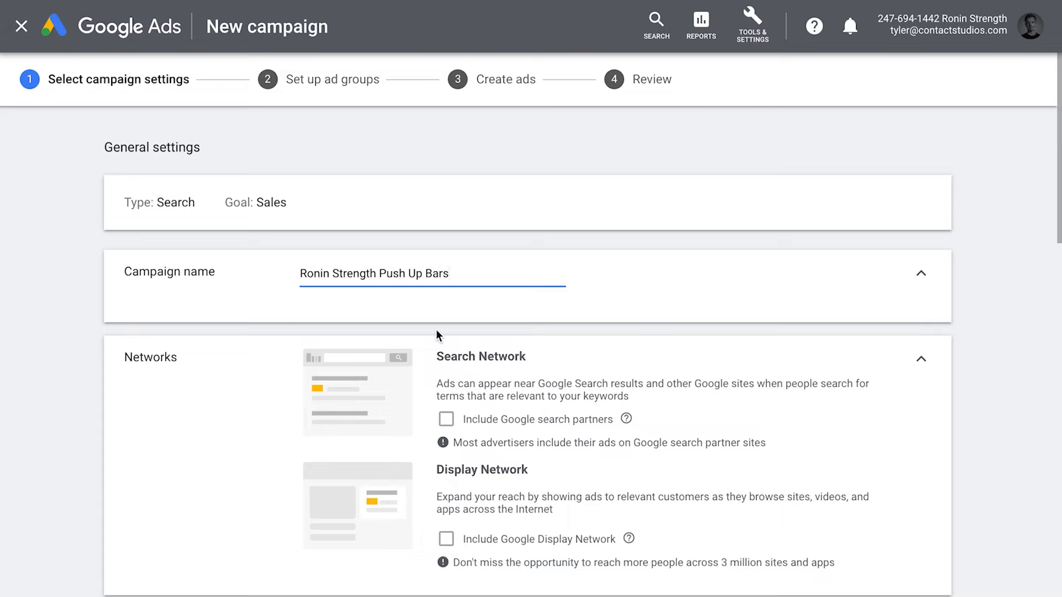
{"action": "scroll", "scroll_direction": "down", "scroll_amount": 3}
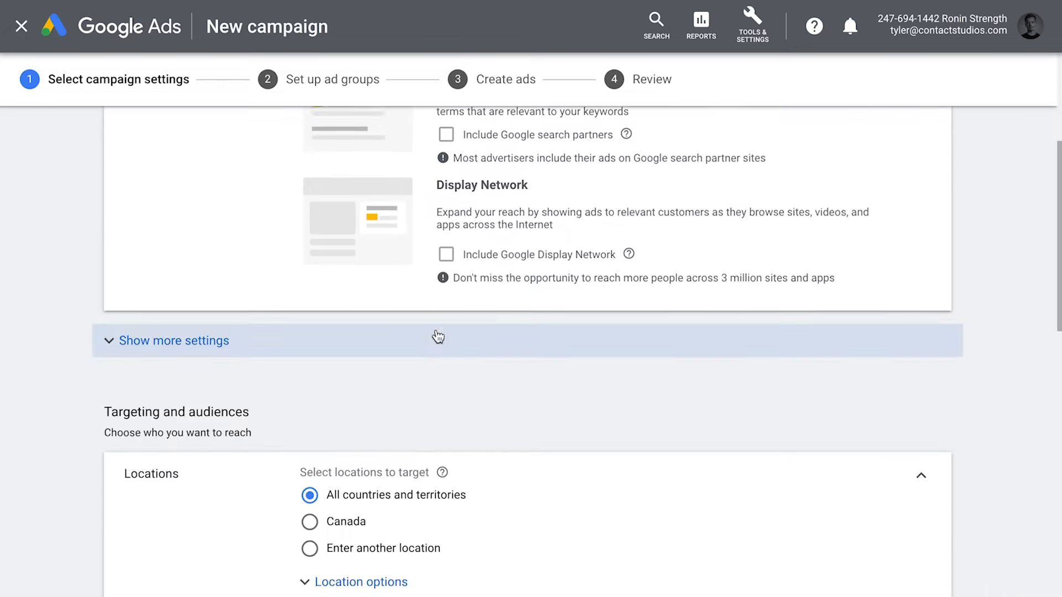
{"action": "scroll", "scroll_direction": "down", "scroll_amount": 3}
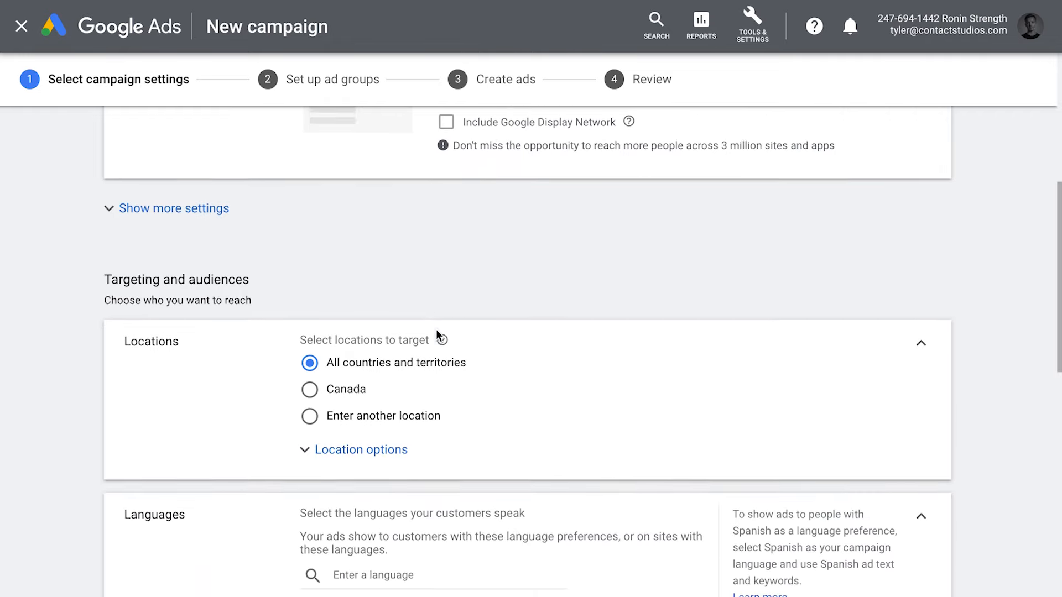
{"action": "scroll", "scroll_direction": "down", "scroll_amount": 3}
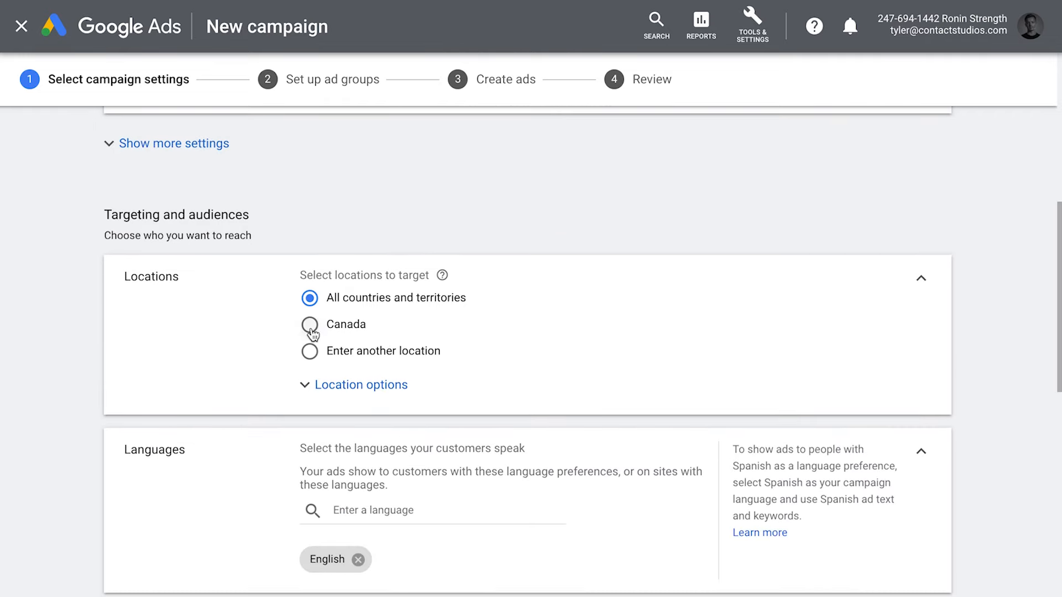
Target the United States and Canada as the campaign's locations
{"action": "left_click", "coordinate": [309, 351]}
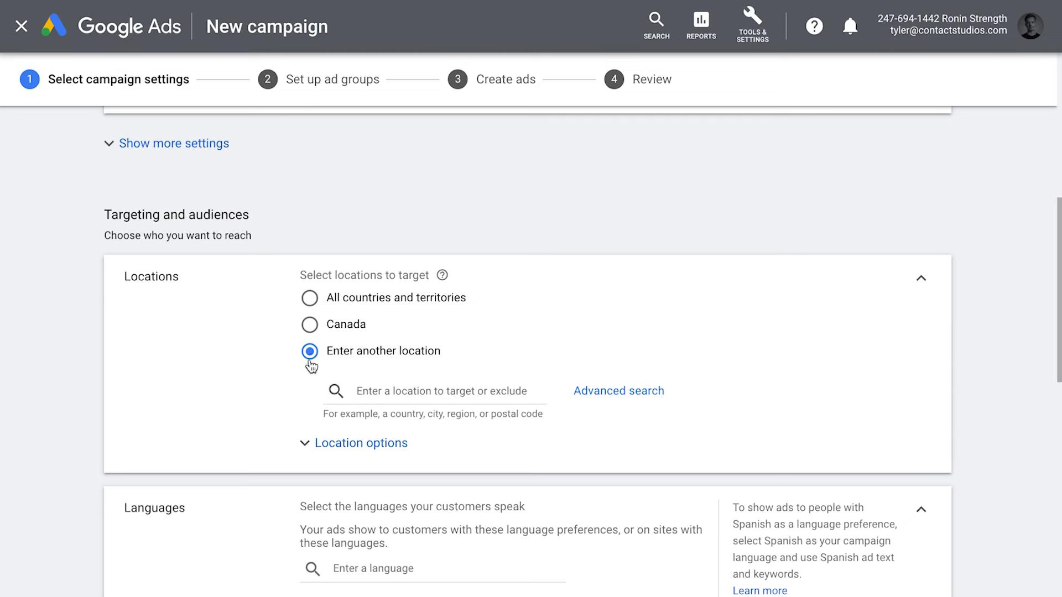
{"action": "type", "text": "Unit"}
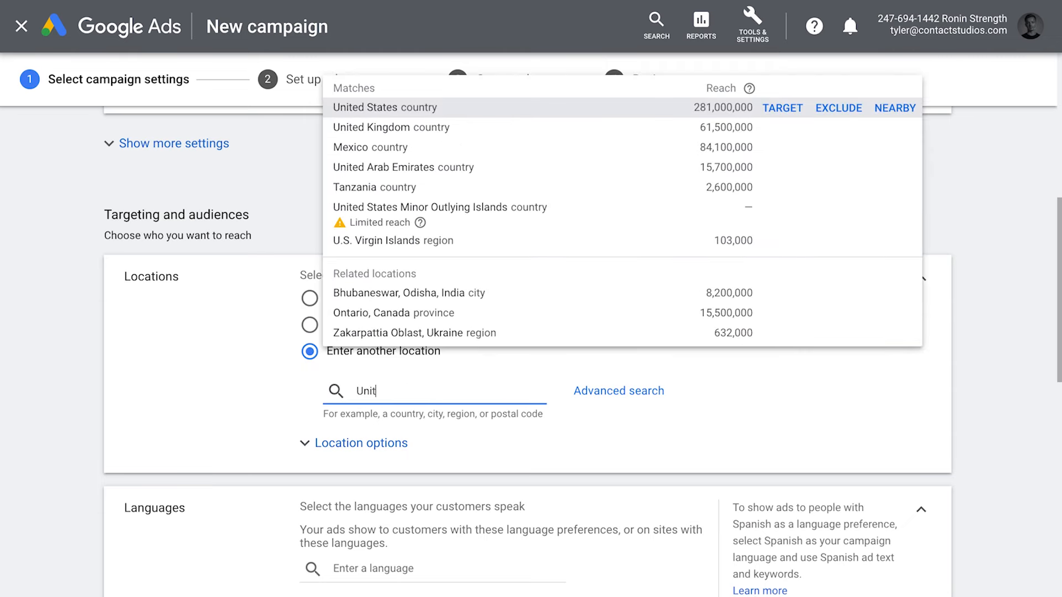
{"action": "mouse_move", "coordinate": [782, 108]}
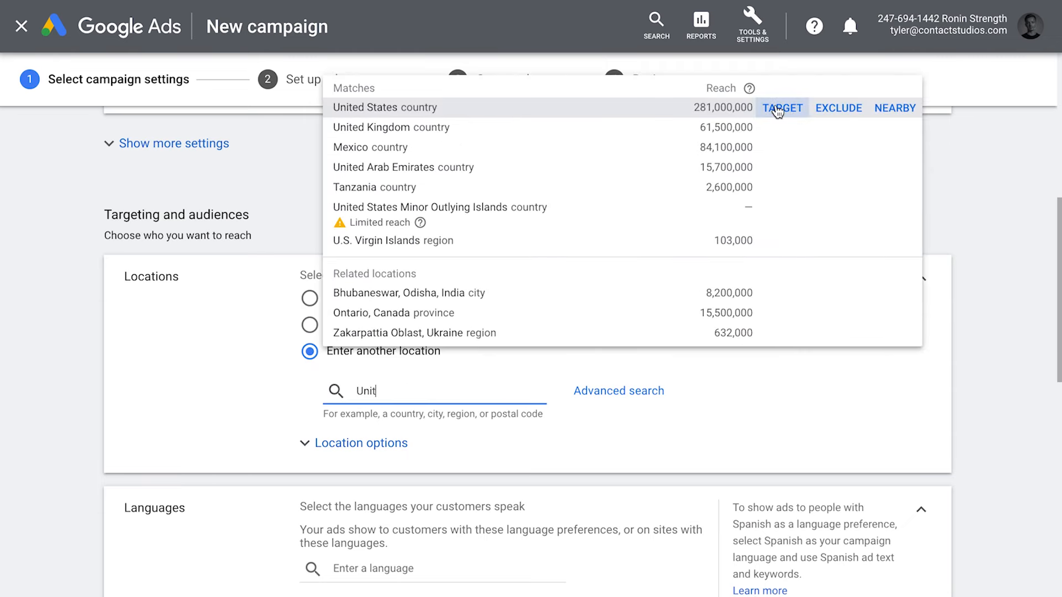
{"action": "left_click", "coordinate": [782, 107]}
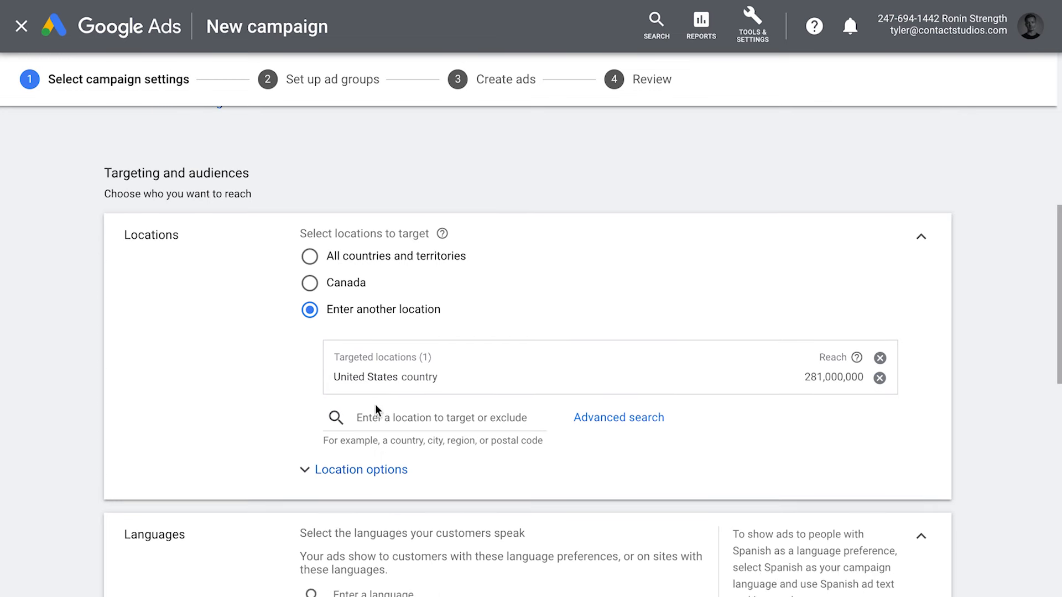
{"action": "type", "text": "Canada"}
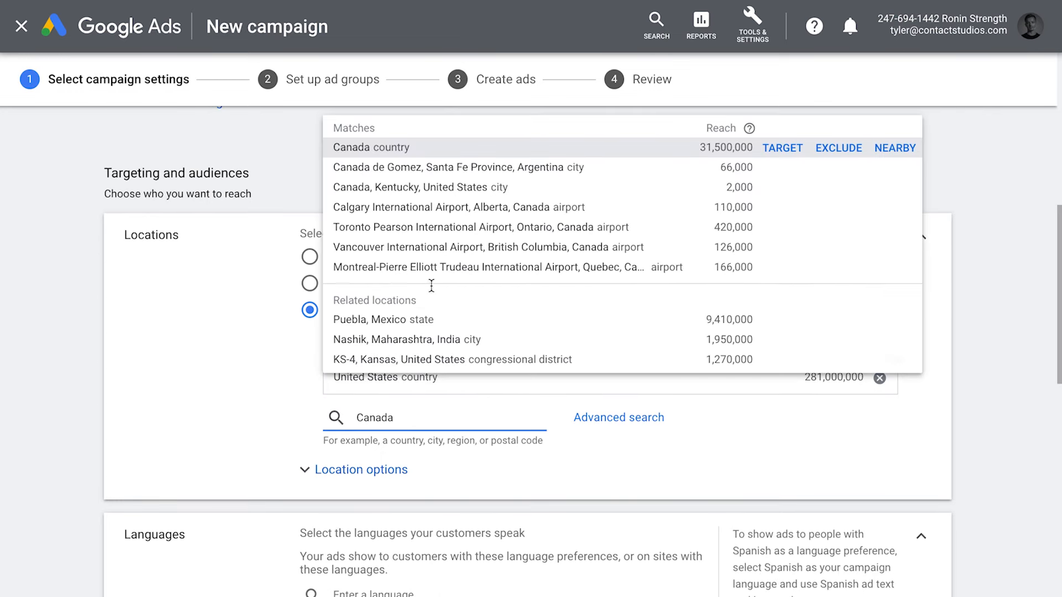
{"action": "left_click", "coordinate": [782, 148]}
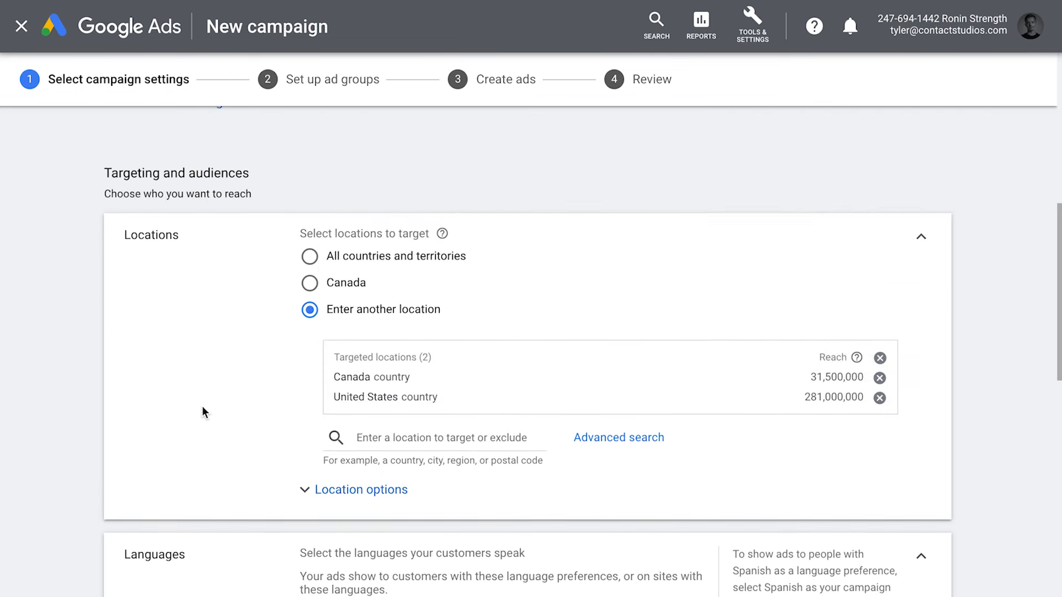
{"action": "scroll", "scroll_direction": "down", "scroll_amount": 3}
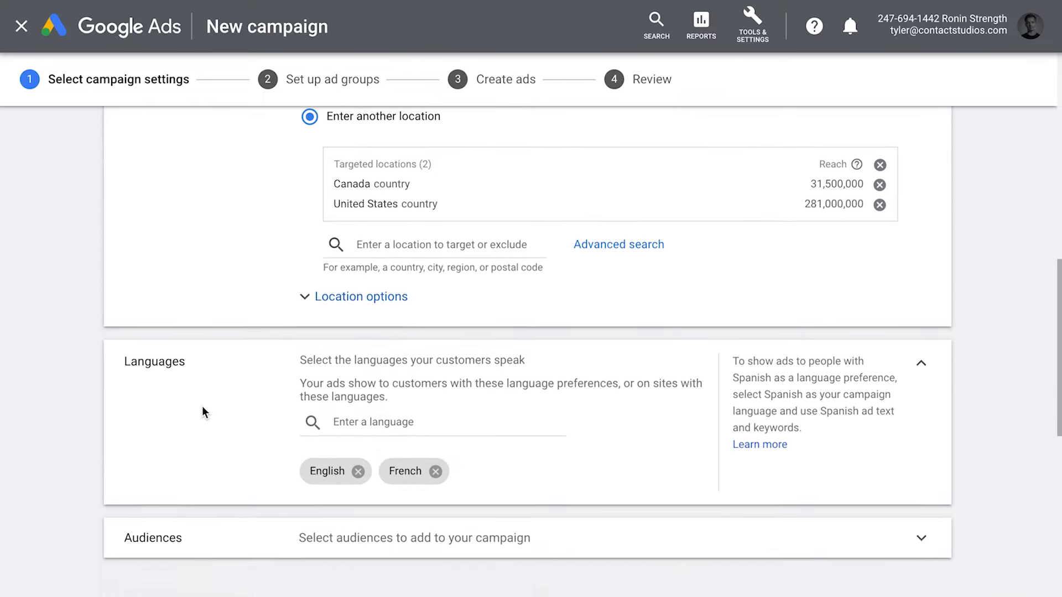
{"action": "scroll", "scroll_direction": "down", "scroll_amount": 3}
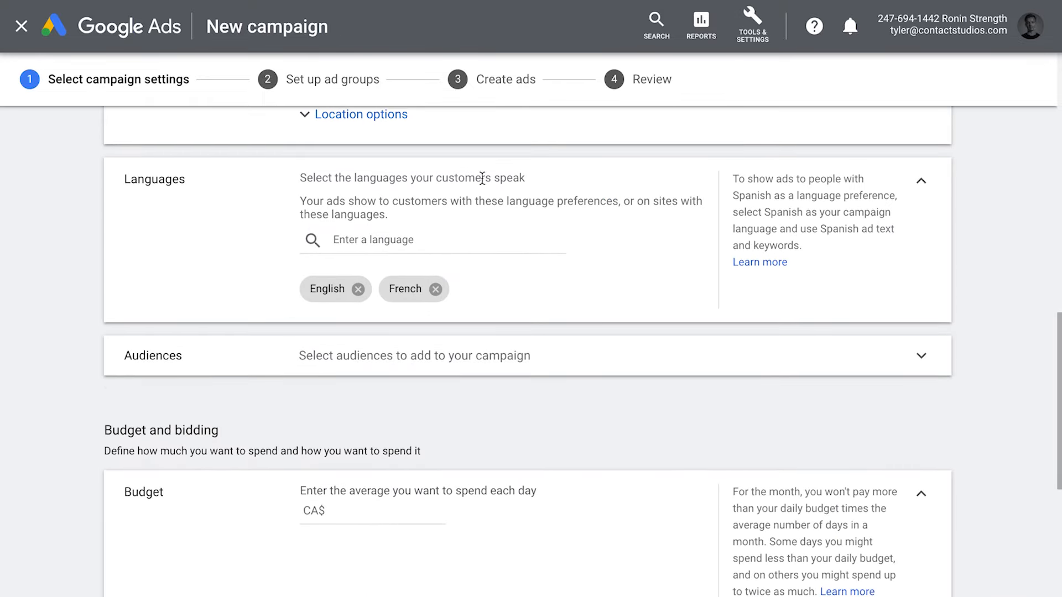
Review the Audiences options and set the average daily budget to CA$10
{"action": "left_click", "coordinate": [437, 289]}
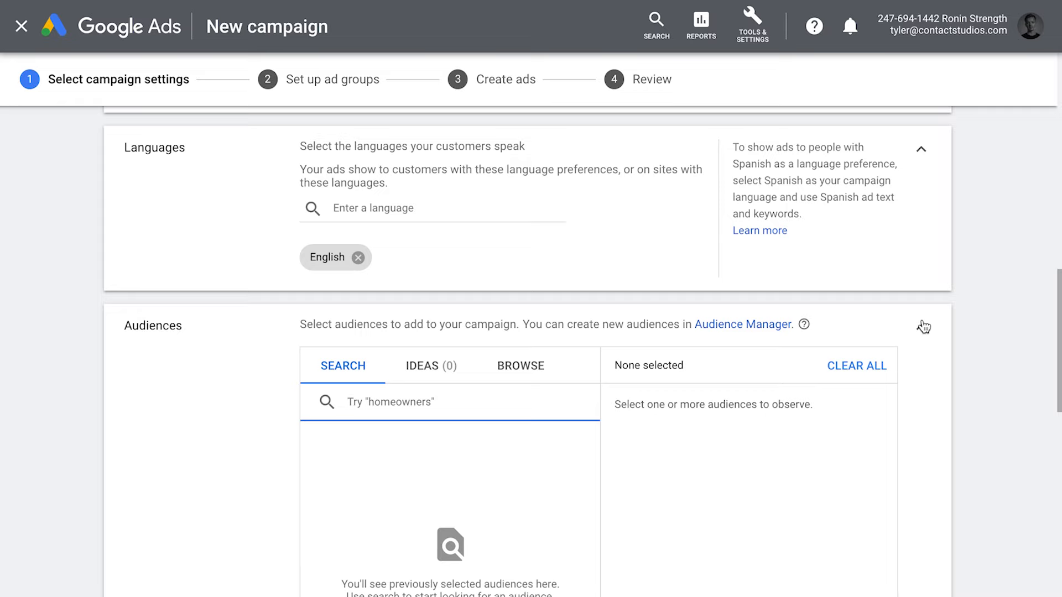
{"action": "scroll", "scroll_direction": "down", "scroll_amount": 3}
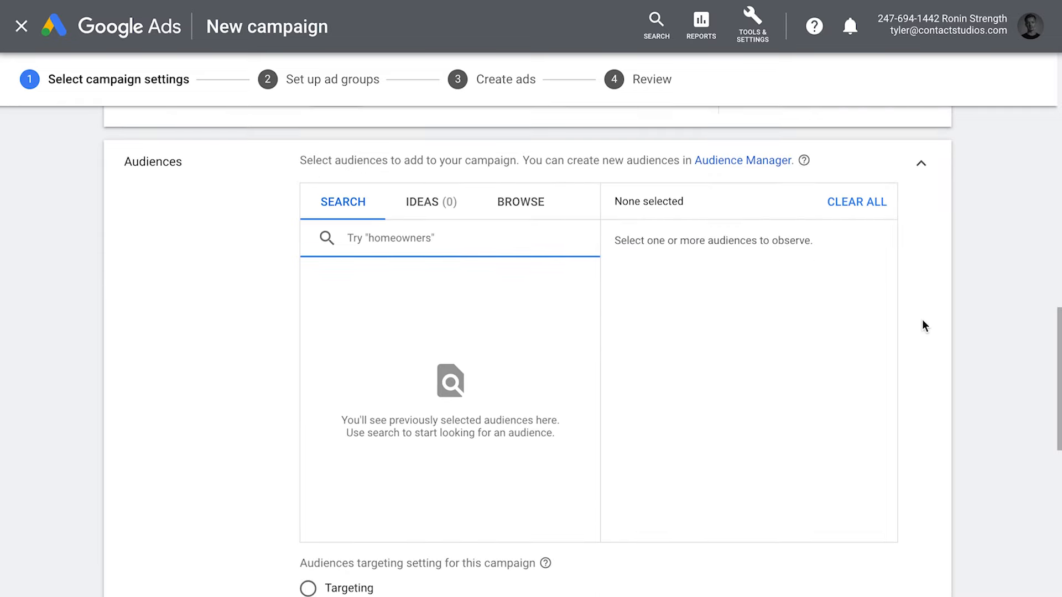
{"action": "scroll", "scroll_direction": "down", "scroll_amount": 3}
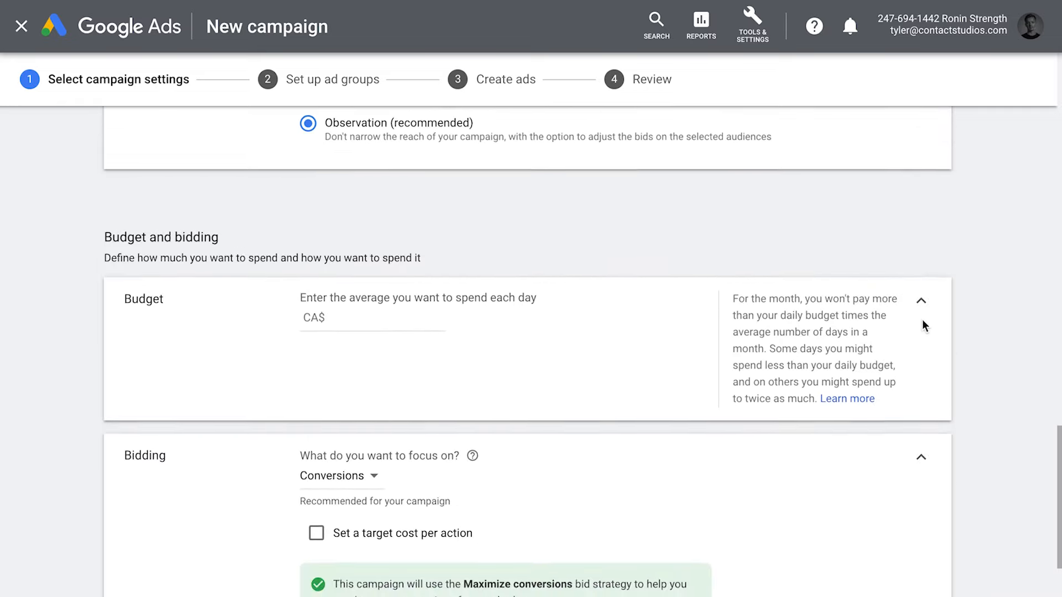
{"action": "scroll", "scroll_direction": "down", "scroll_amount": 3}
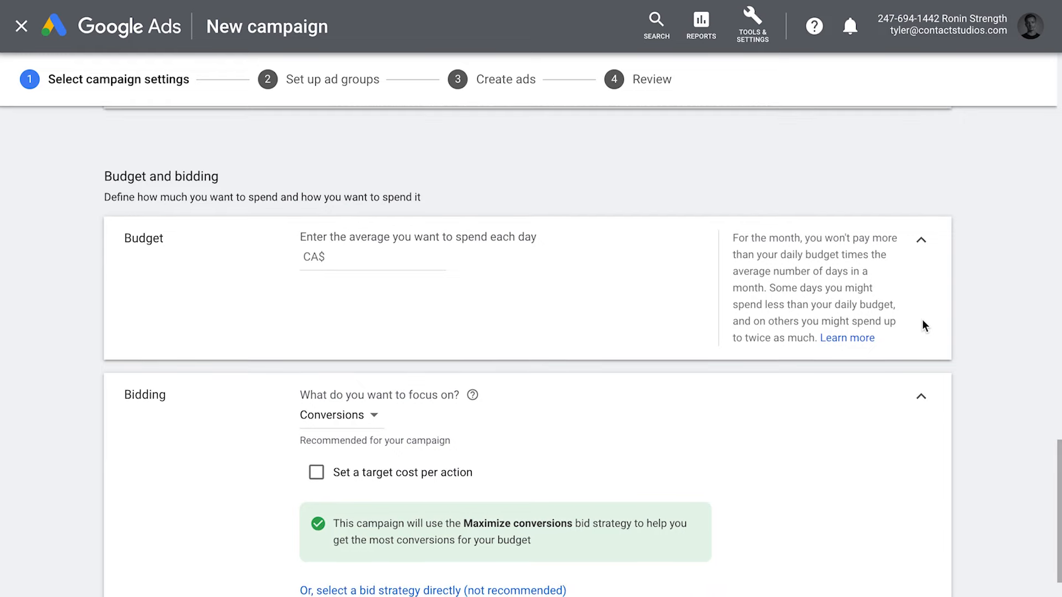
{"action": "type", "text": "5"}
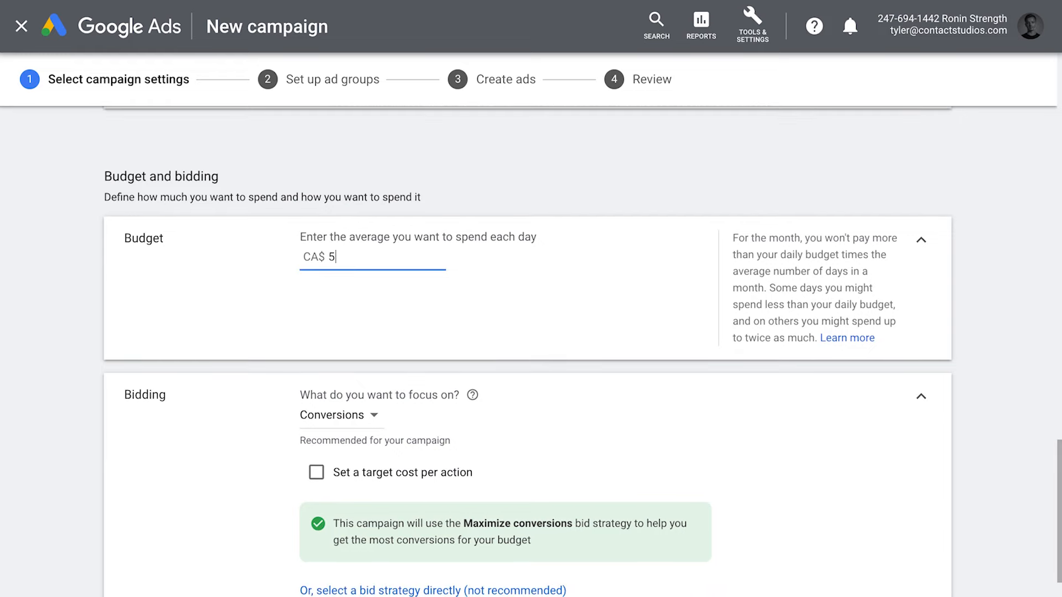
{"action": "mouse_move", "coordinate": [601, 363]}
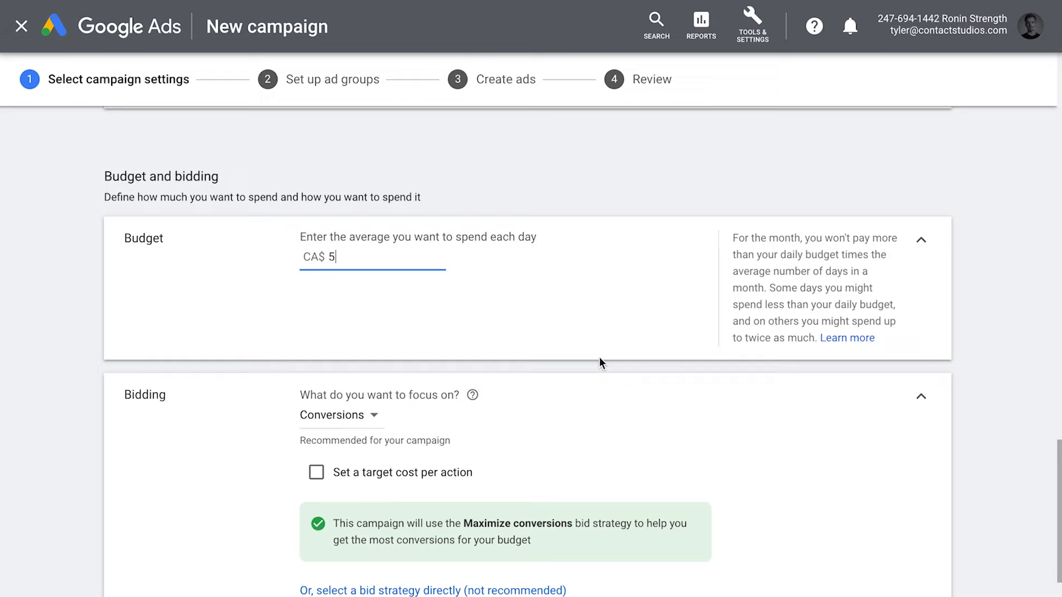
{"action": "type", "text": "10"}
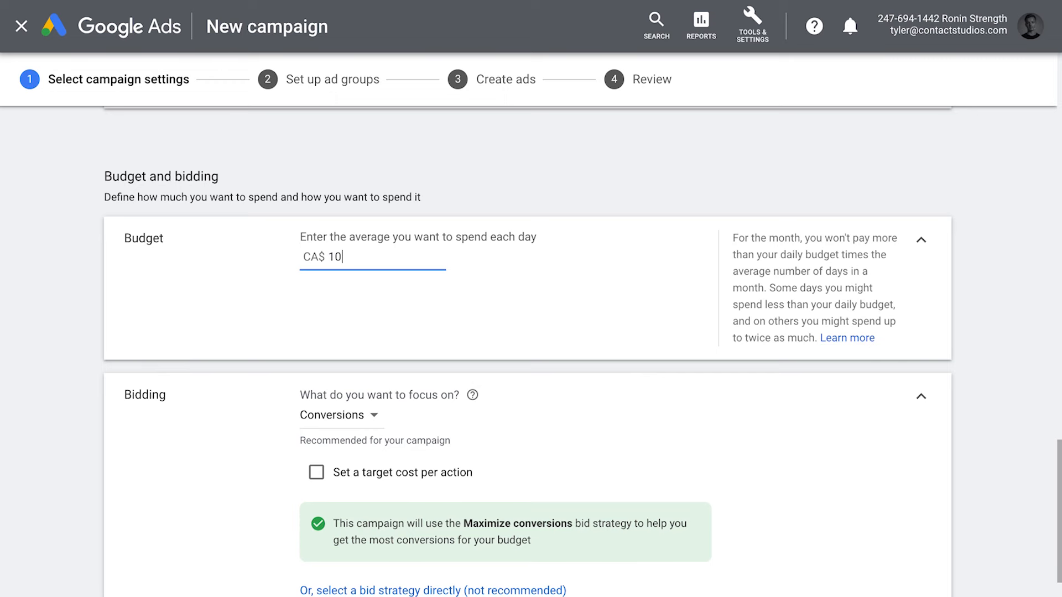
Continue to ad group setup and enter 'Ronin Strength Vegan Cookbook' as the ad group name
{"action": "left_click", "coordinate": [134, 593]}
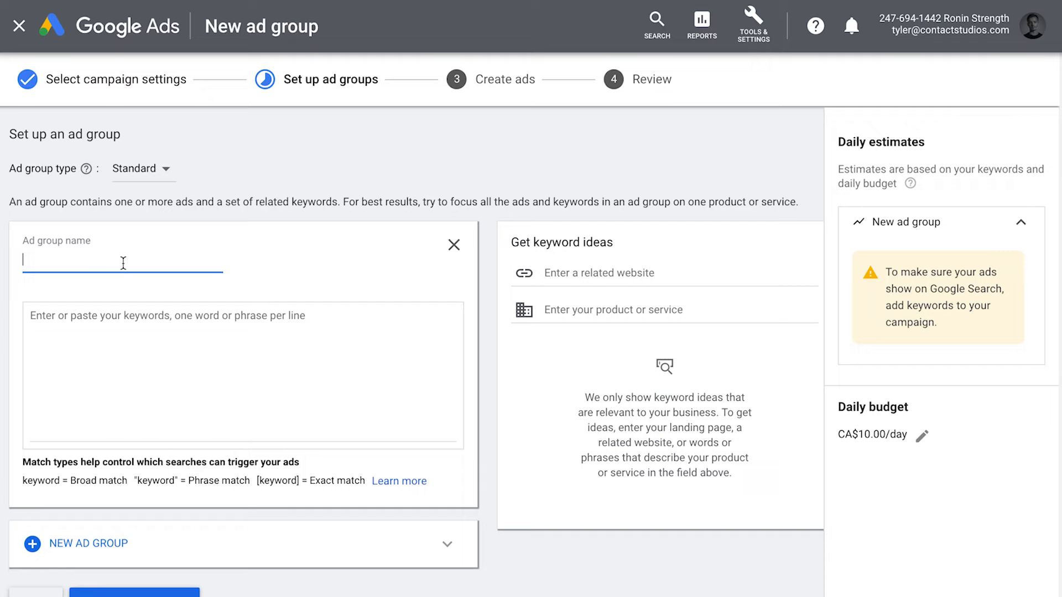
{"action": "type", "text": "Ronin Strength Vegan"}
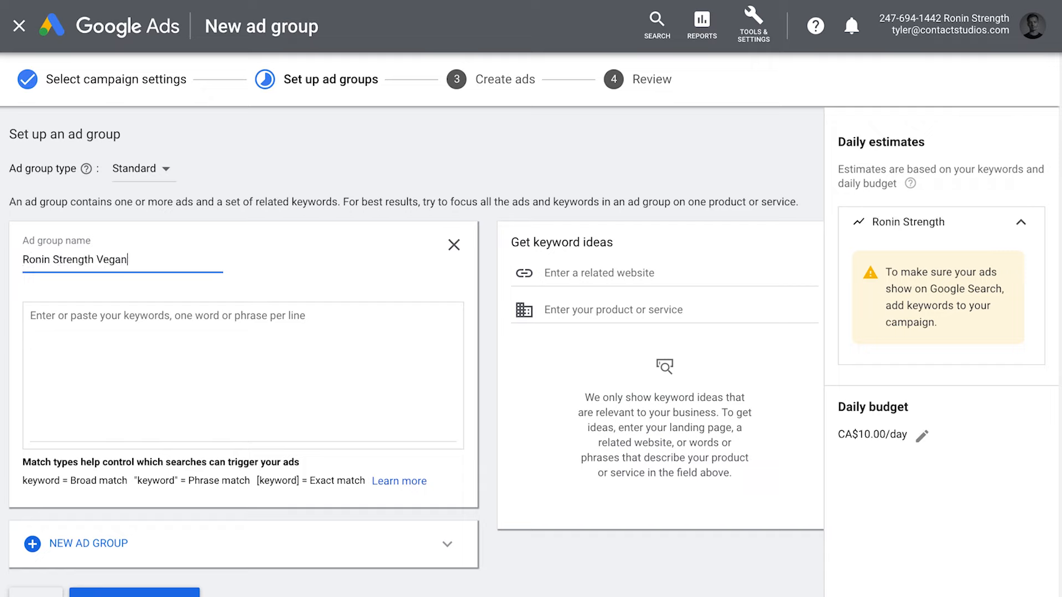
{"action": "type", "text": "Cookbook"}
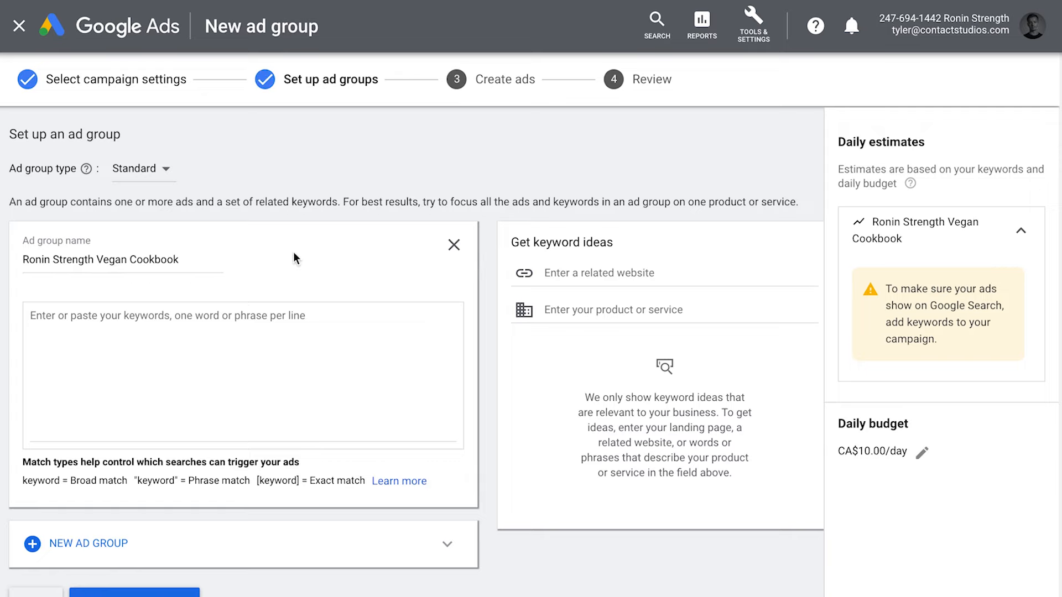
{"action": "mouse_move", "coordinate": [227, 339]}
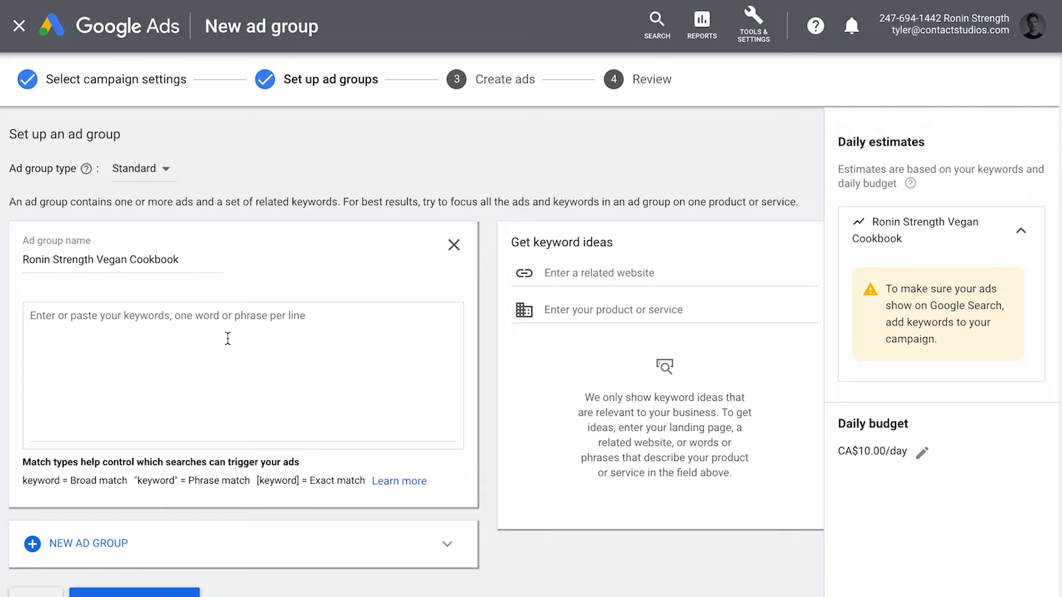
{"action": "left_click", "coordinate": [244, 373]}
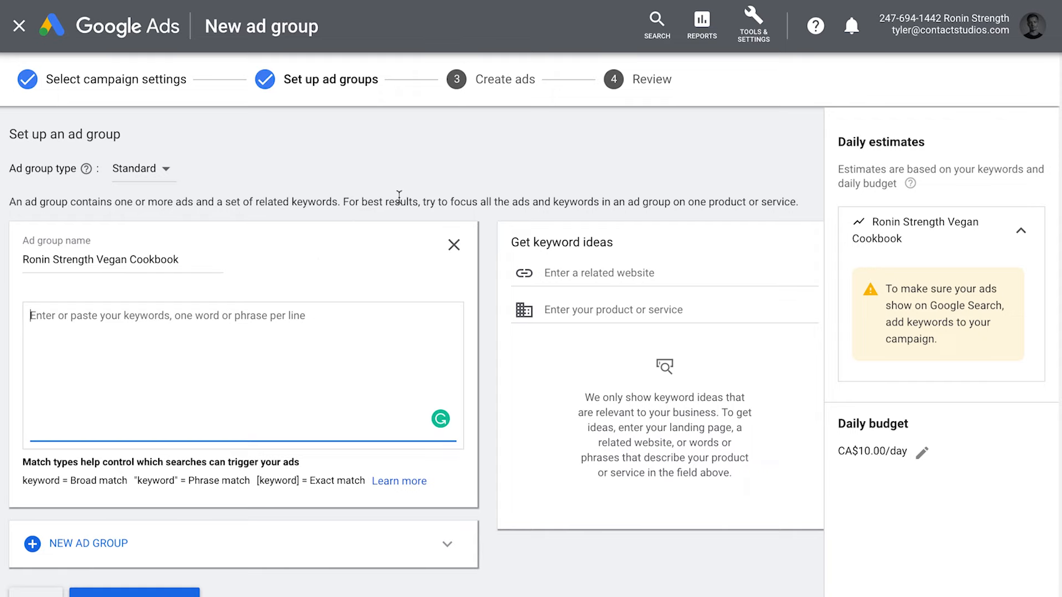
Open Keyword Planner from Tools & Settings under Planning
{"action": "left_click", "coordinate": [753, 24]}
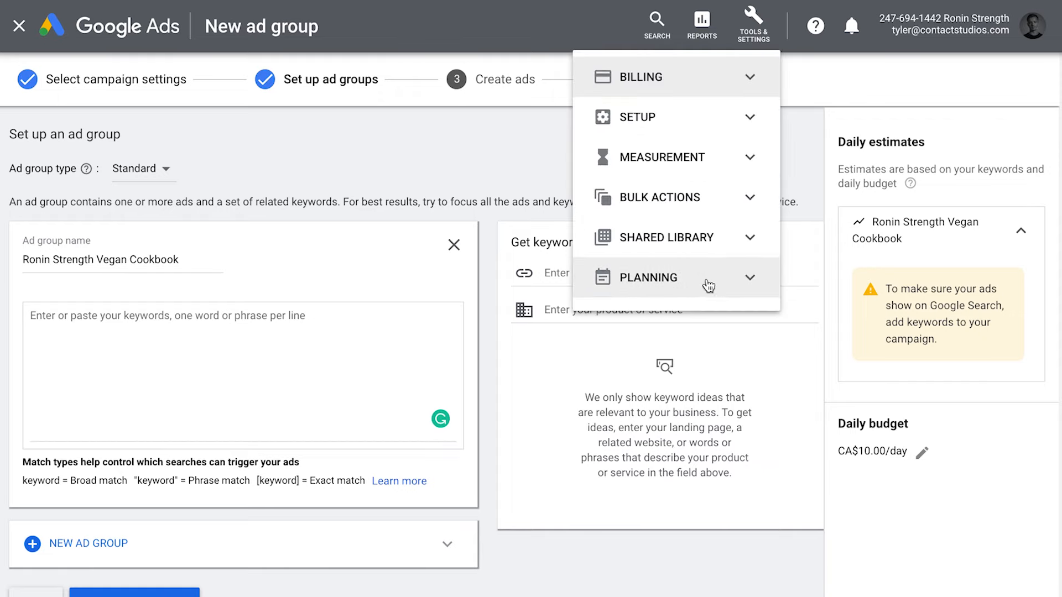
{"action": "left_click", "coordinate": [649, 277]}
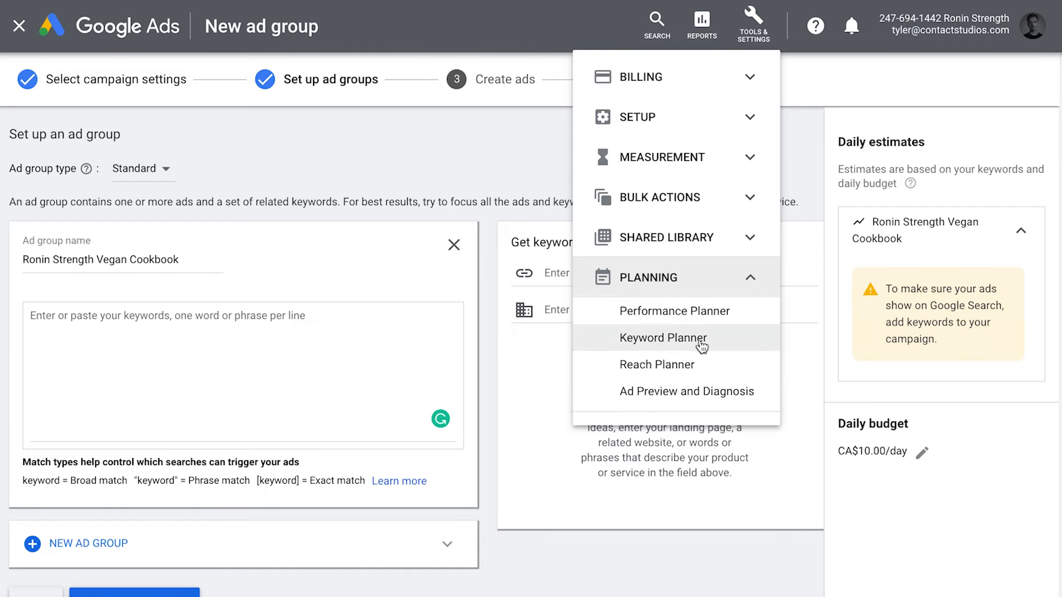
{"action": "left_click", "coordinate": [664, 338]}
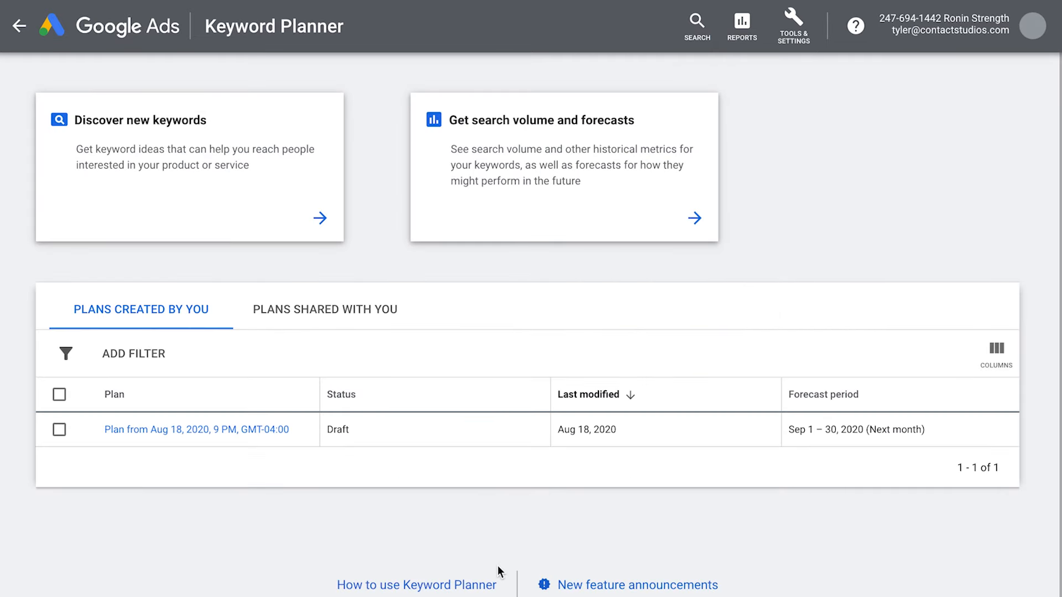
{"action": "mouse_move", "coordinate": [538, 226]}
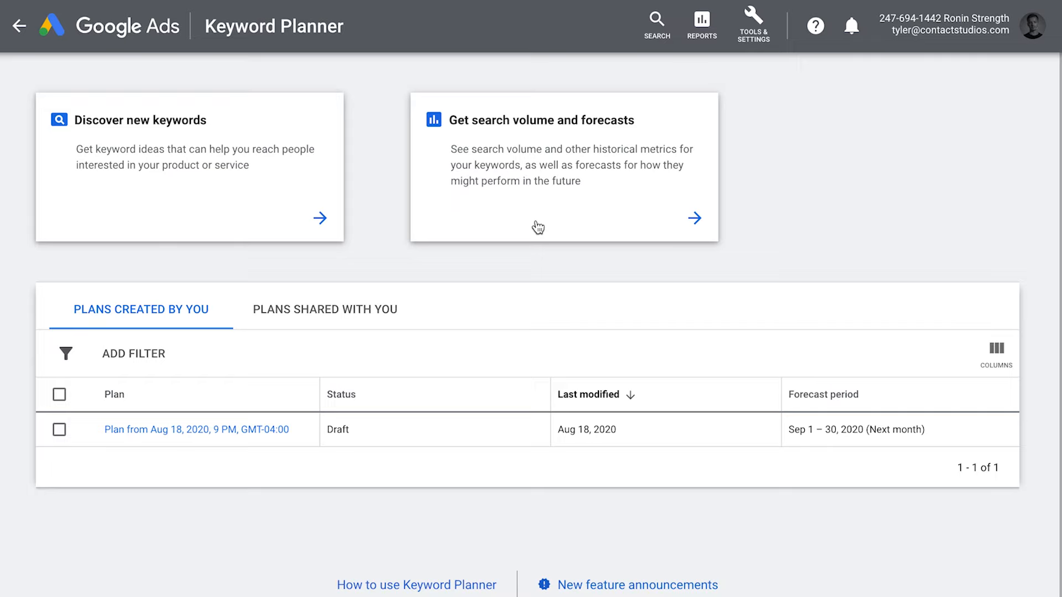
{"action": "mouse_move", "coordinate": [224, 192]}
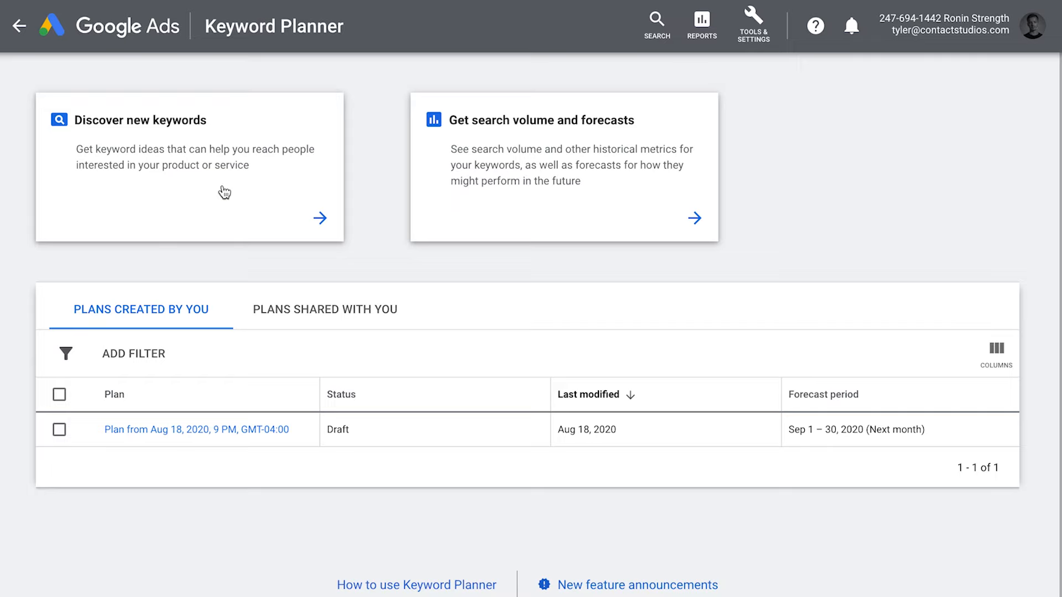
{"action": "mouse_move", "coordinate": [224, 191]}
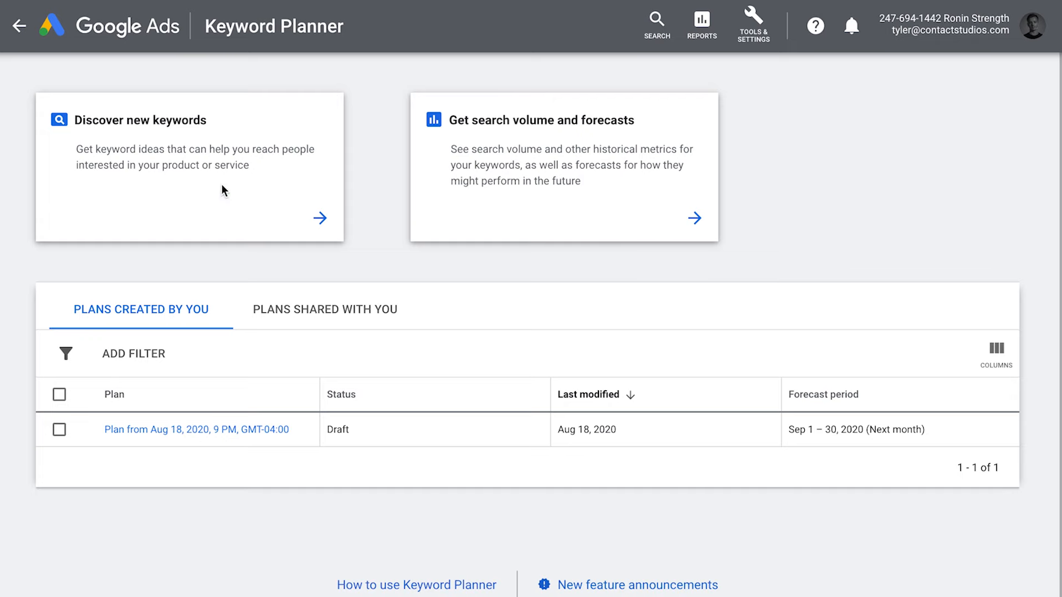
Discover keyword ideas for 'vegan cookbook' and scroll through the 663 results for Canada
{"action": "left_click", "coordinate": [190, 167]}
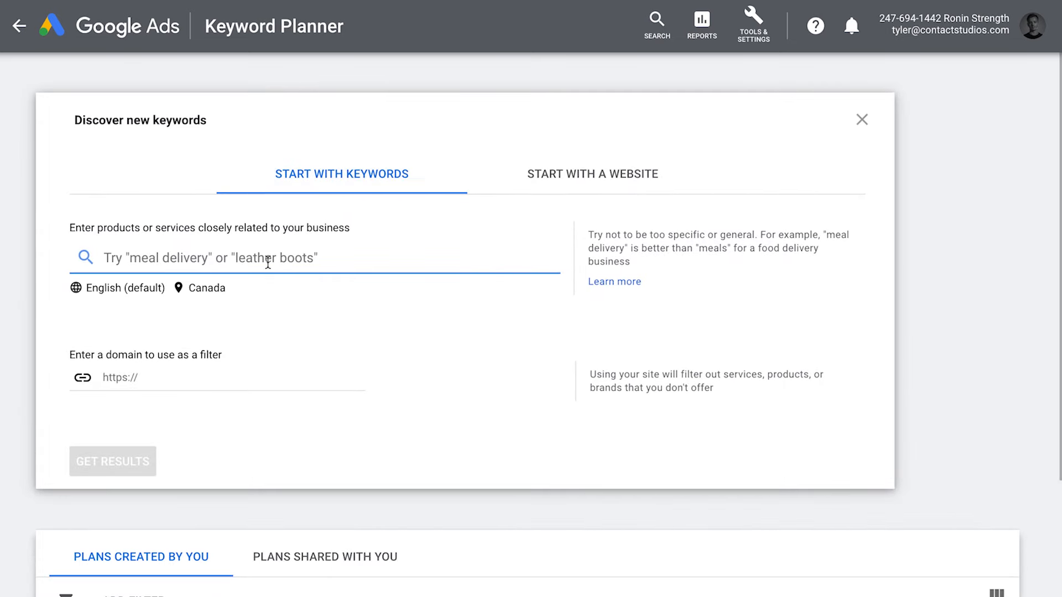
{"action": "type", "text": "vegan cookbook"}
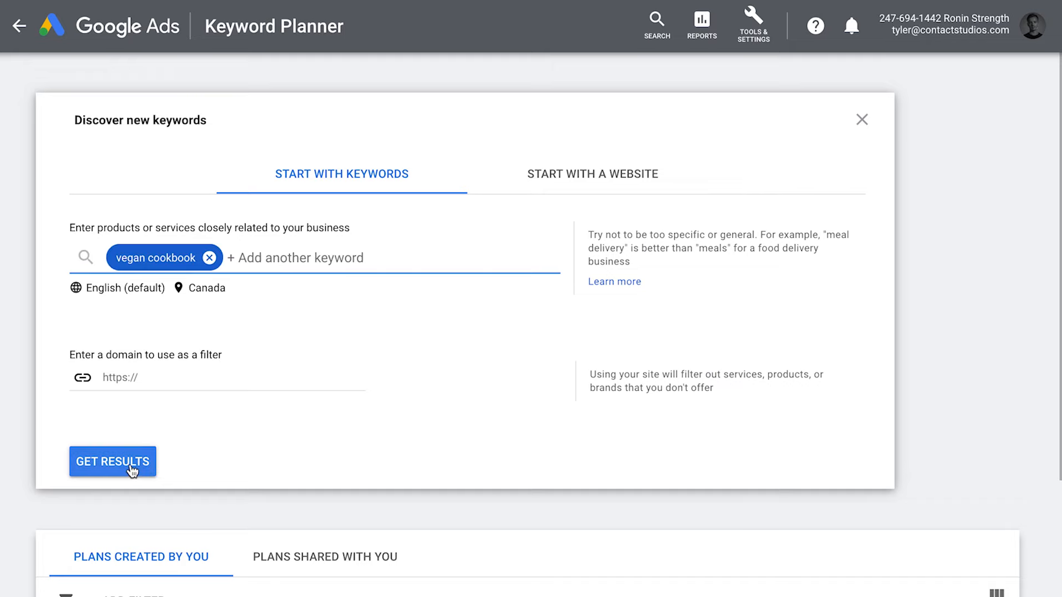
{"action": "left_click", "coordinate": [112, 461]}
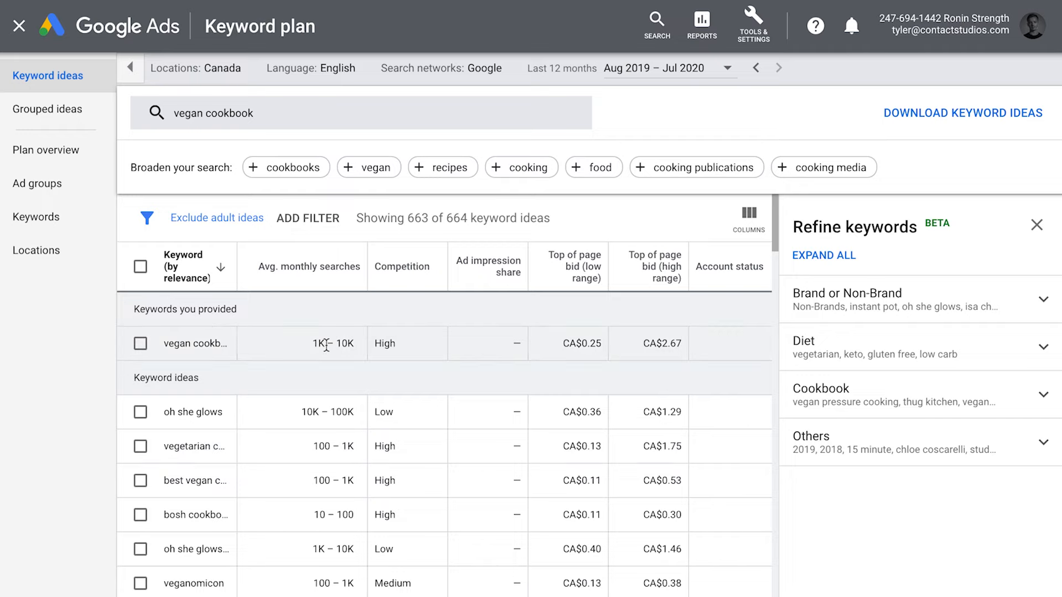
{"action": "mouse_move", "coordinate": [386, 342]}
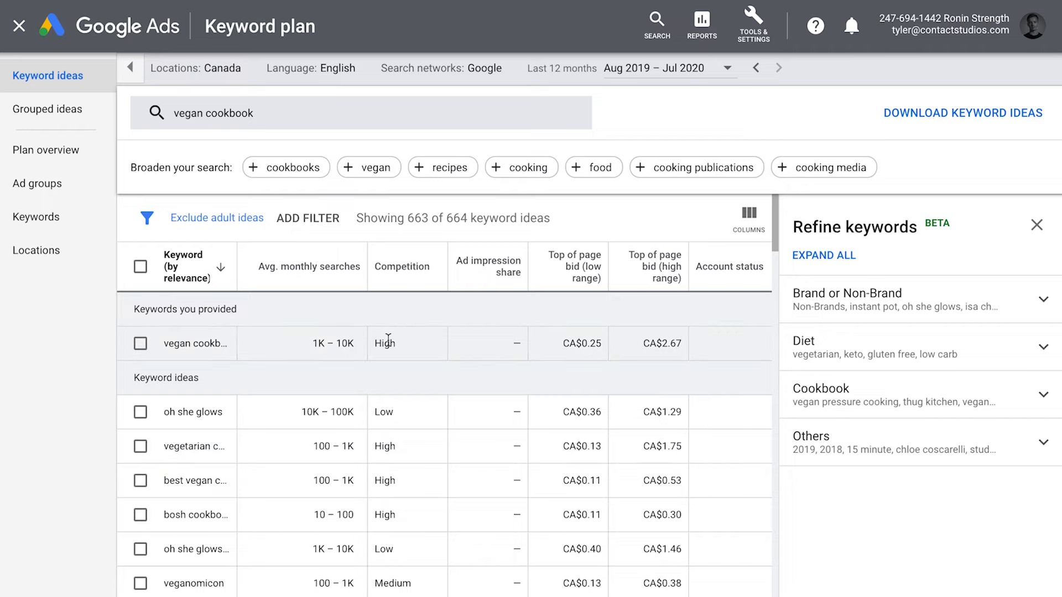
{"action": "mouse_move", "coordinate": [576, 347]}
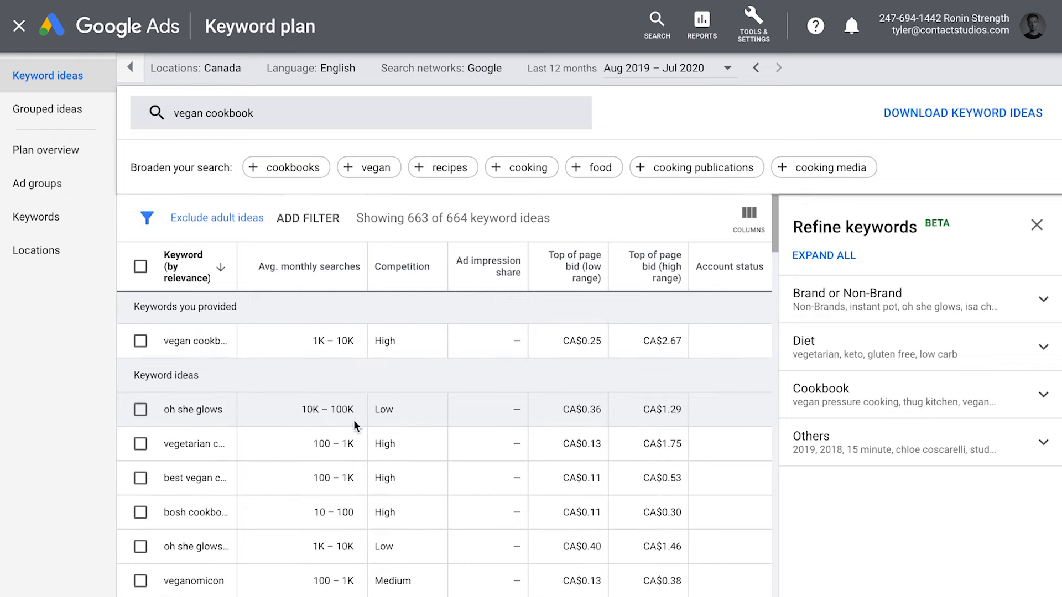
{"action": "scroll", "scroll_direction": "down", "scroll_amount": 3}
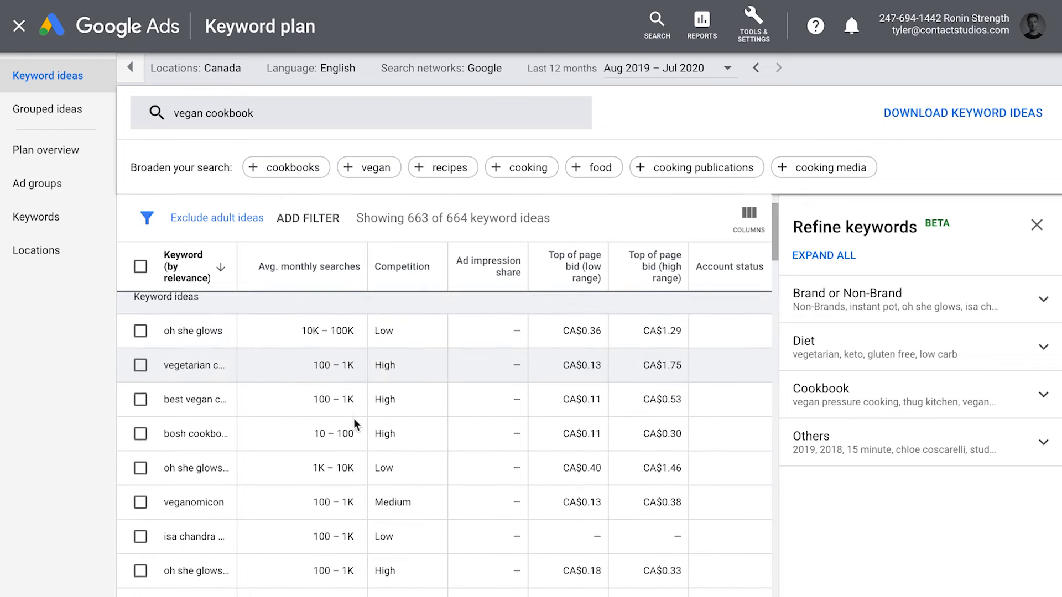
{"action": "scroll", "scroll_direction": "down", "scroll_amount": 3}
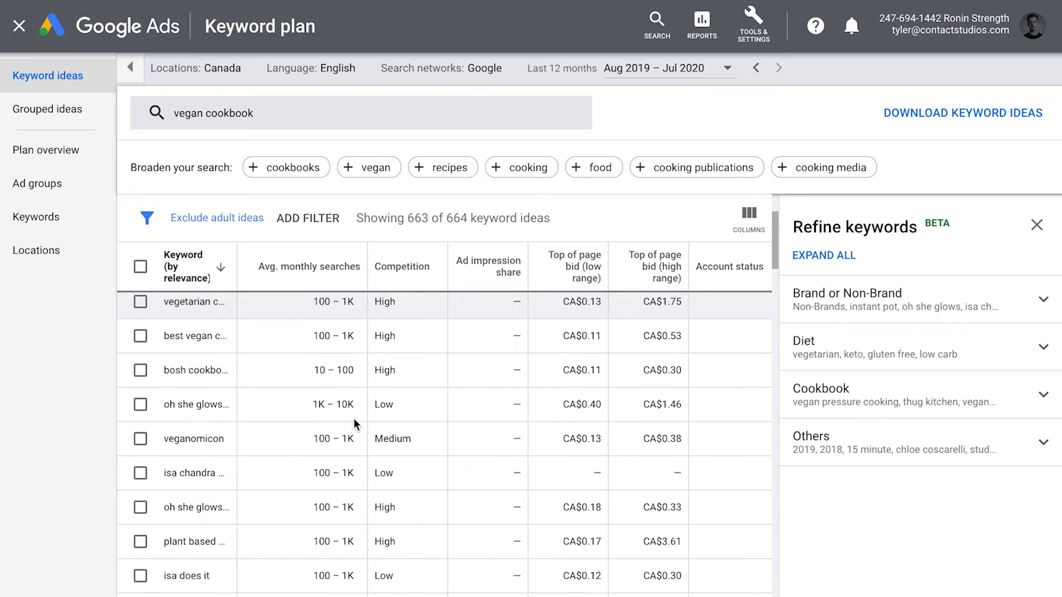
{"action": "scroll", "scroll_direction": "down", "scroll_amount": 3}
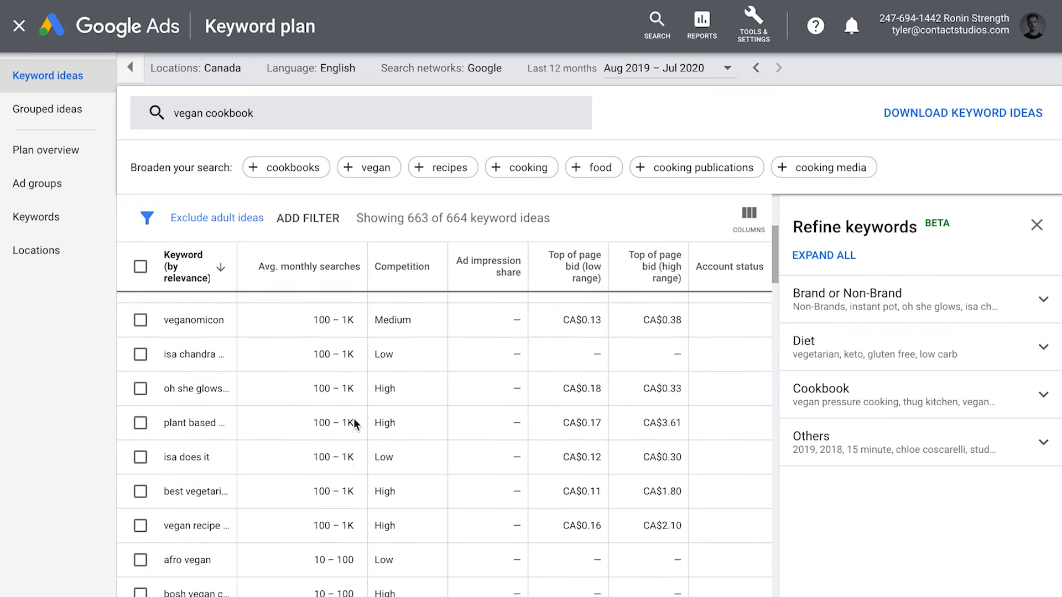
{"action": "scroll", "scroll_direction": "down", "scroll_amount": 3}
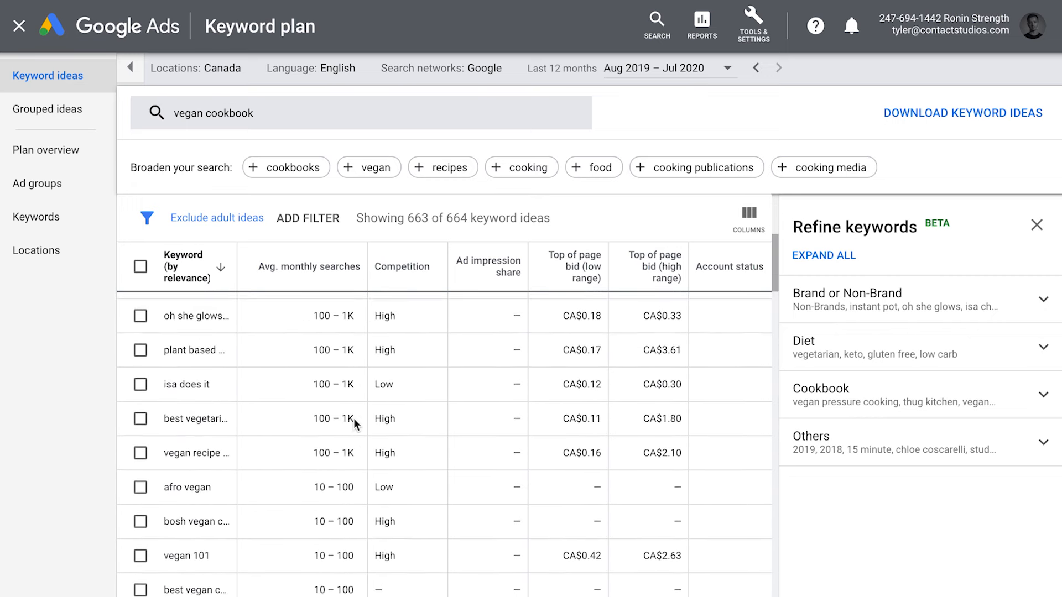
{"action": "scroll", "scroll_direction": "down", "scroll_amount": 3}
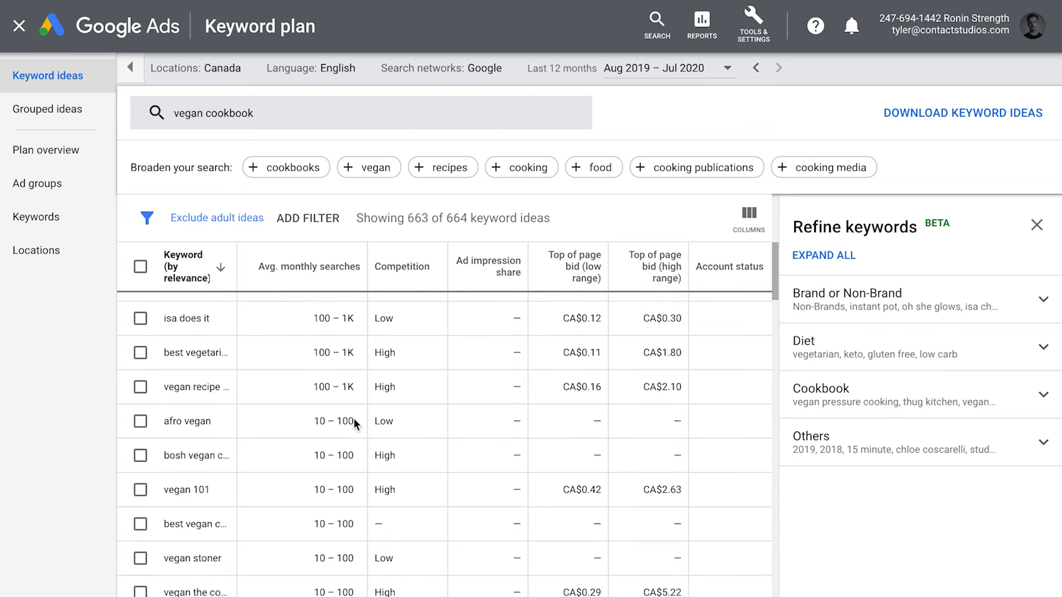
{"action": "scroll", "scroll_direction": "up", "scroll_amount": 3}
{"action": "type", "text": "vegan"}
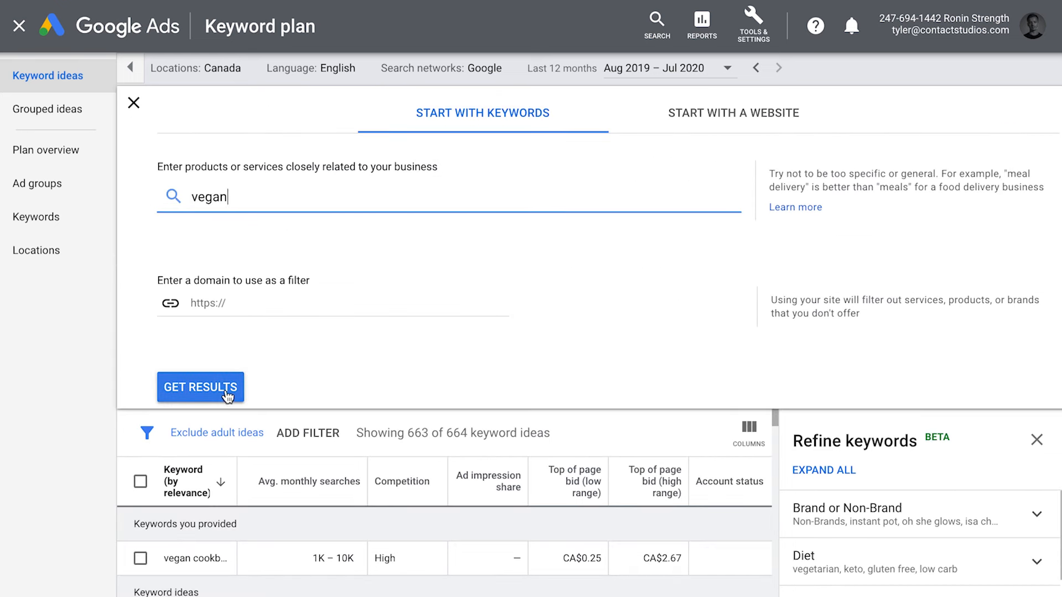
Get keyword ideas for 'vegan' and scroll through the 567 results
{"action": "left_click", "coordinate": [200, 387]}
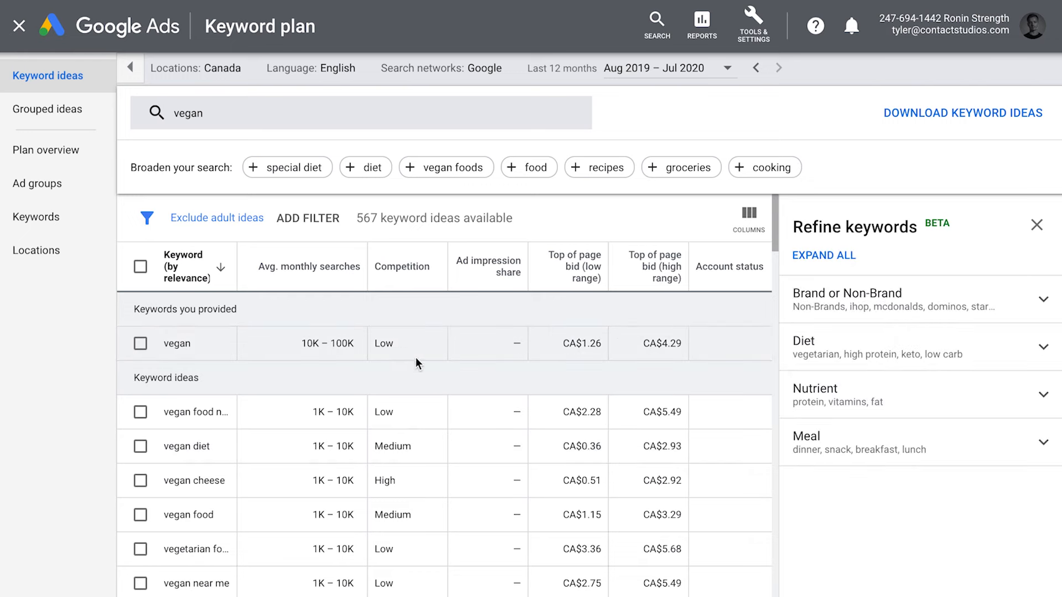
{"action": "scroll", "scroll_direction": "down", "scroll_amount": 3}
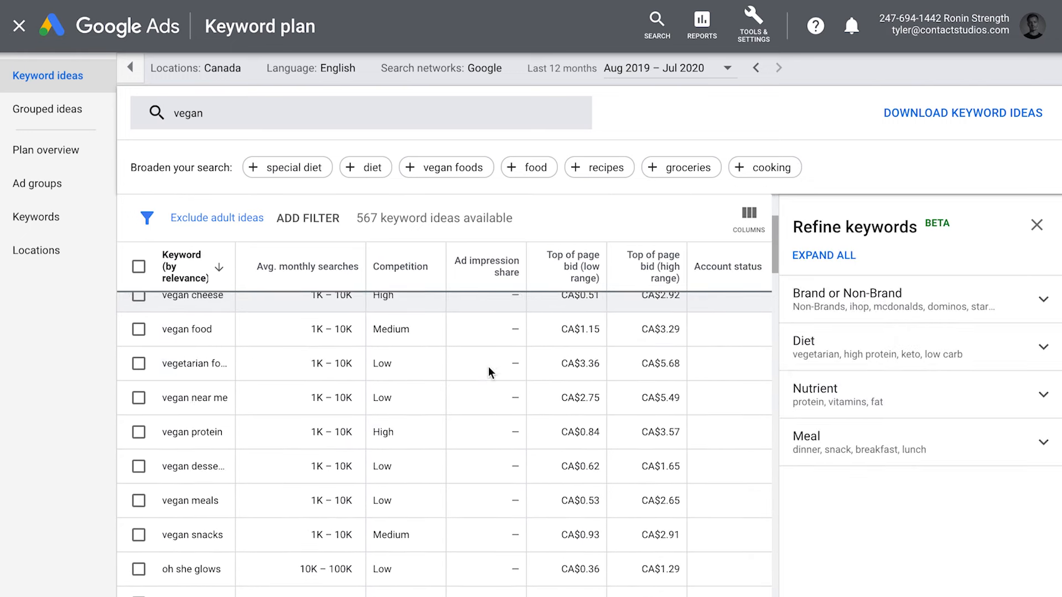
{"action": "scroll", "scroll_direction": "down", "scroll_amount": 3}
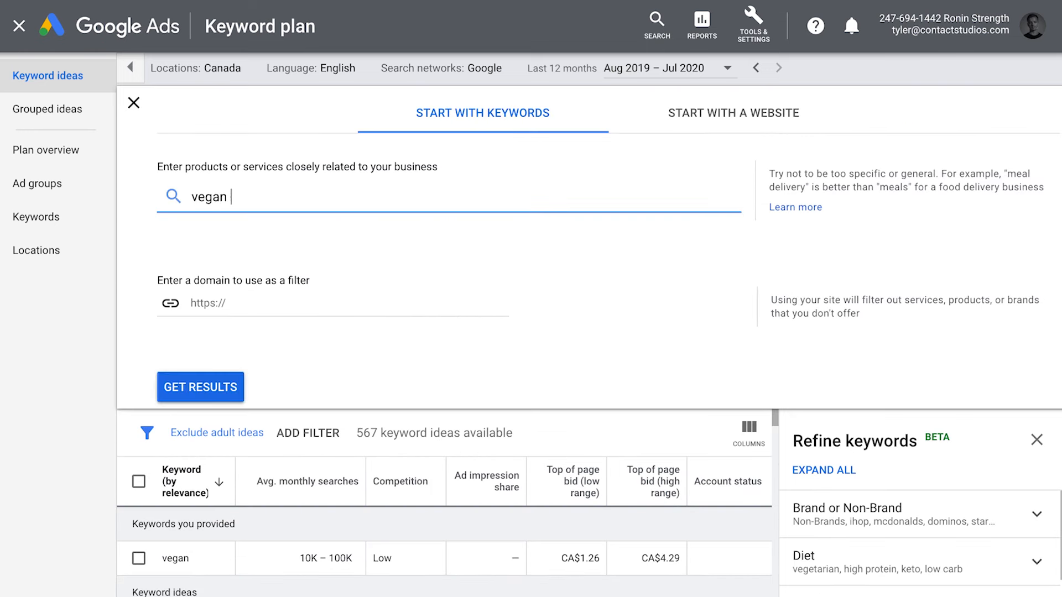
Extend the search to 'vegan meal plan' and fetch its roughly 1,100 keyword ideas
{"action": "type", "text": "meal plan"}
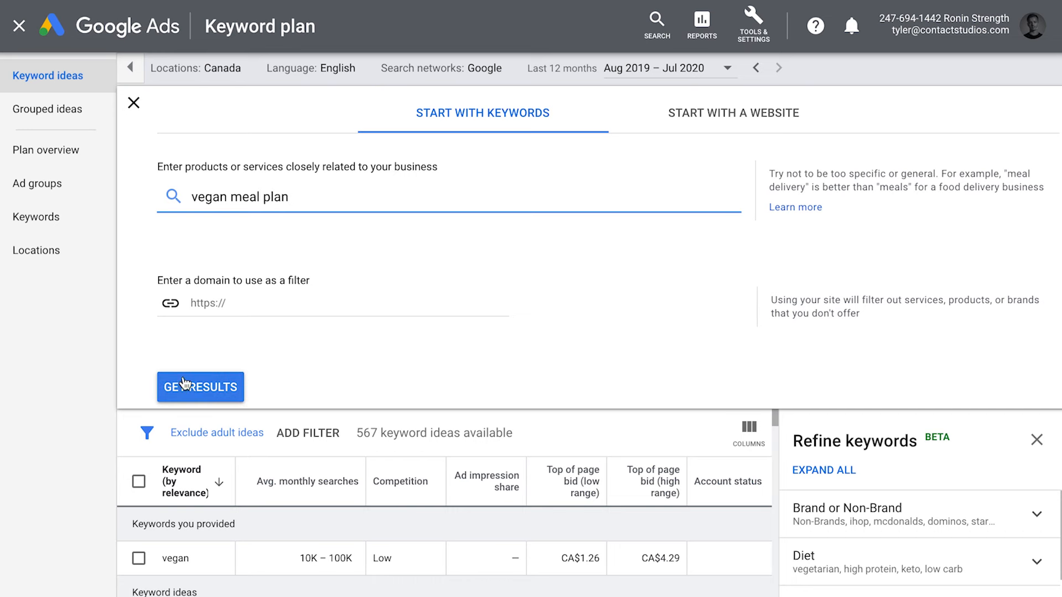
{"action": "left_click", "coordinate": [200, 387]}
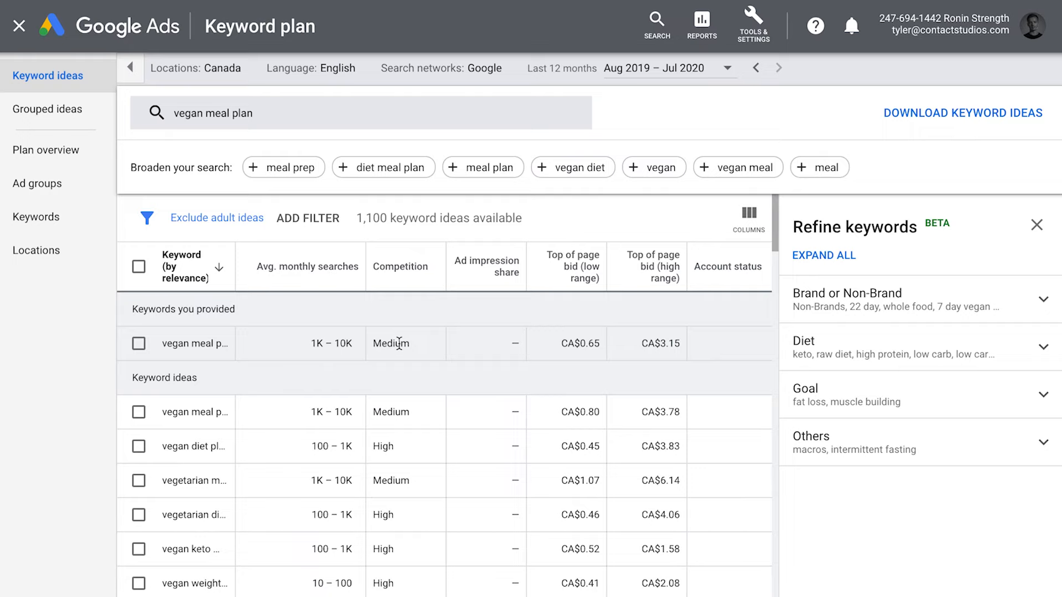
{"action": "mouse_move", "coordinate": [337, 356]}
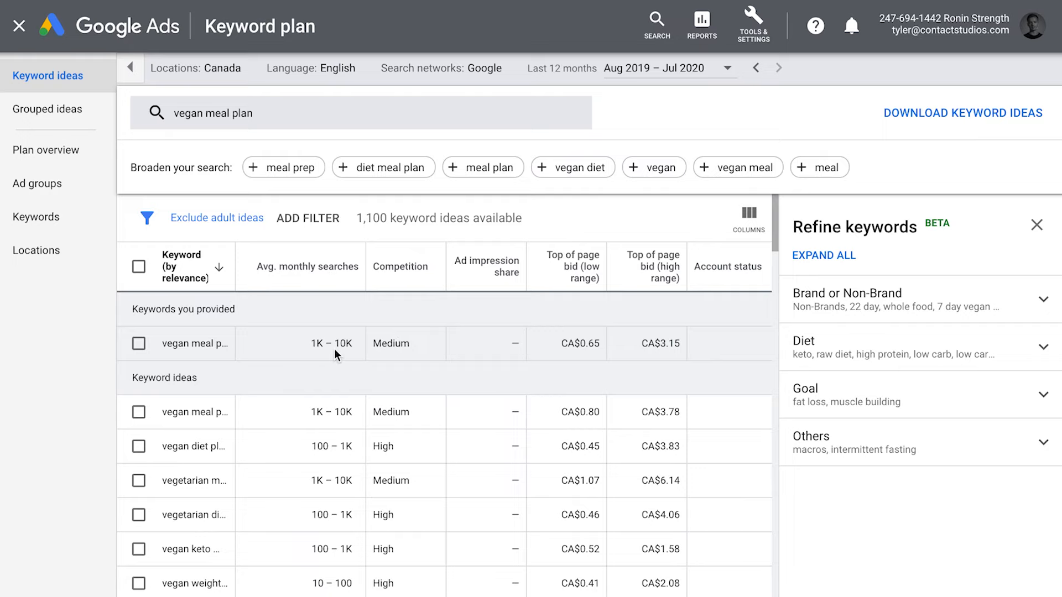
{"action": "mouse_move", "coordinate": [564, 399]}
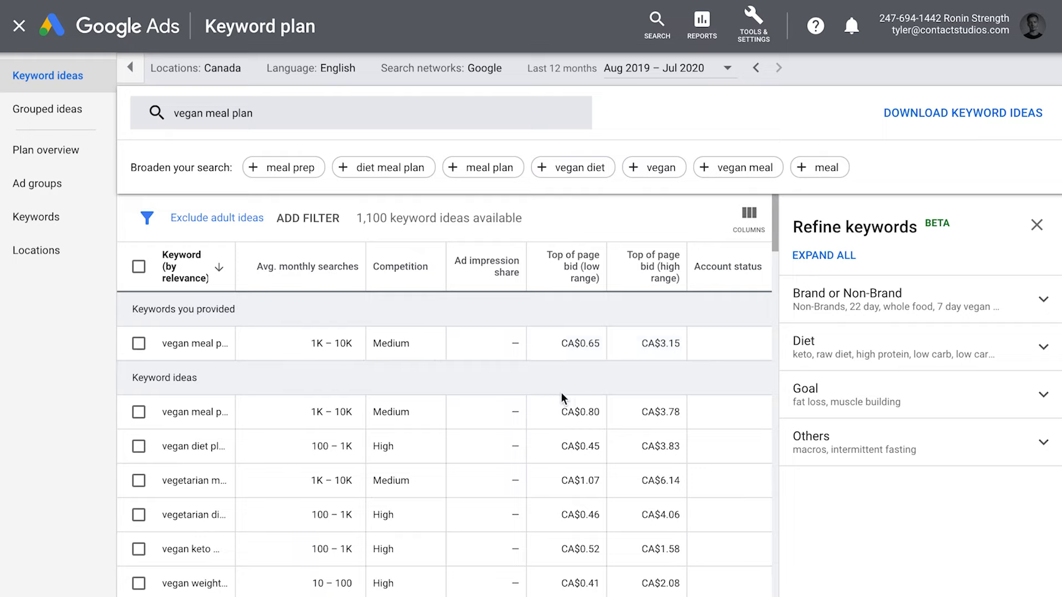
{"action": "scroll", "scroll_direction": "down", "scroll_amount": 3}
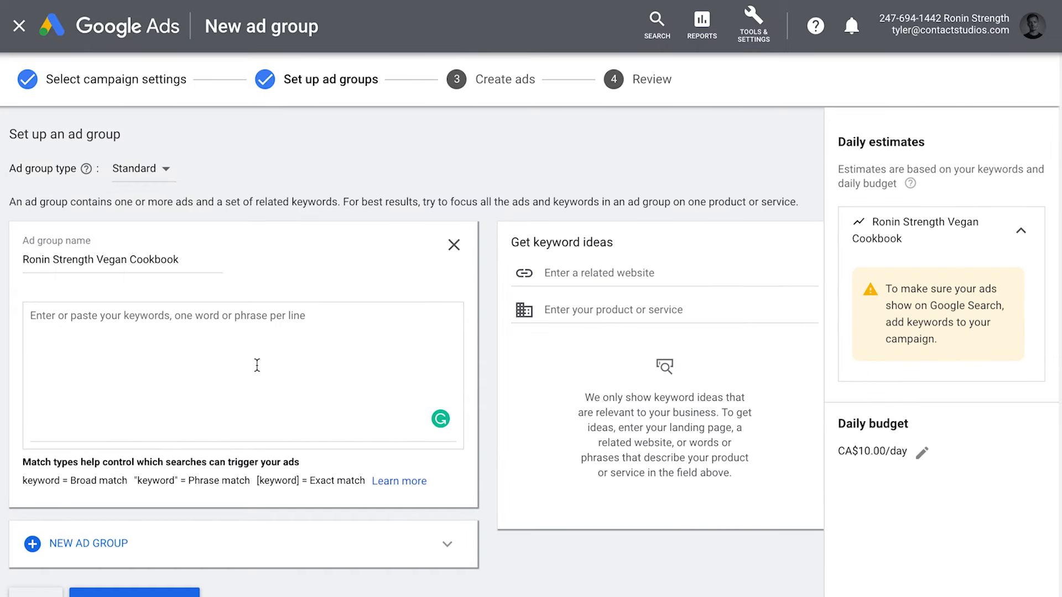
Add 'vegan meal plan' plus +vegan+meal+plan, "vegan meal plan" and [vegan meal plan] keywords
{"action": "type", "text": "vegan"}
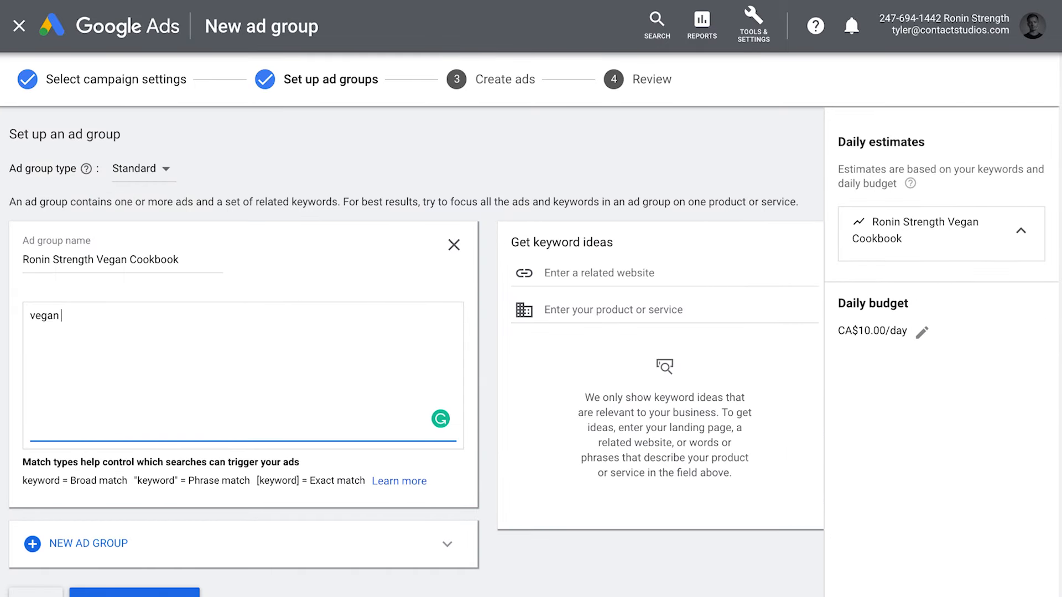
{"action": "type", "text": "meal plan"}
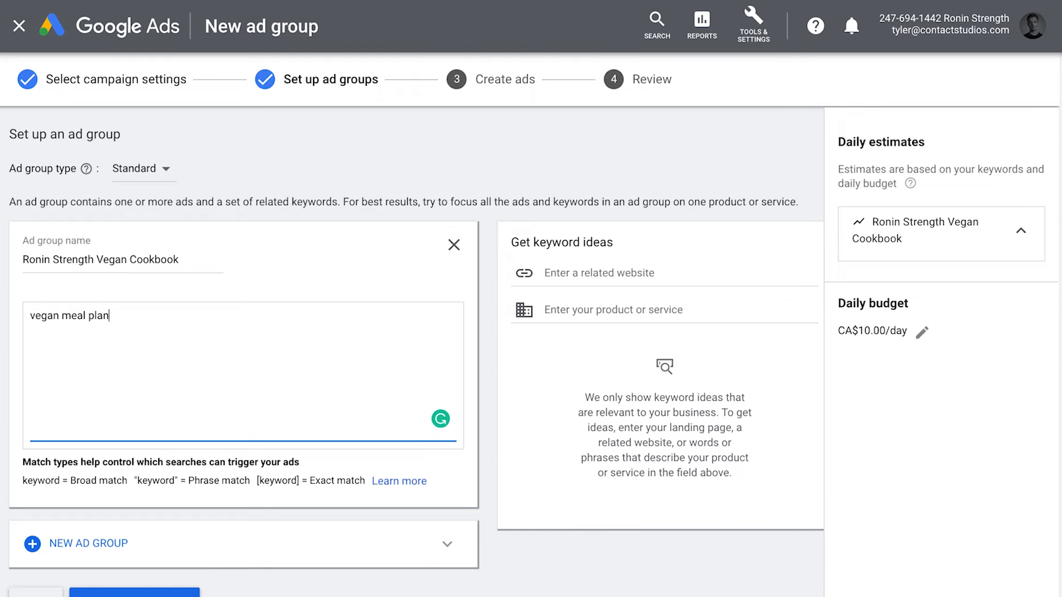
{"action": "left_click", "coordinate": [1021, 230]}
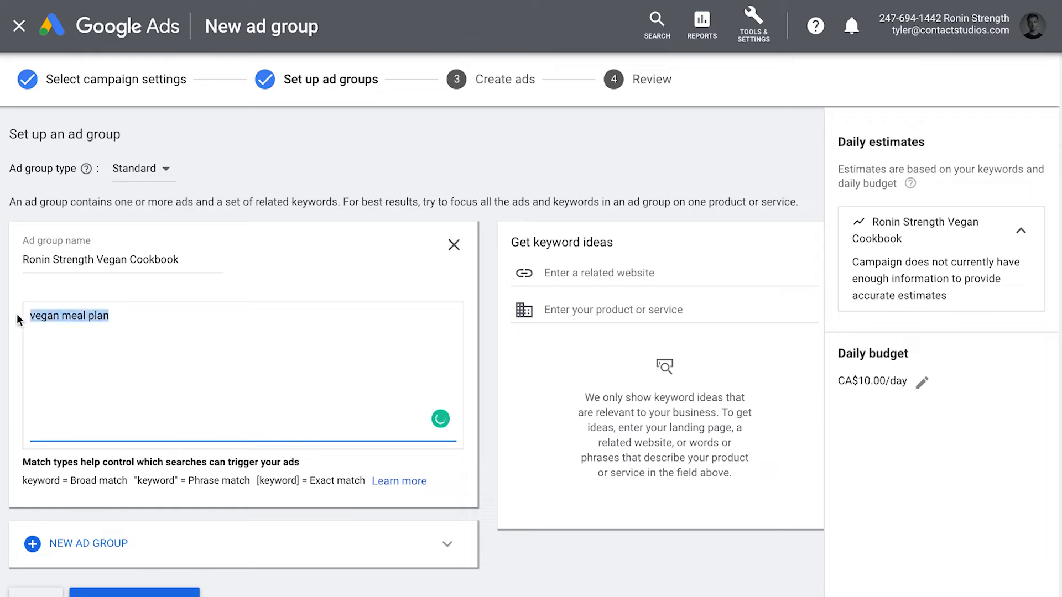
{"action": "left_click", "coordinate": [165, 320]}
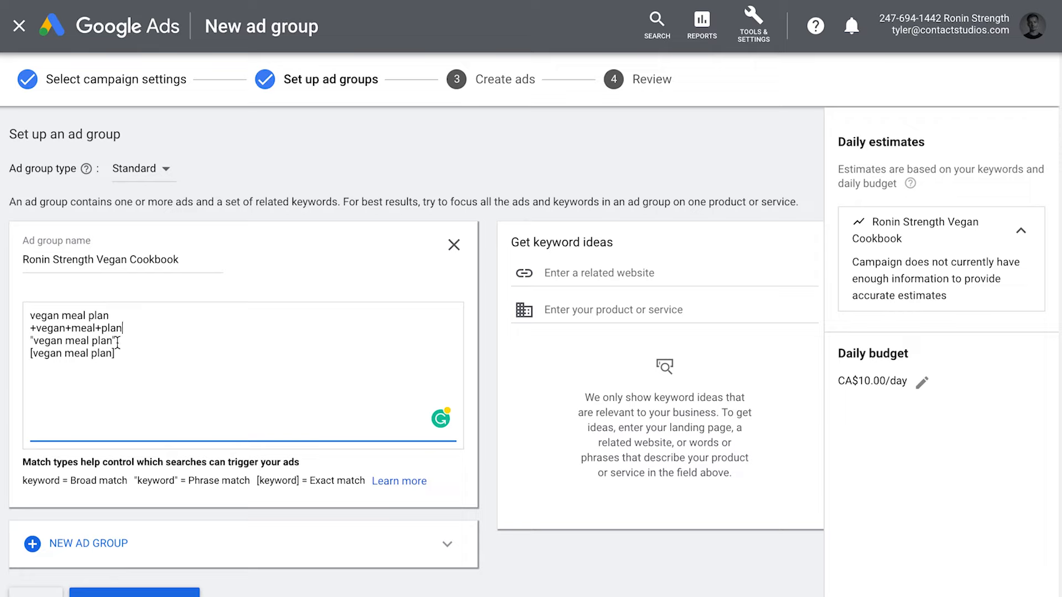
{"action": "double_click", "coordinate": [70, 341]}
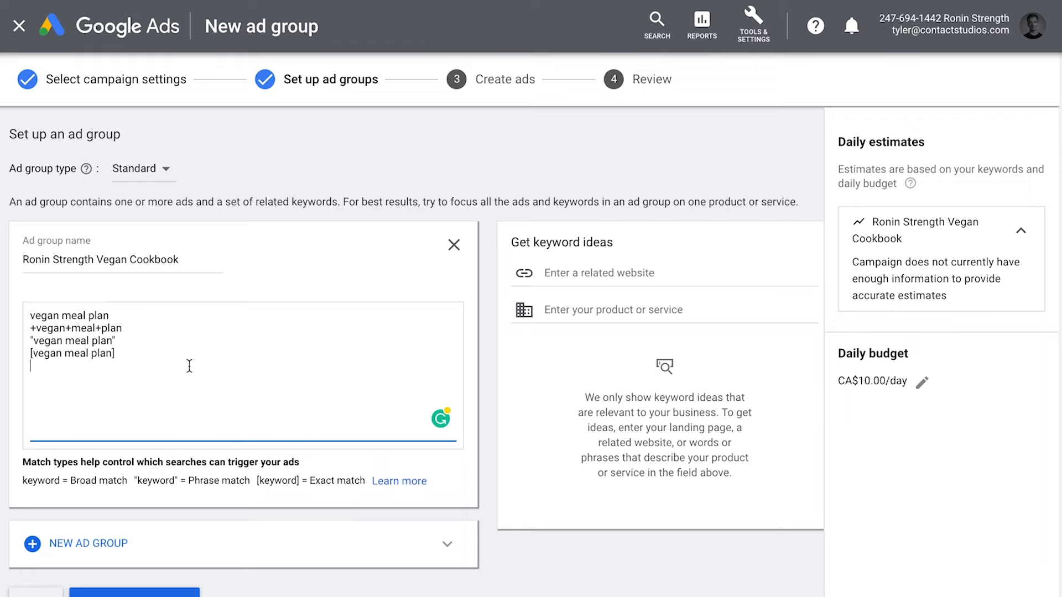
{"action": "double_click", "coordinate": [72, 353]}
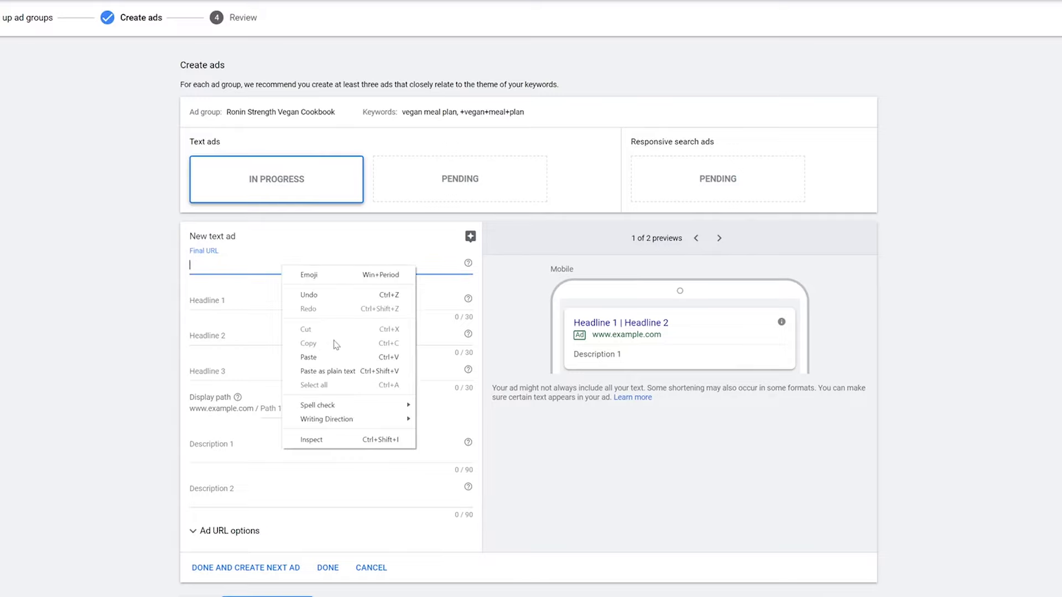
Paste the roninstrength.co final URL and enter headlines 'Delicious Vegan Meal Plans', 'For Plant-Based Athletes', and a '#1' headline
{"action": "left_click", "coordinate": [308, 356]}
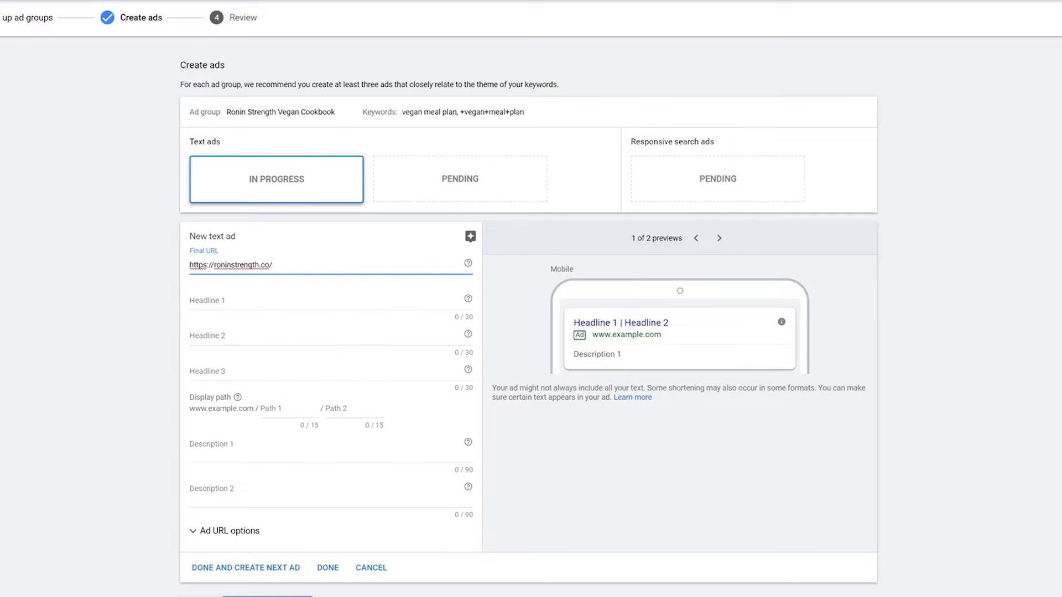
{"action": "left_click", "coordinate": [331, 300]}
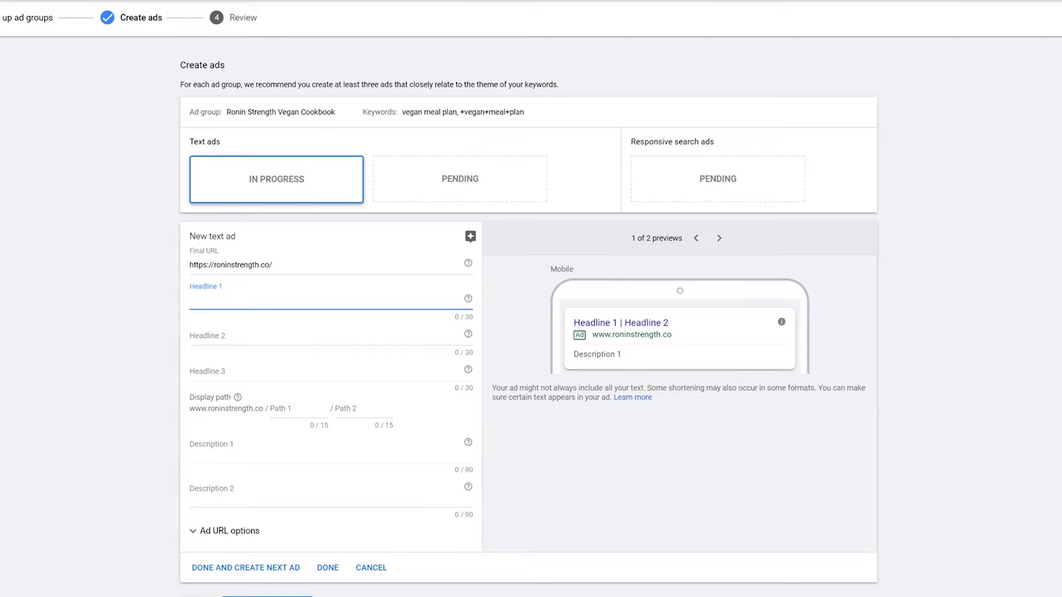
{"action": "type", "text": "Delicious"}
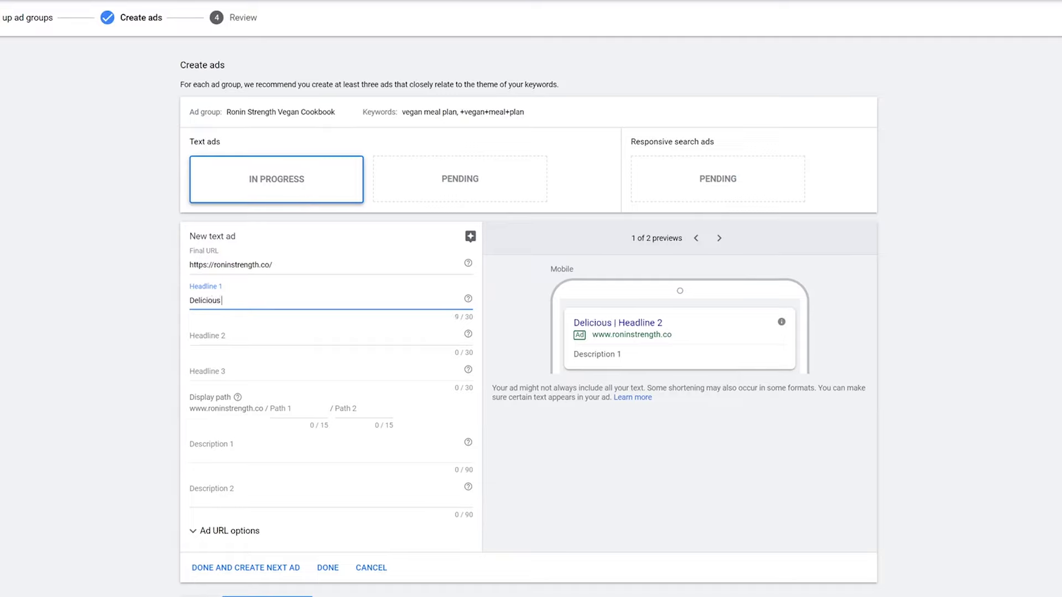
{"action": "type", "text": "Vegan Meal Pl"}
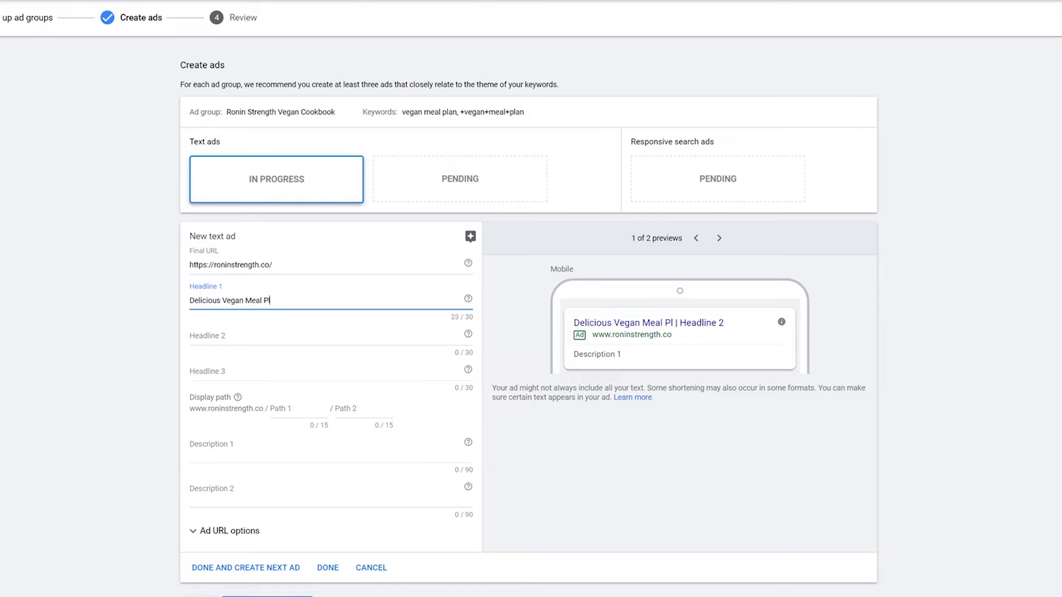
{"action": "type", "text": "ans"}
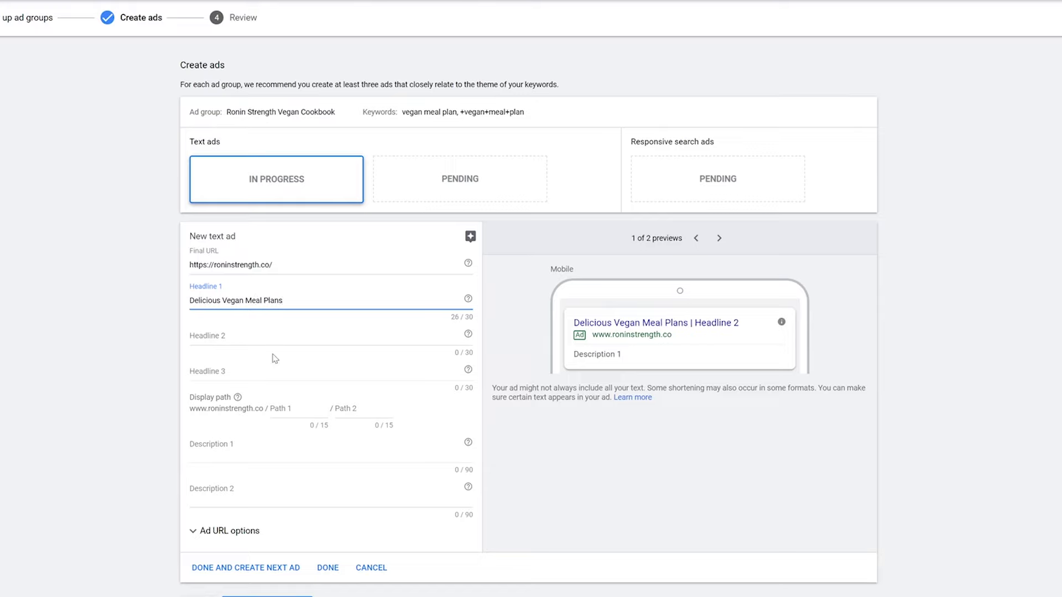
{"action": "type", "text": "For"}
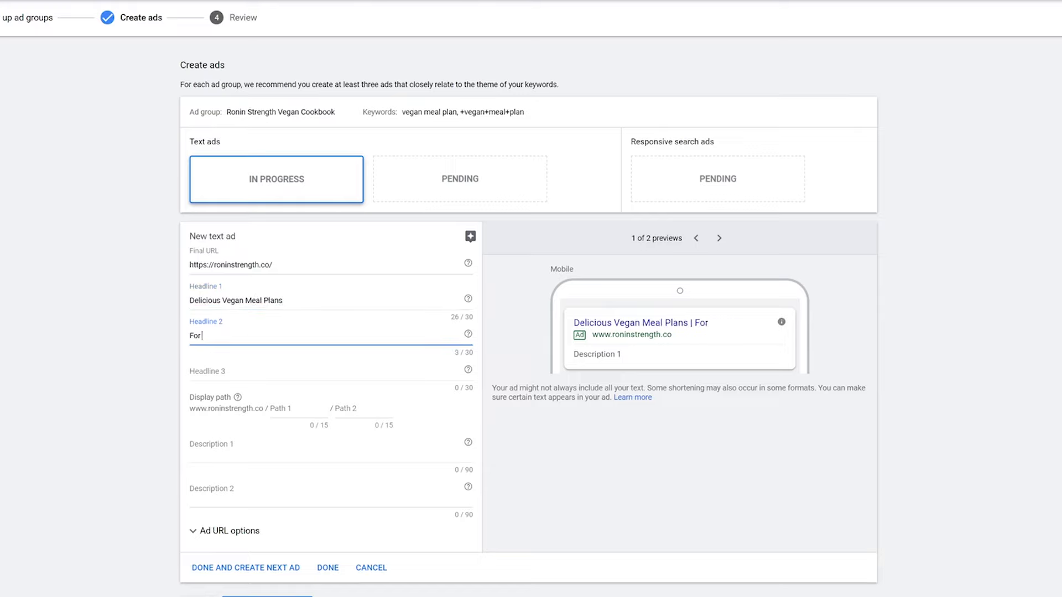
{"action": "type", "text": "Plant-Bas"}
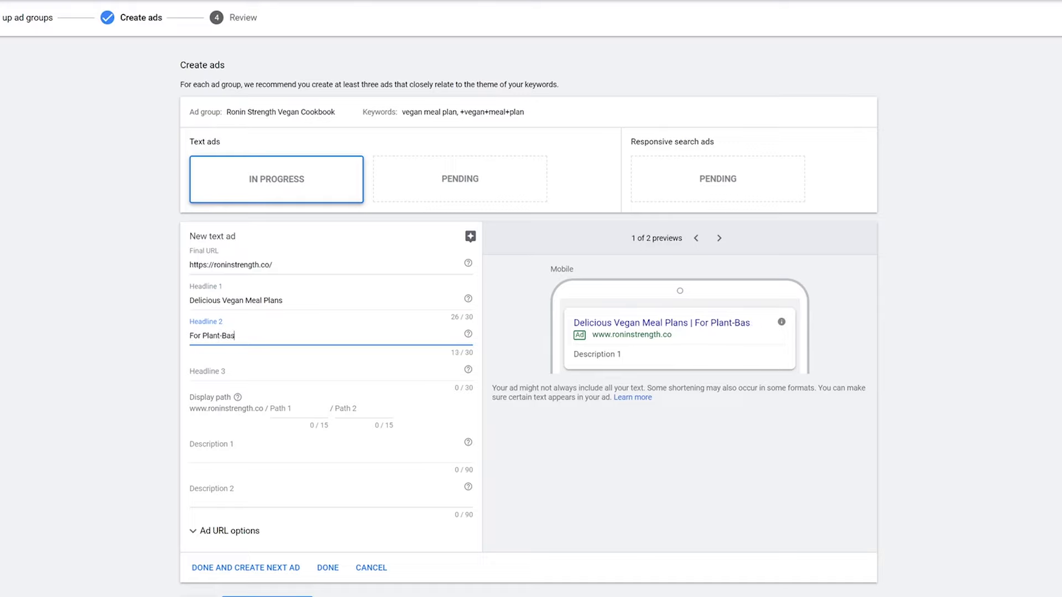
{"action": "type", "text": "ed"}
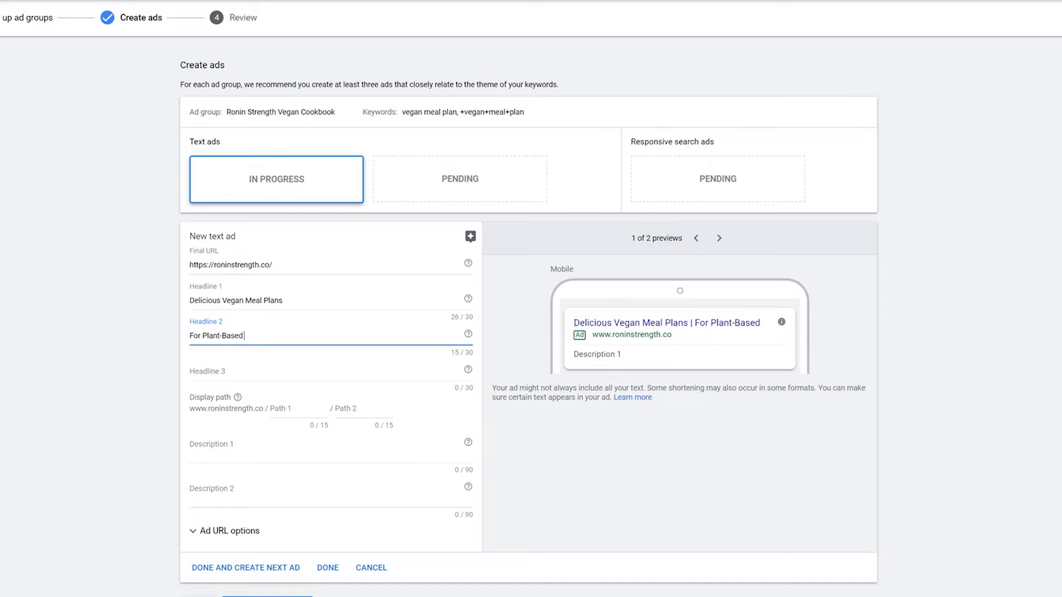
{"action": "type", "text": "Athletes"}
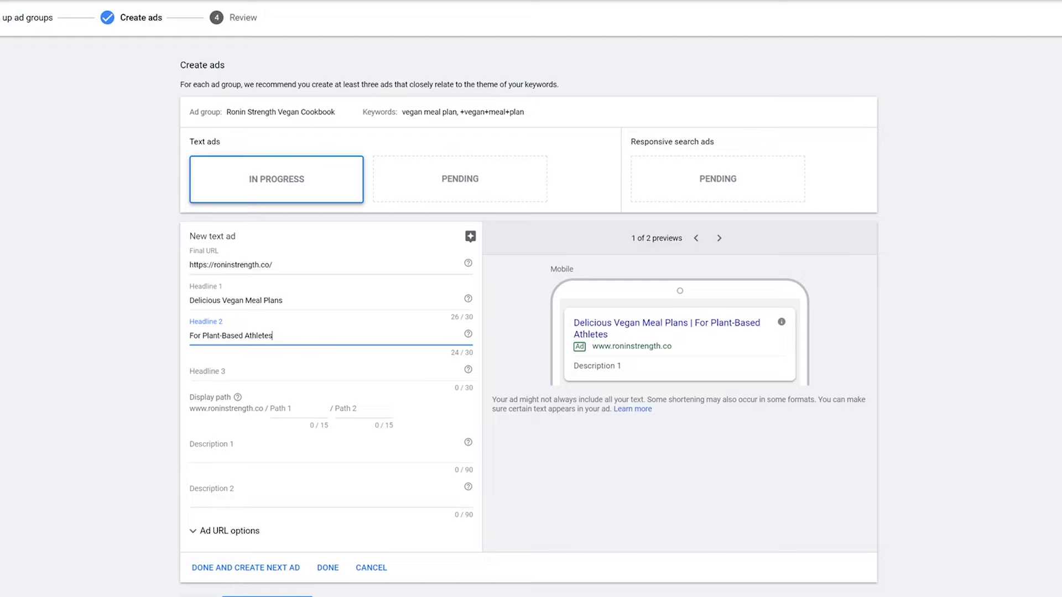
{"action": "left_click", "coordinate": [305, 371]}
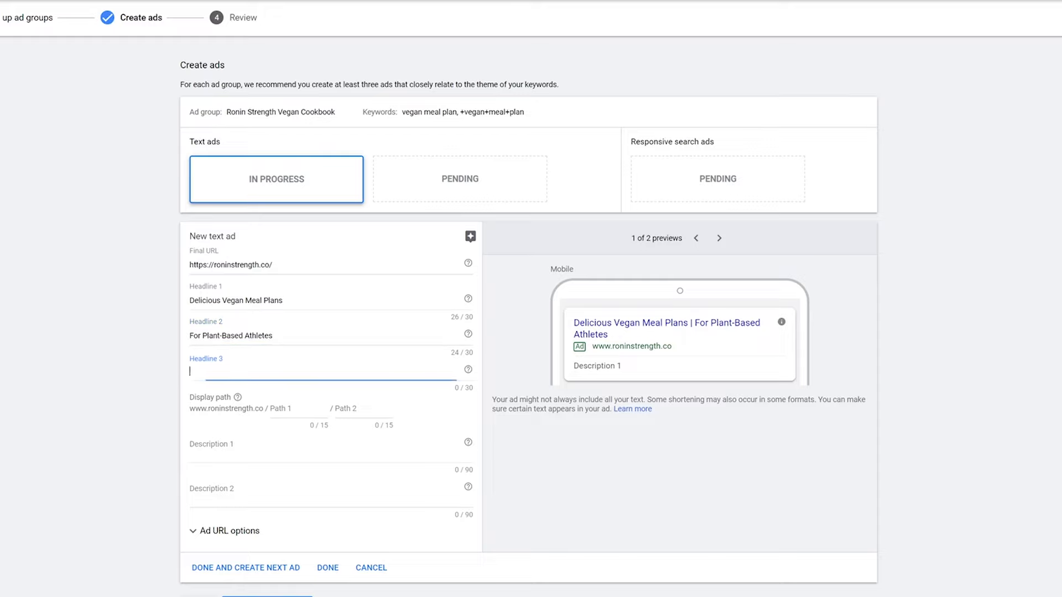
{"action": "type", "text": "The #1"}
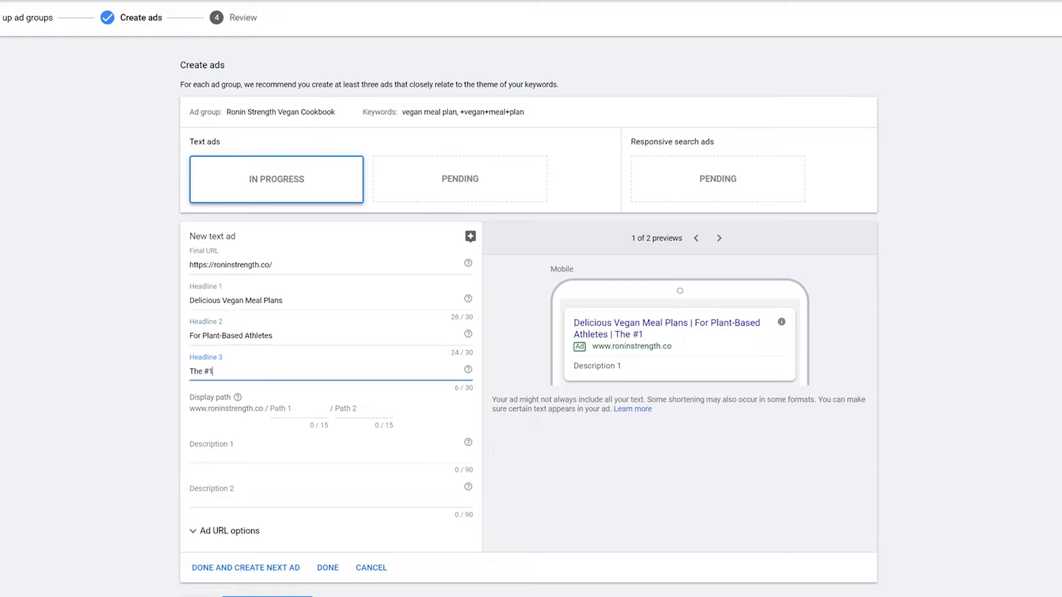
{"action": "type", "text": "Vegan Meal Planne"}
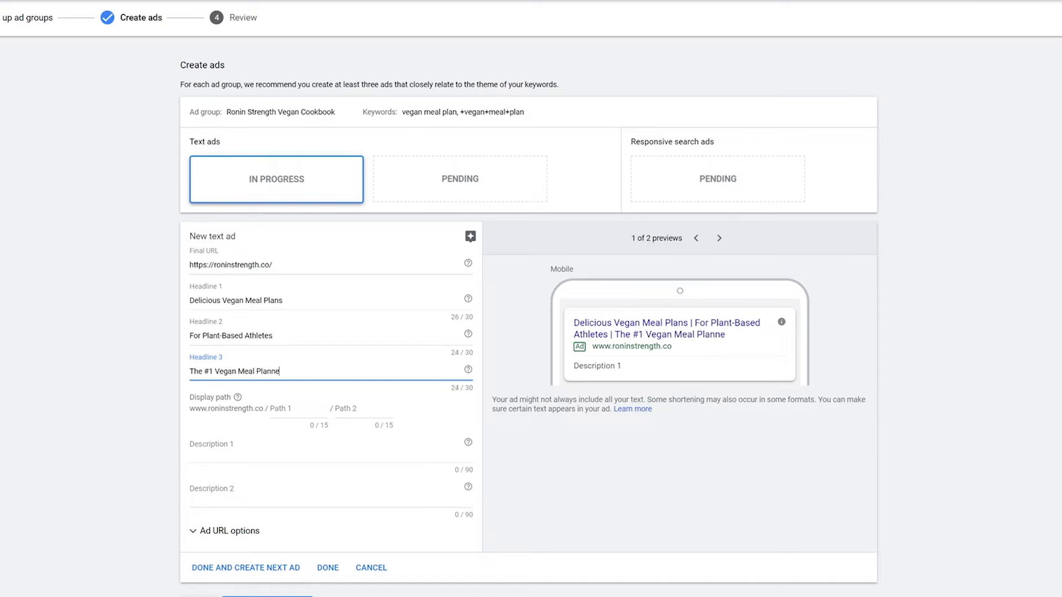
{"action": "type", "text": "r"}
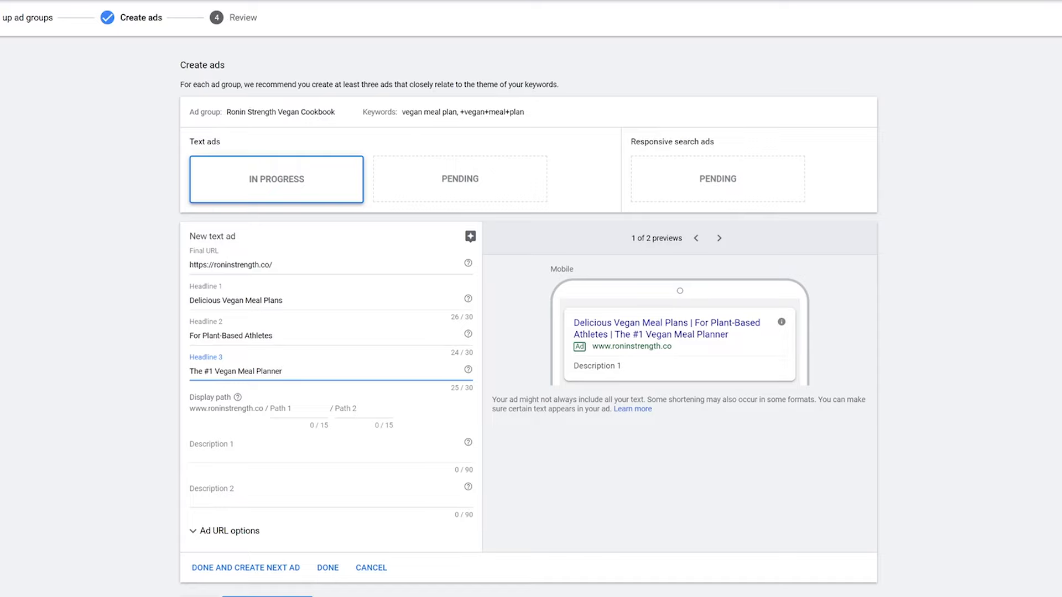
Write both descriptions, starting 'Simple and irresistible vegan meal plans that you'll actually look forward to'
{"action": "left_click", "coordinate": [331, 443]}
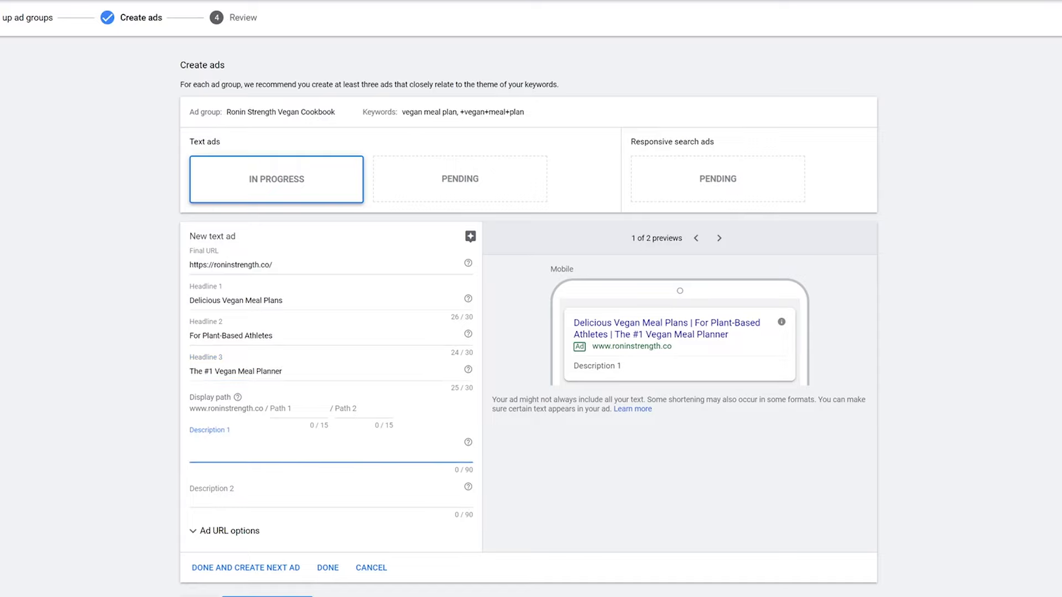
{"action": "type", "text": "Simple and irre"}
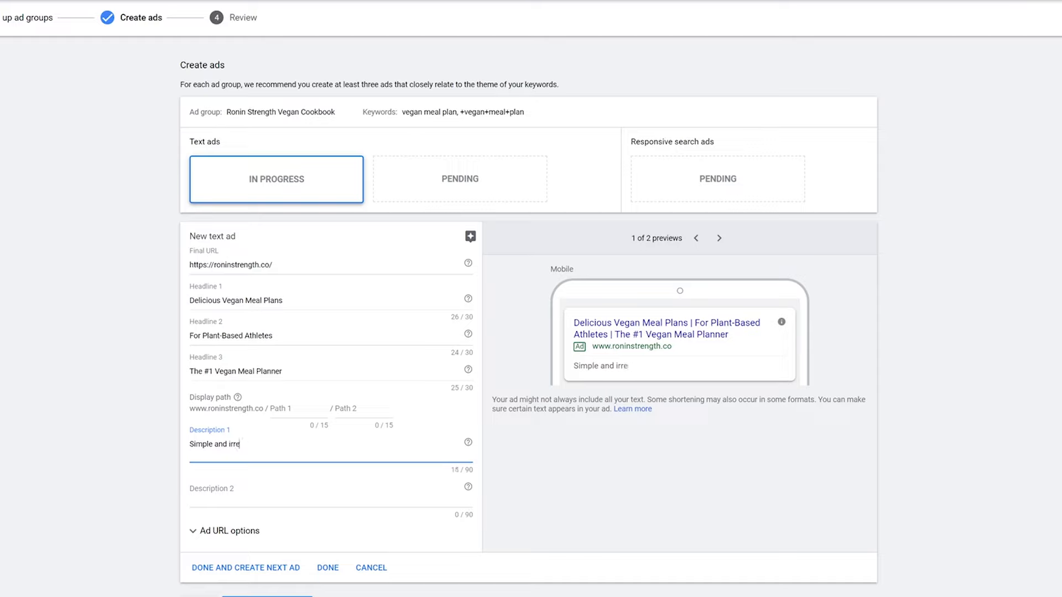
{"action": "type", "text": "sistible"}
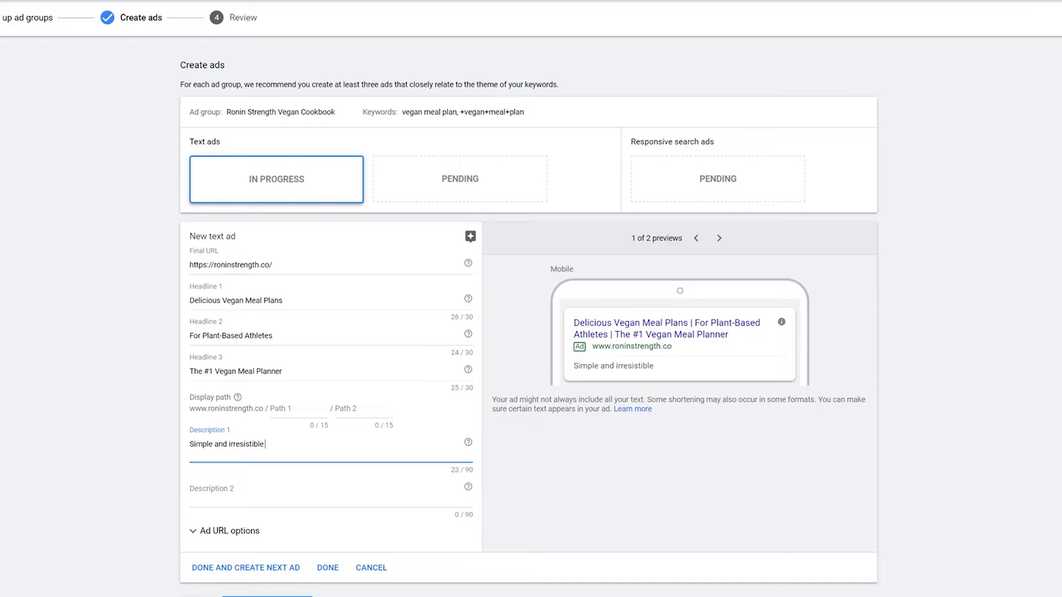
{"action": "type", "text": "vegan meal plans t"}
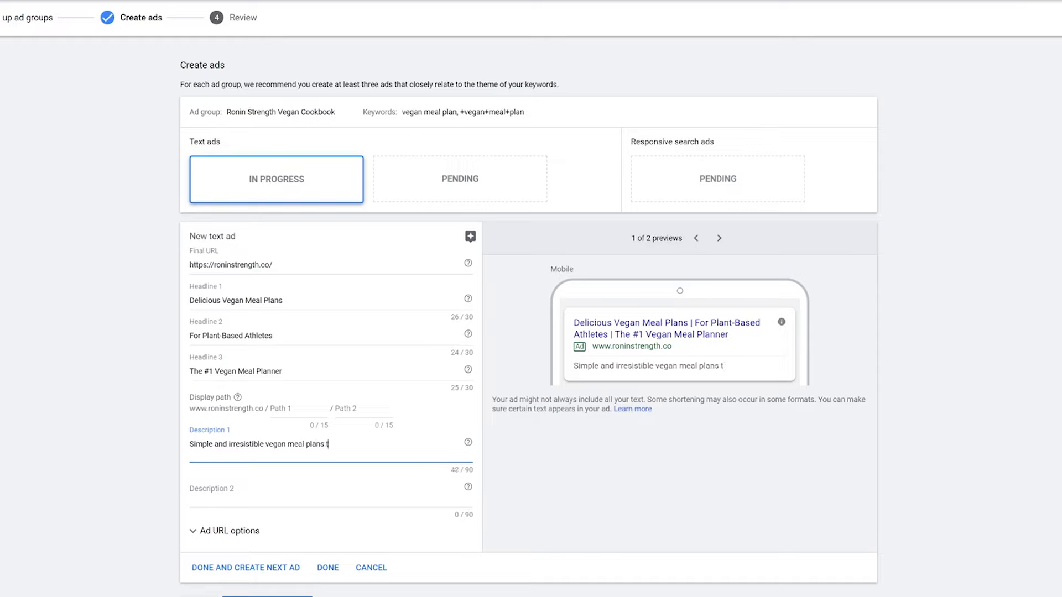
{"action": "type", "text": "that you'll actu"}
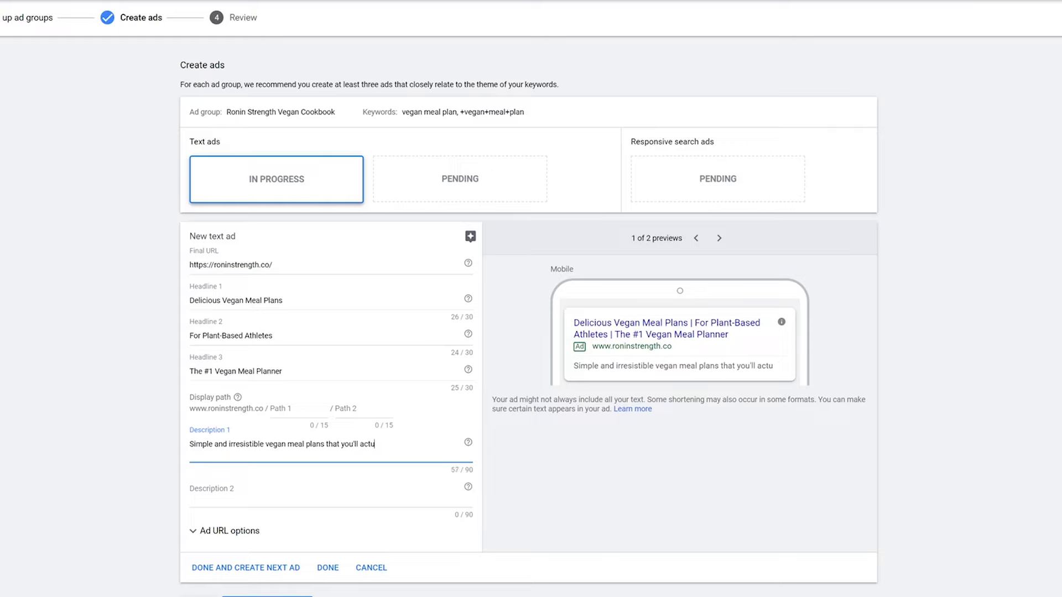
{"action": "type", "text": "ally look forward to."}
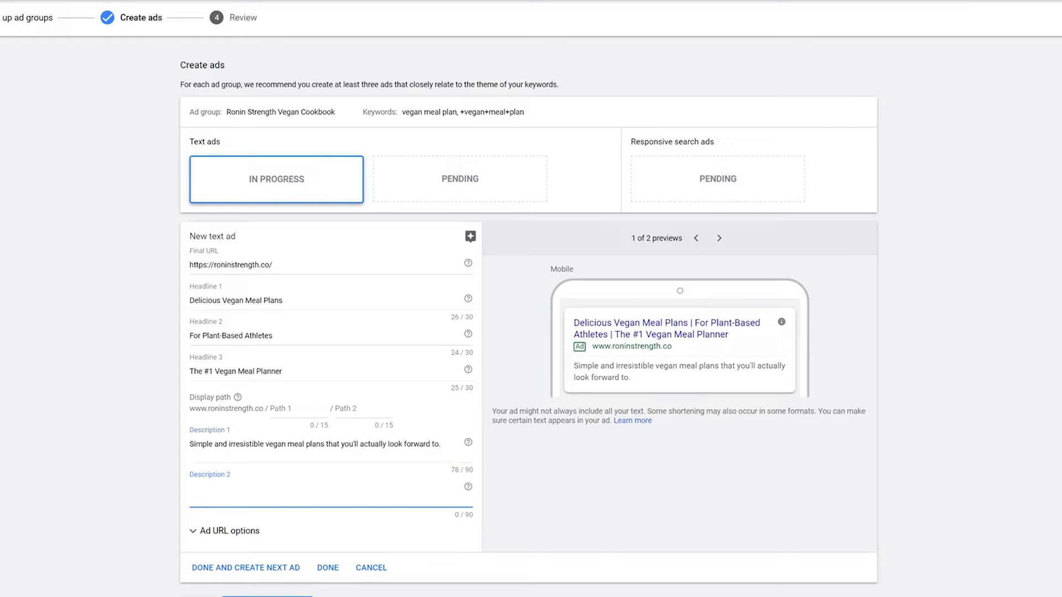
{"action": "type", "text": "Eating clean, toning your"}
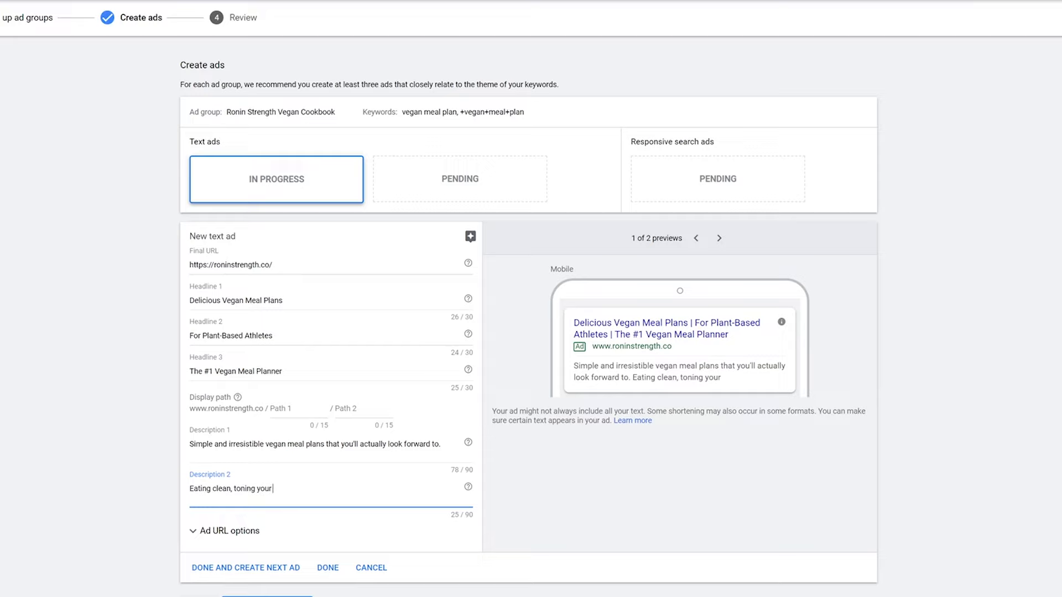
{"action": "type", "text": "body and sharpe"}
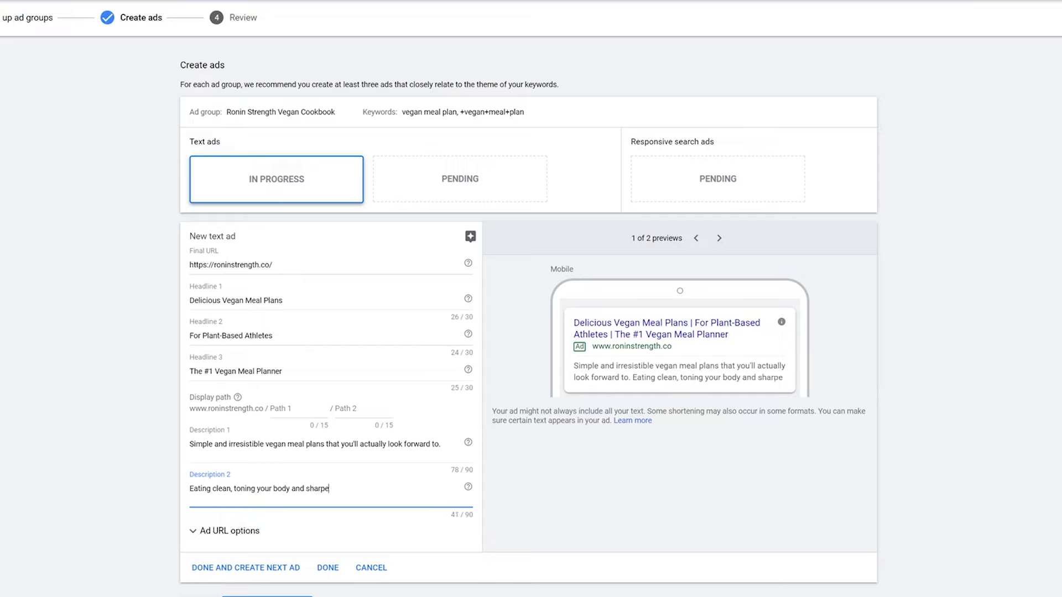
{"action": "type", "text": "ning your mind"}
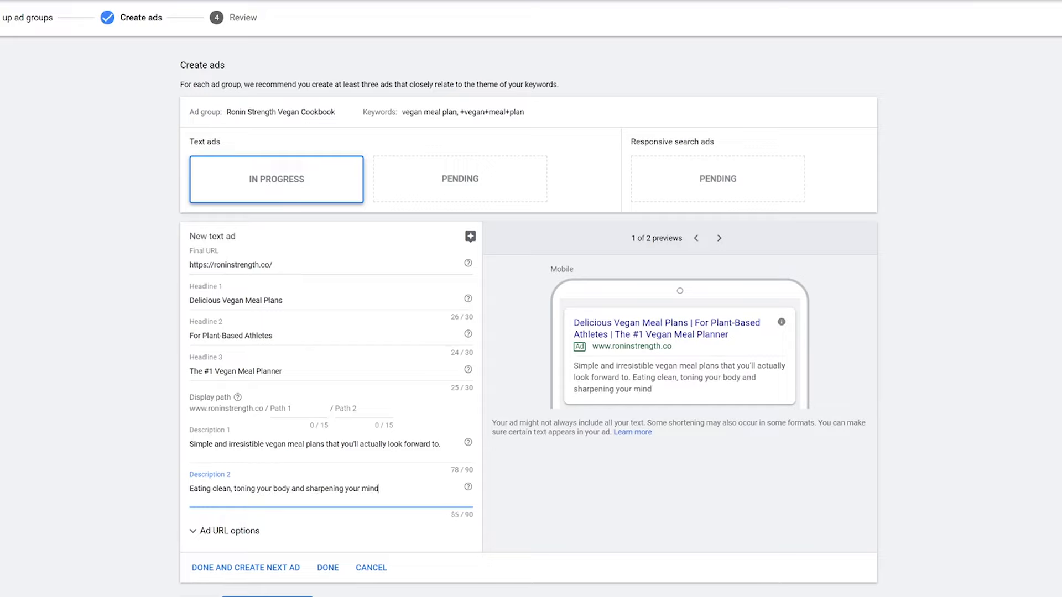
{"action": "type", "text": "has never been so approachable."}
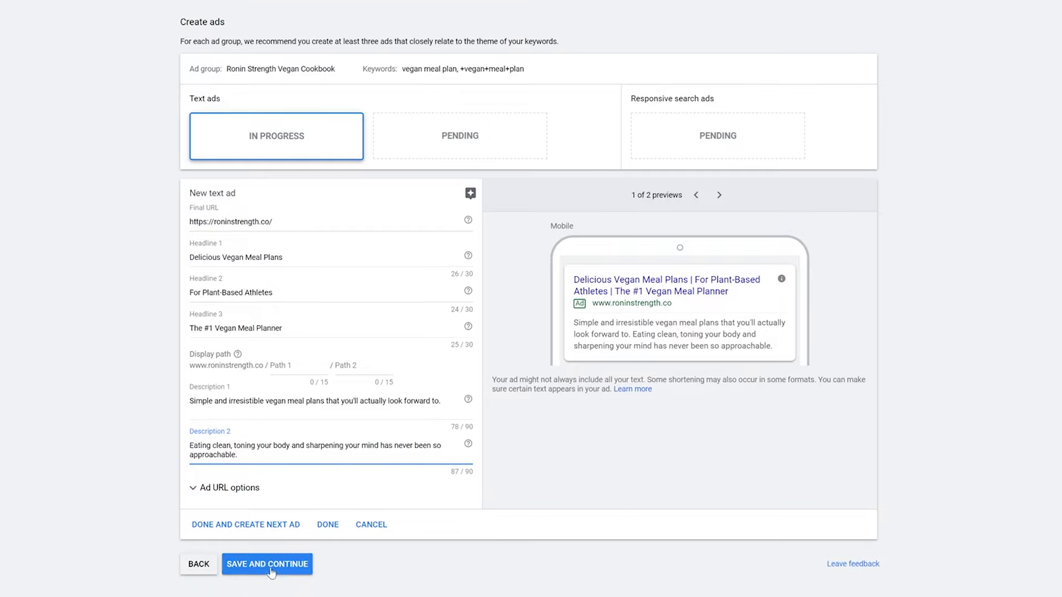
Save the vegan meal plan ad, review the campaign summary, and return to Create ads
{"action": "left_click", "coordinate": [267, 563]}
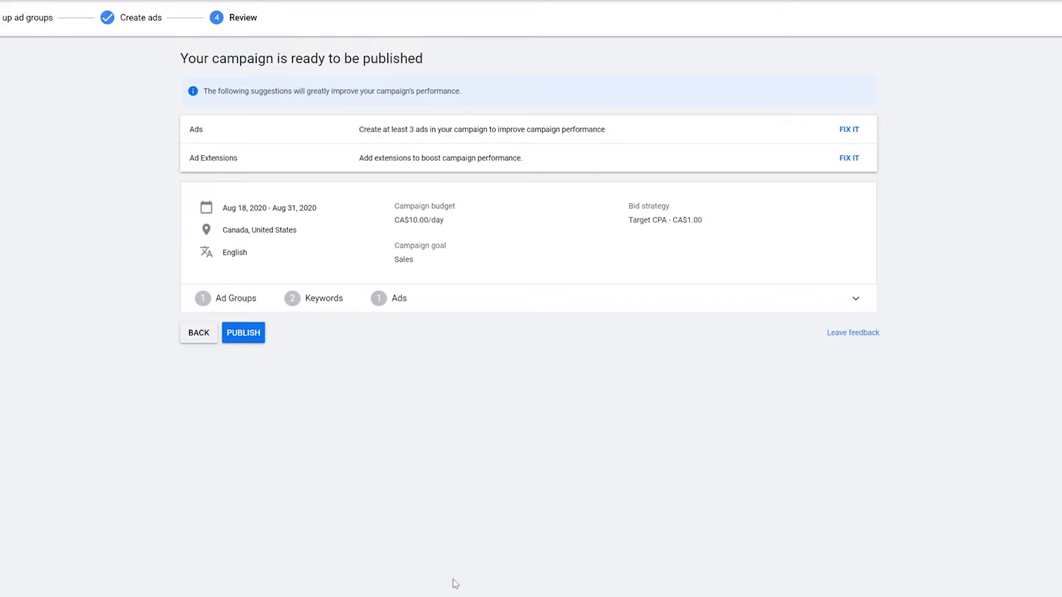
{"action": "mouse_move", "coordinate": [600, 139]}
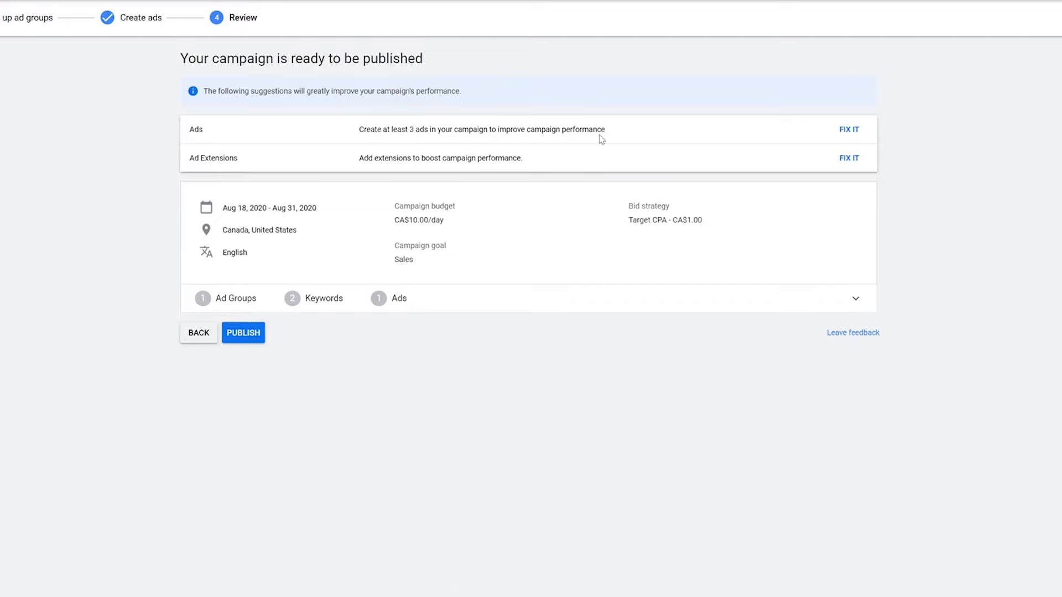
{"action": "left_click", "coordinate": [849, 129]}
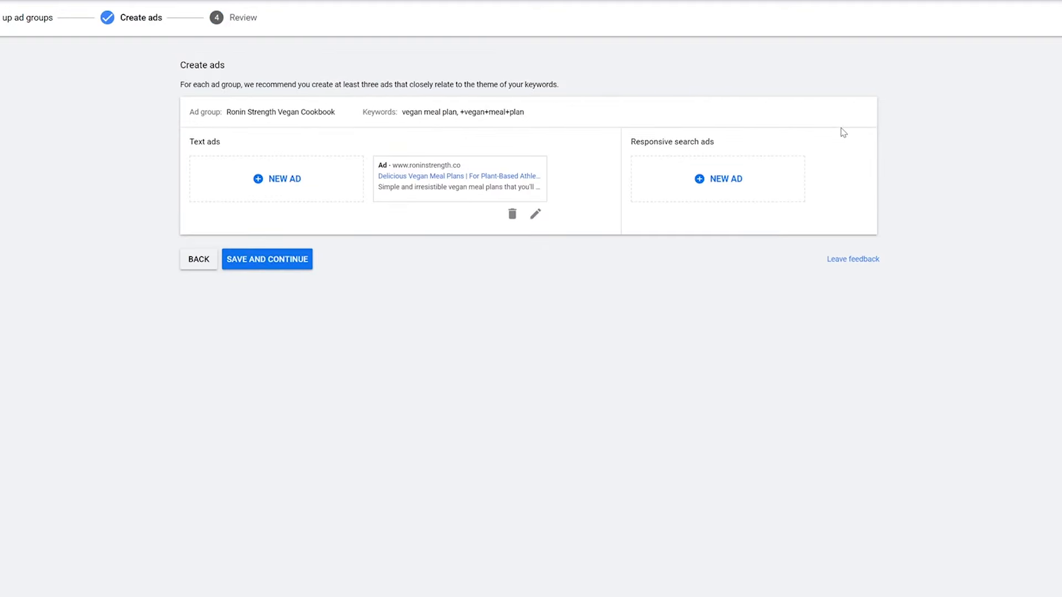
Start a second text ad with headlines 'Easy Vegan Meal Plans', 'Packed With Protein', 'New Recipes…'
{"action": "left_click", "coordinate": [276, 178]}
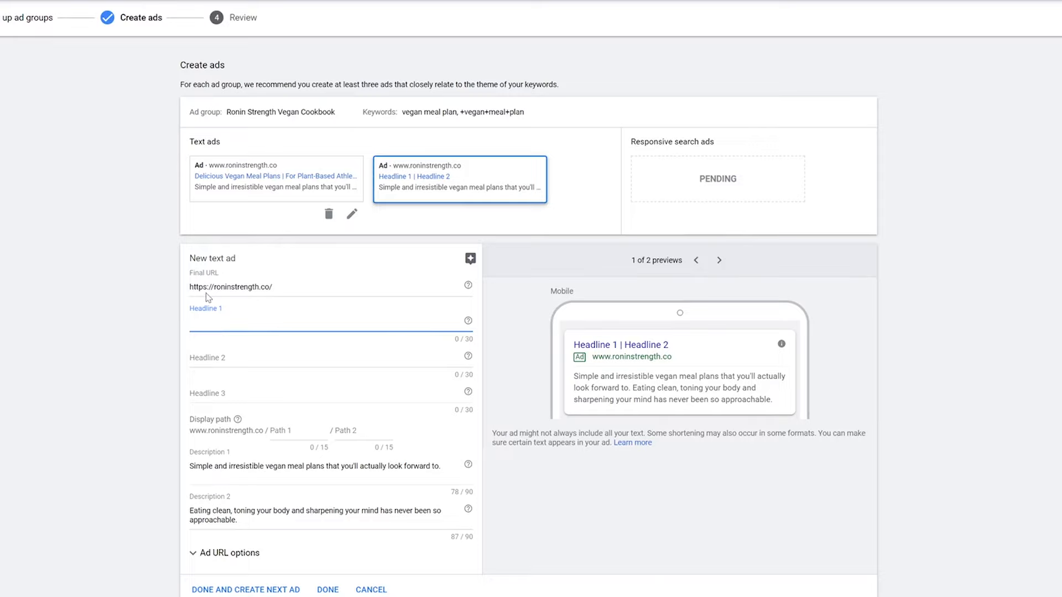
{"action": "left_click", "coordinate": [330, 323]}
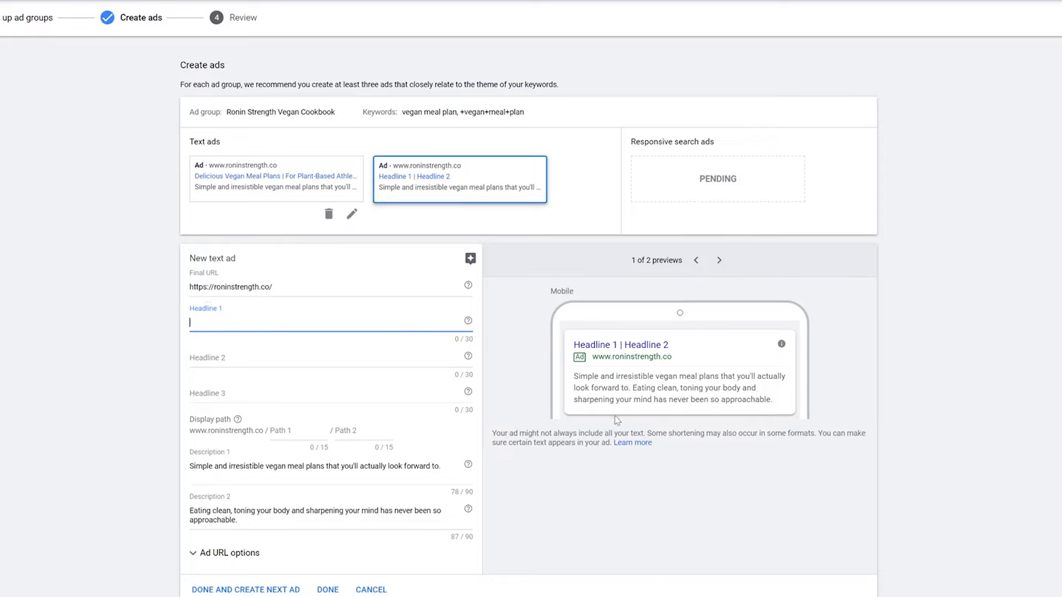
{"action": "mouse_move", "coordinate": [246, 344]}
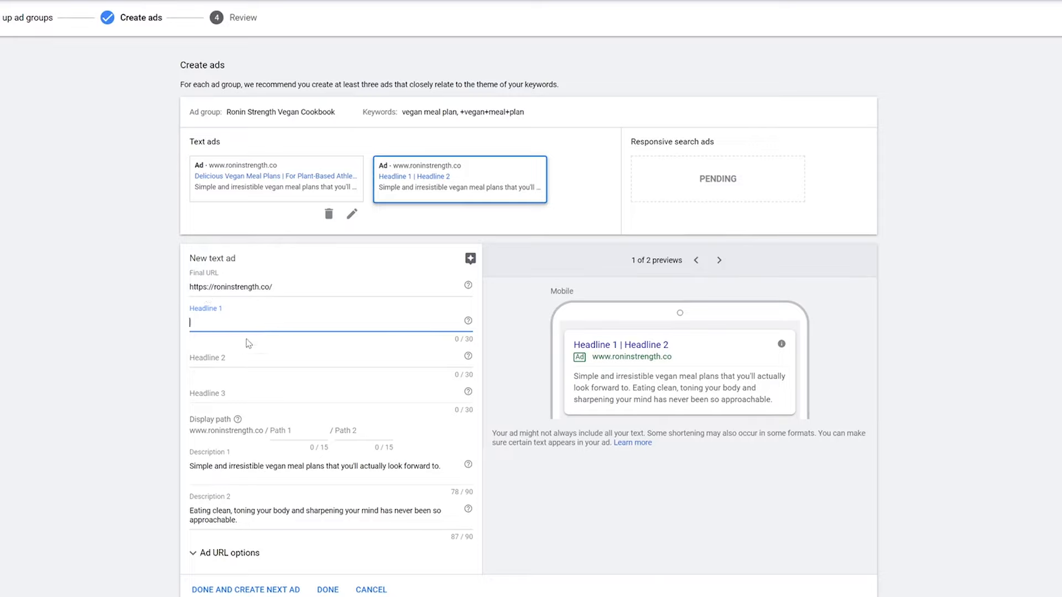
{"action": "type", "text": "Easy Vegan M"}
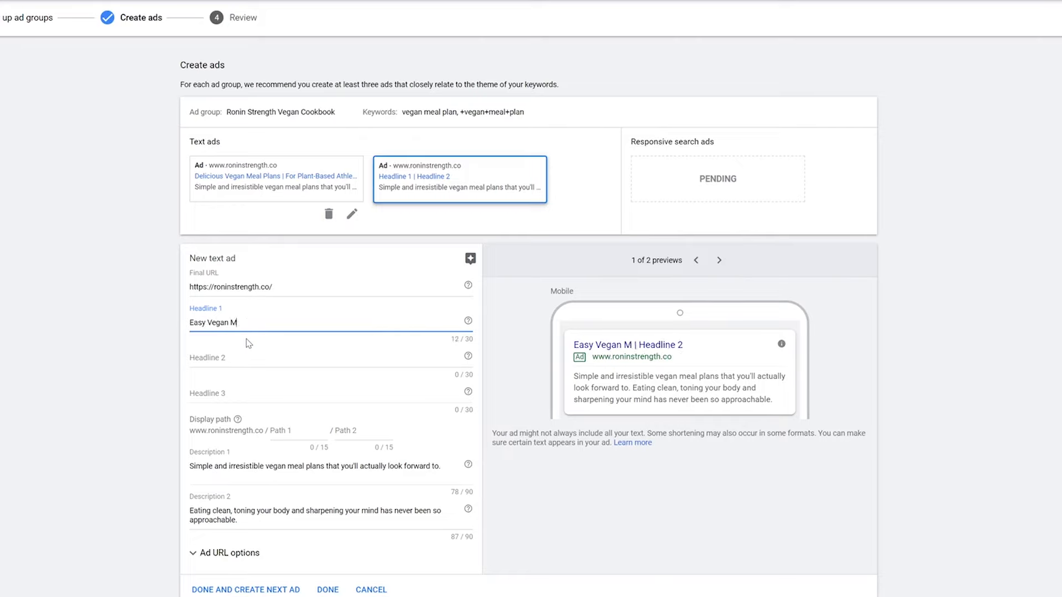
{"action": "type", "text": "eal Plans"}
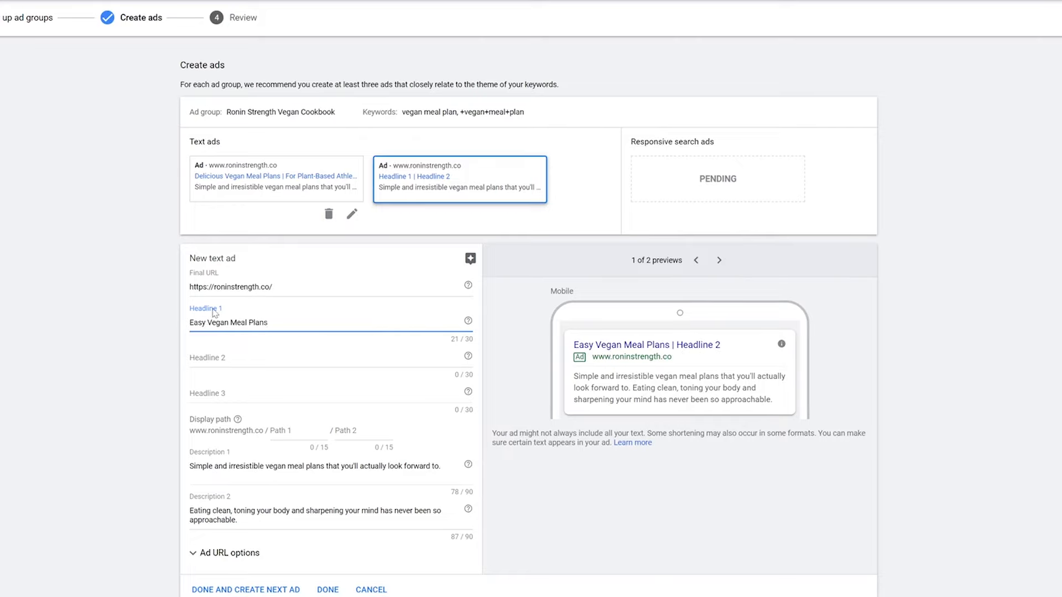
{"action": "left_click", "coordinate": [329, 358]}
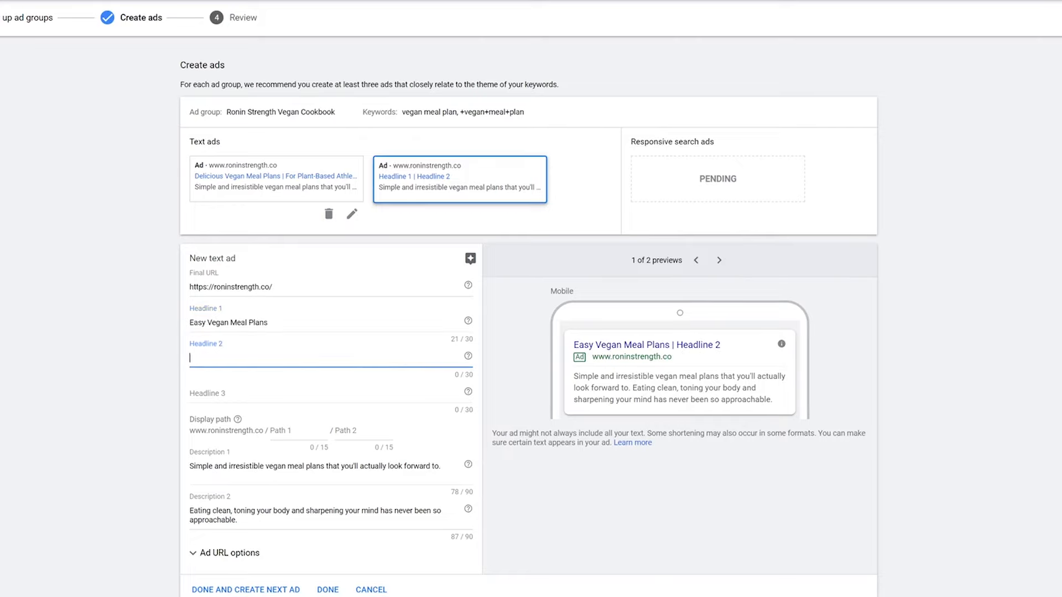
{"action": "type", "text": "Packed W"}
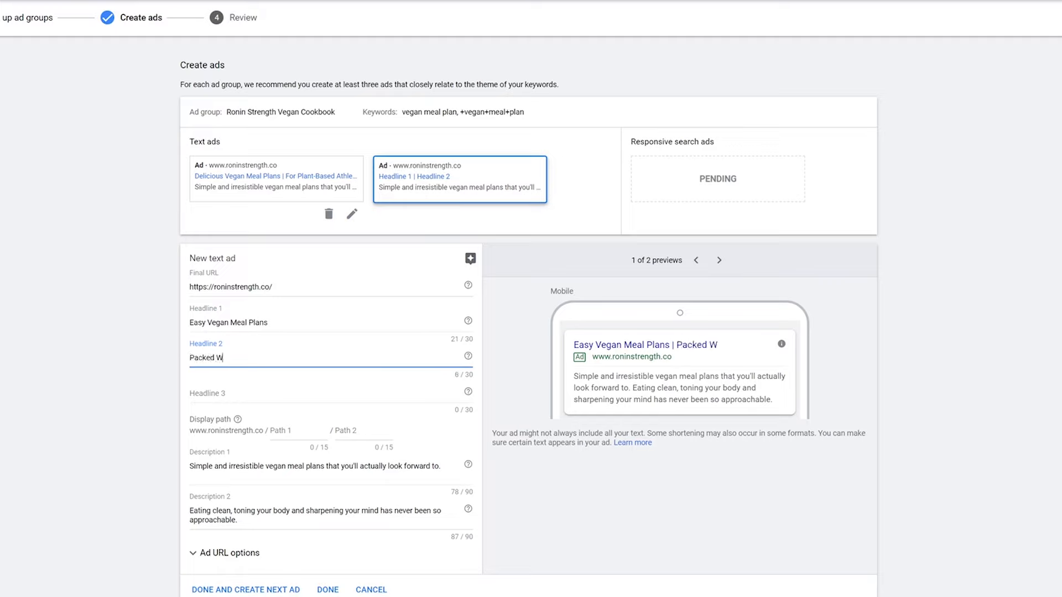
{"action": "type", "text": "ith Protei"}
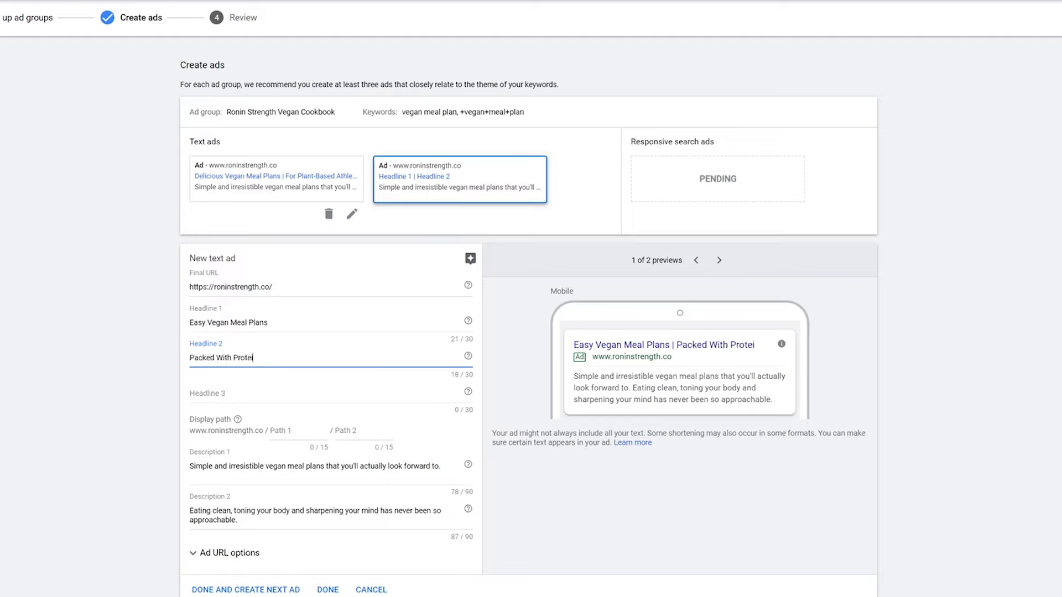
{"action": "type", "text": "n"}
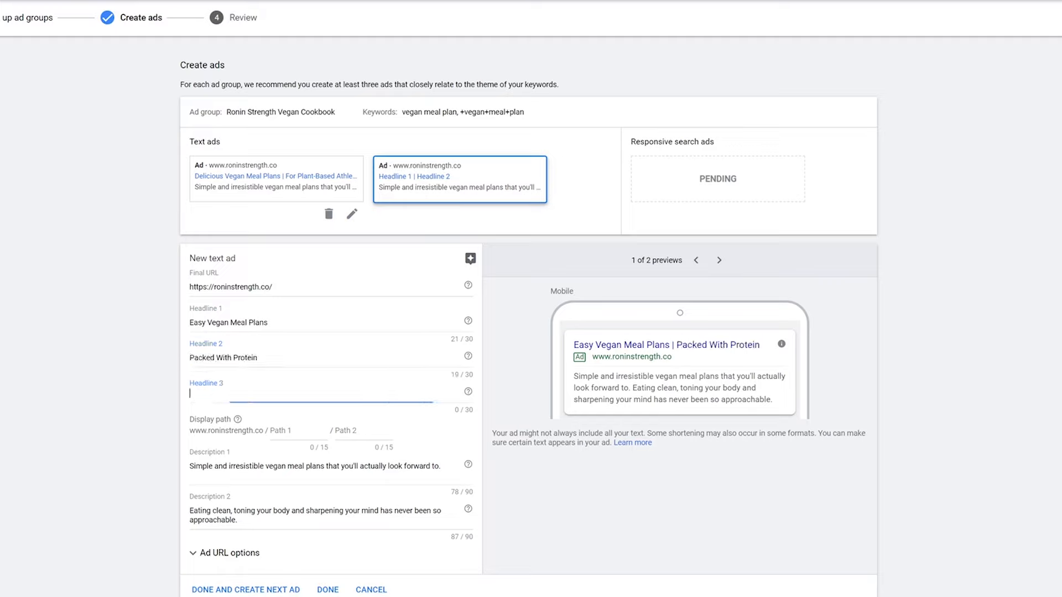
{"action": "type", "text": "N"}
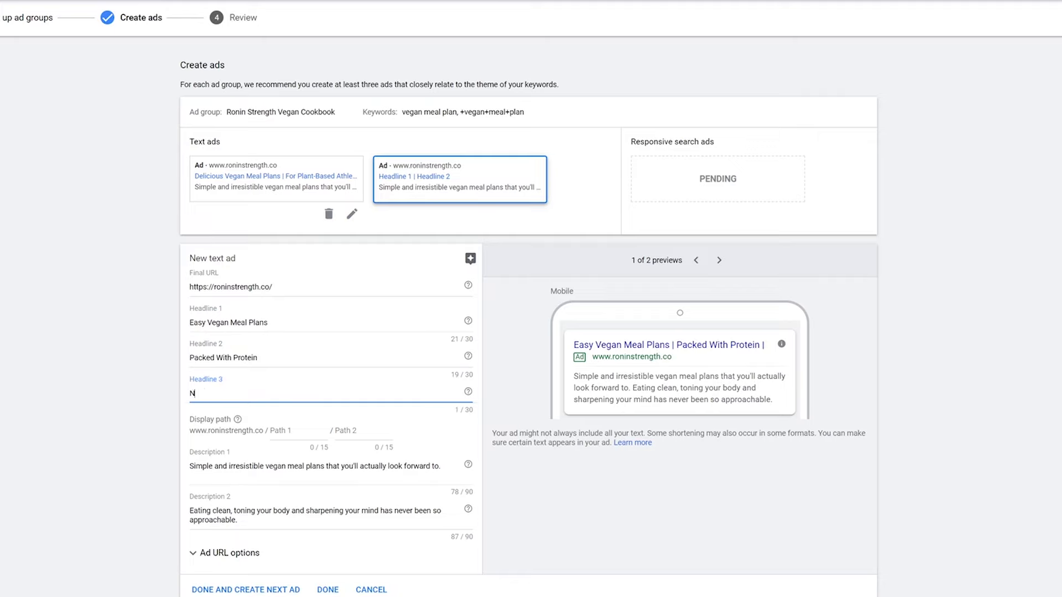
{"action": "type", "text": "ew Re"}
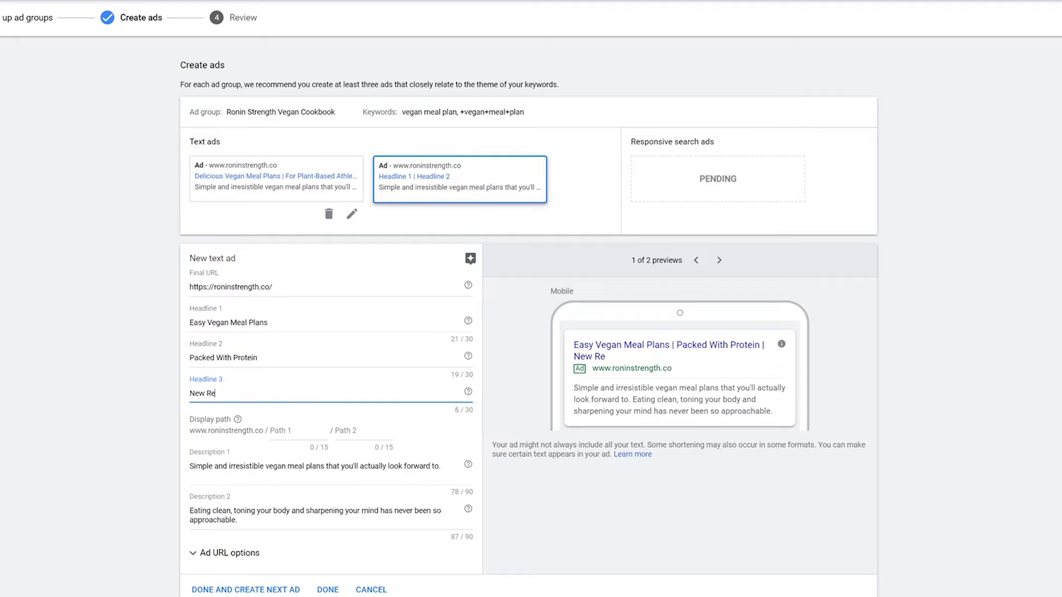
{"action": "type", "text": "cipes"}
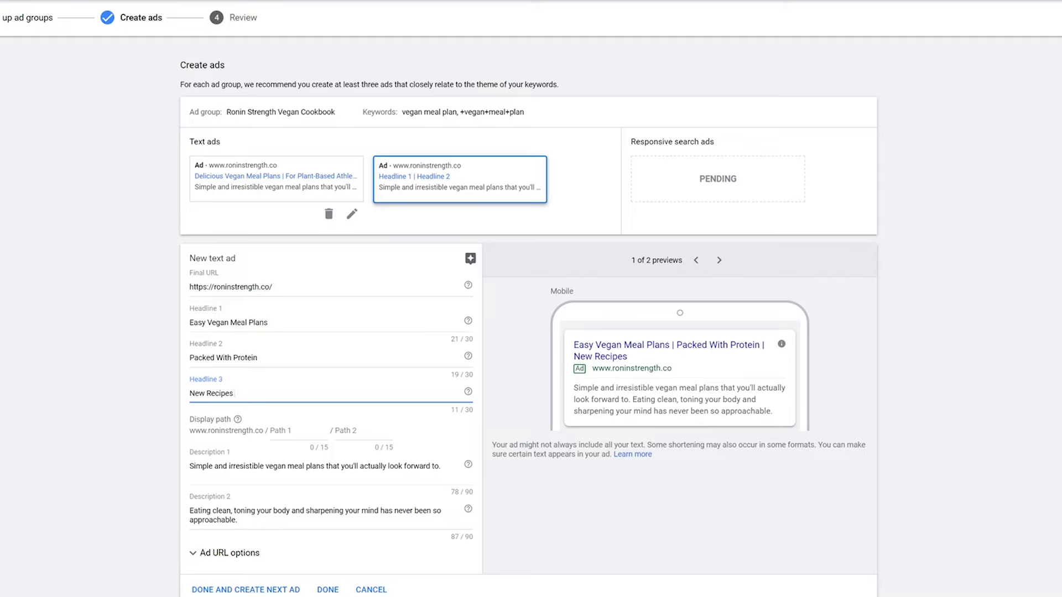
Finish the headline 'New Recipes Every Week', save the second ad, and publish the campaign
{"action": "type", "text": "Every Week"}
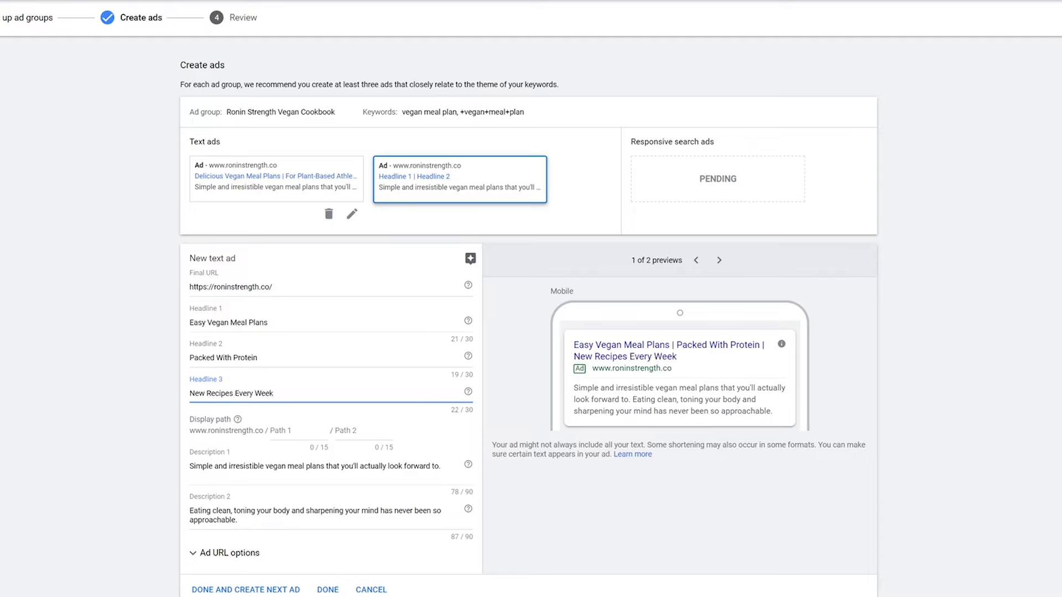
{"action": "left_click", "coordinate": [274, 393]}
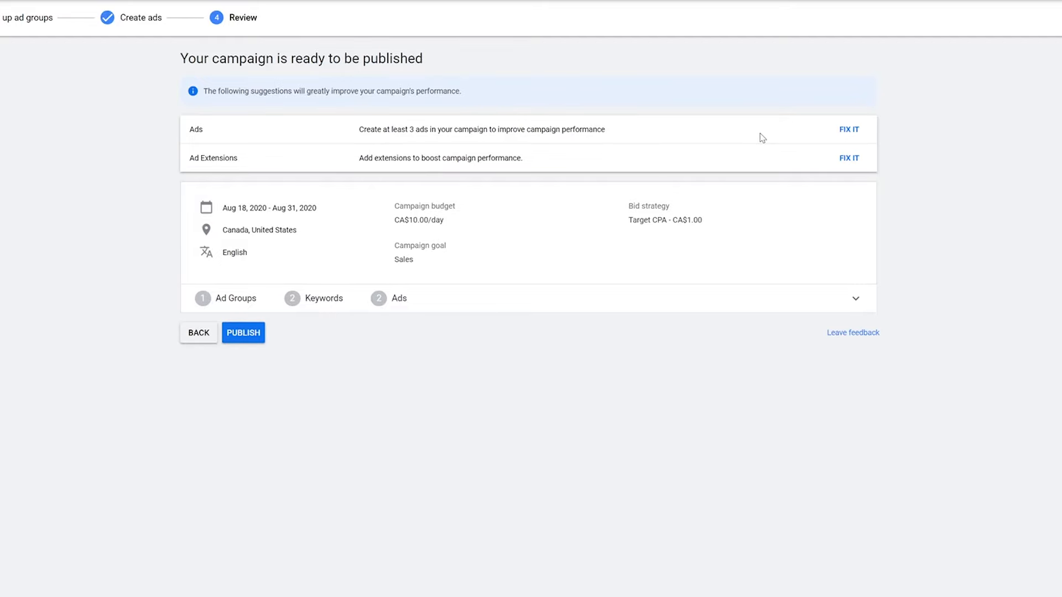
{"action": "mouse_move", "coordinate": [243, 333]}
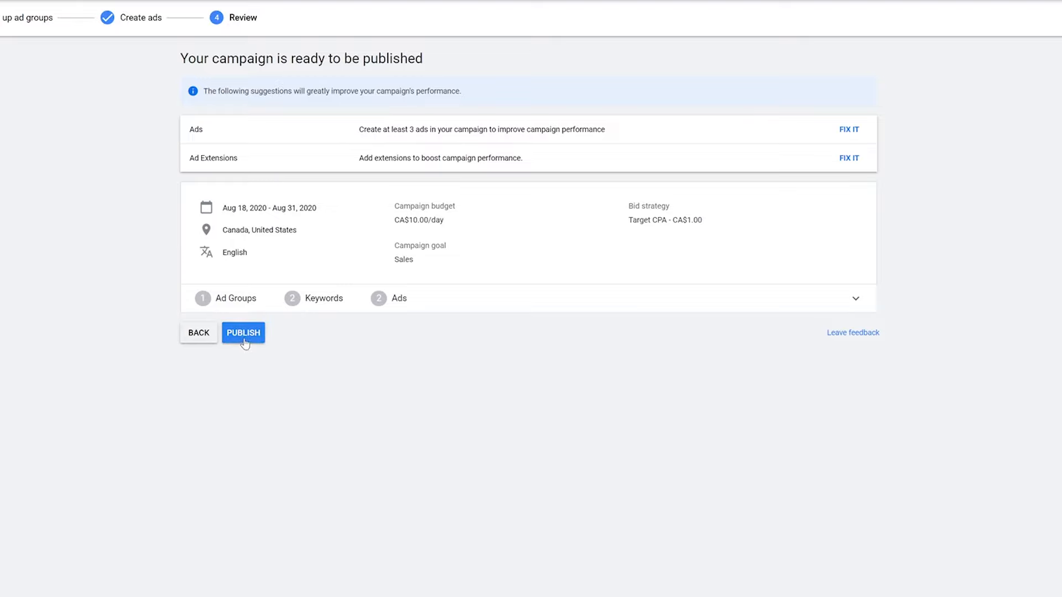
{"action": "left_click", "coordinate": [243, 332]}
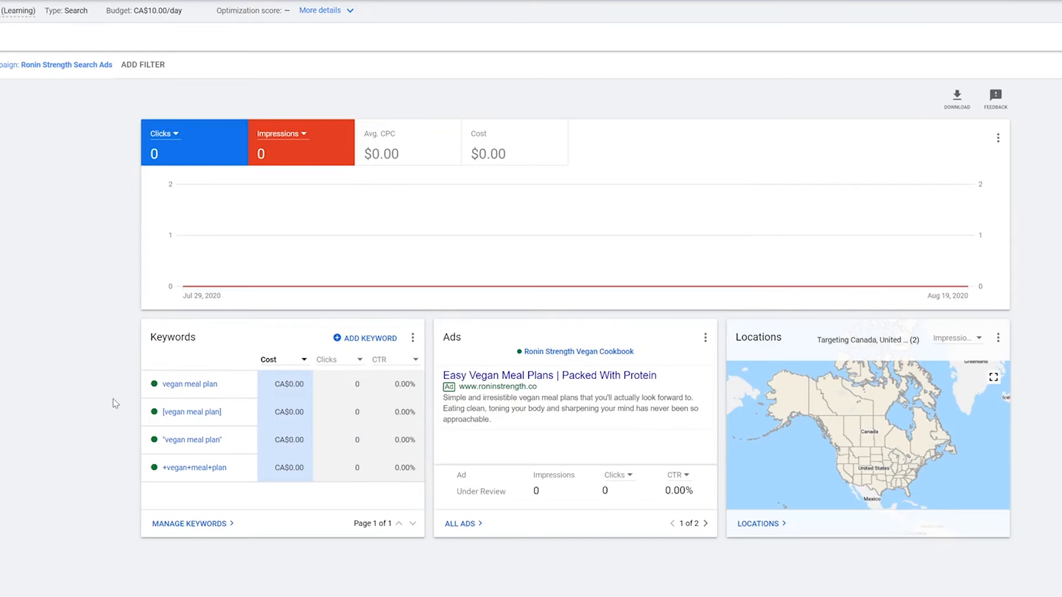
{"action": "mouse_move", "coordinate": [671, 516]}
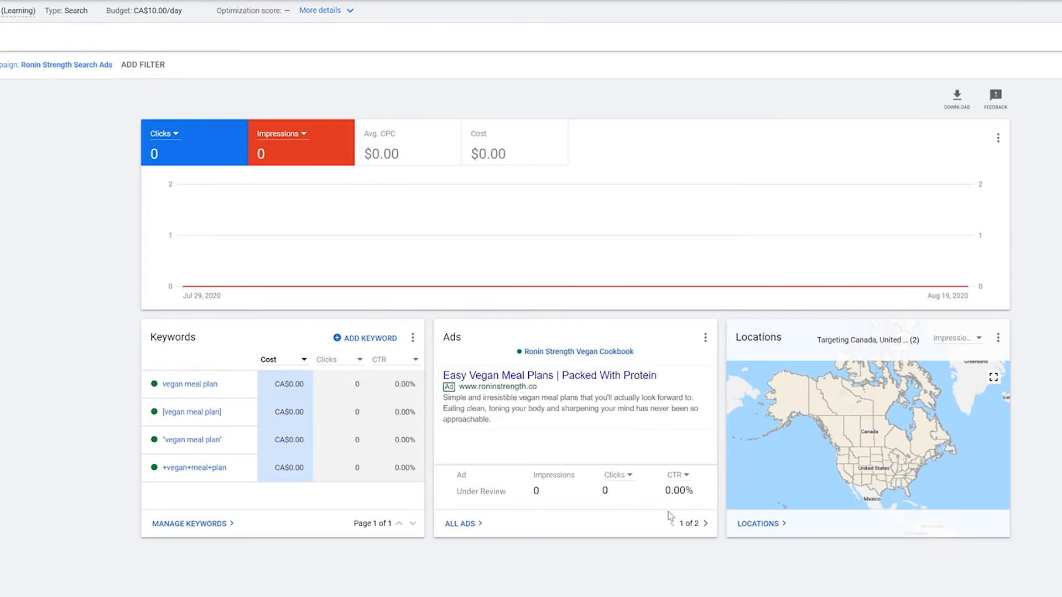
Show ad 2 of 2, 'Delicious Vegan Meal Plans | For Plant-Based Athletes', in the Ads card
{"action": "left_click", "coordinate": [706, 524]}
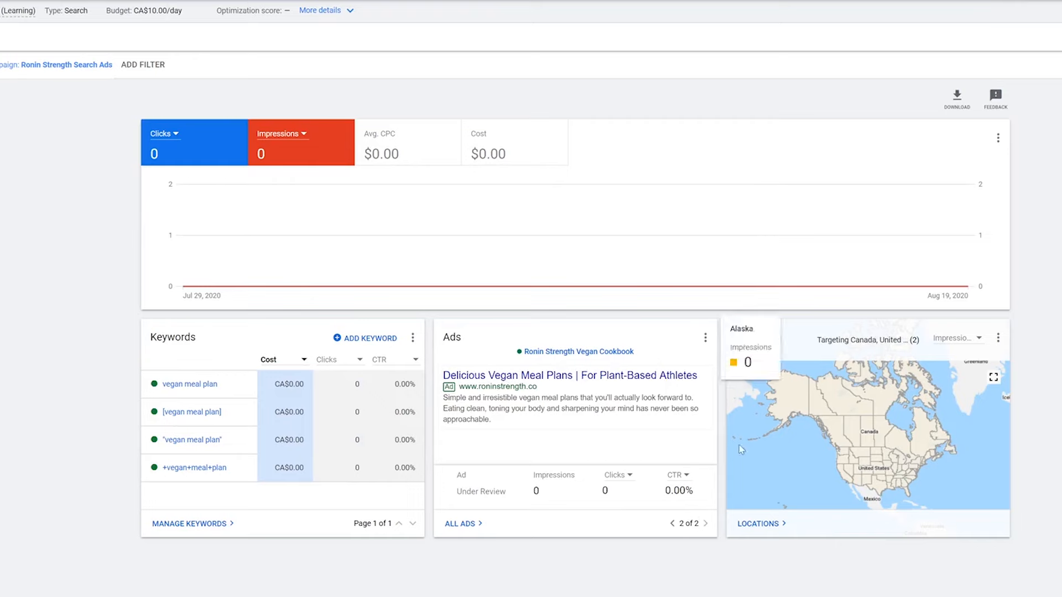
{"action": "mouse_move", "coordinate": [550, 570]}
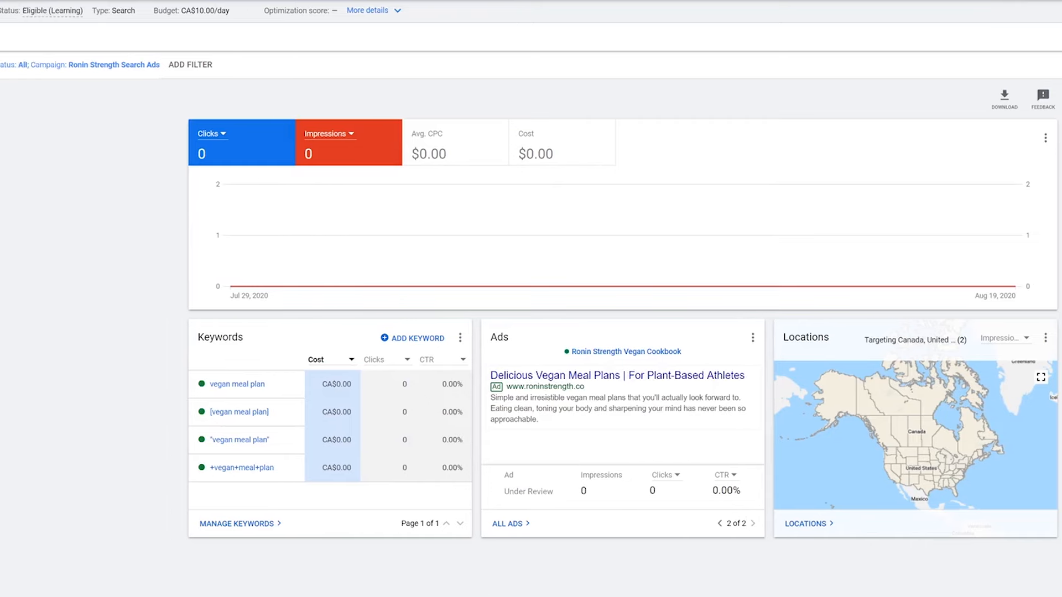
Enter Amazon, Target, Walmart and Discount, one per line, in a new negative keywords form
{"action": "left_click", "coordinate": [50, 178]}
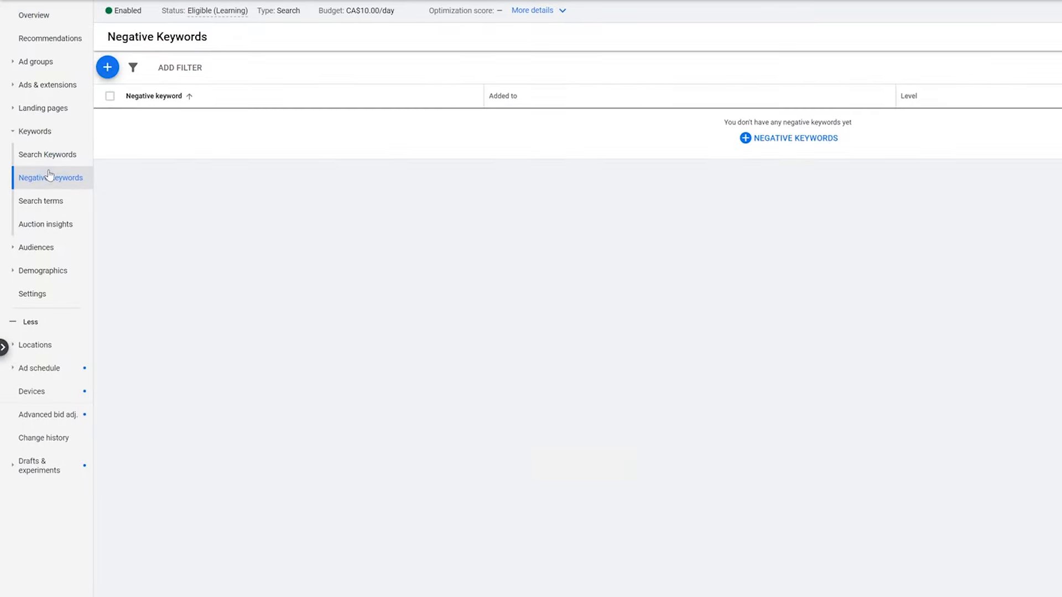
{"action": "mouse_move", "coordinate": [206, 323]}
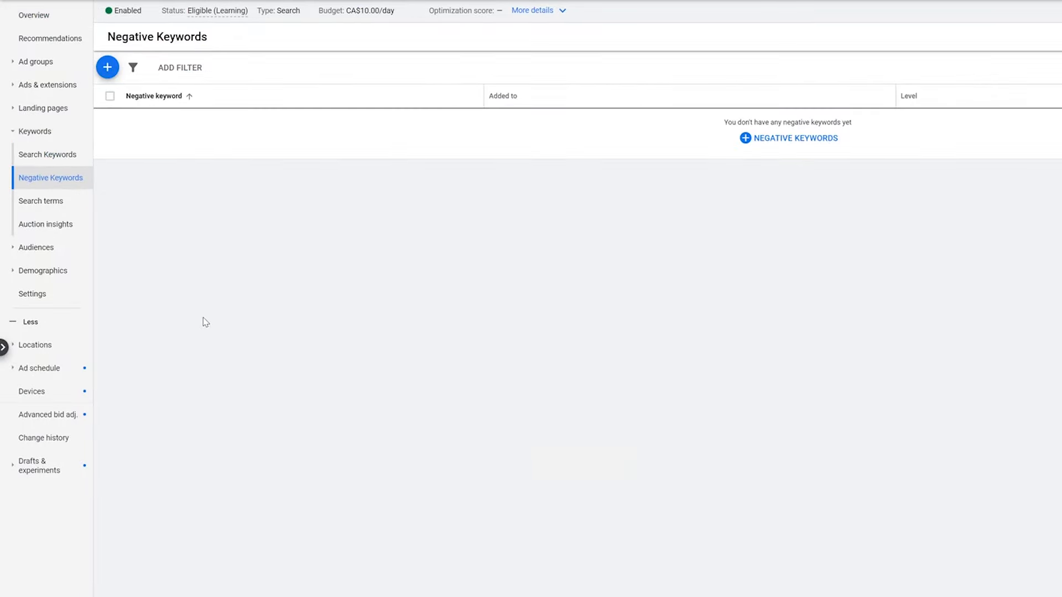
{"action": "left_click", "coordinate": [106, 67]}
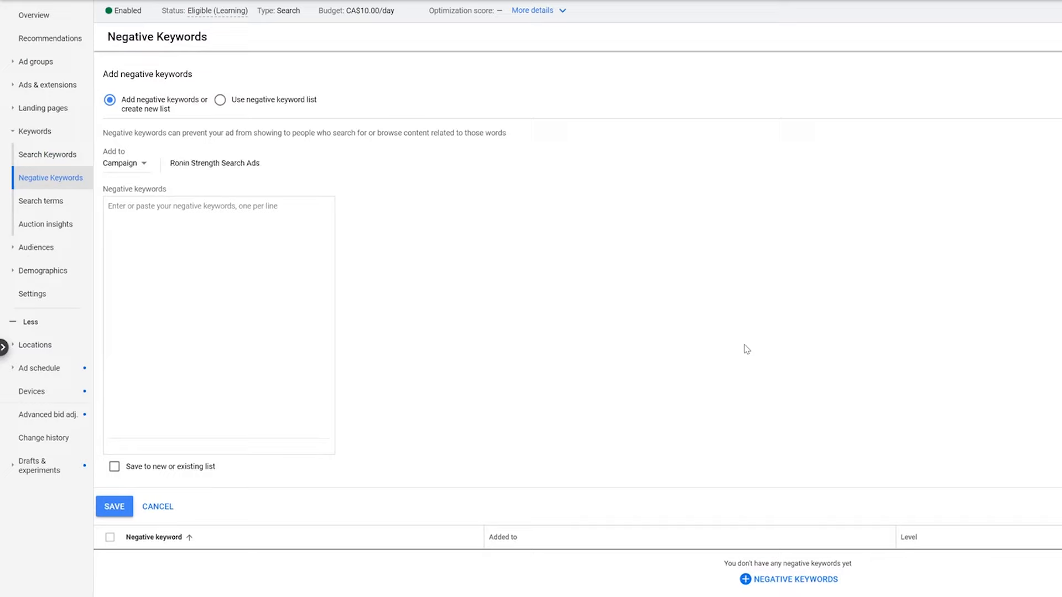
{"action": "left_click", "coordinate": [218, 305]}
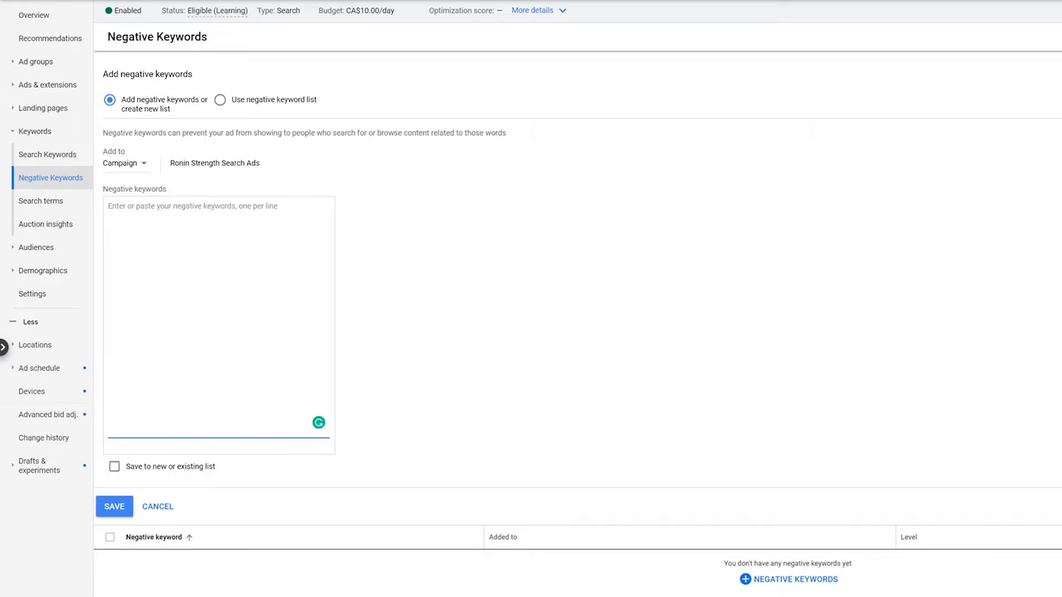
{"action": "type", "text": "A"}
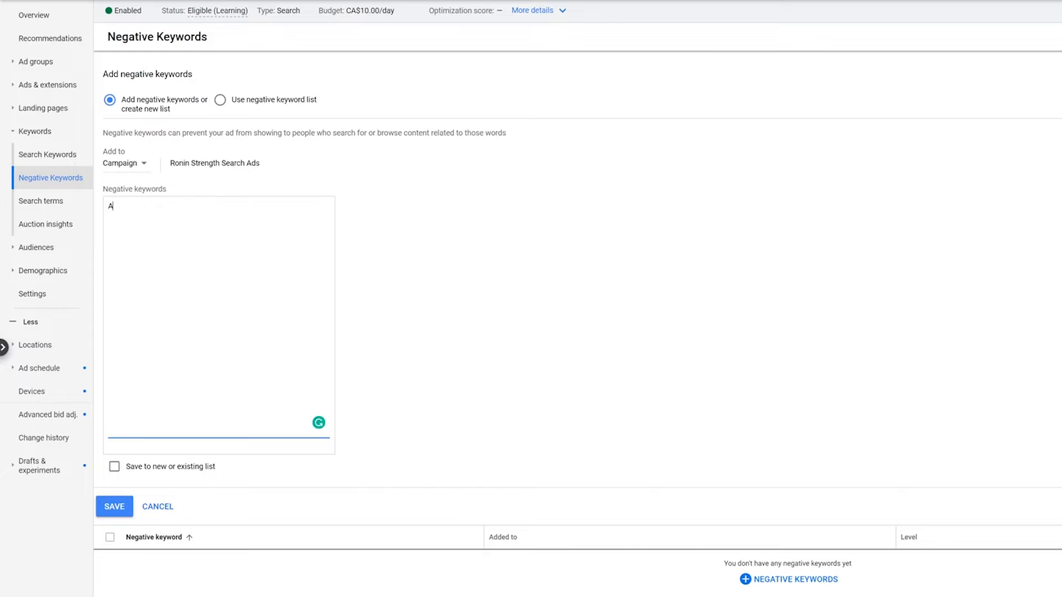
{"action": "type", "text": "mazo"}
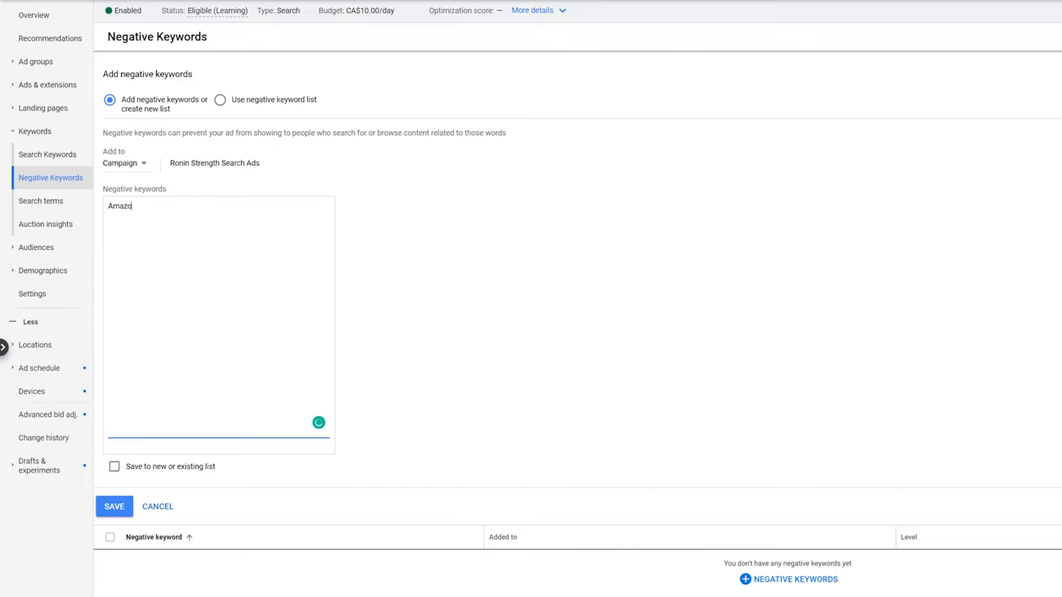
{"action": "type", "text": "n"}
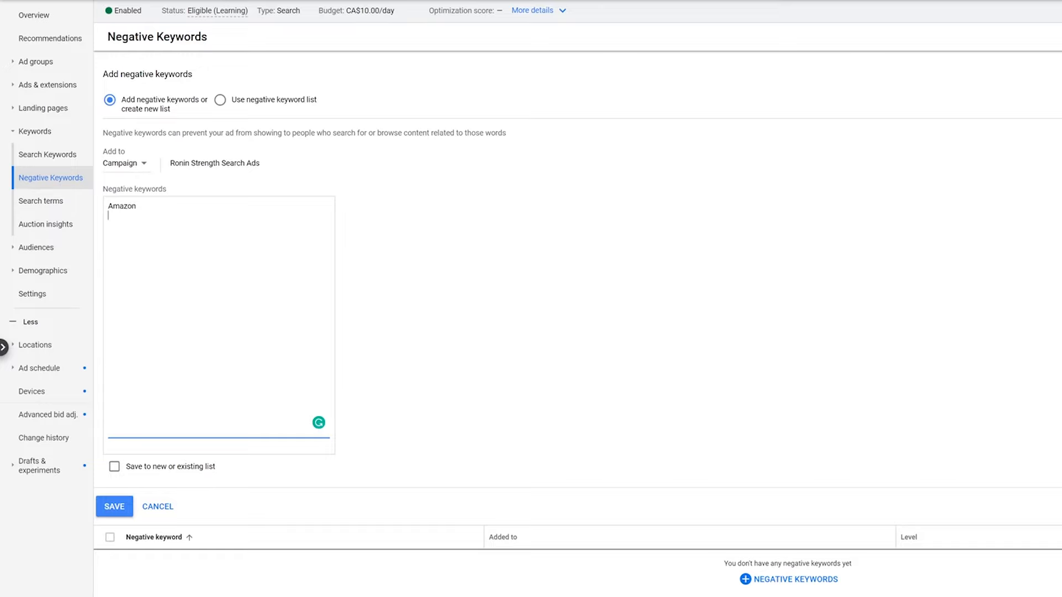
{"action": "type", "text": "Target"}
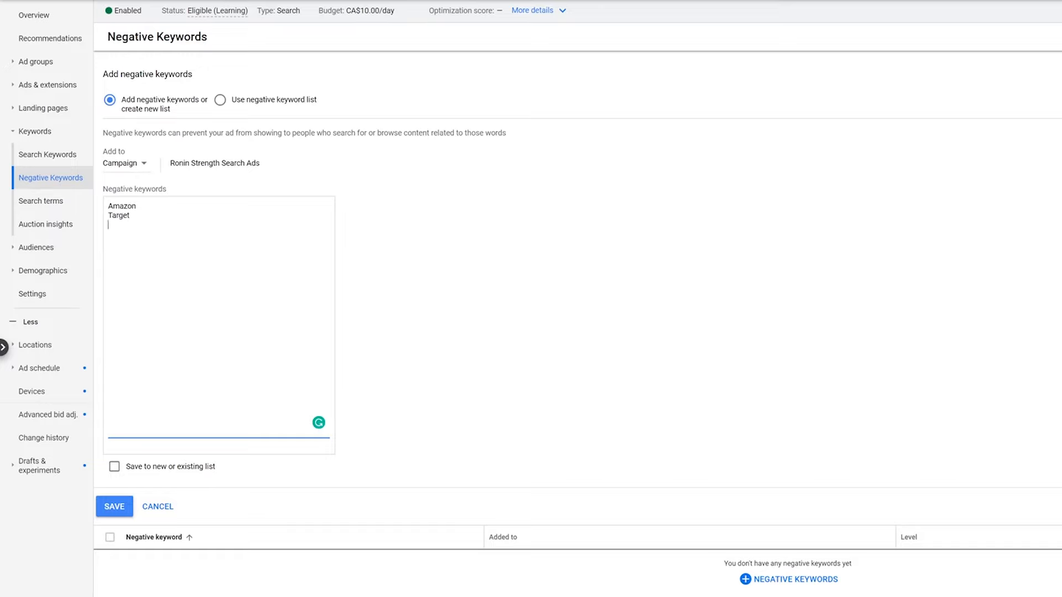
{"action": "type", "text": "Walmart"}
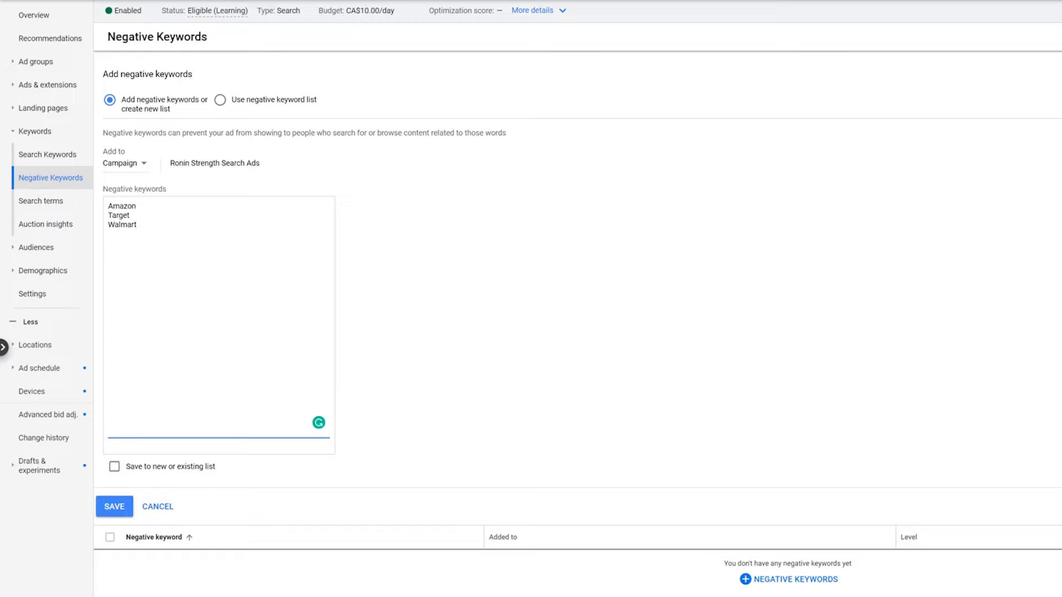
{"action": "type", "text": "D"}
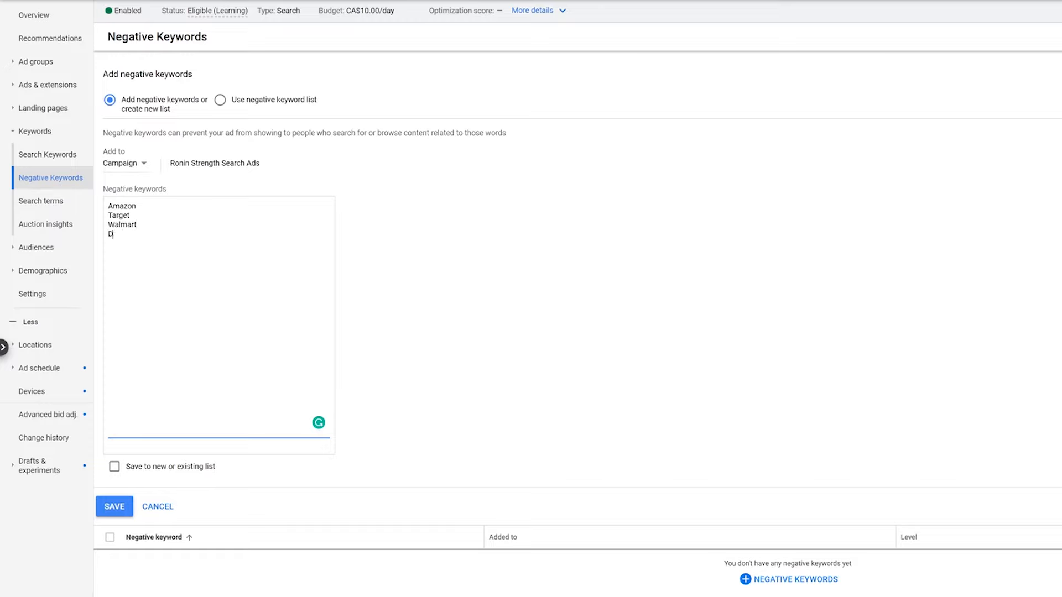
{"action": "type", "text": "iscount"}
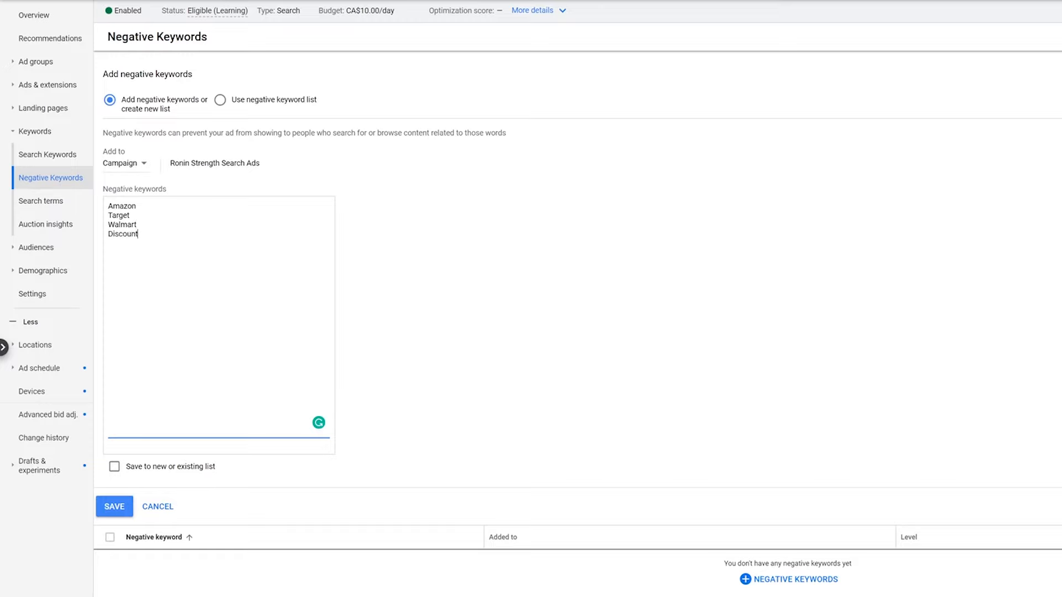